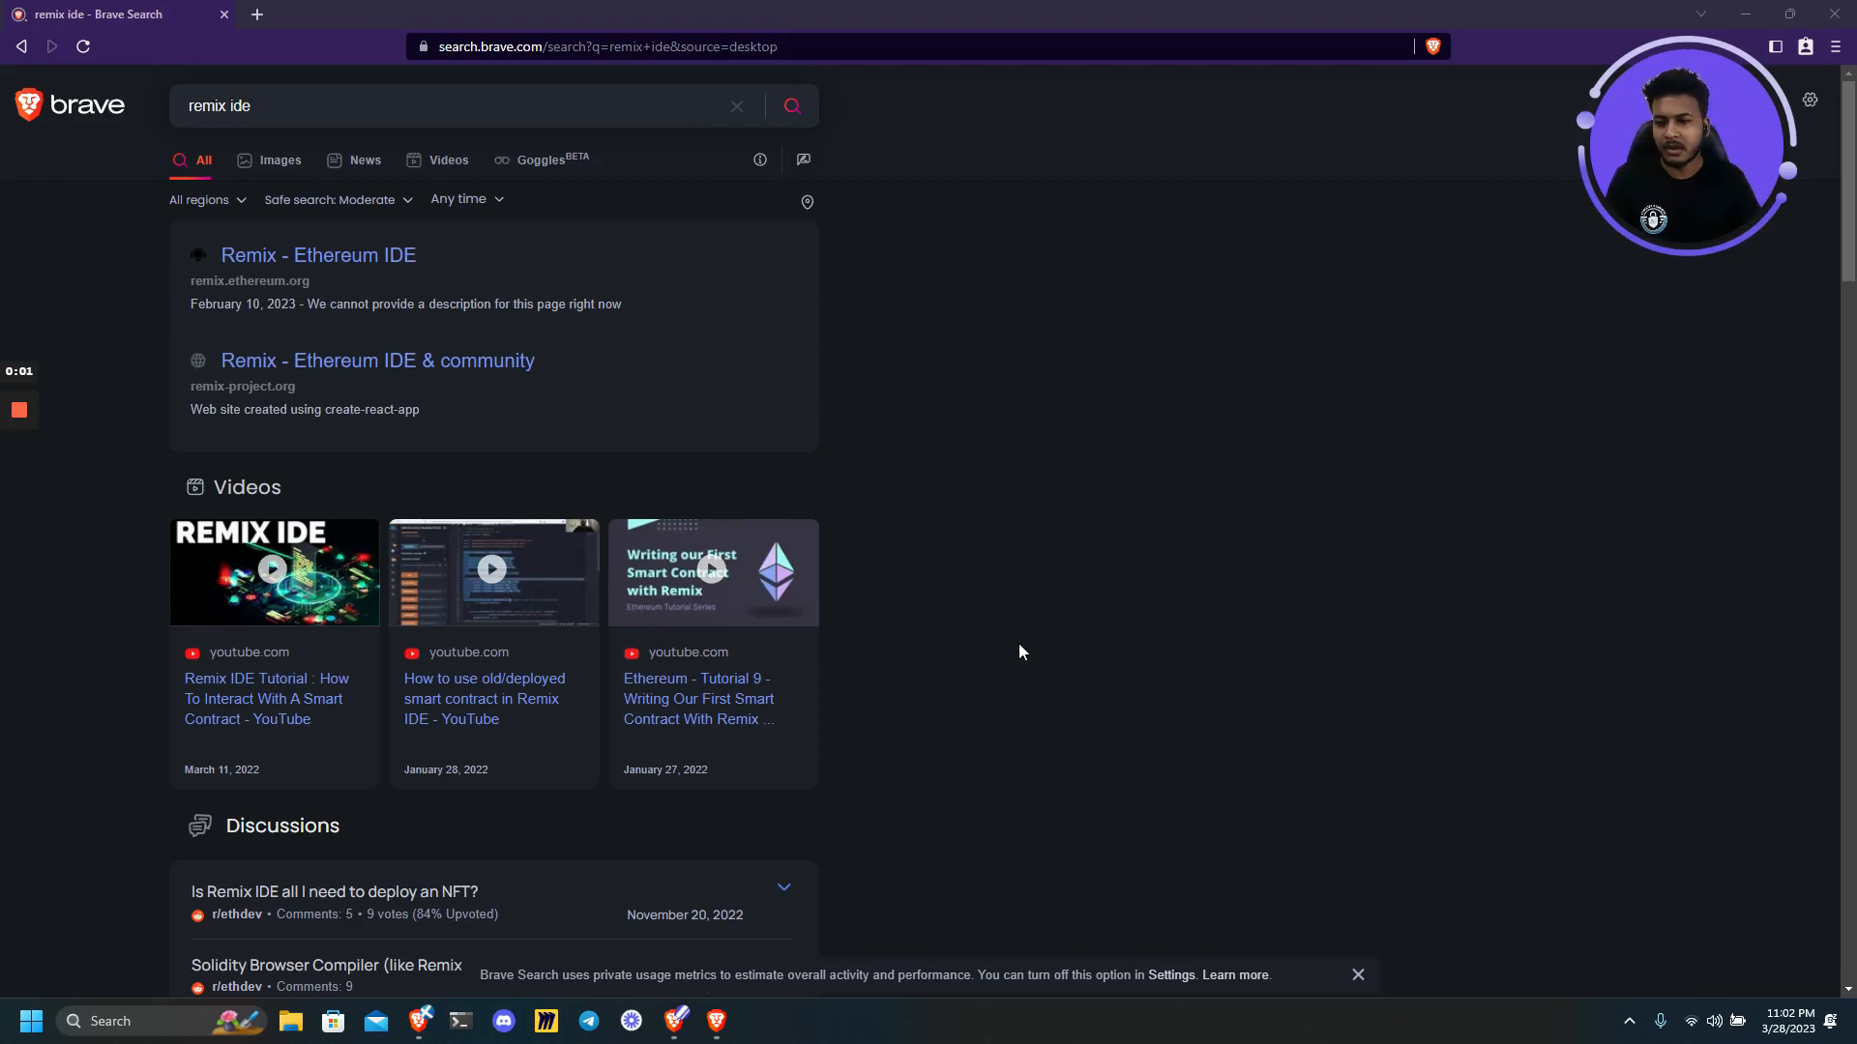
mouse_move(414, 433)
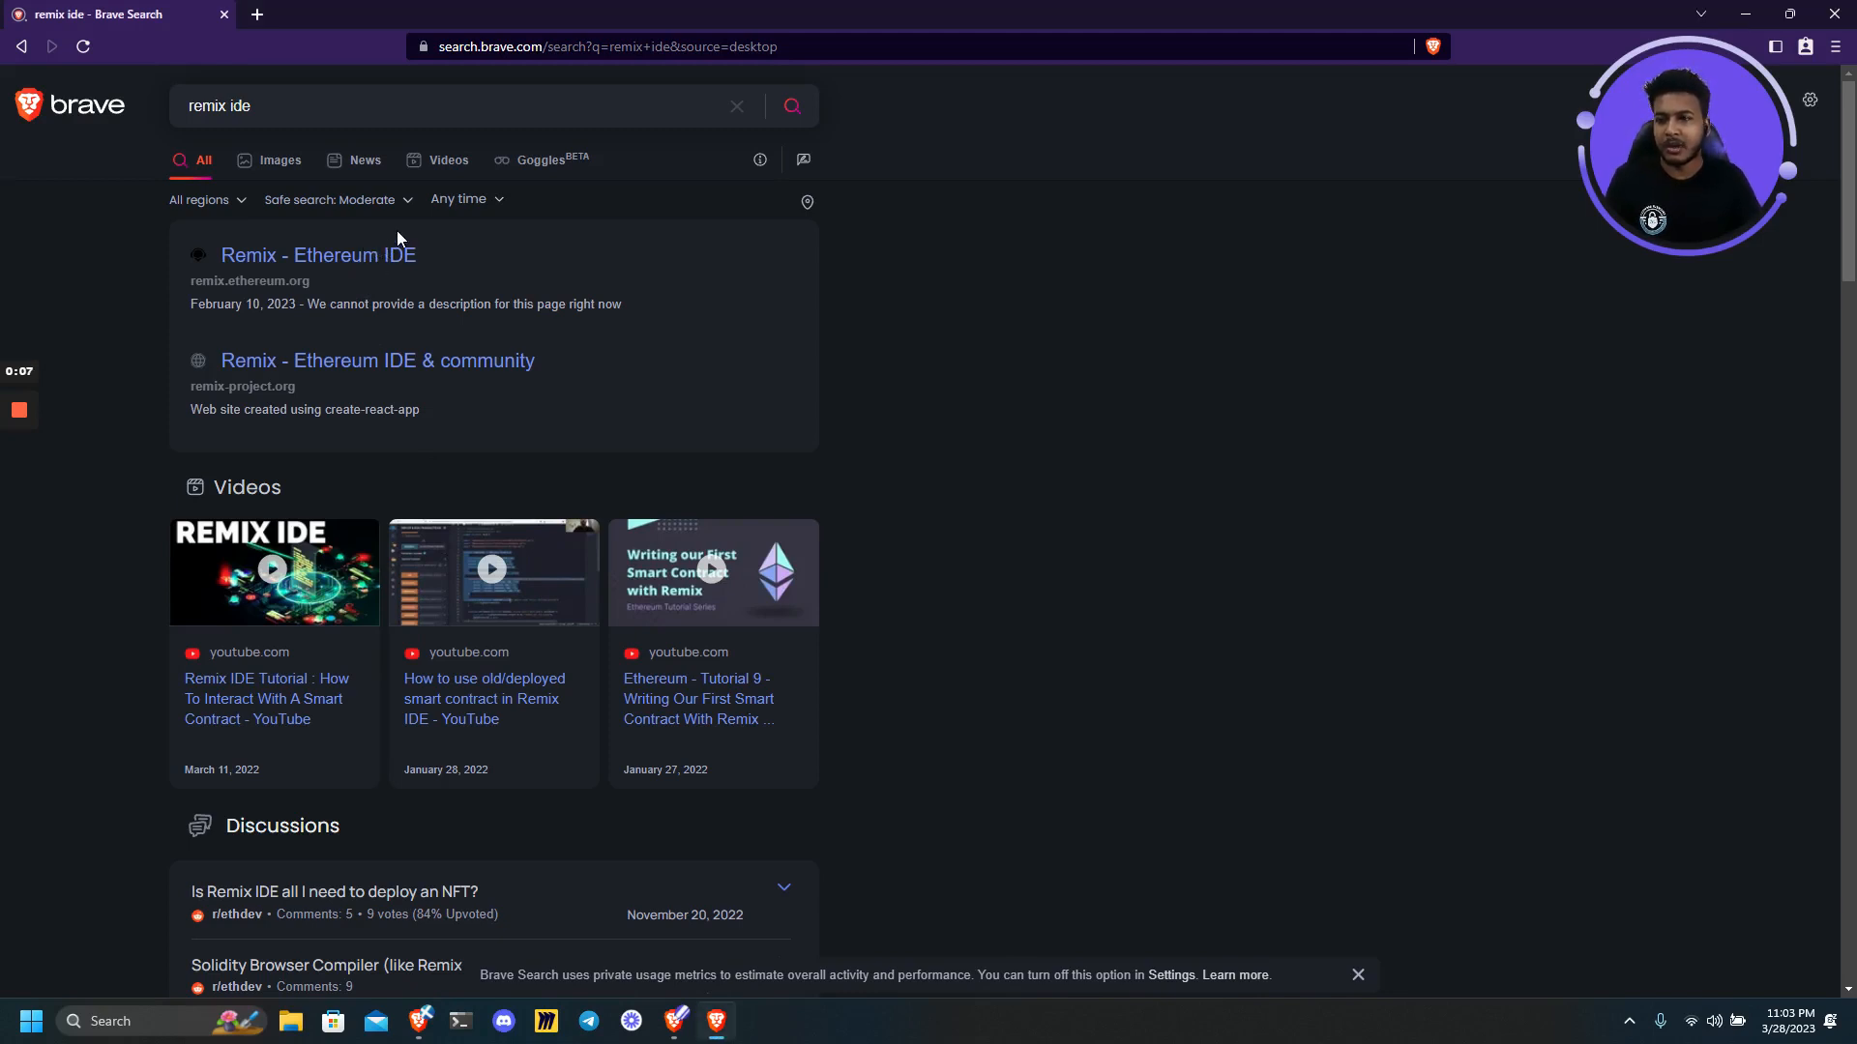
Open the Remix - Ethereum IDE site from the Brave Search results.
left_click(318, 255)
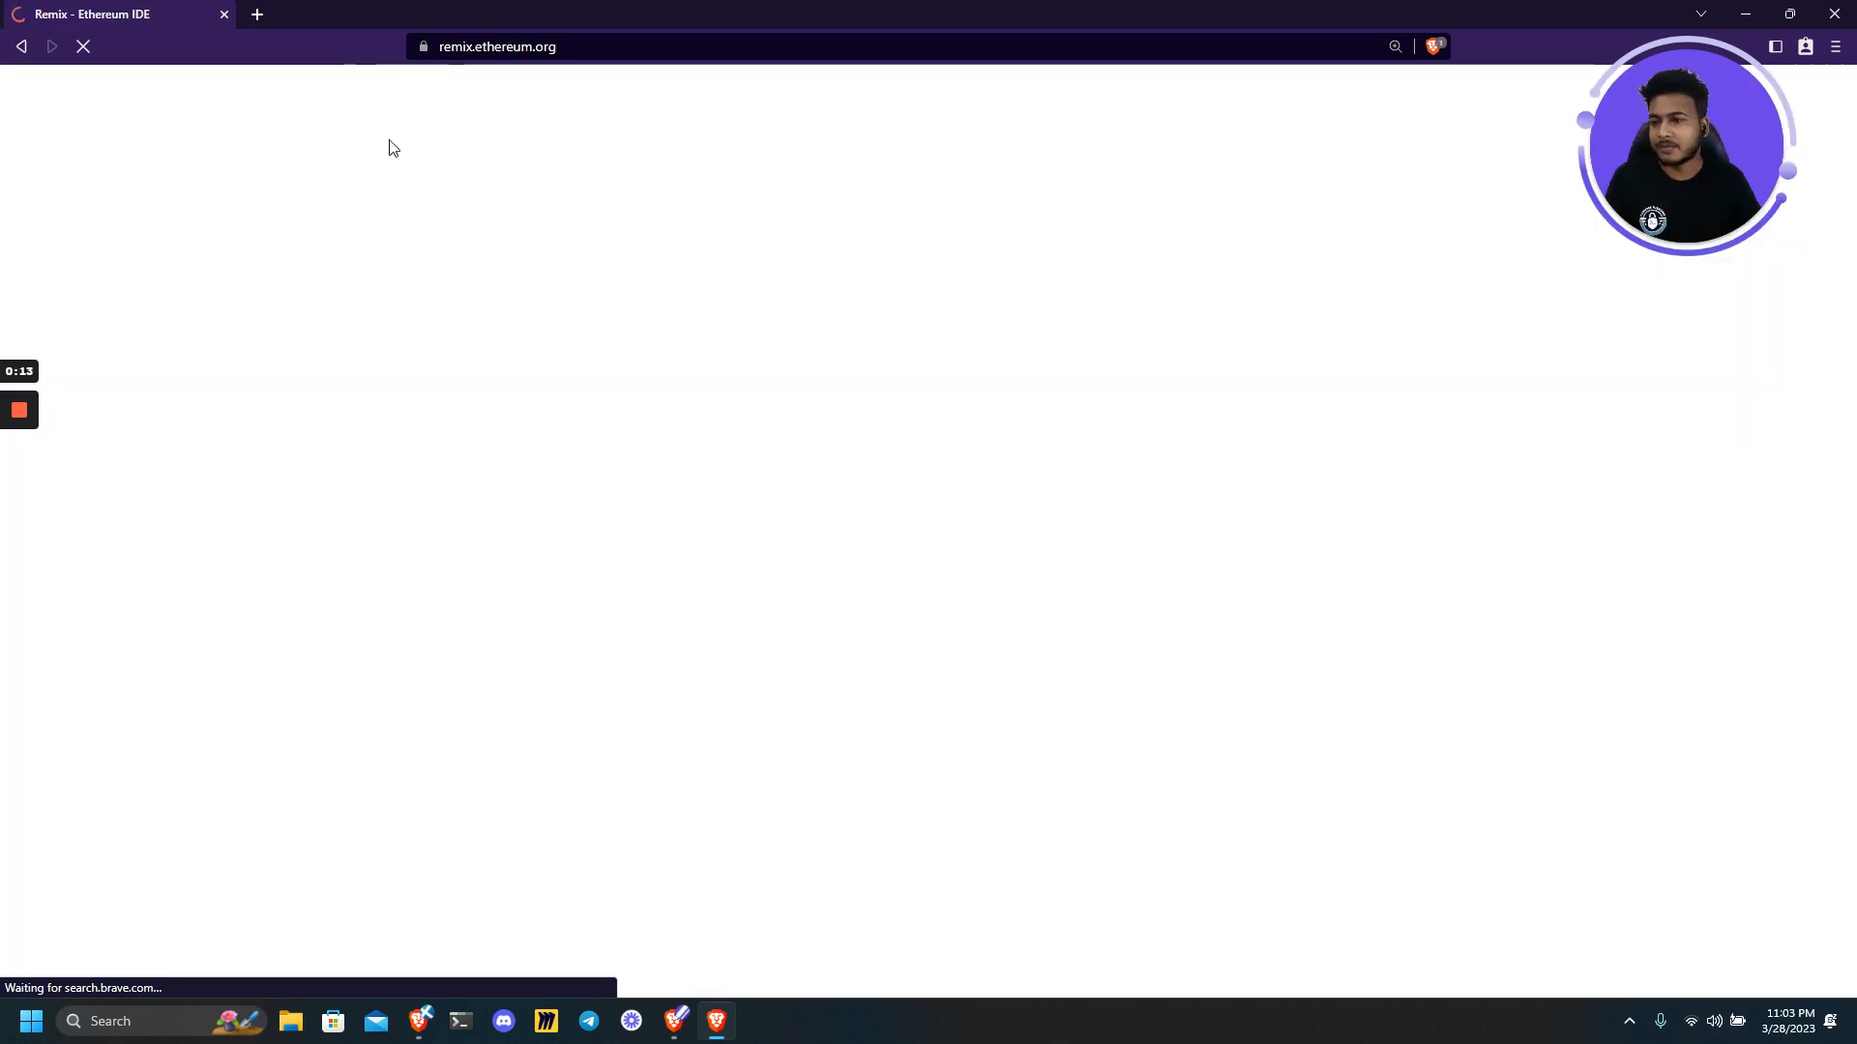
mouse_move(317, 194)
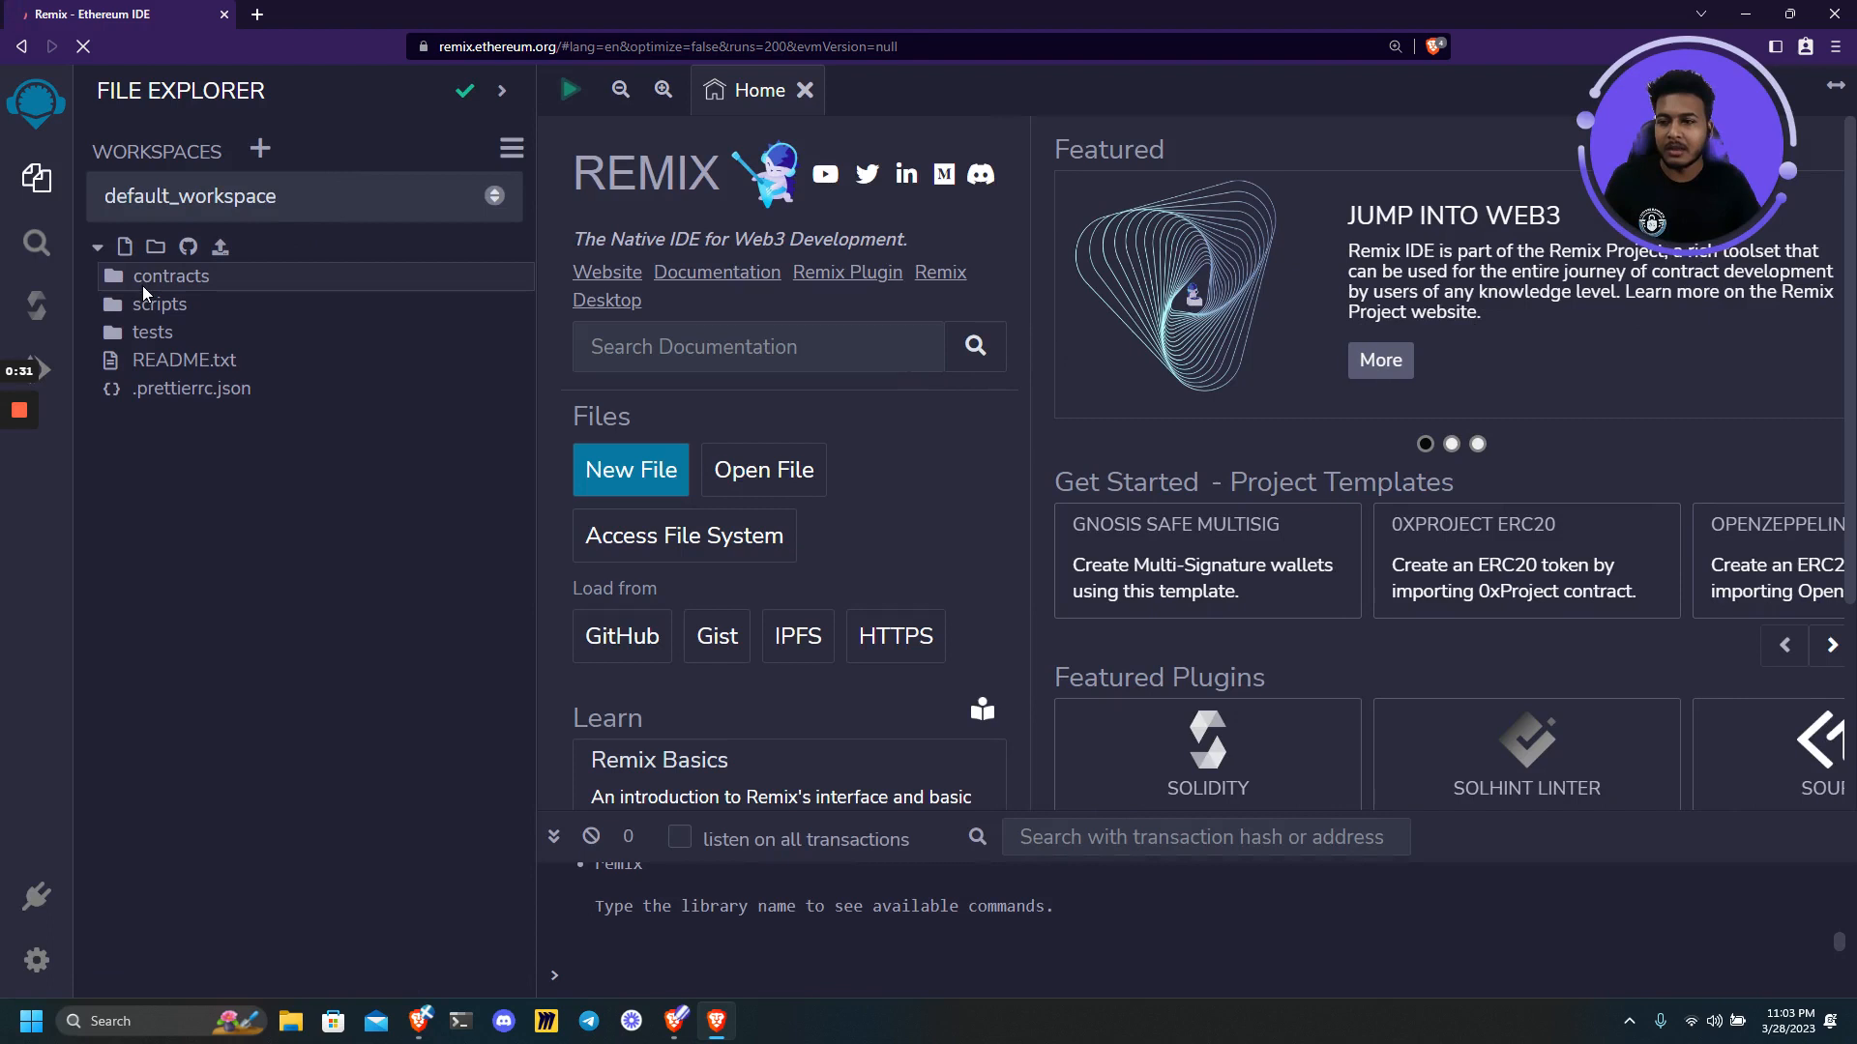
mouse_move(170, 277)
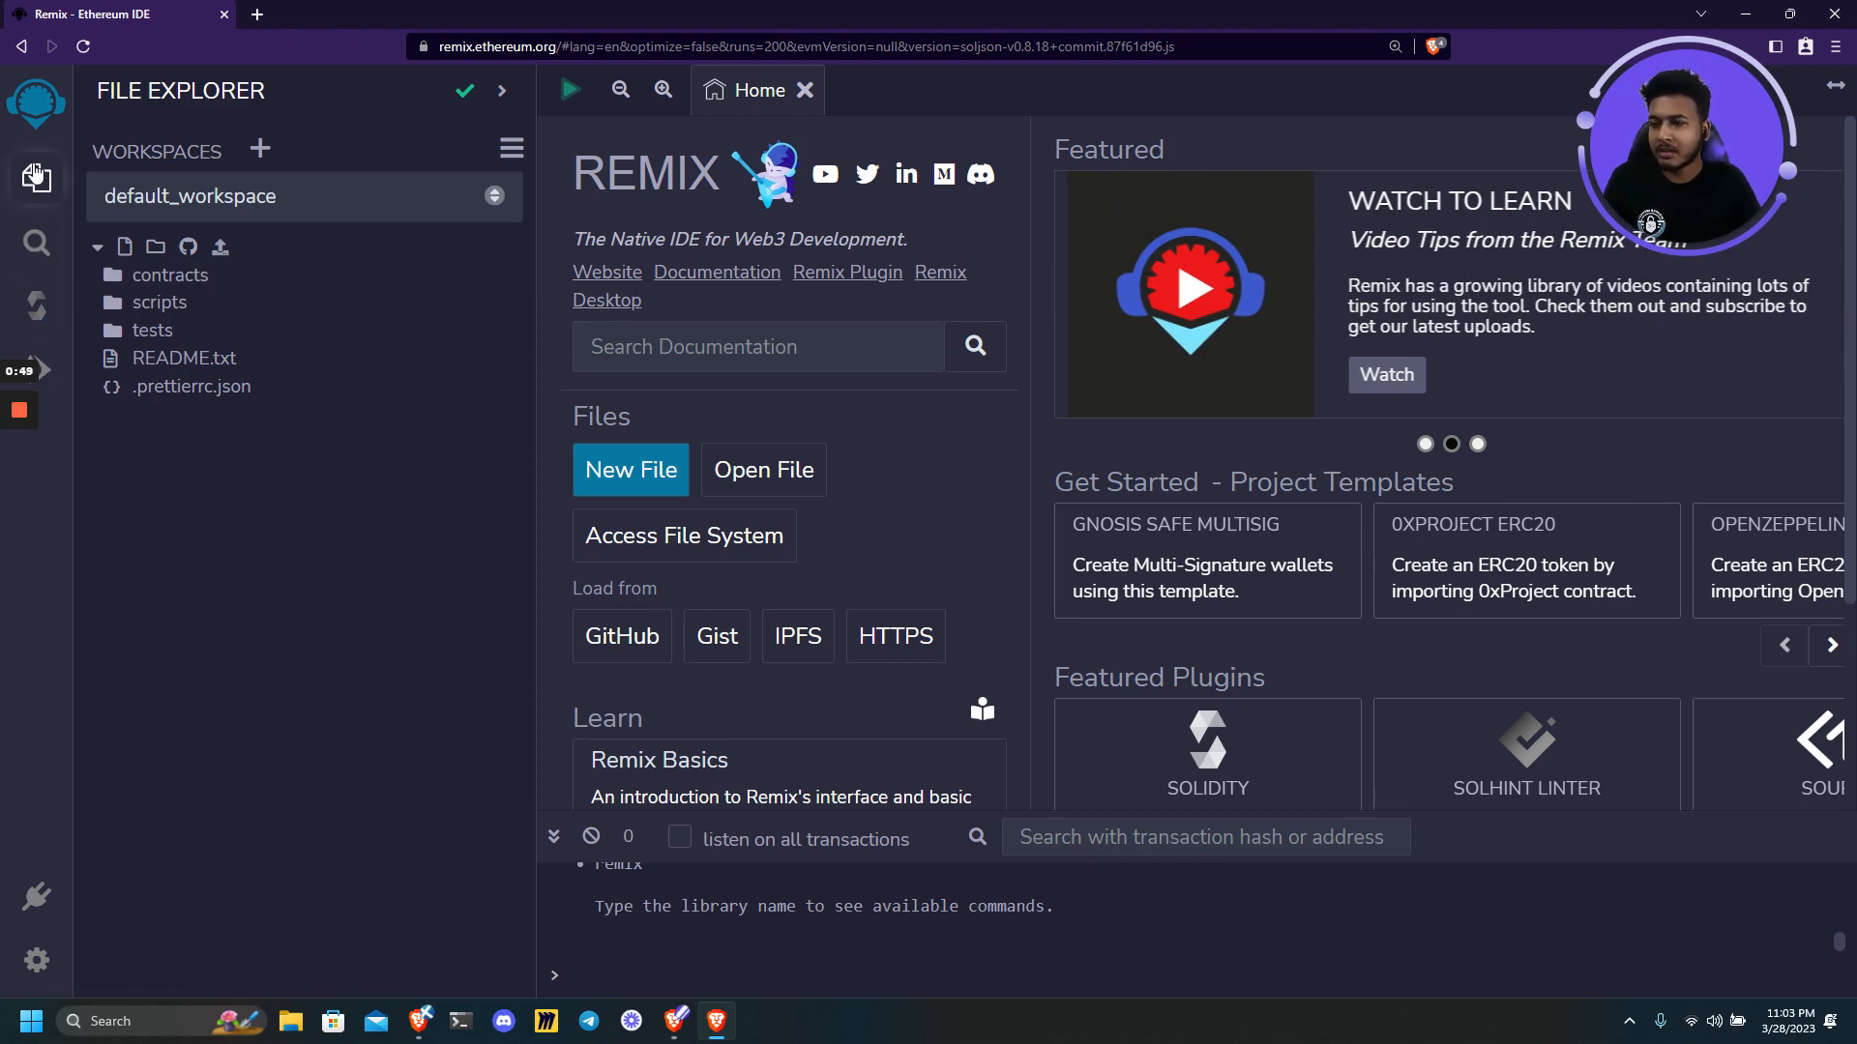
Expand the contracts, scripts and tests folders in the File Explorer.
double_click(179, 91)
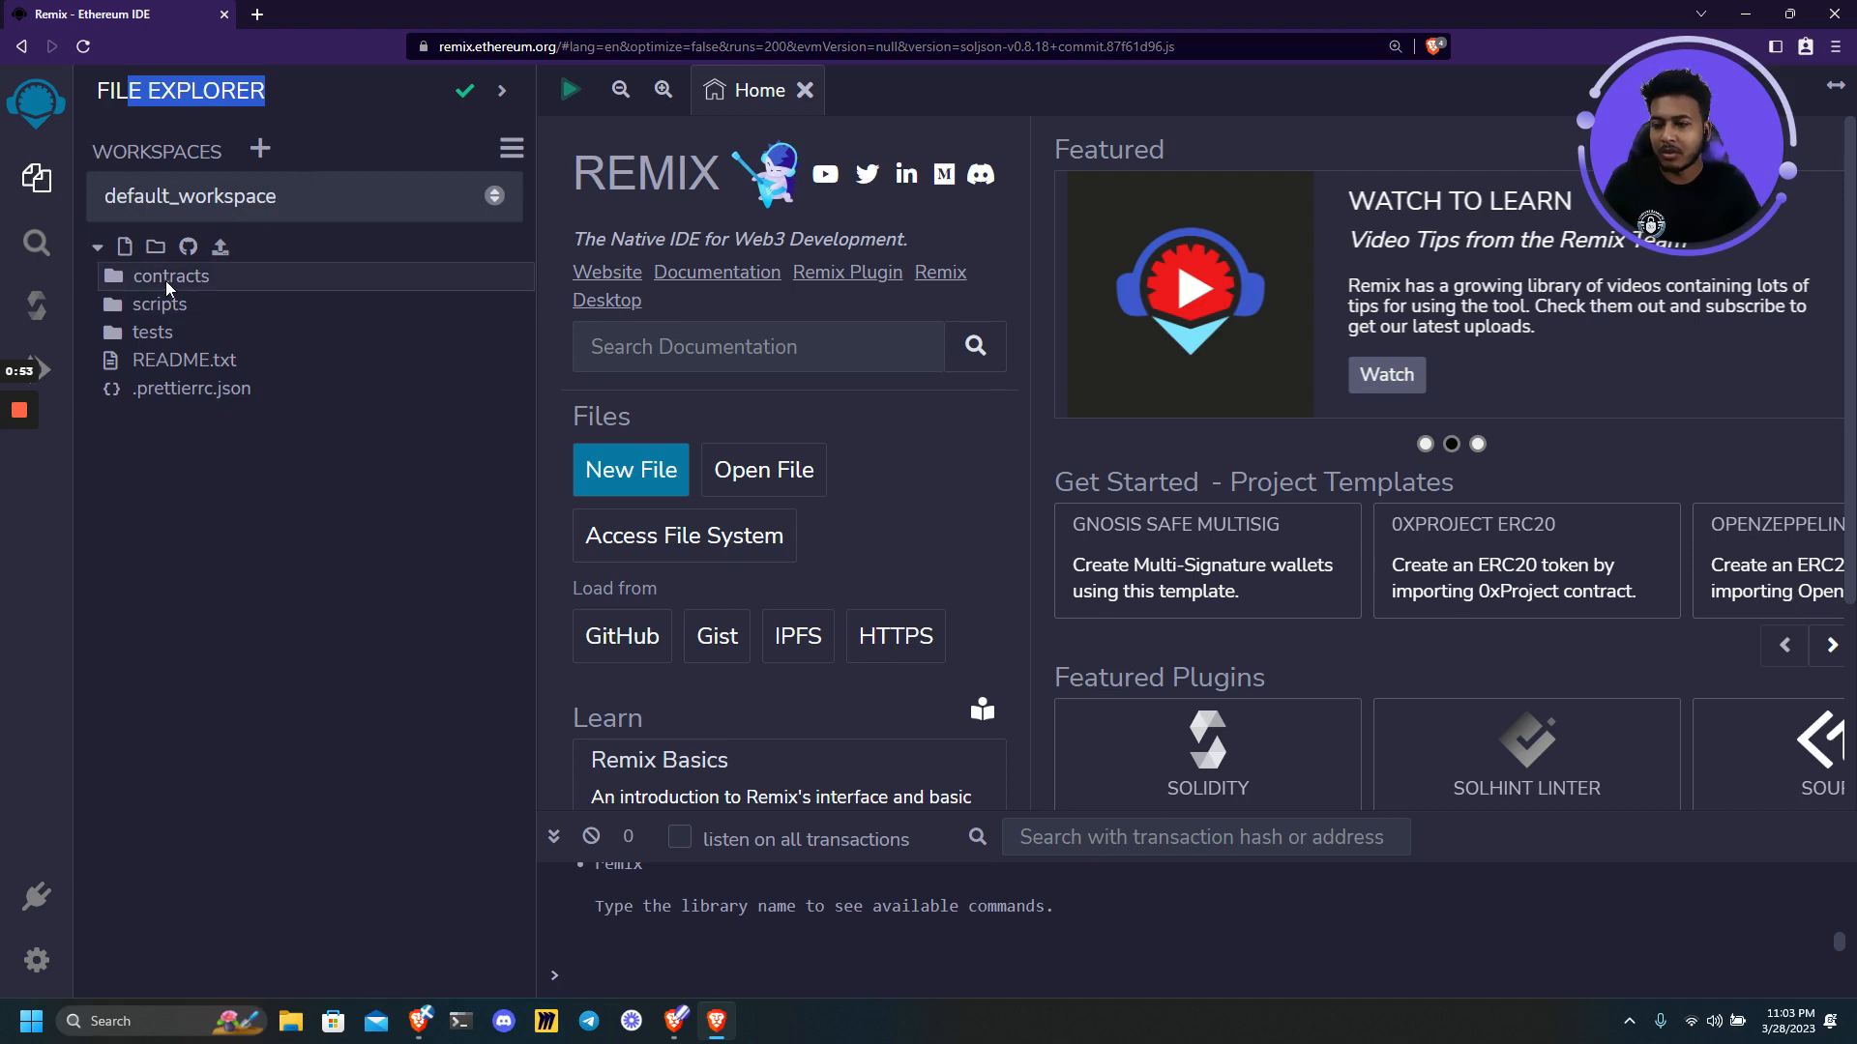
left_click(170, 277)
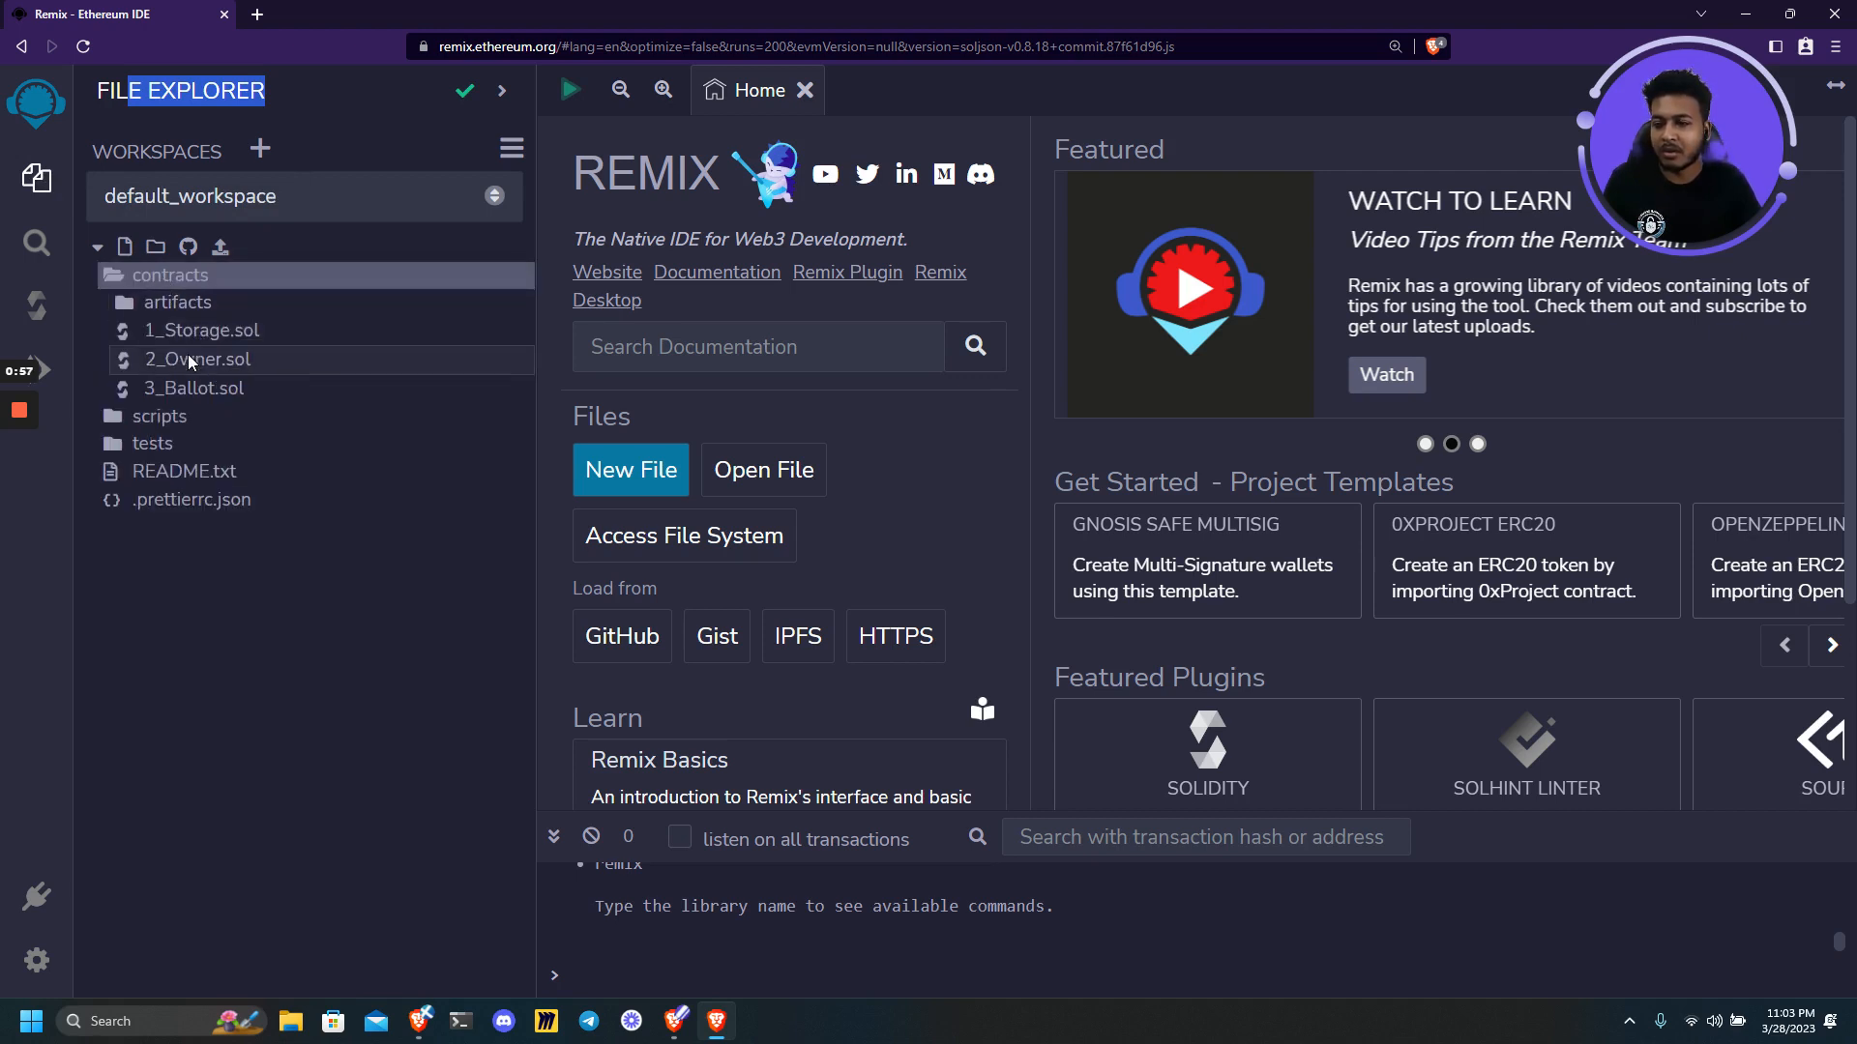
mouse_move(197, 360)
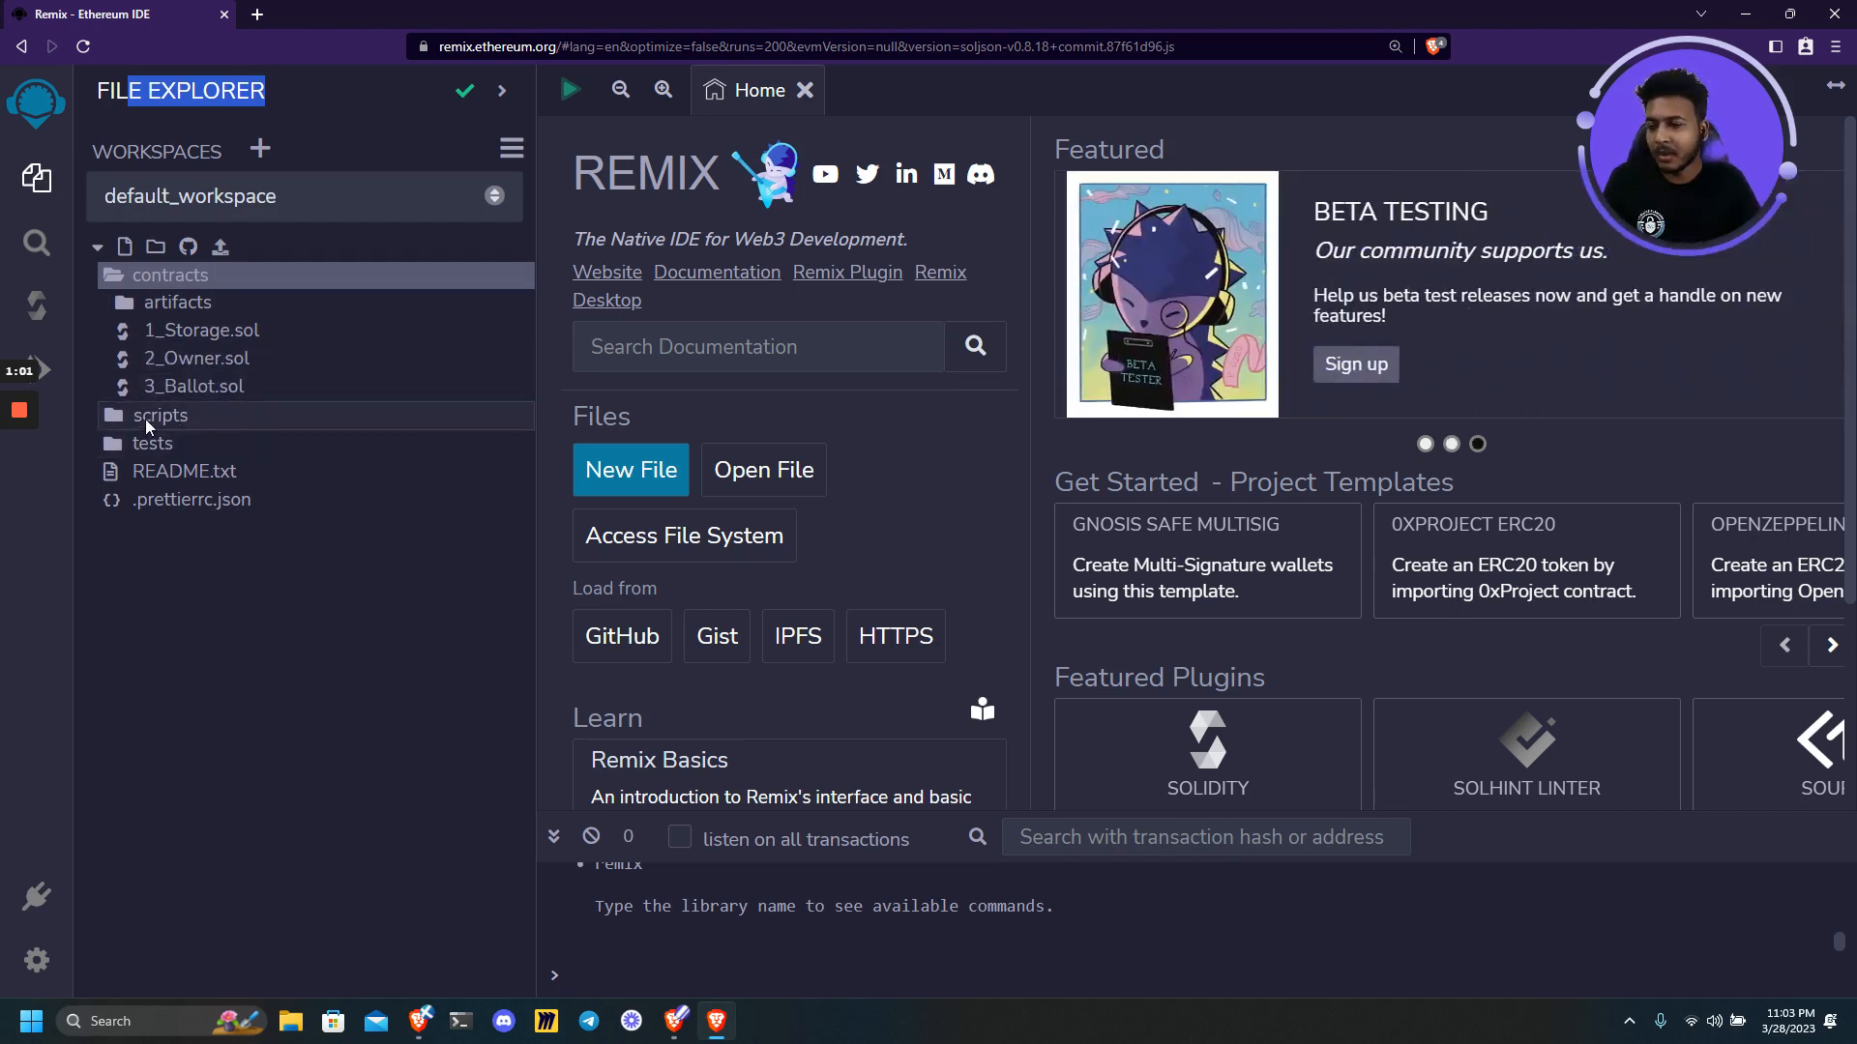
left_click(158, 414)
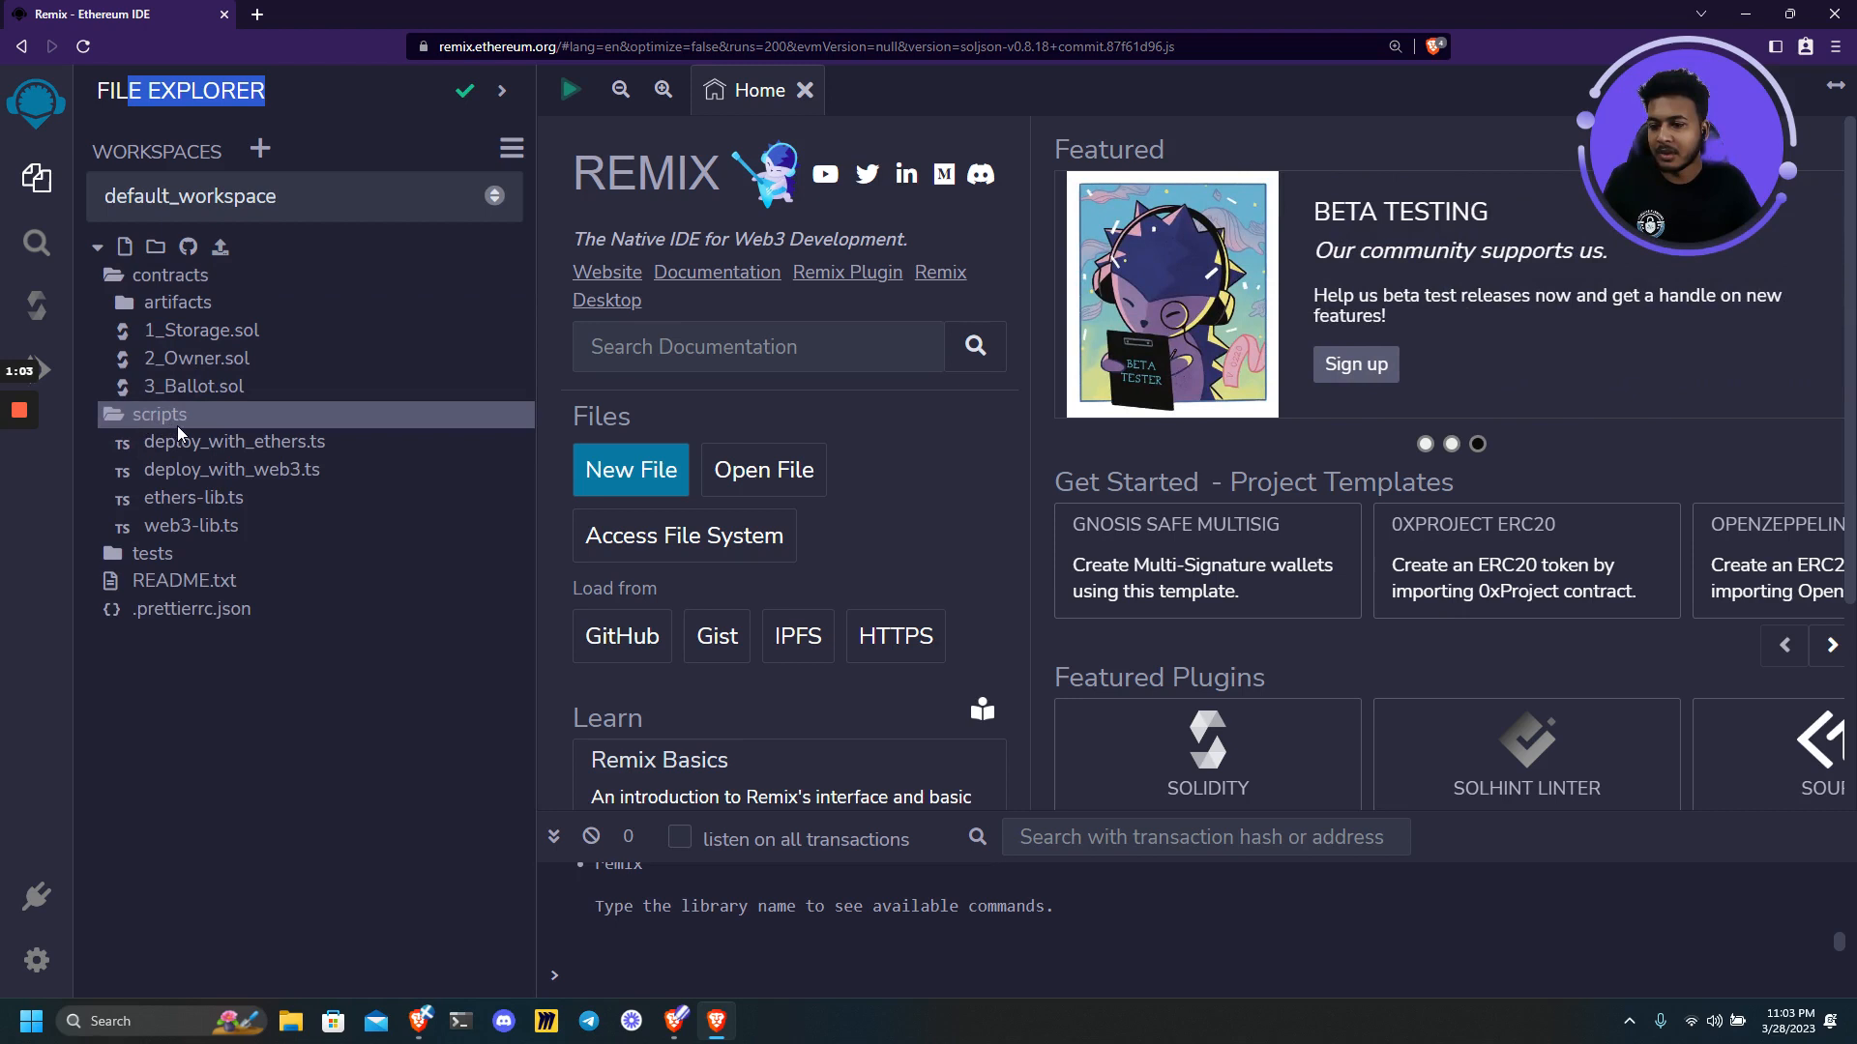
mouse_move(235, 441)
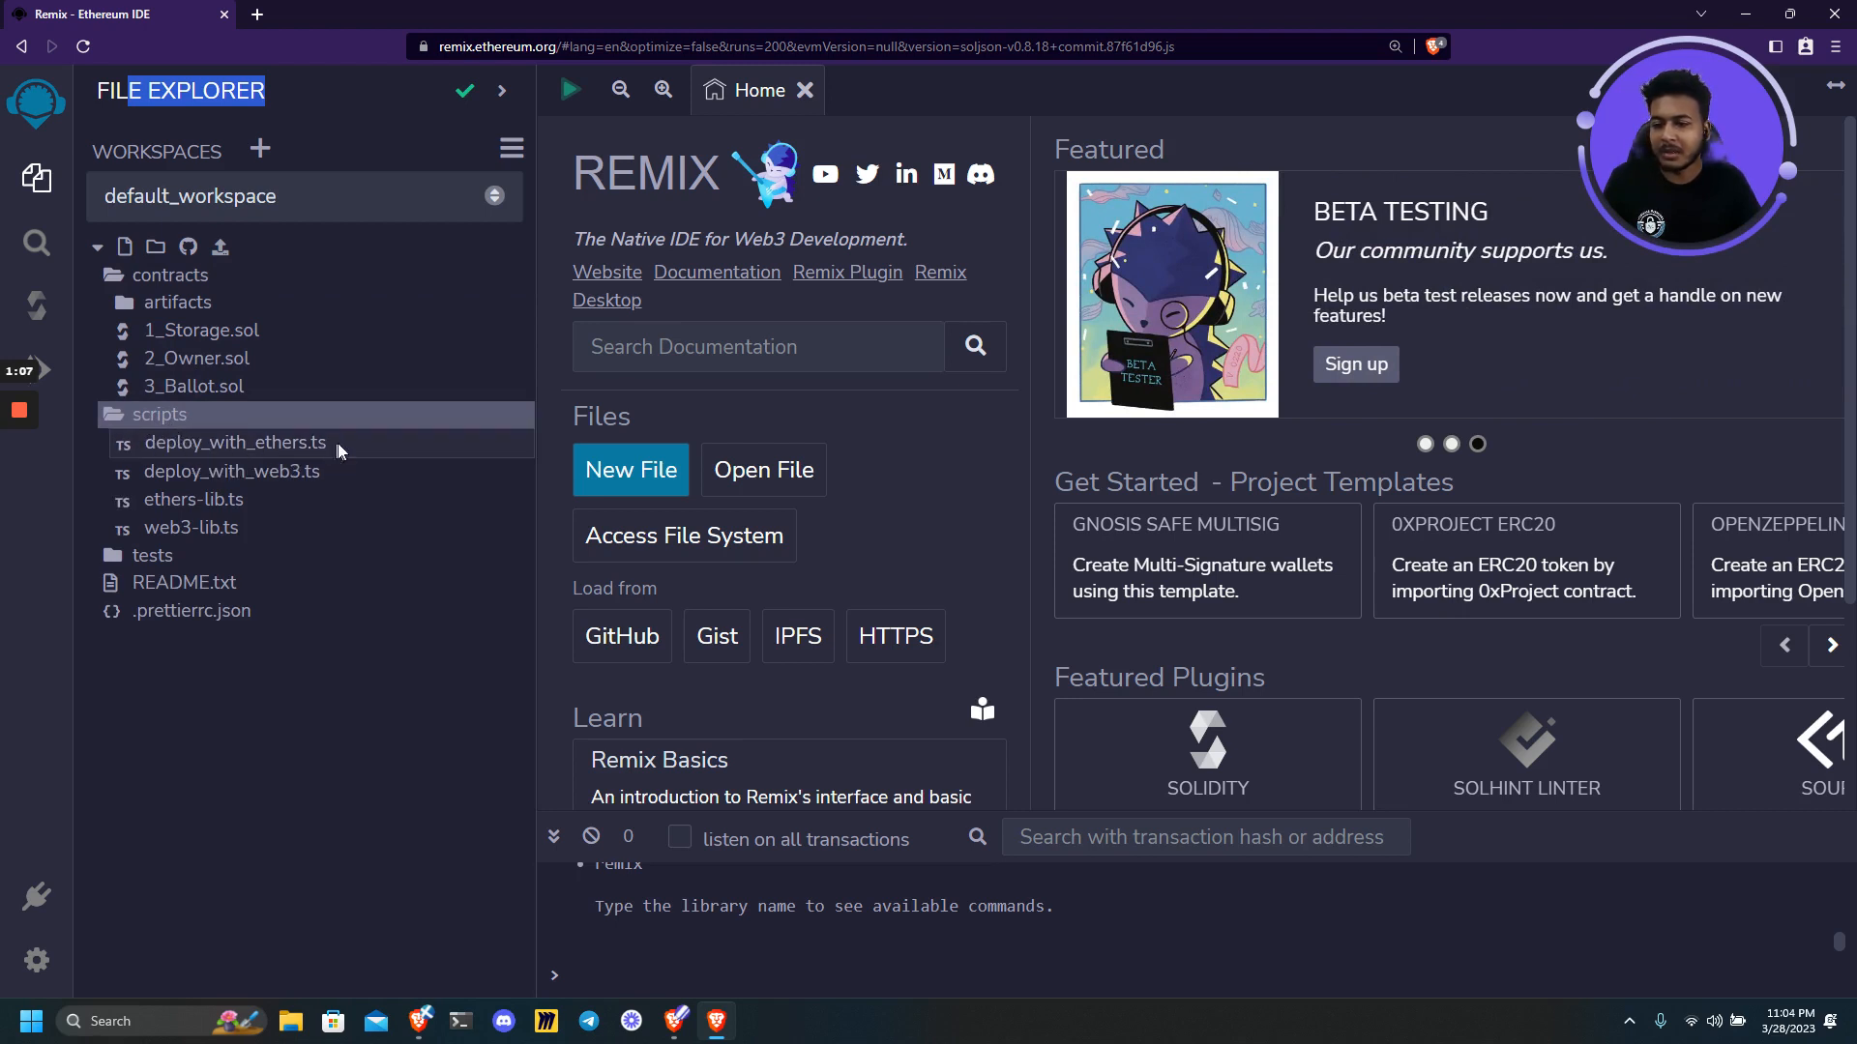
left_click(153, 553)
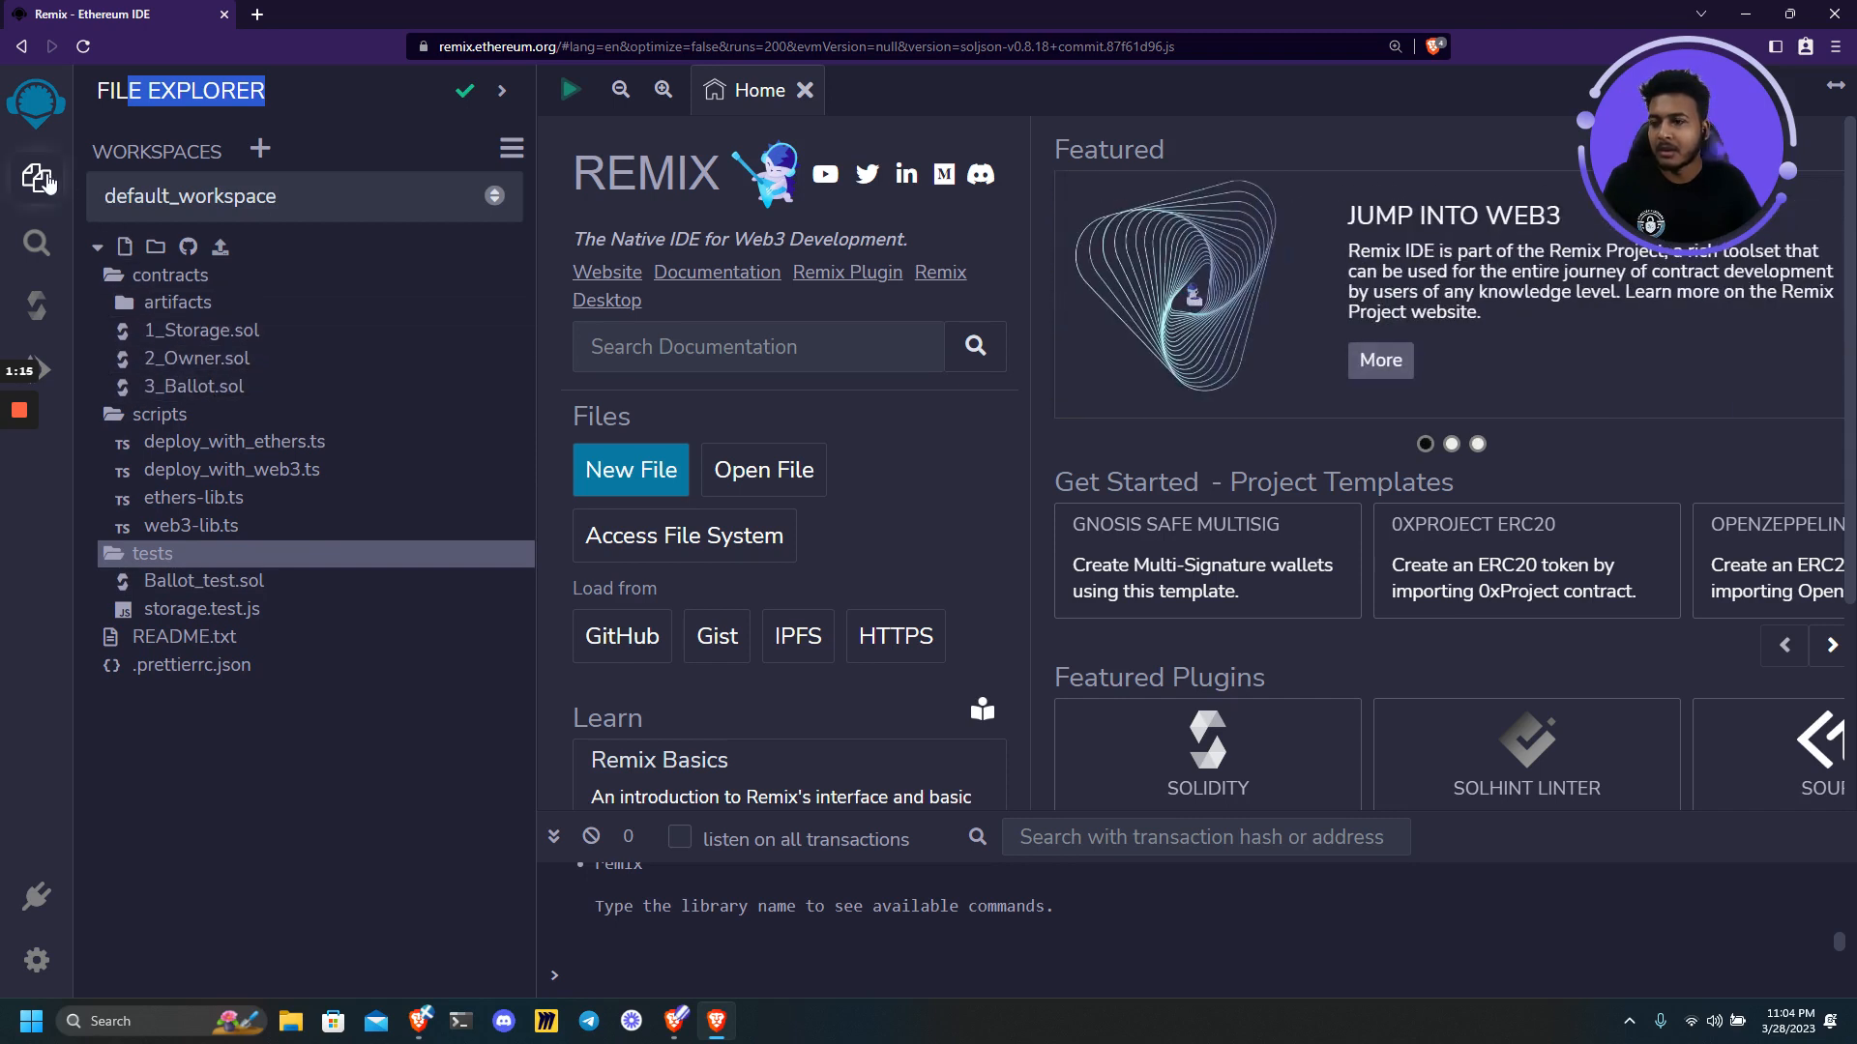
mouse_move(37, 178)
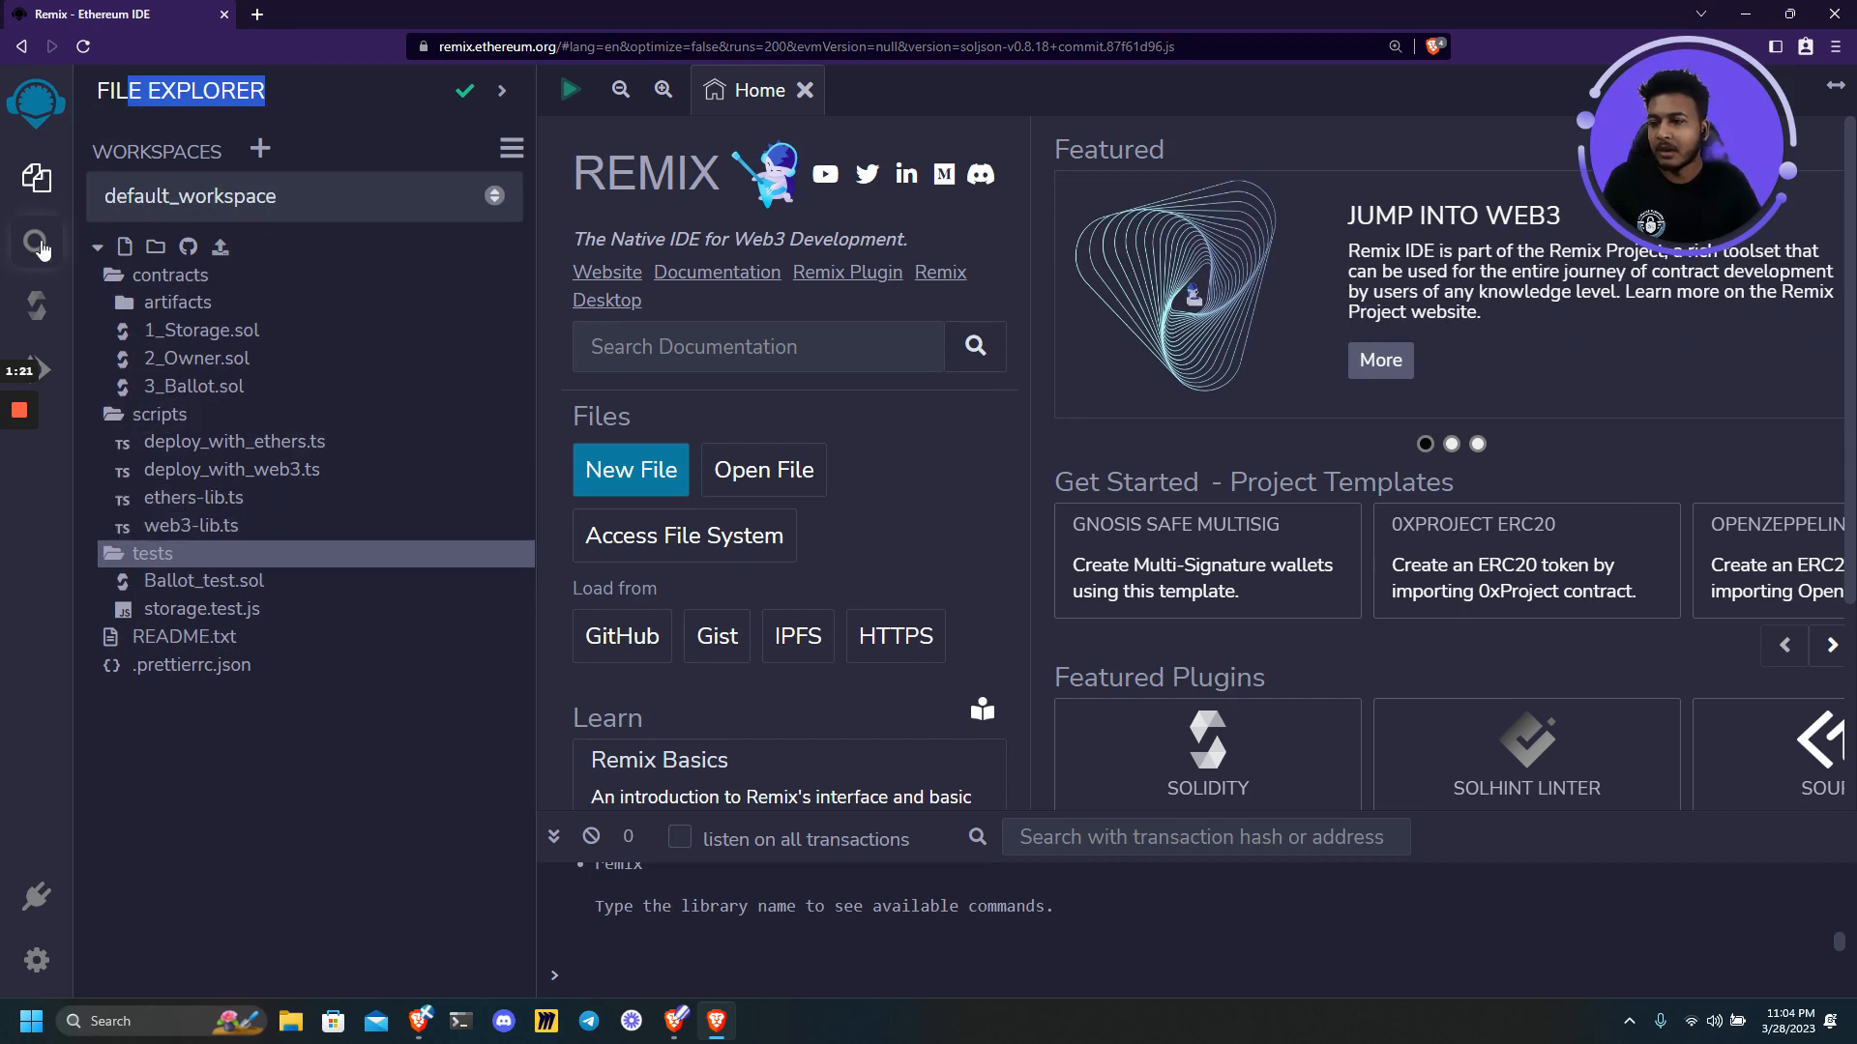
Show the search-in-files panel and select the whole 'Files to include' pattern.
left_click(37, 241)
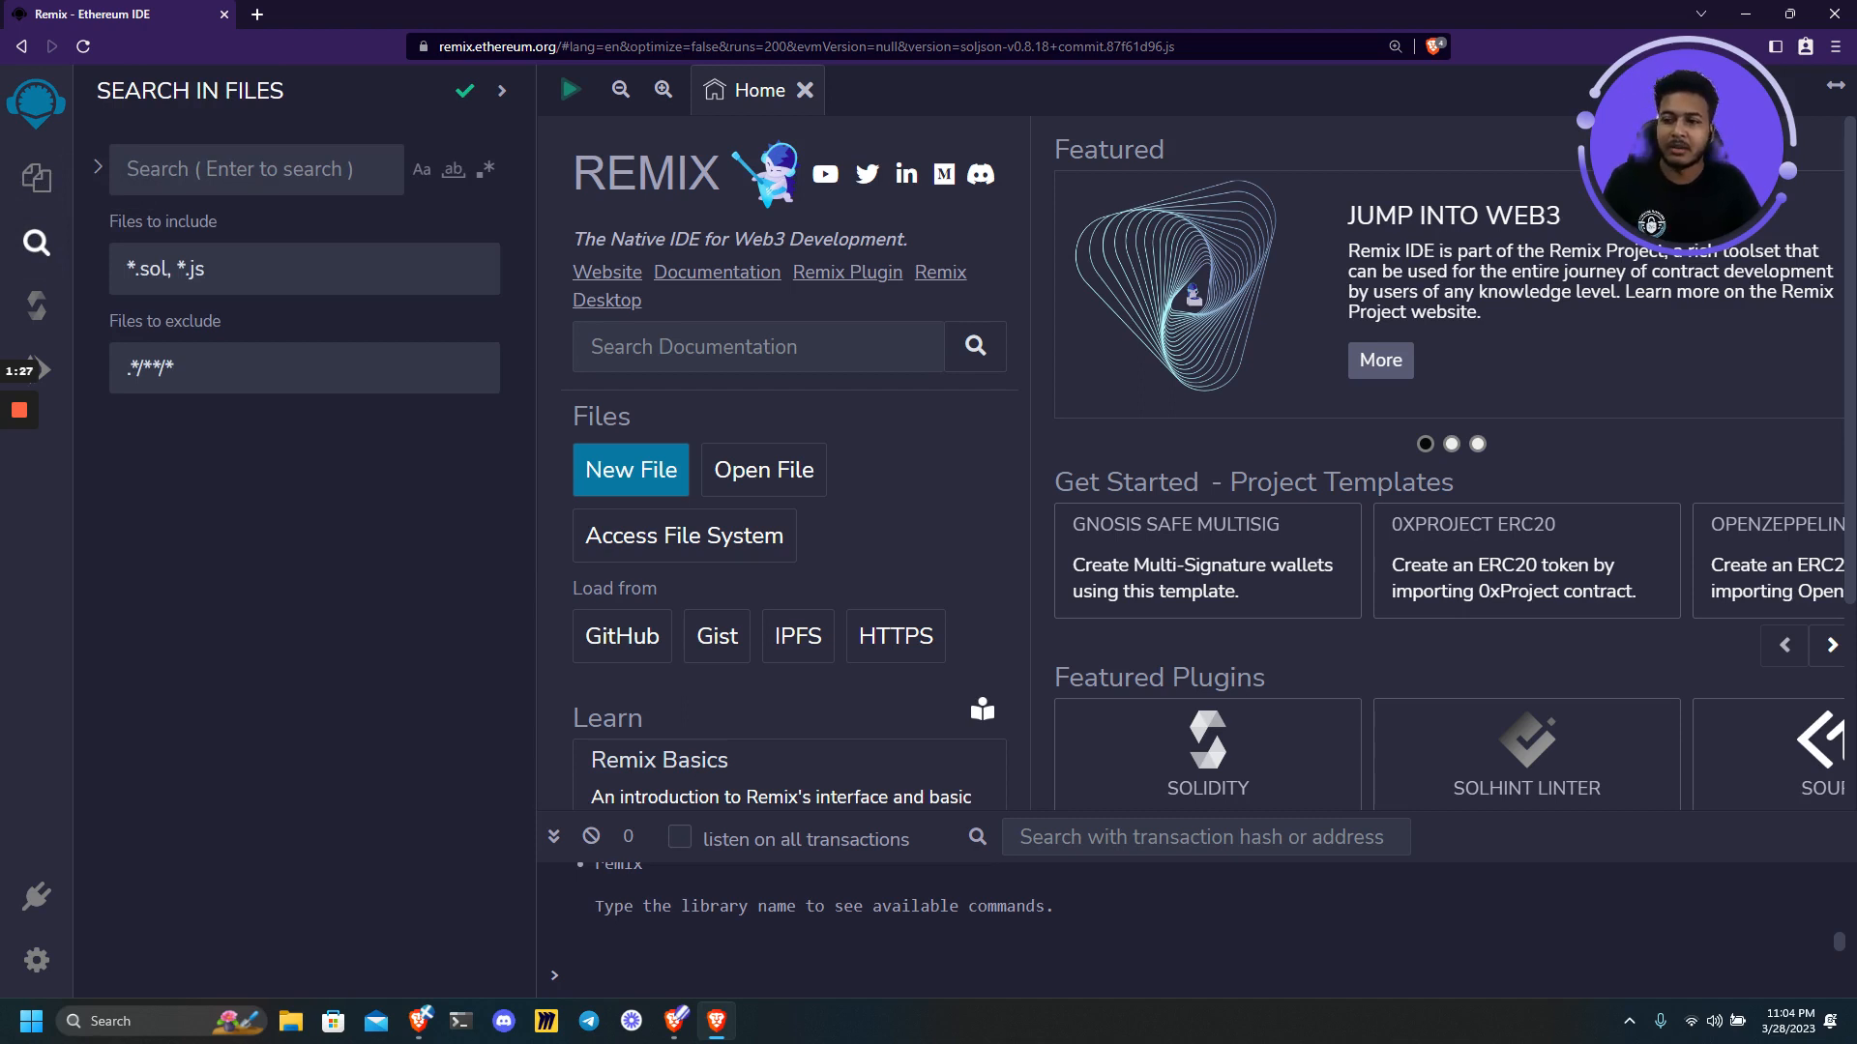
left_click(35, 178)
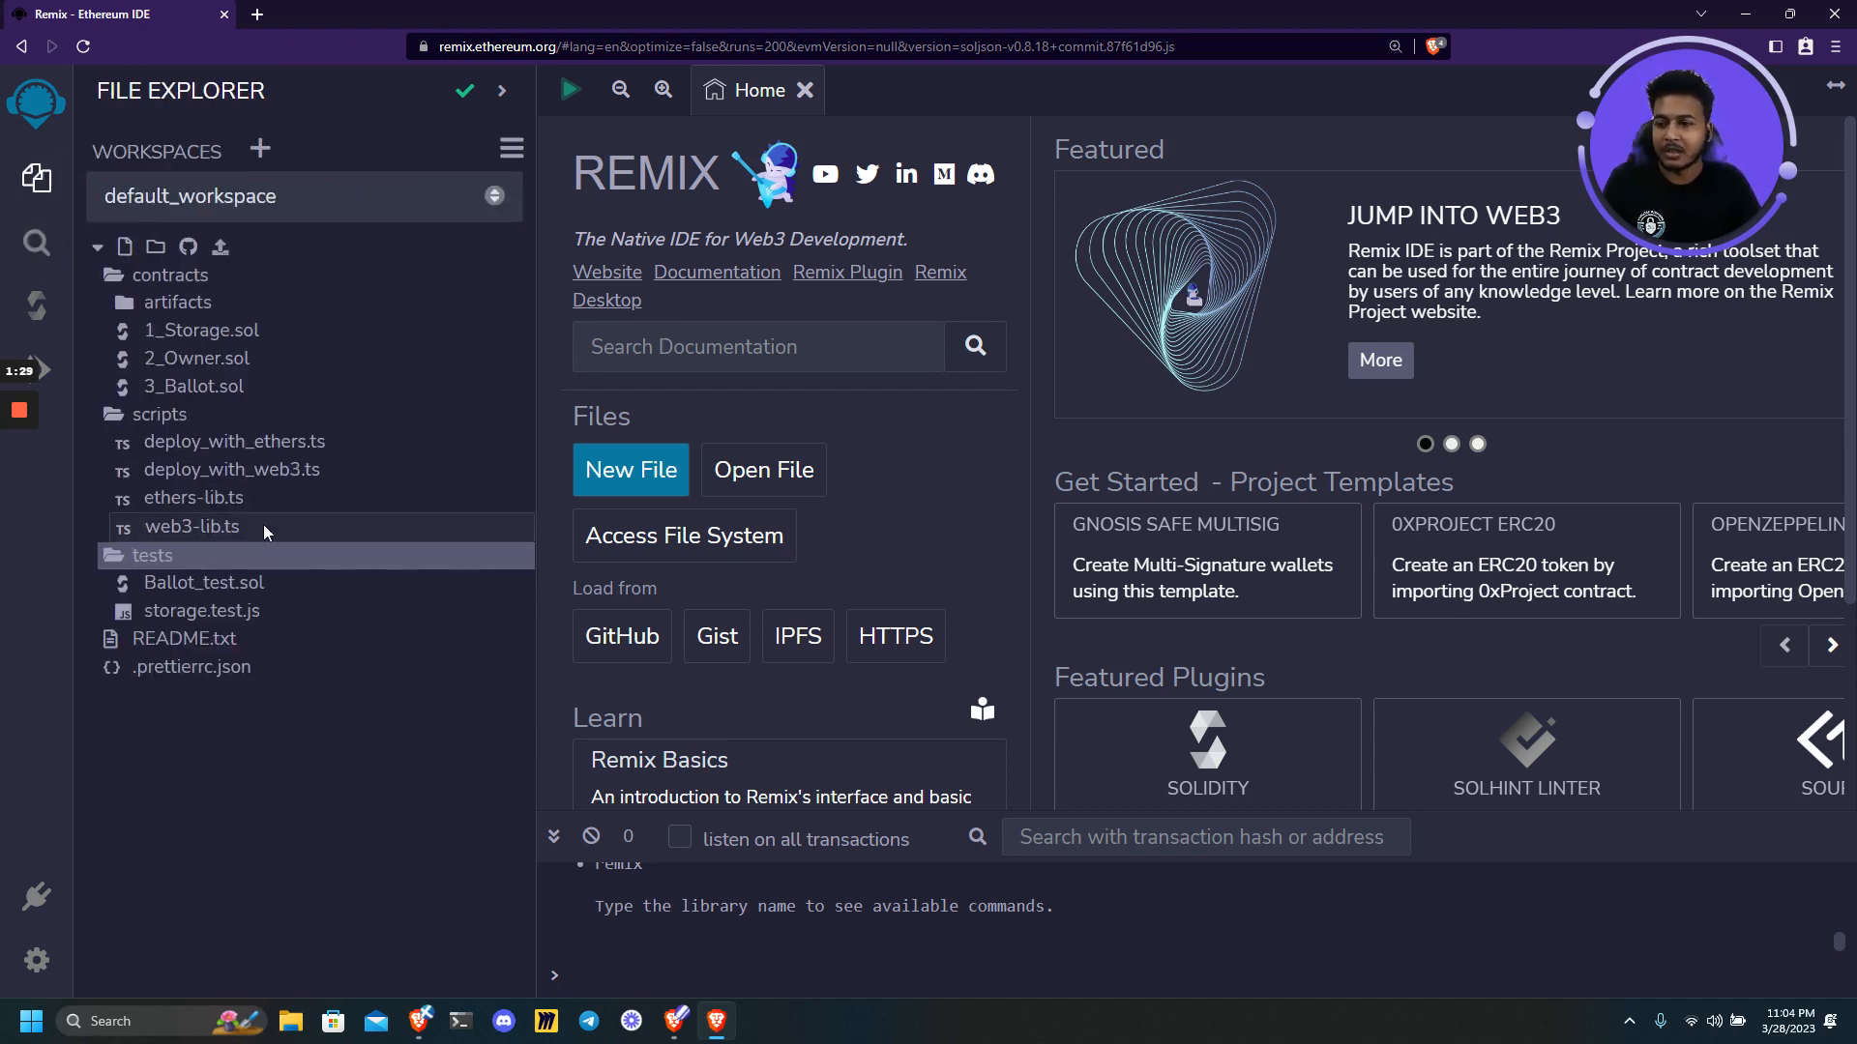
left_click(37, 244)
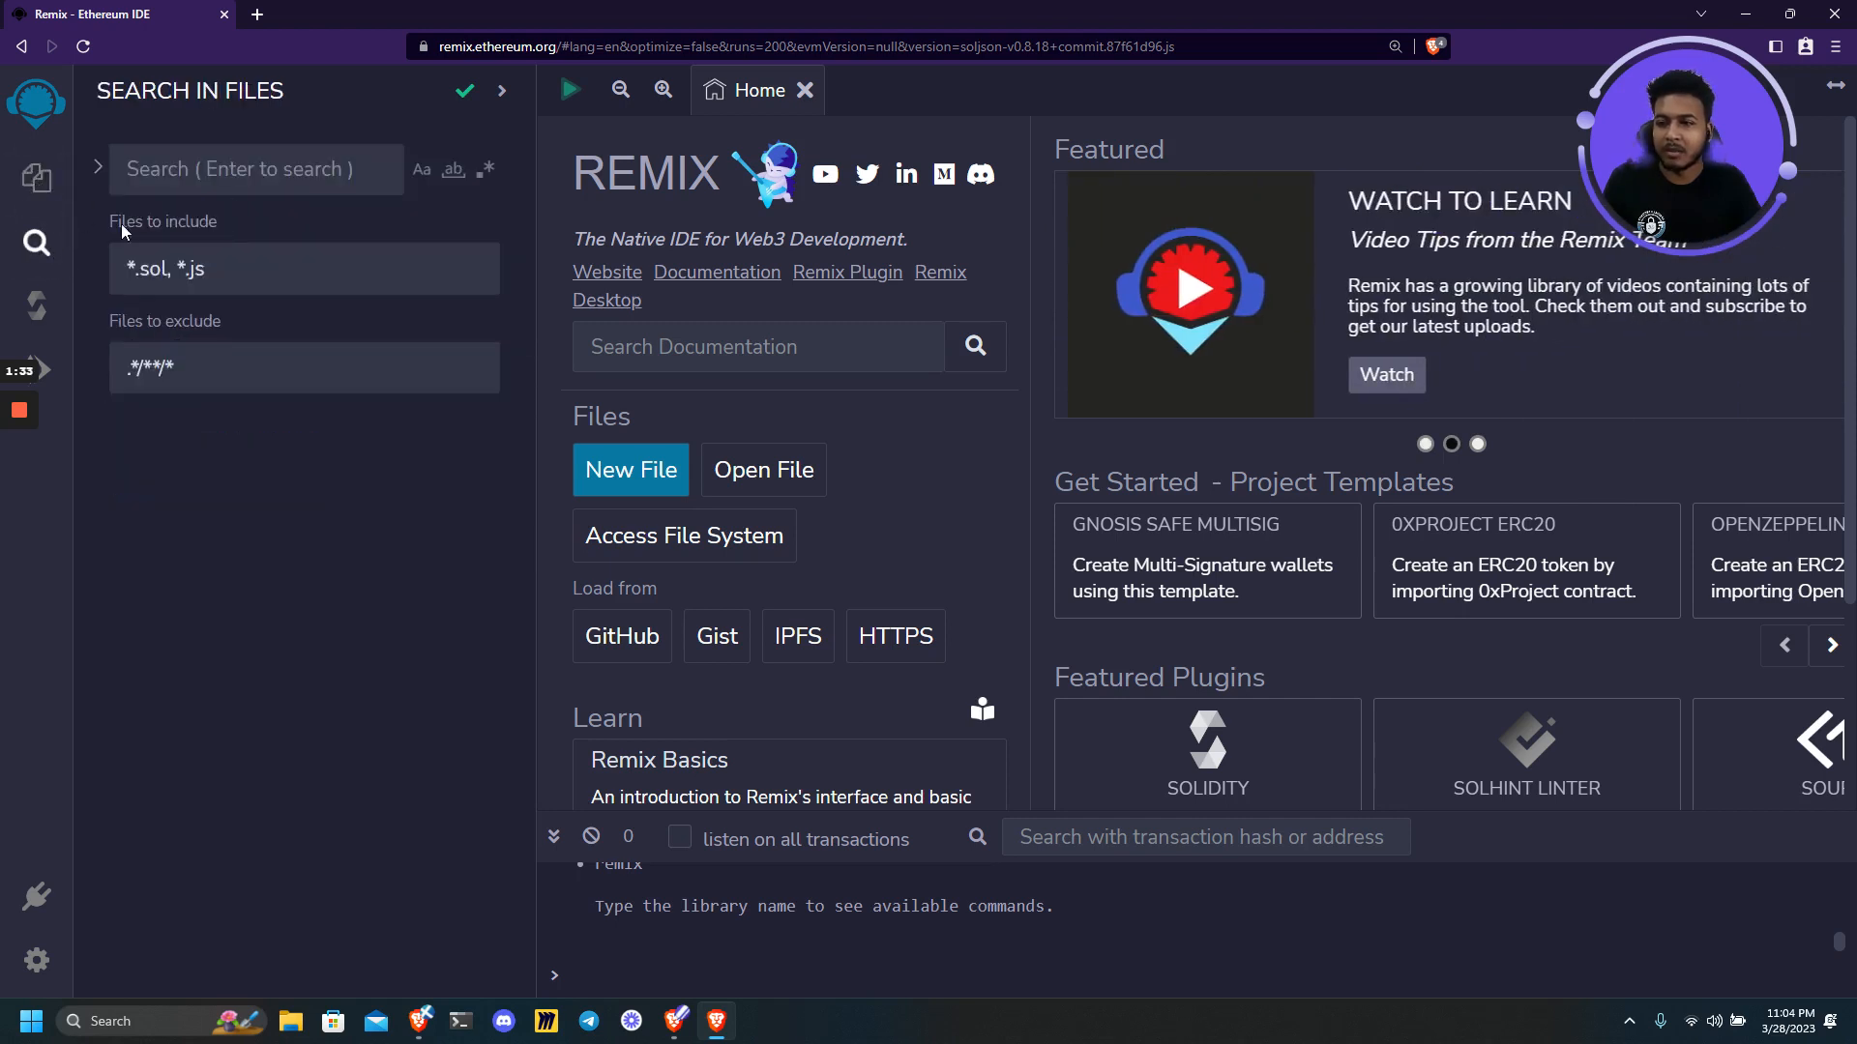
left_click(304, 269)
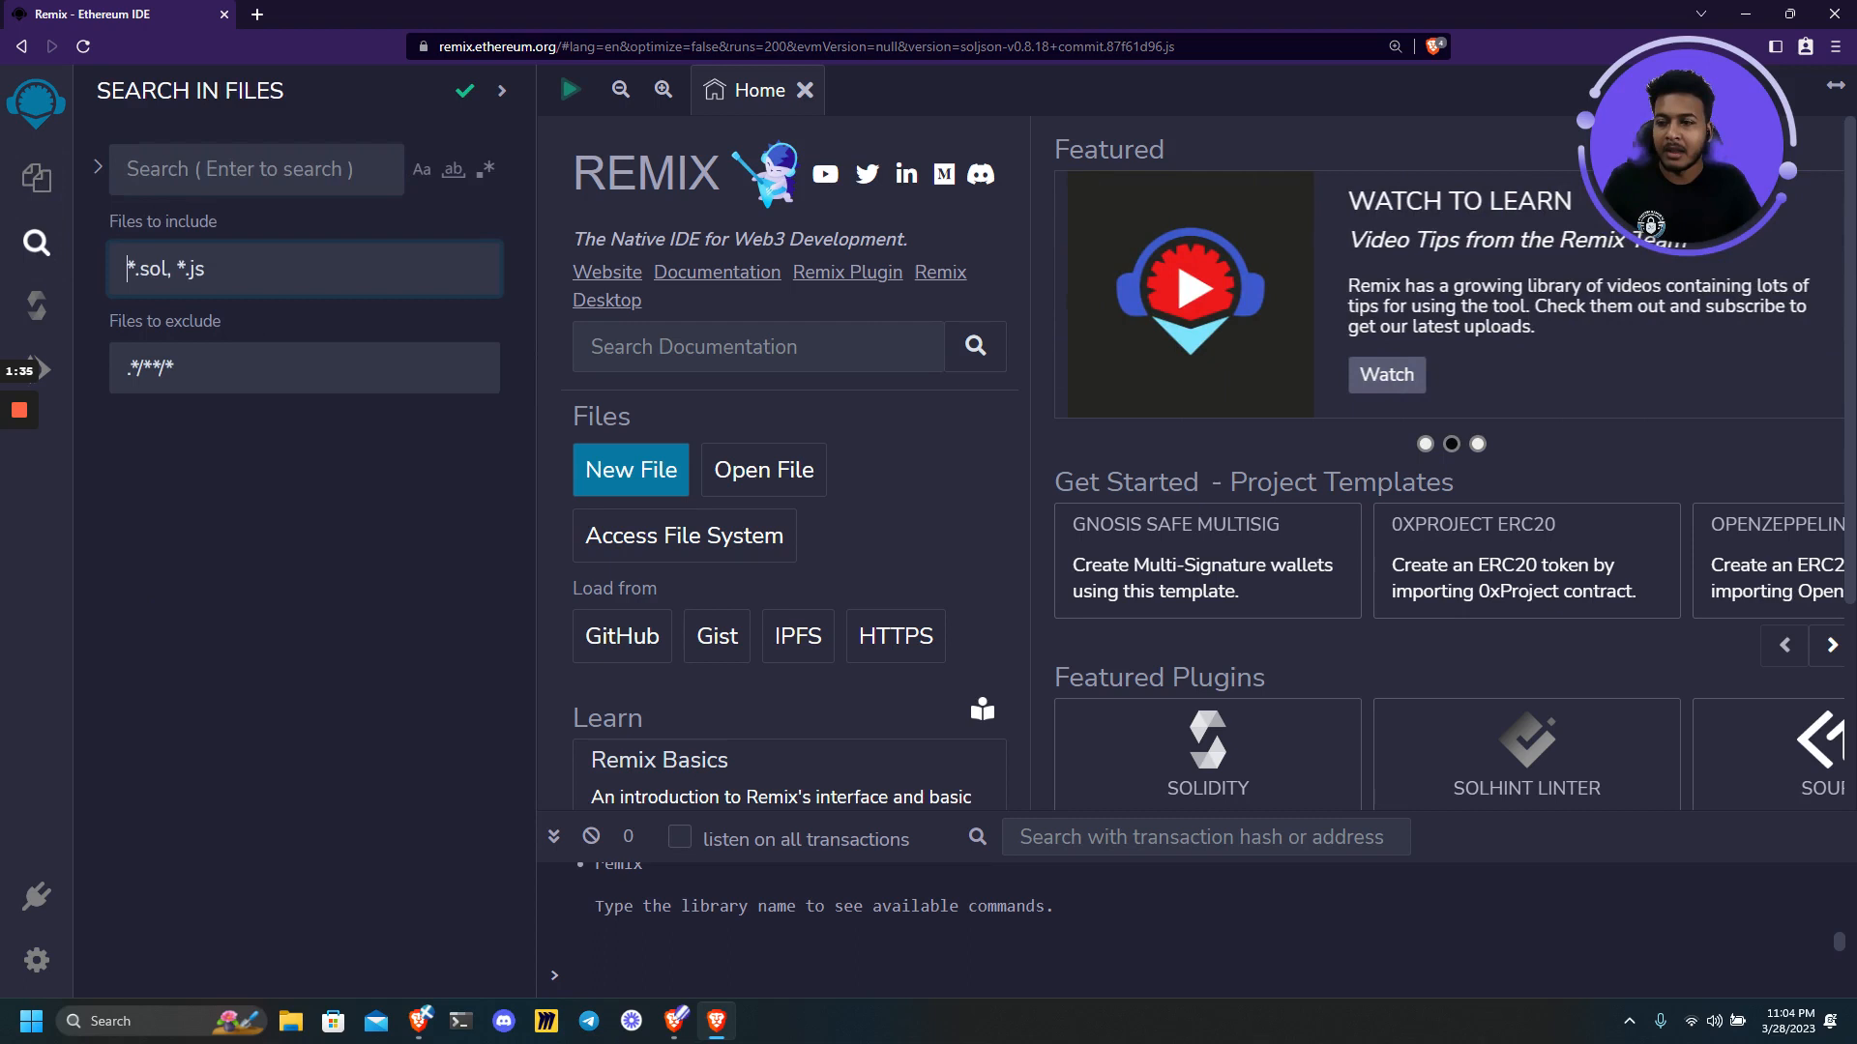
triple_click(303, 368)
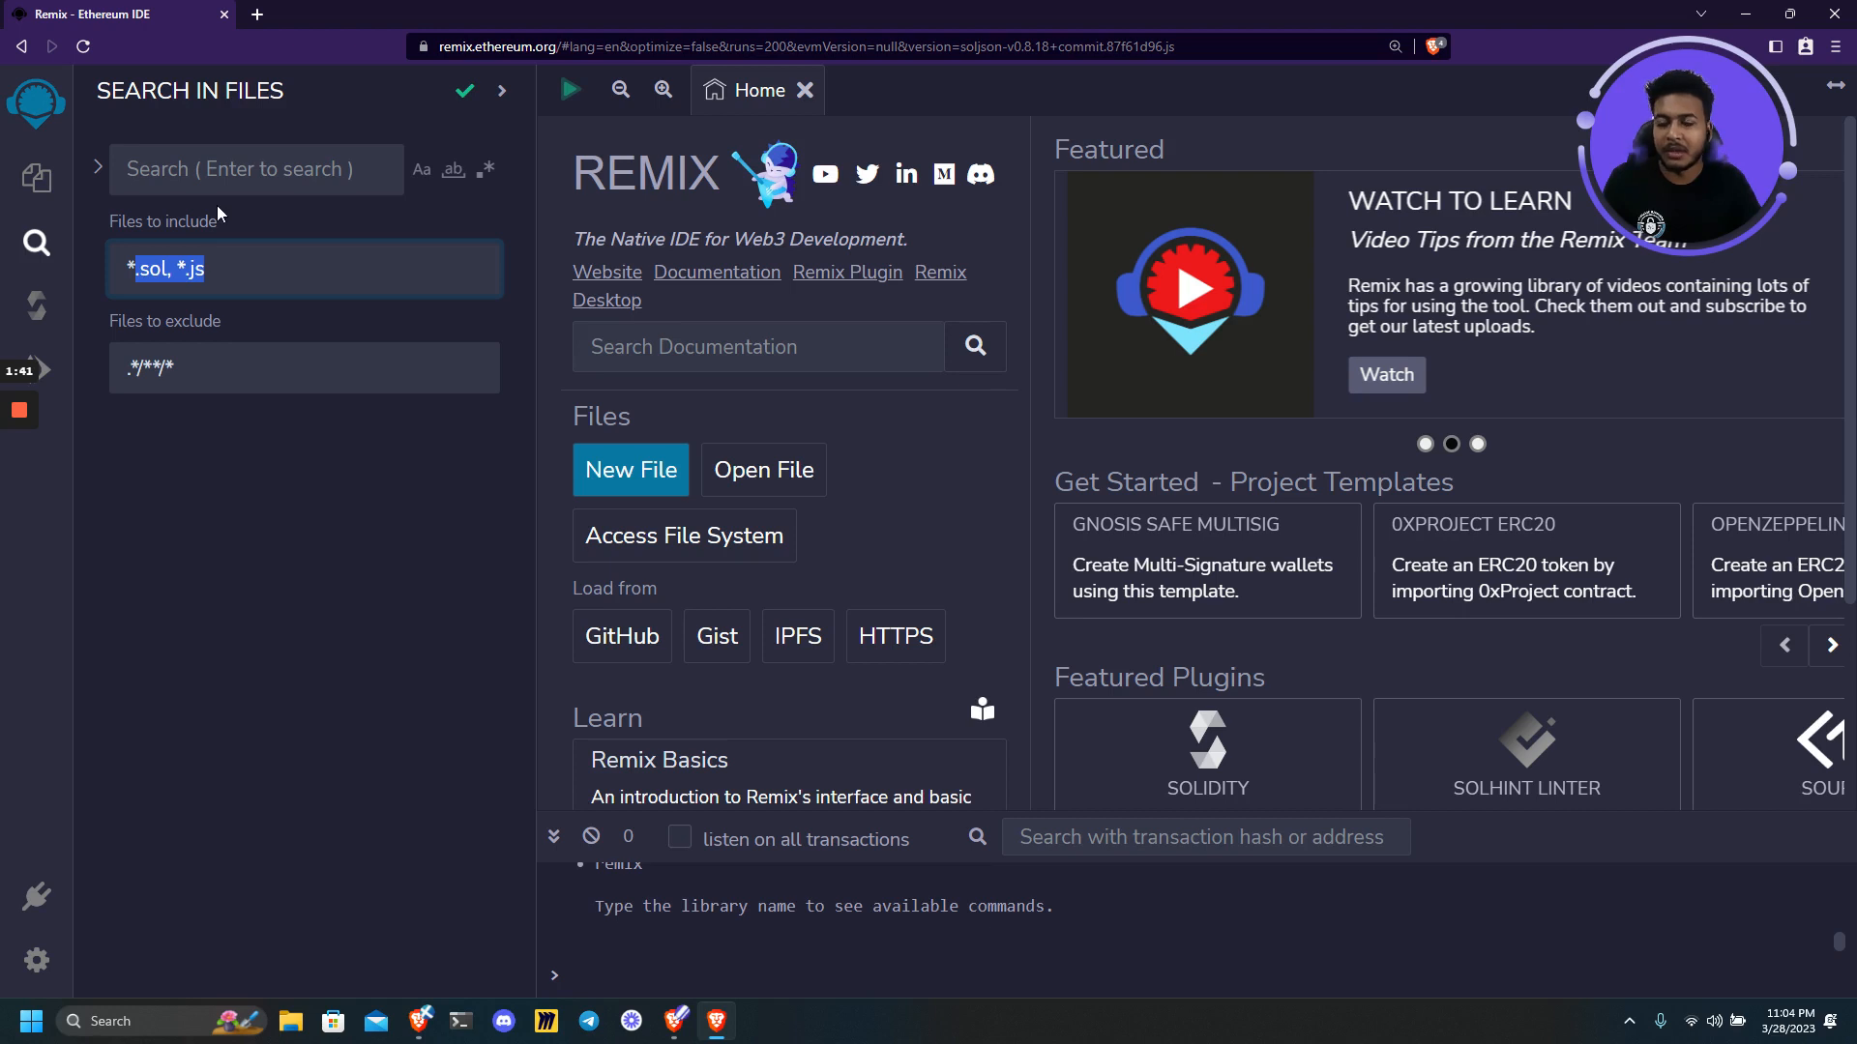
mouse_move(166, 229)
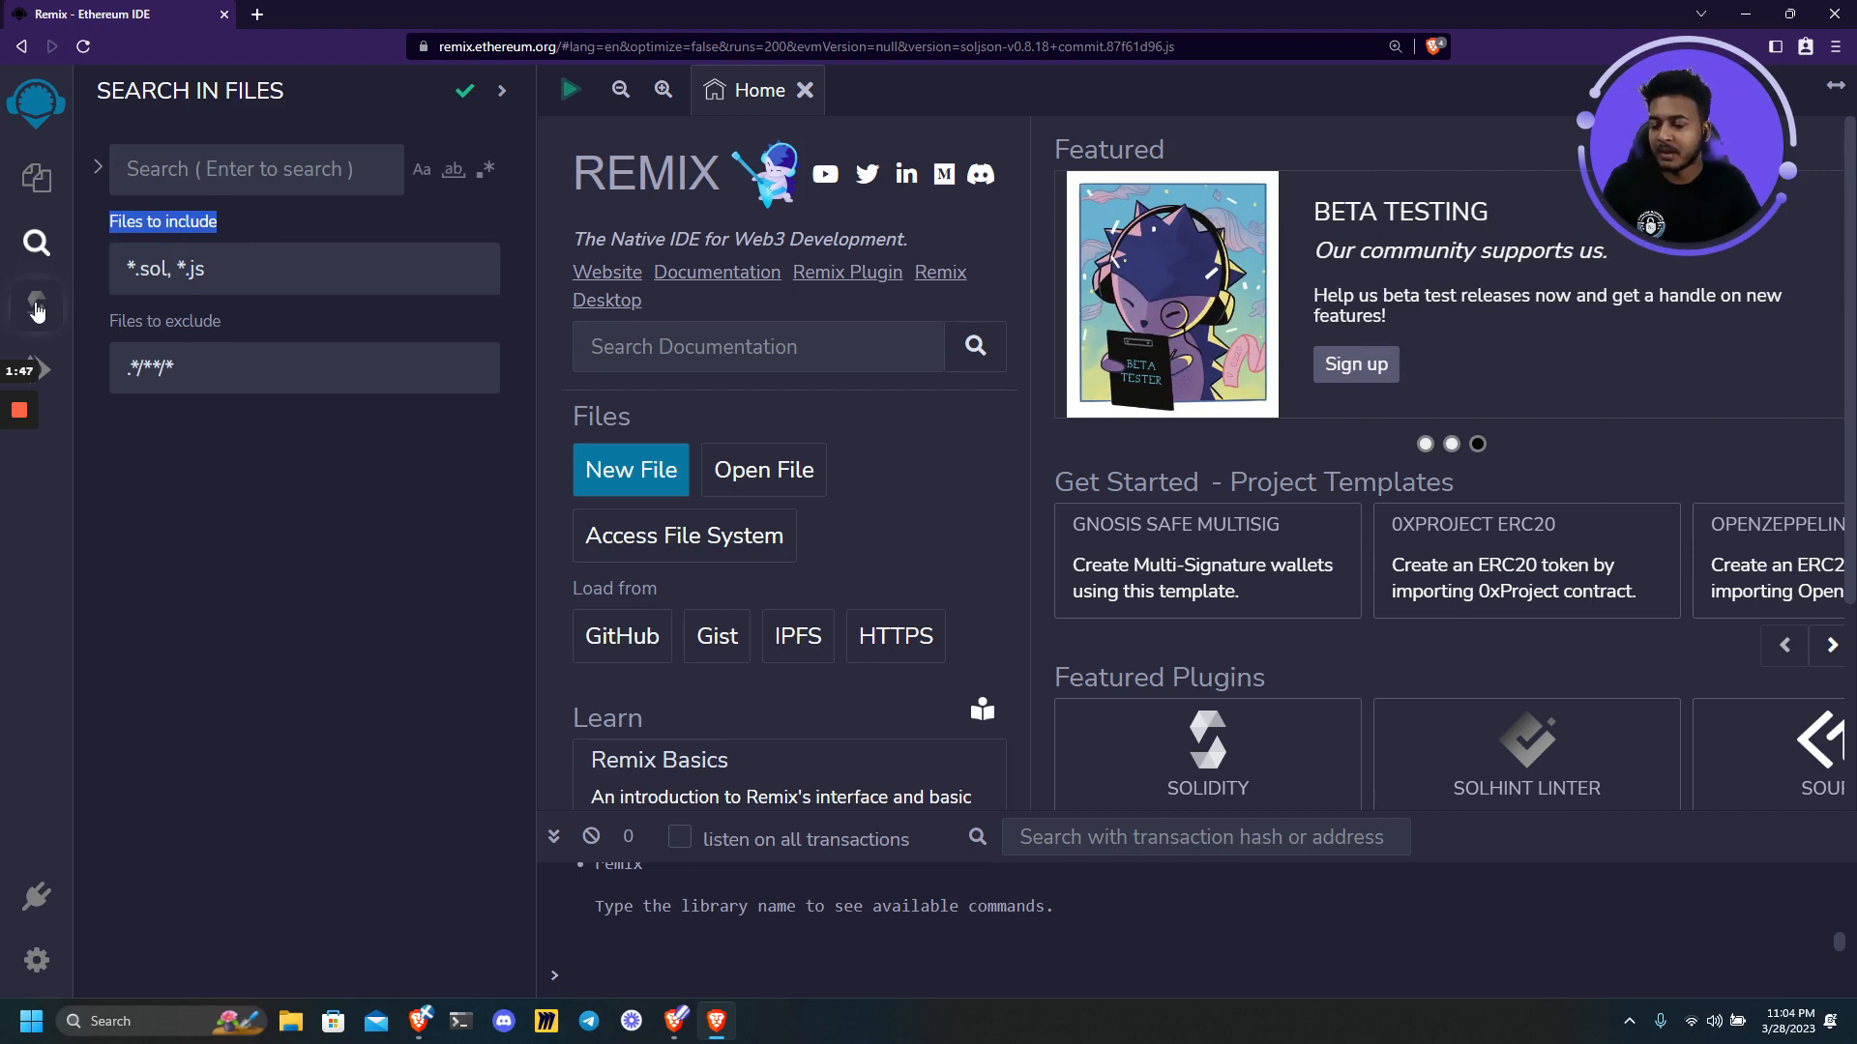
Show the Solidity compiler settings with version 0.8.18 selected.
left_click(37, 308)
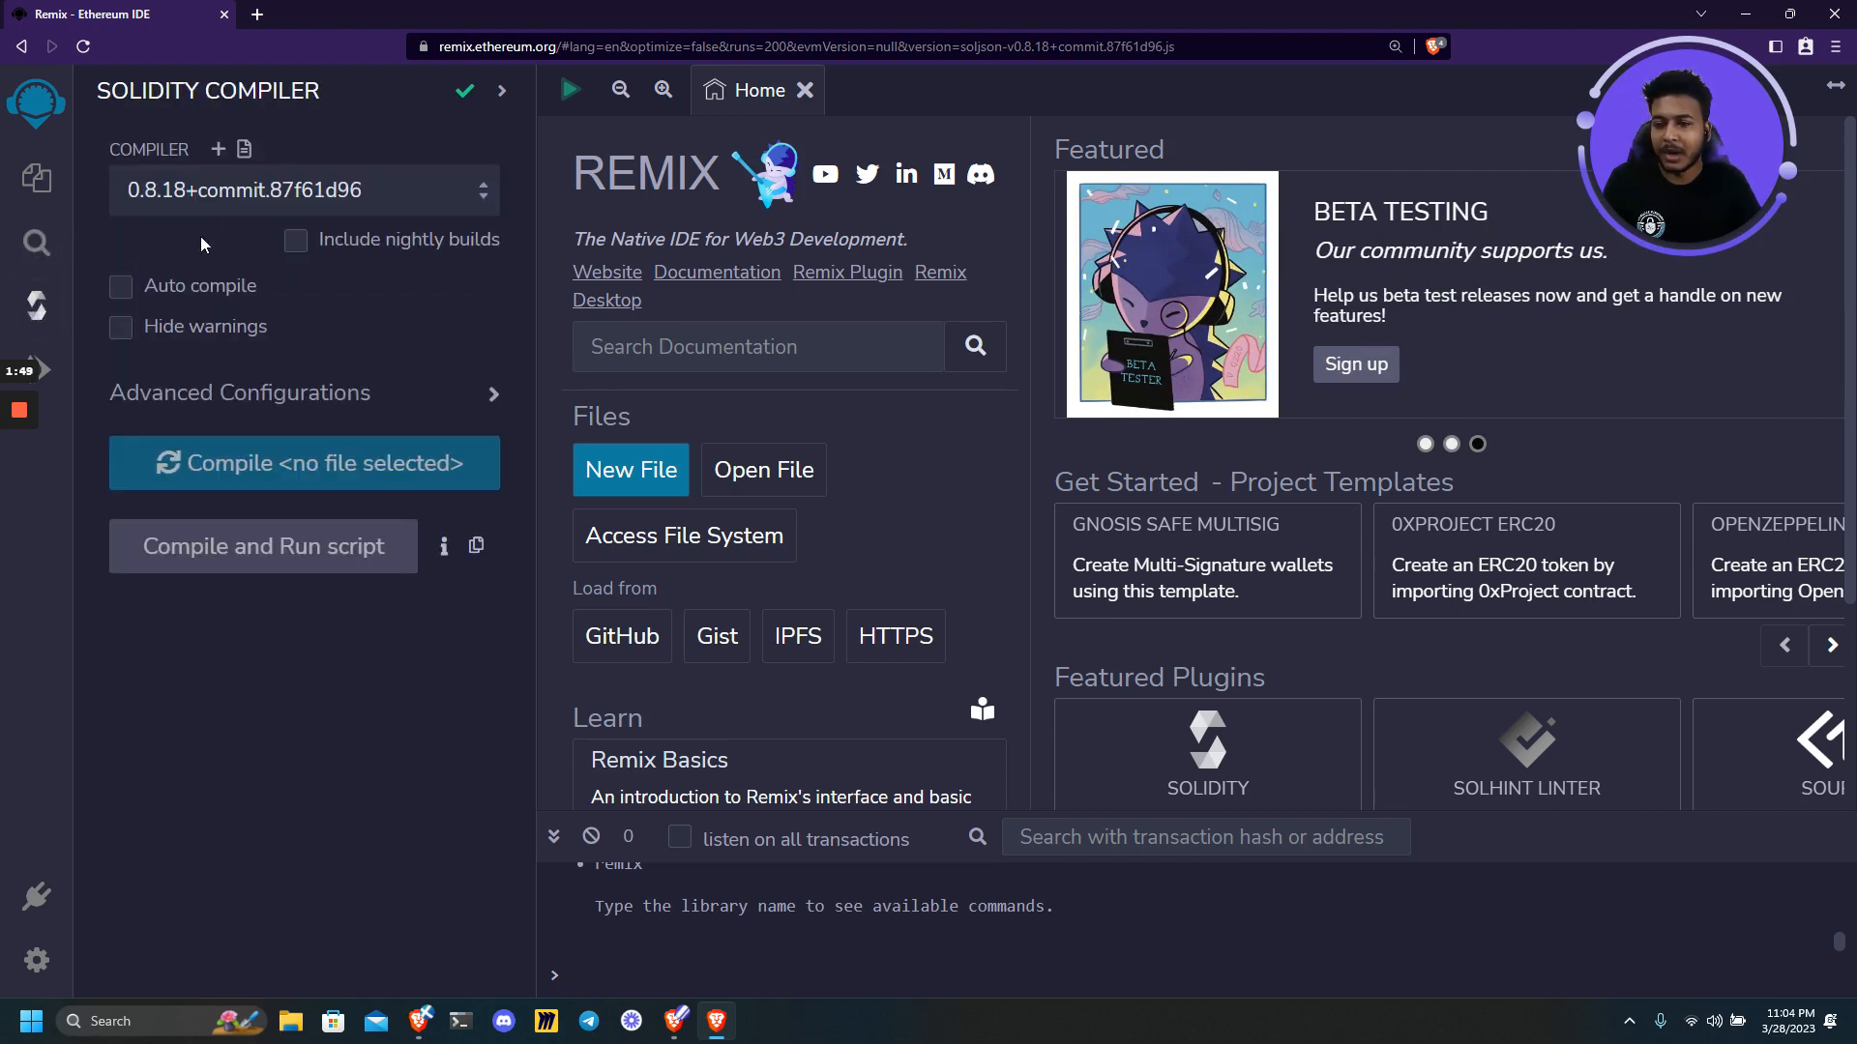
left_click(302, 191)
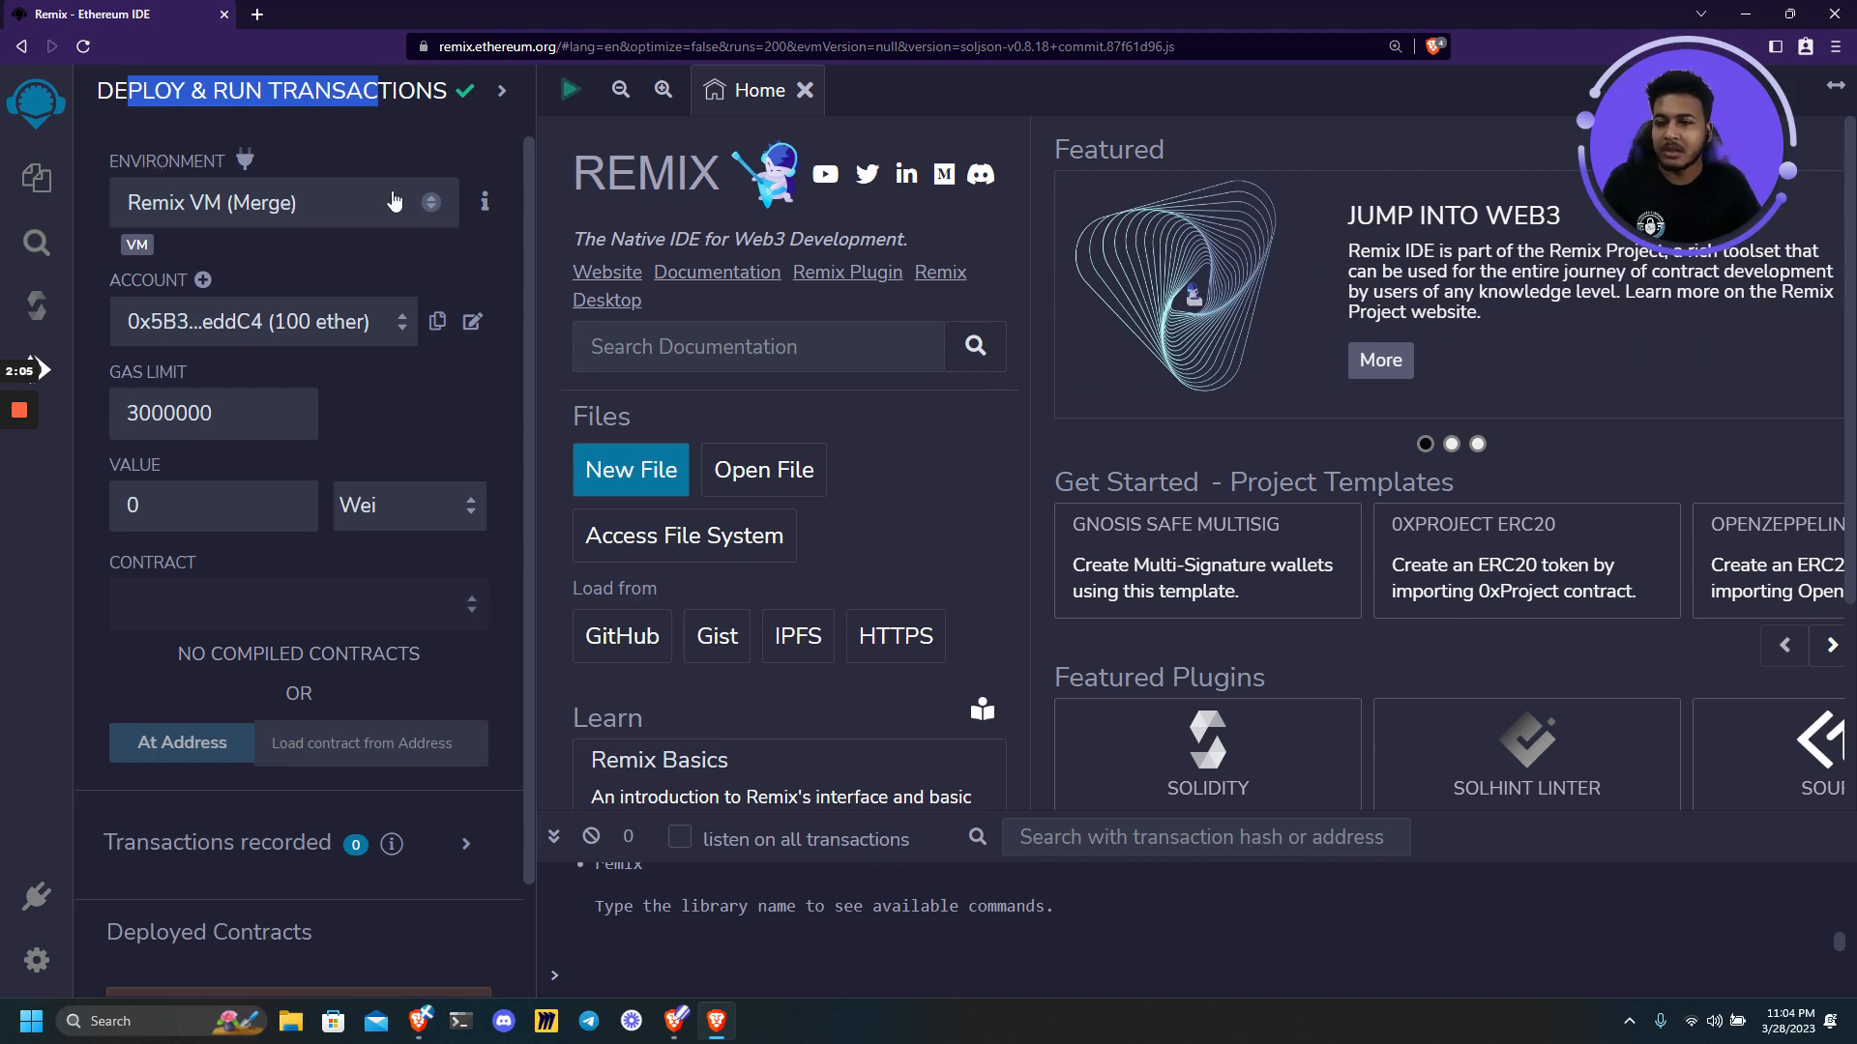
mouse_move(213, 207)
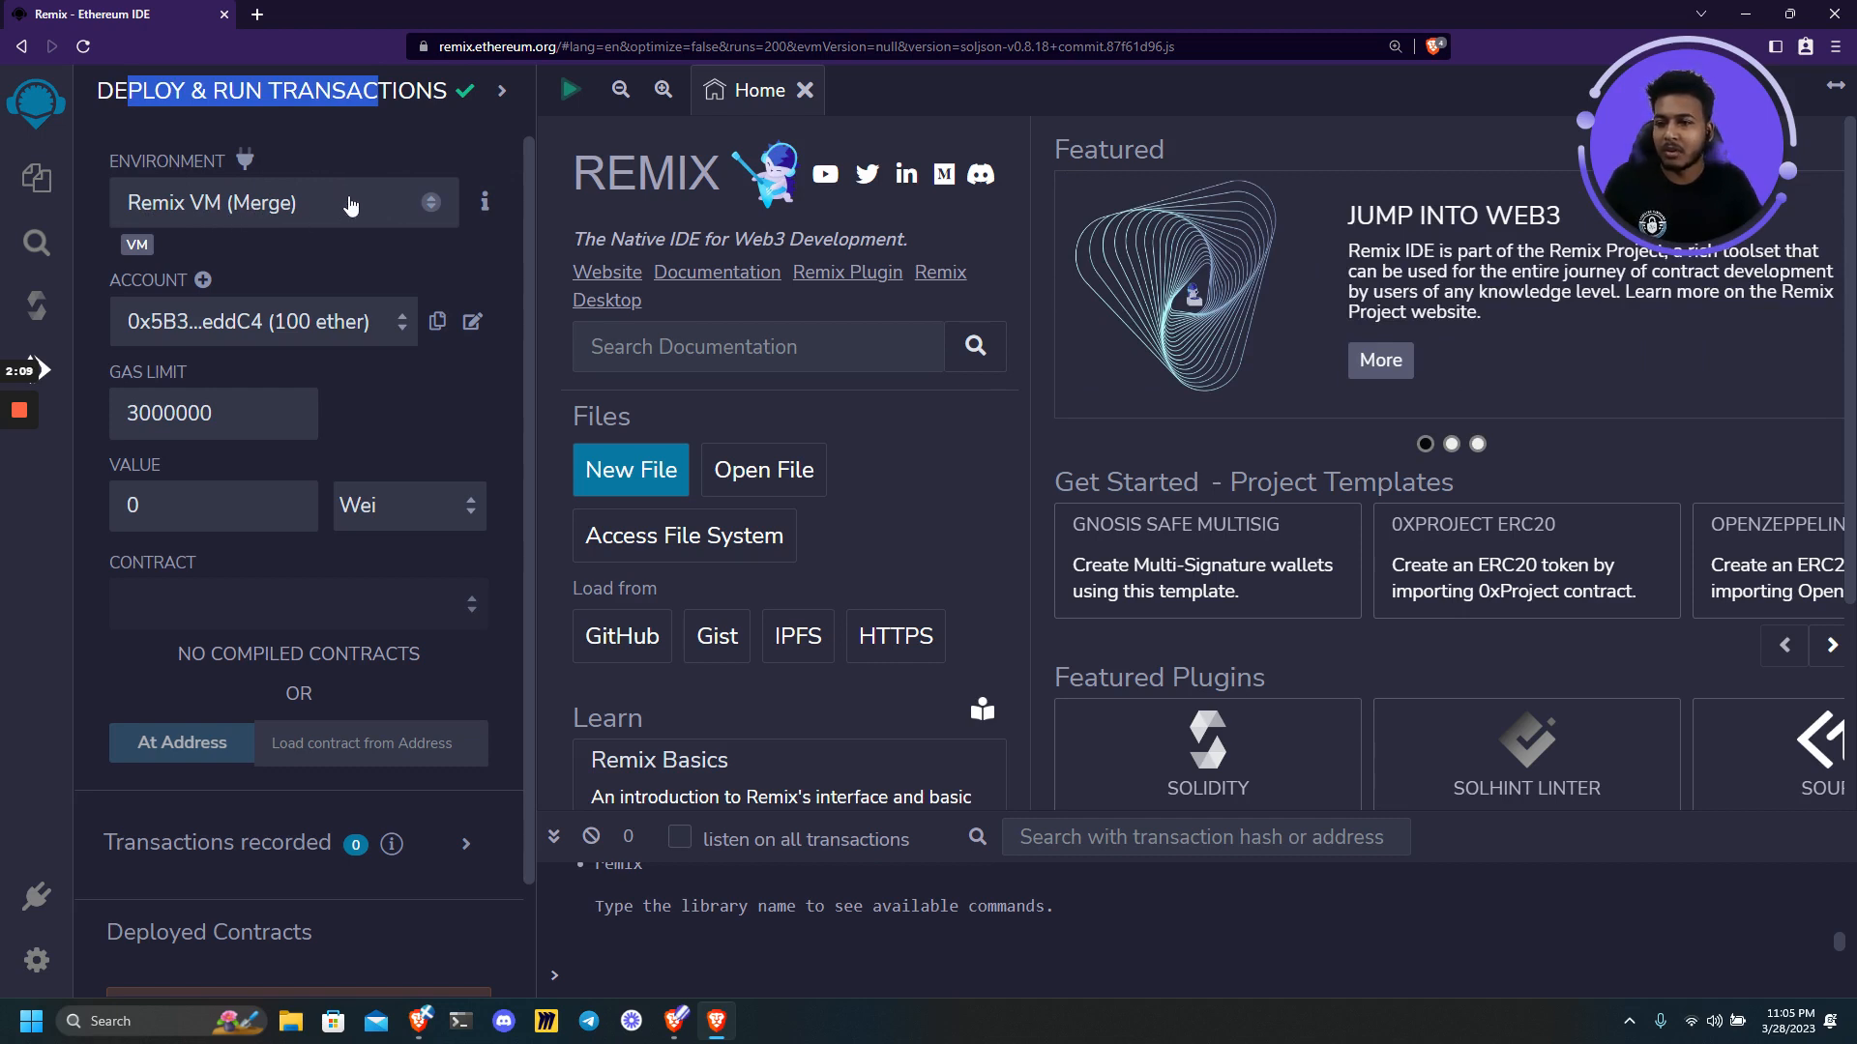
List the available deployment environments, keeping Remix VM (Merge).
left_click(283, 203)
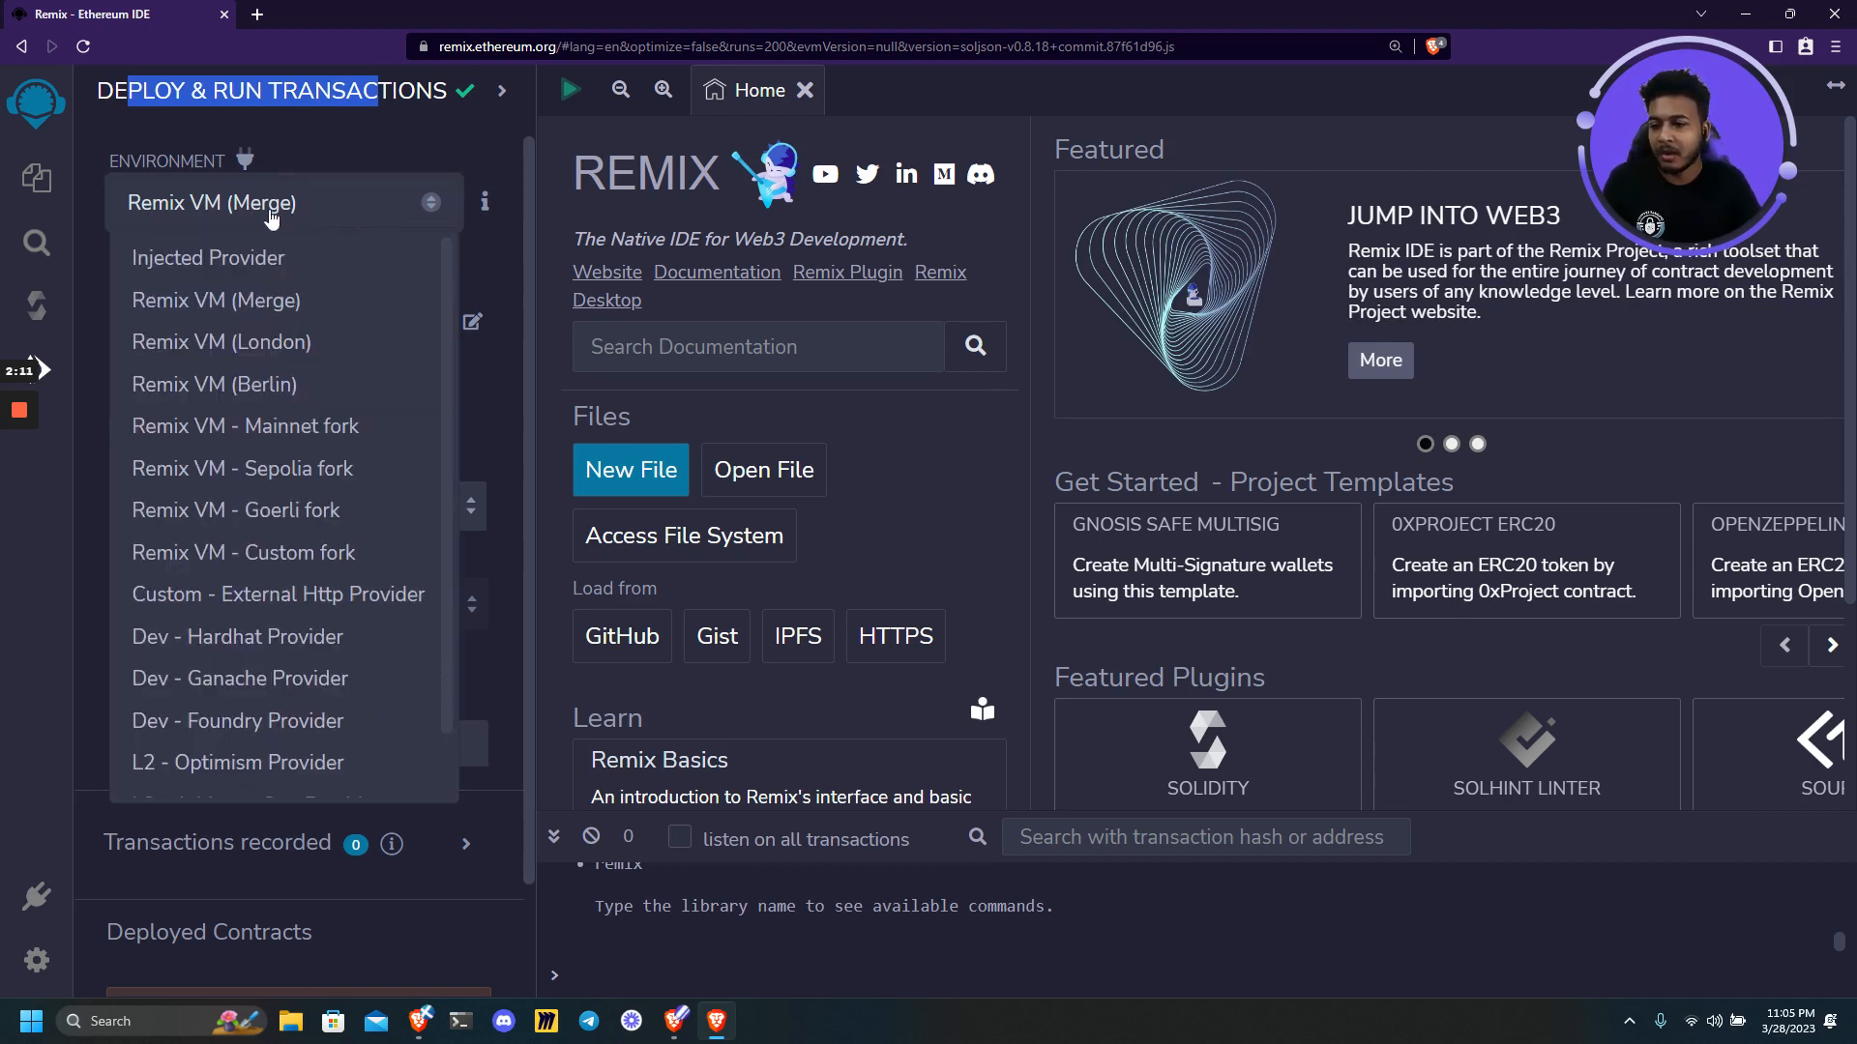
mouse_move(249, 300)
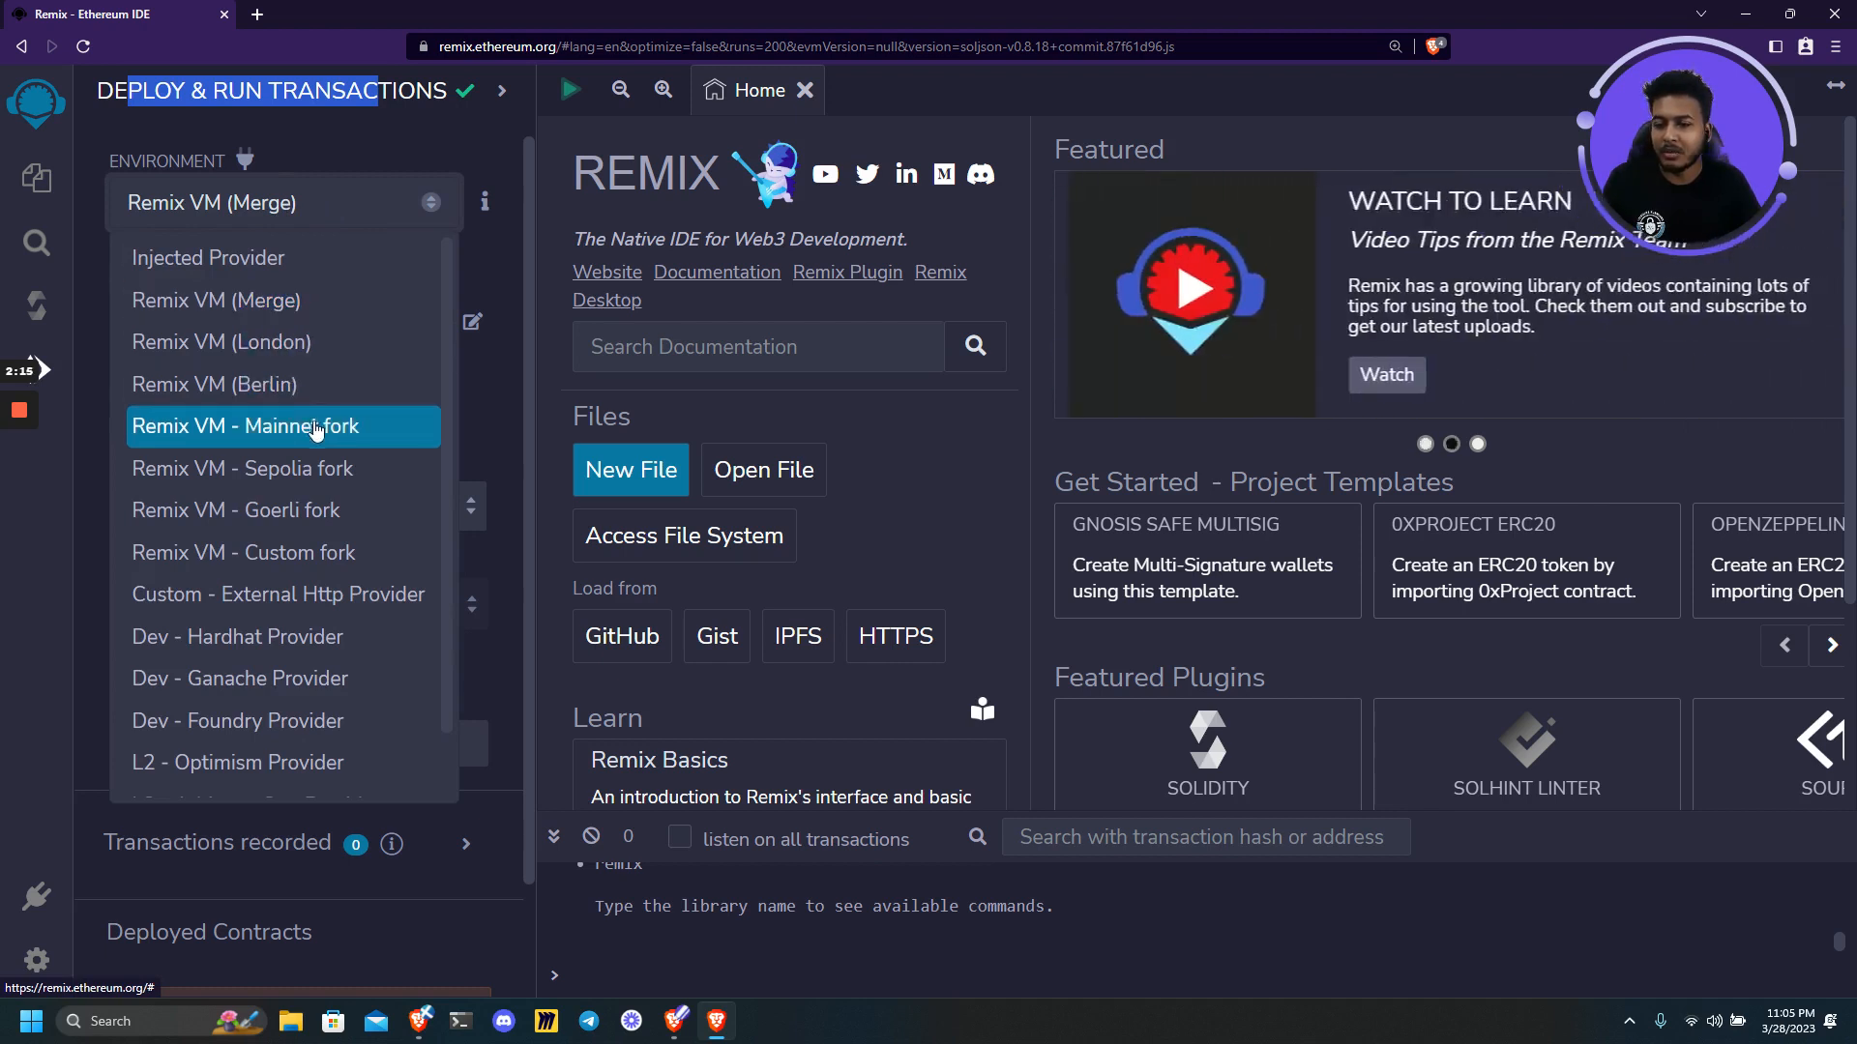
mouse_move(283, 510)
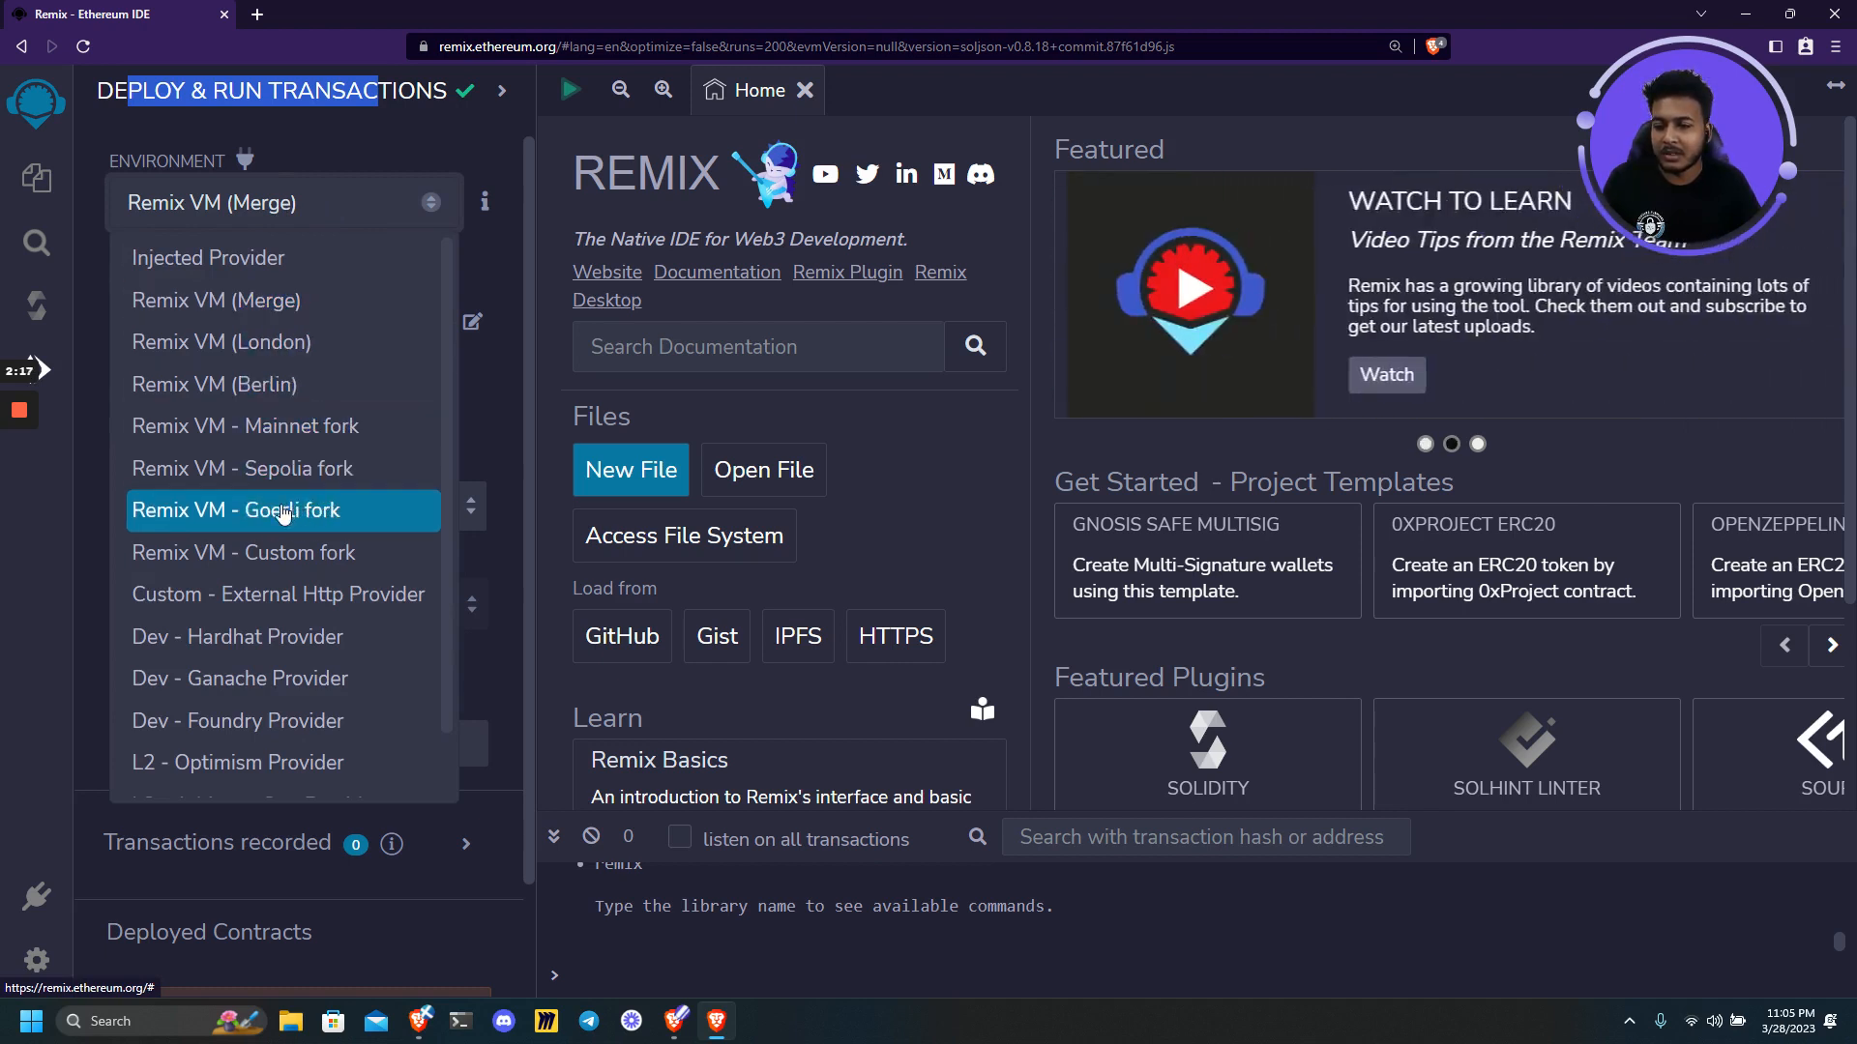
mouse_move(252, 481)
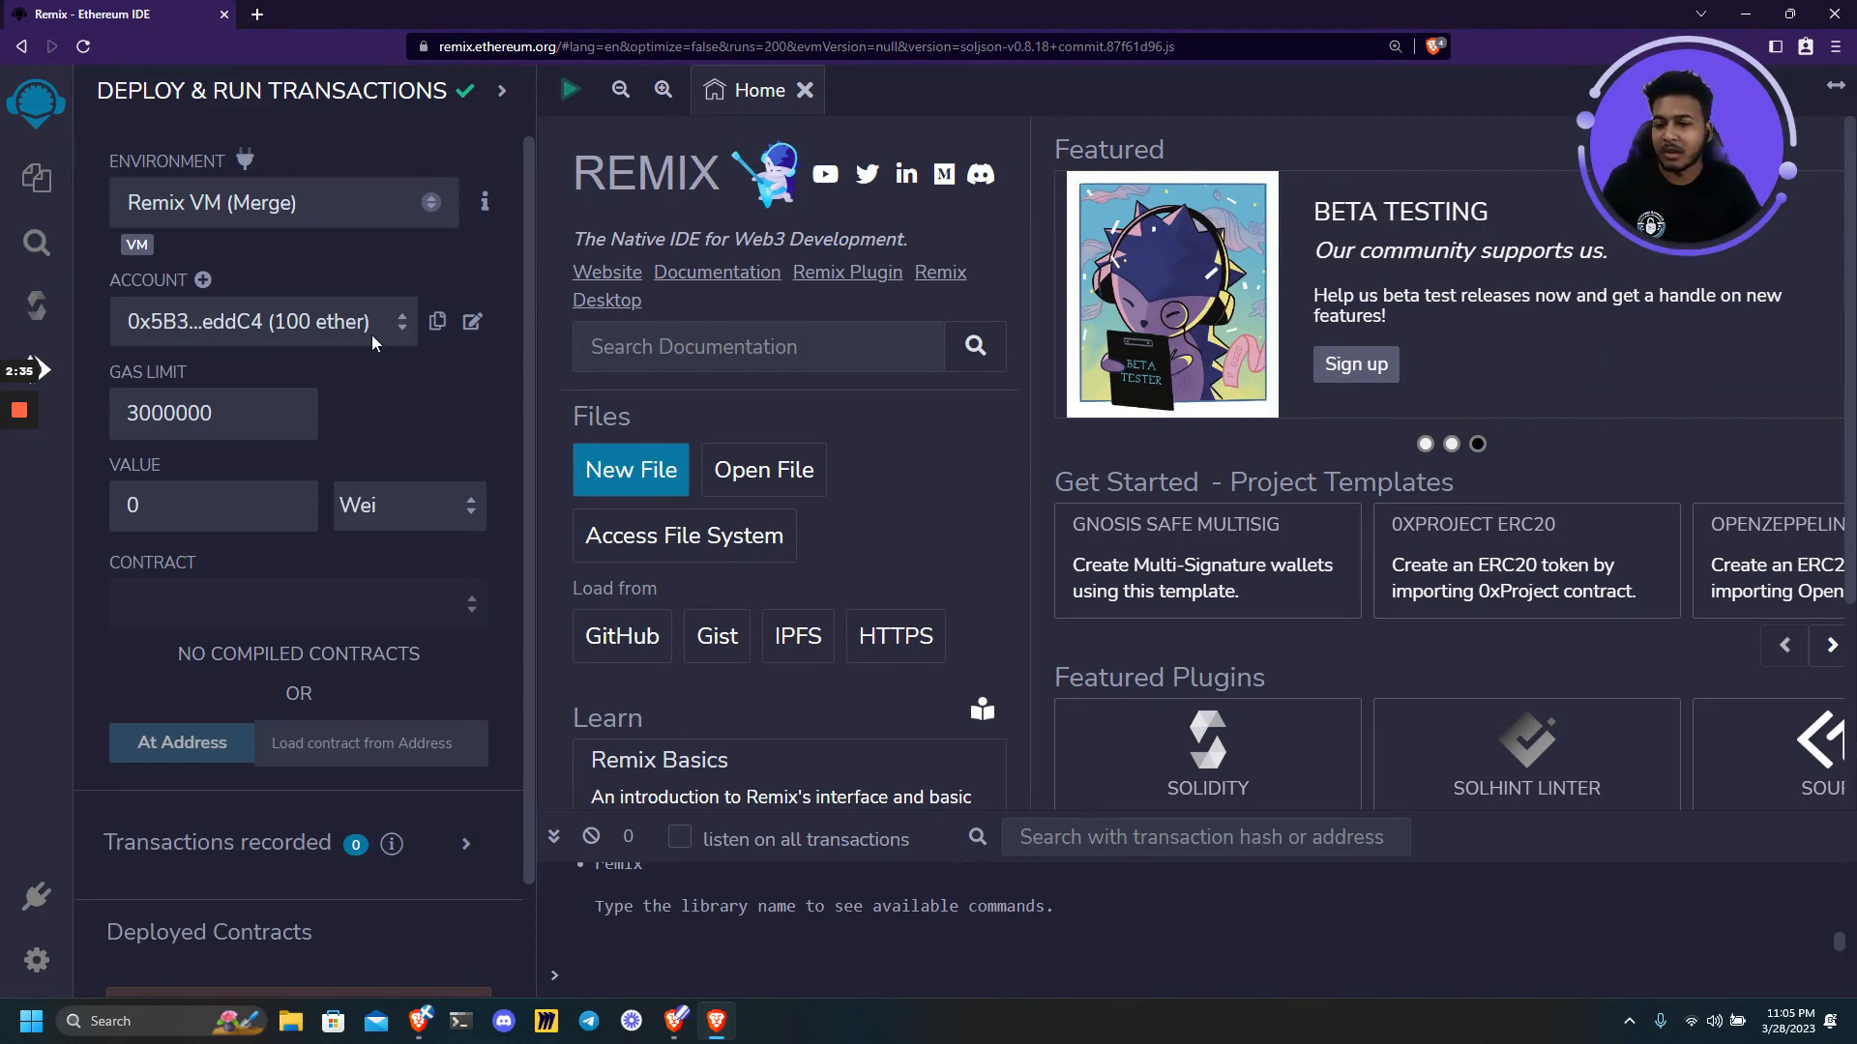
mouse_move(224, 333)
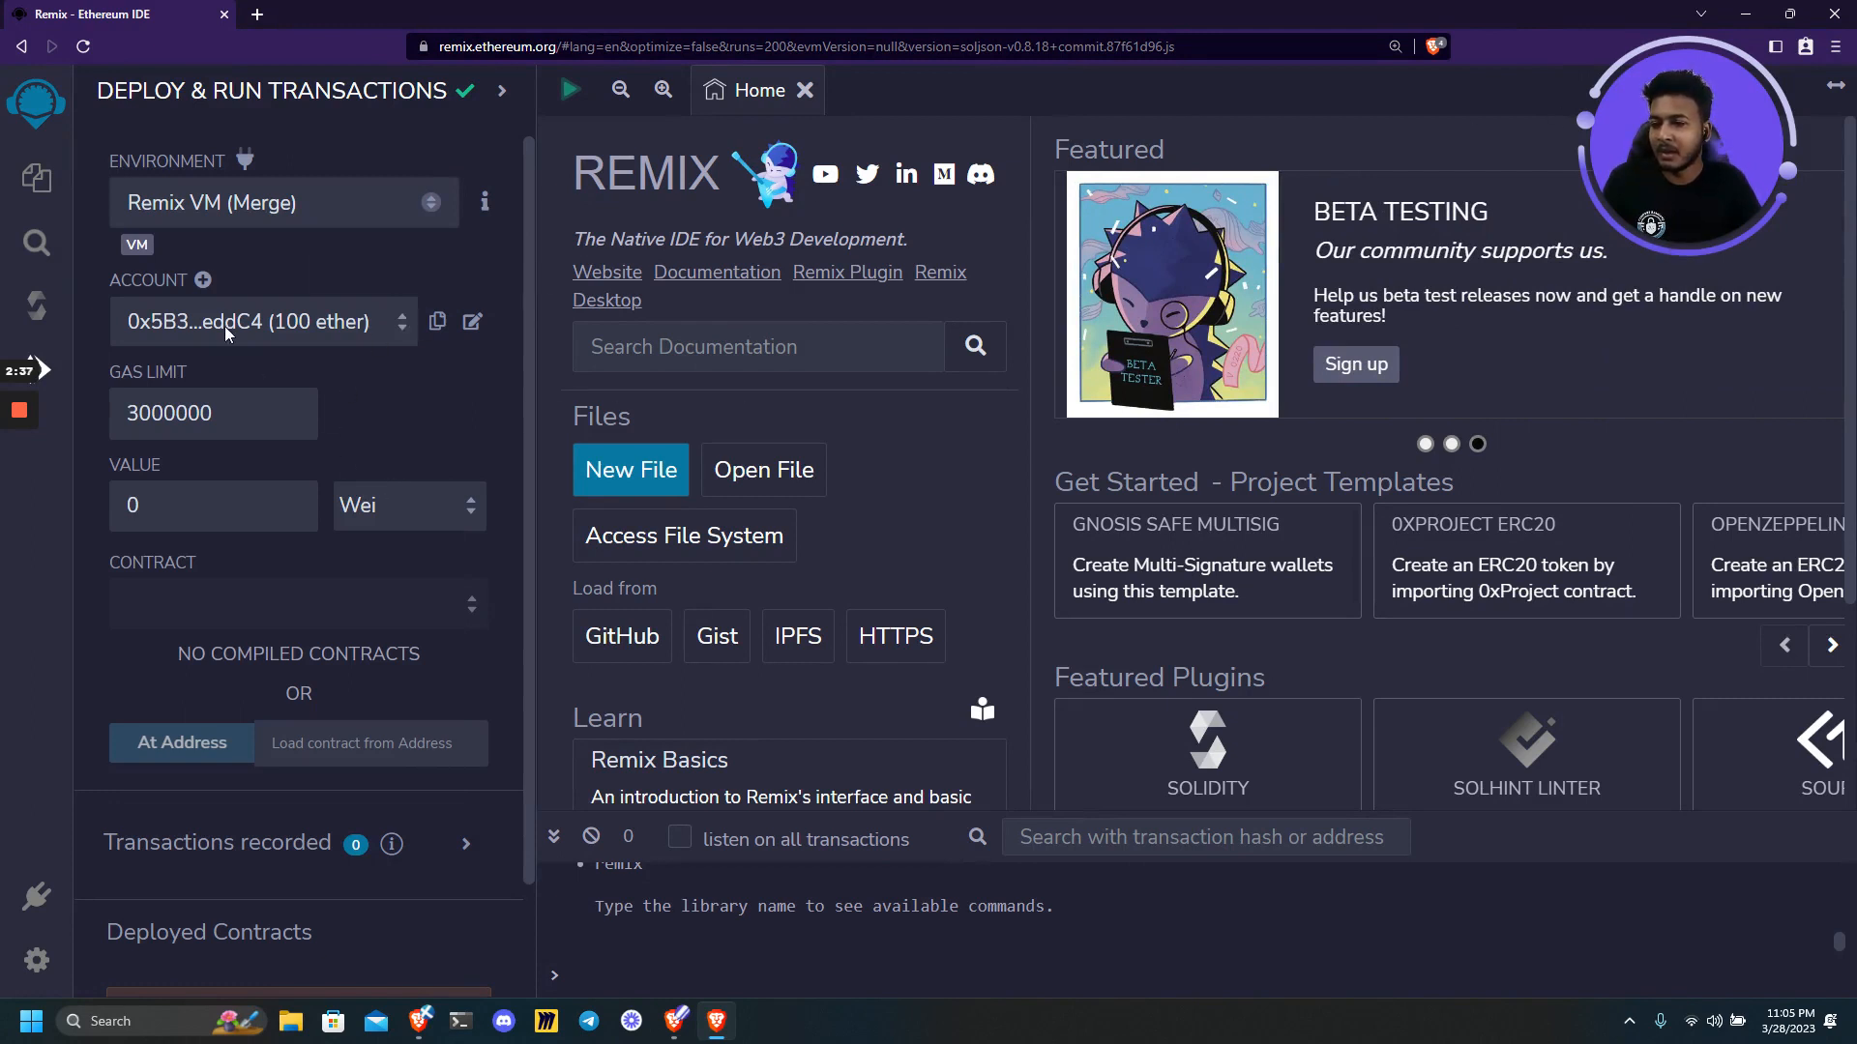
mouse_move(120, 285)
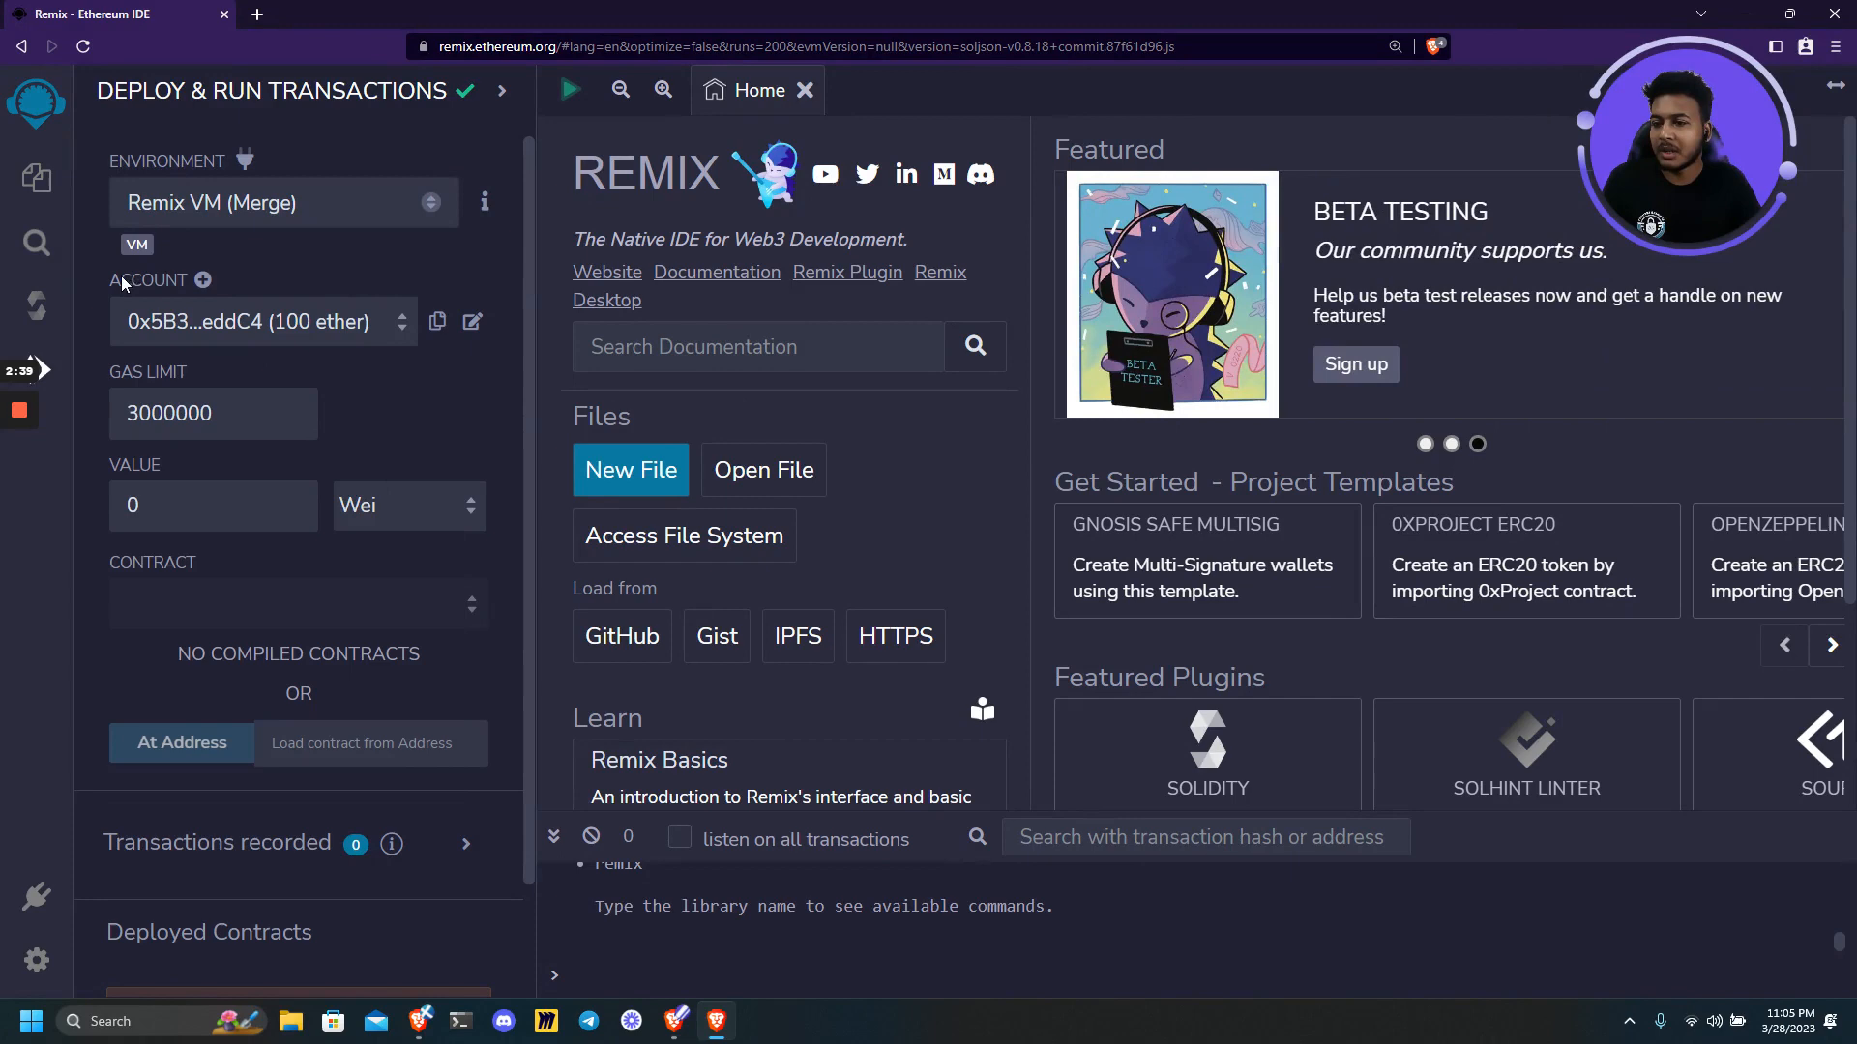
left_click(263, 321)
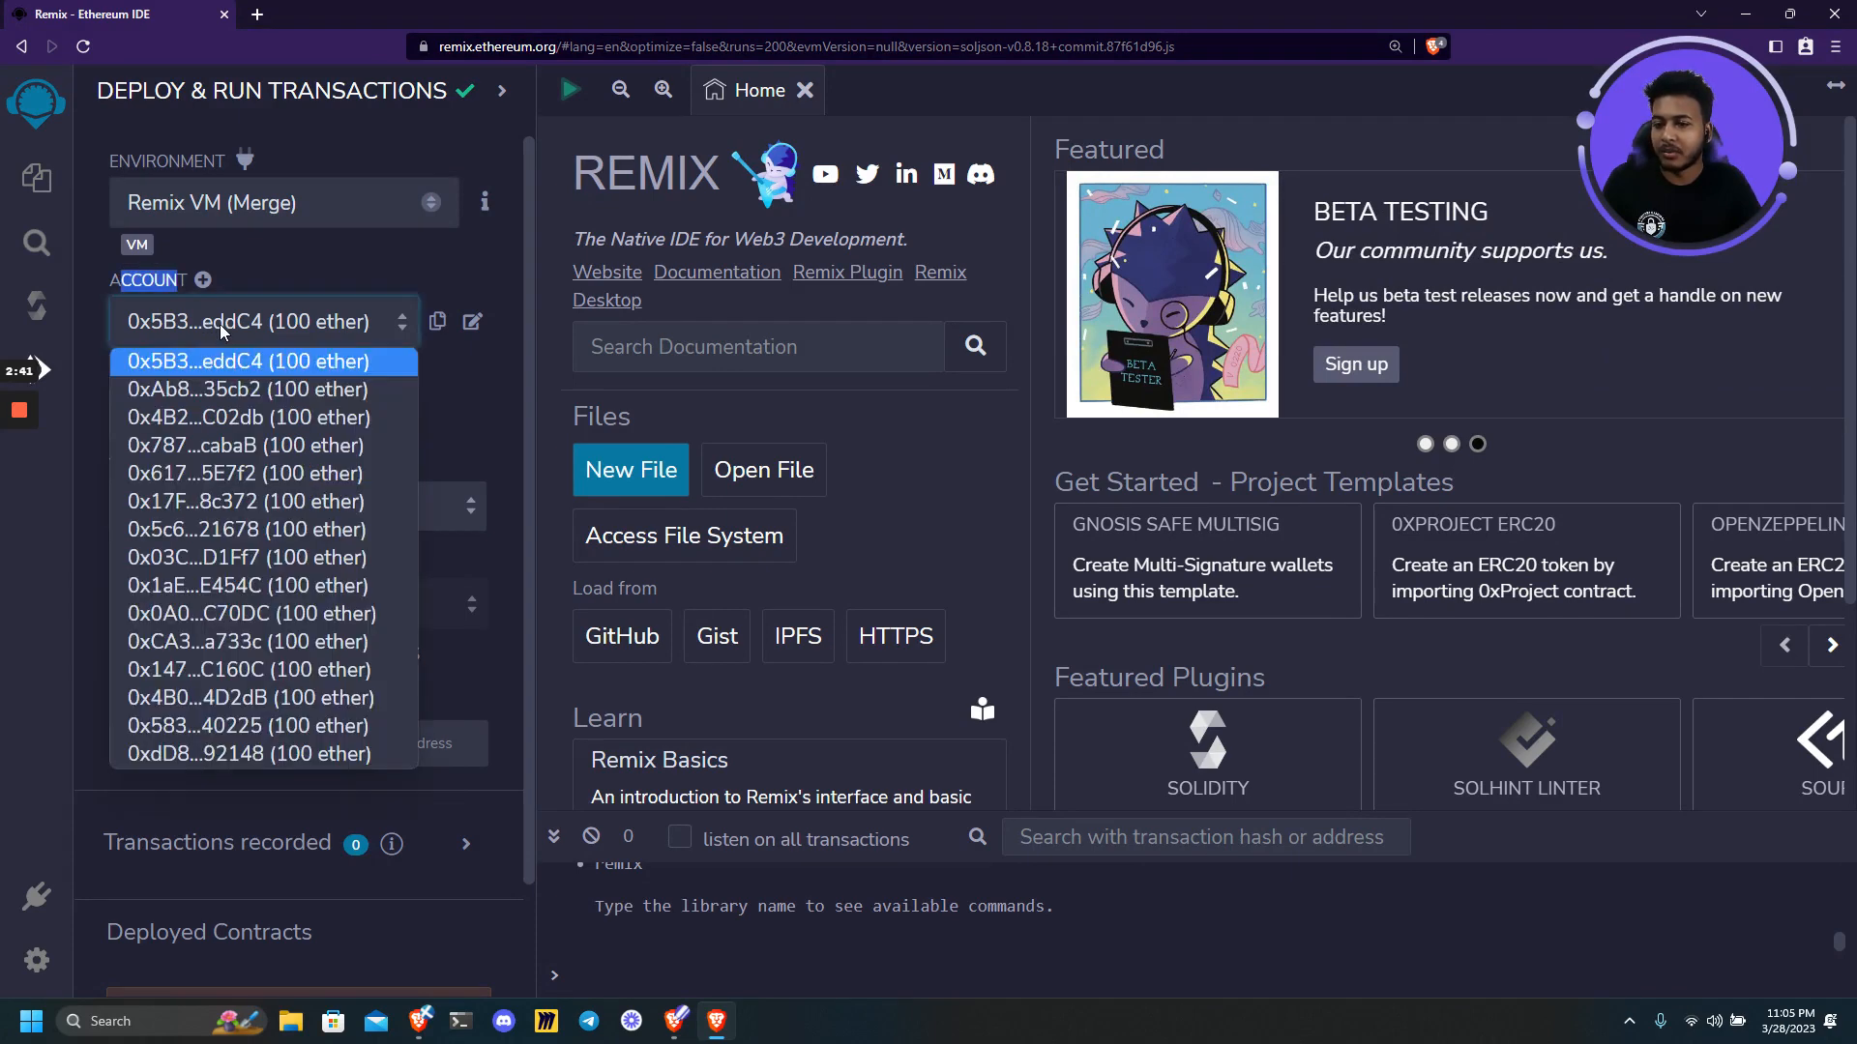
mouse_move(250, 699)
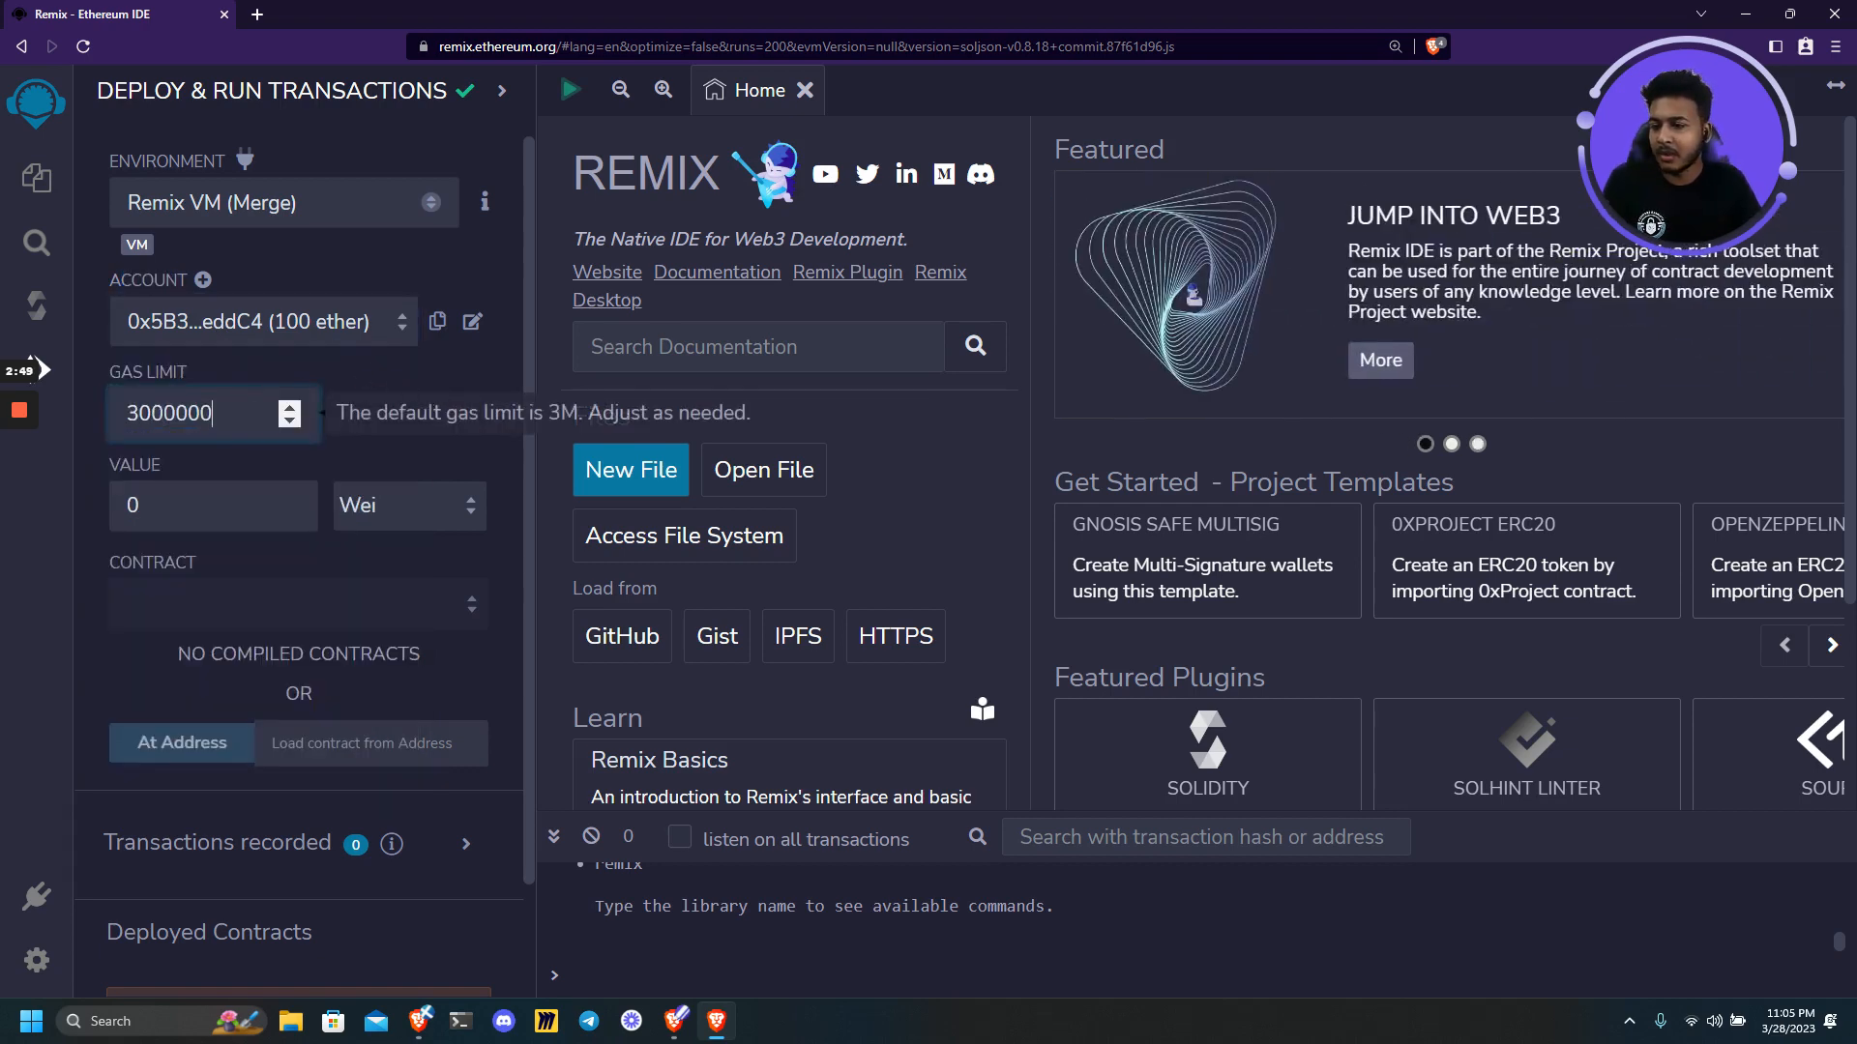
scroll("down", 3)
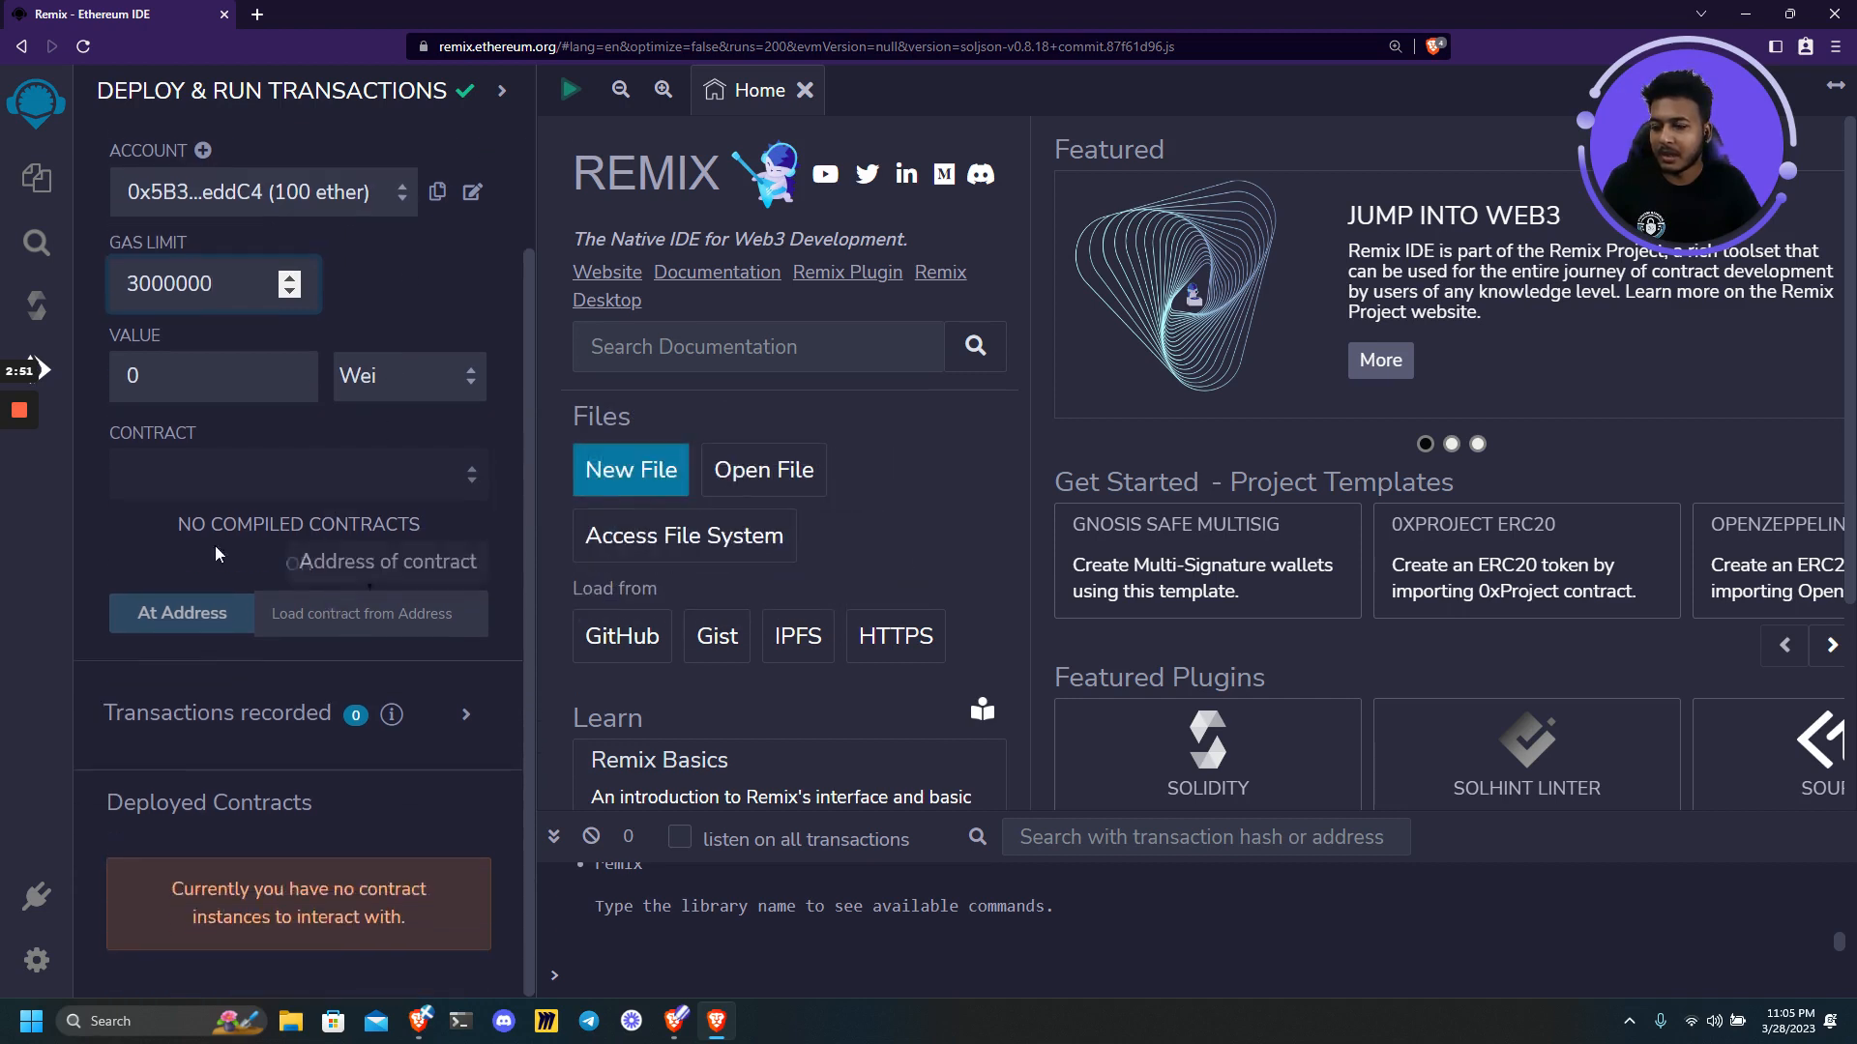
left_click(37, 178)
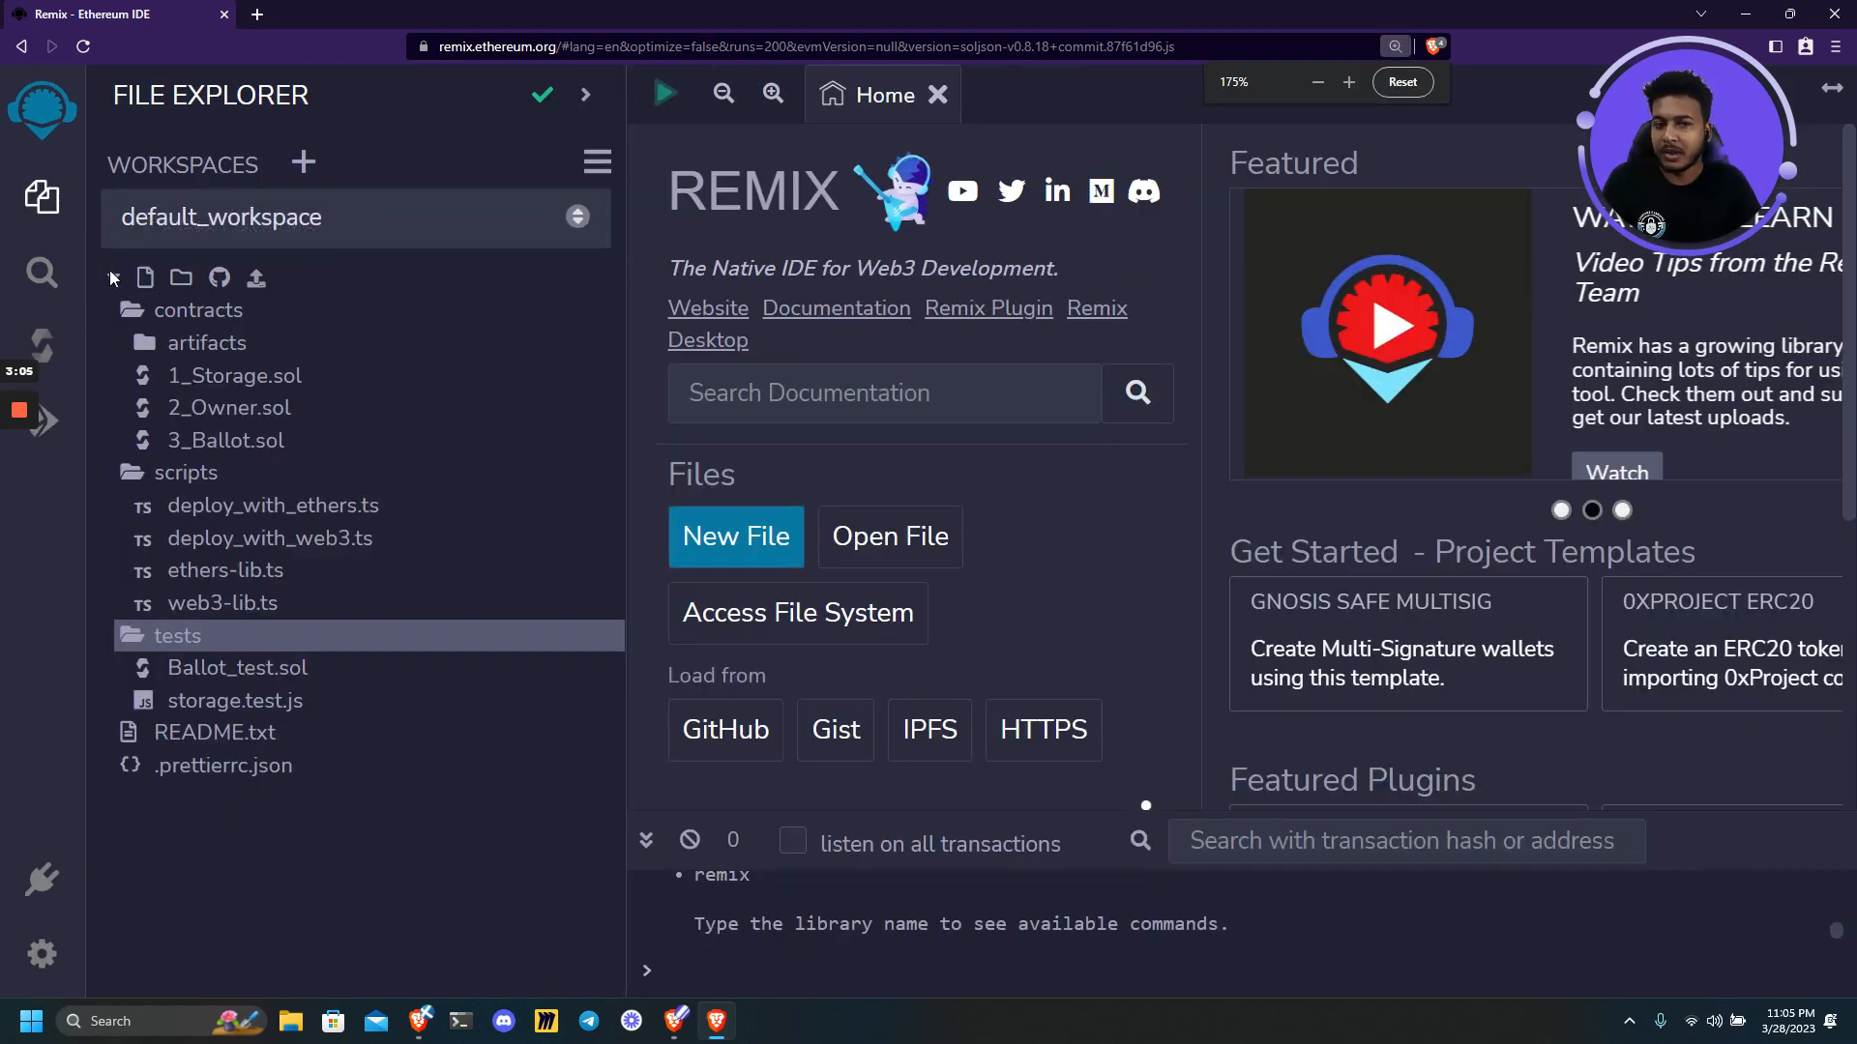
Create a new file named setValue.sol in the contracts folder.
left_click(145, 276)
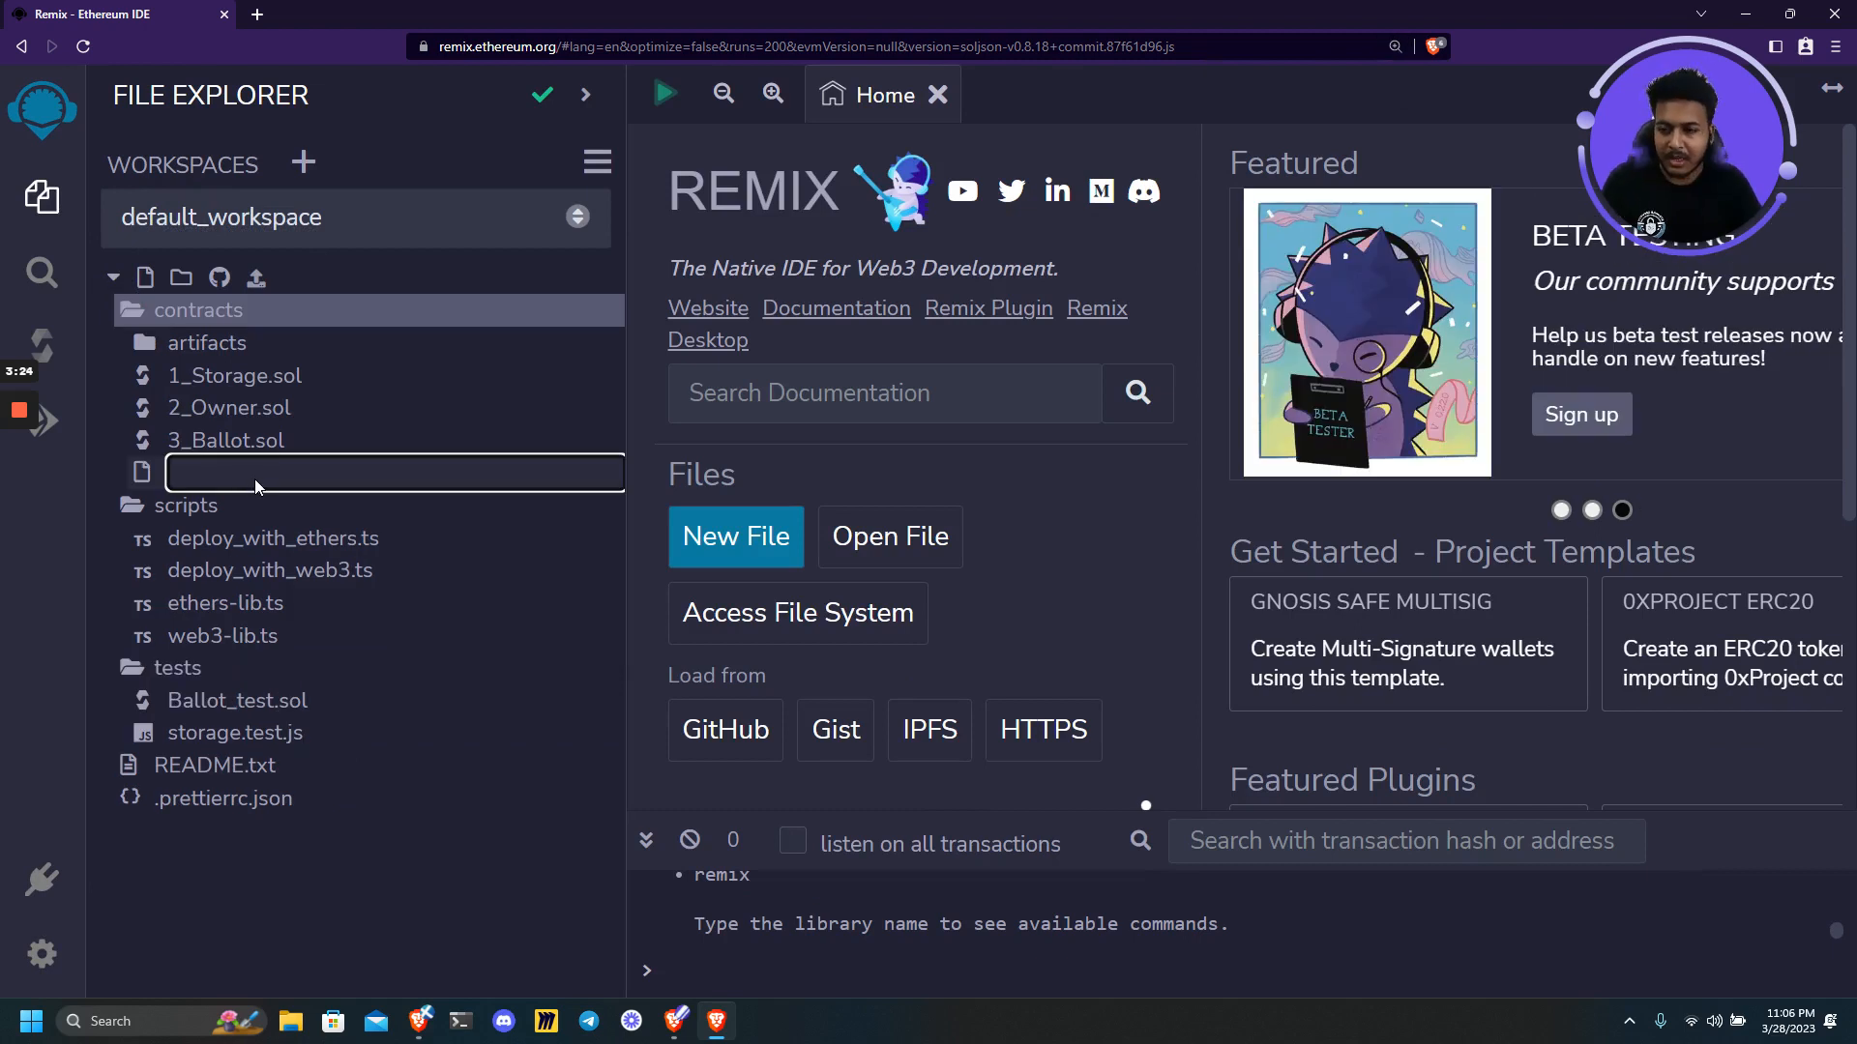
mouse_move(249, 478)
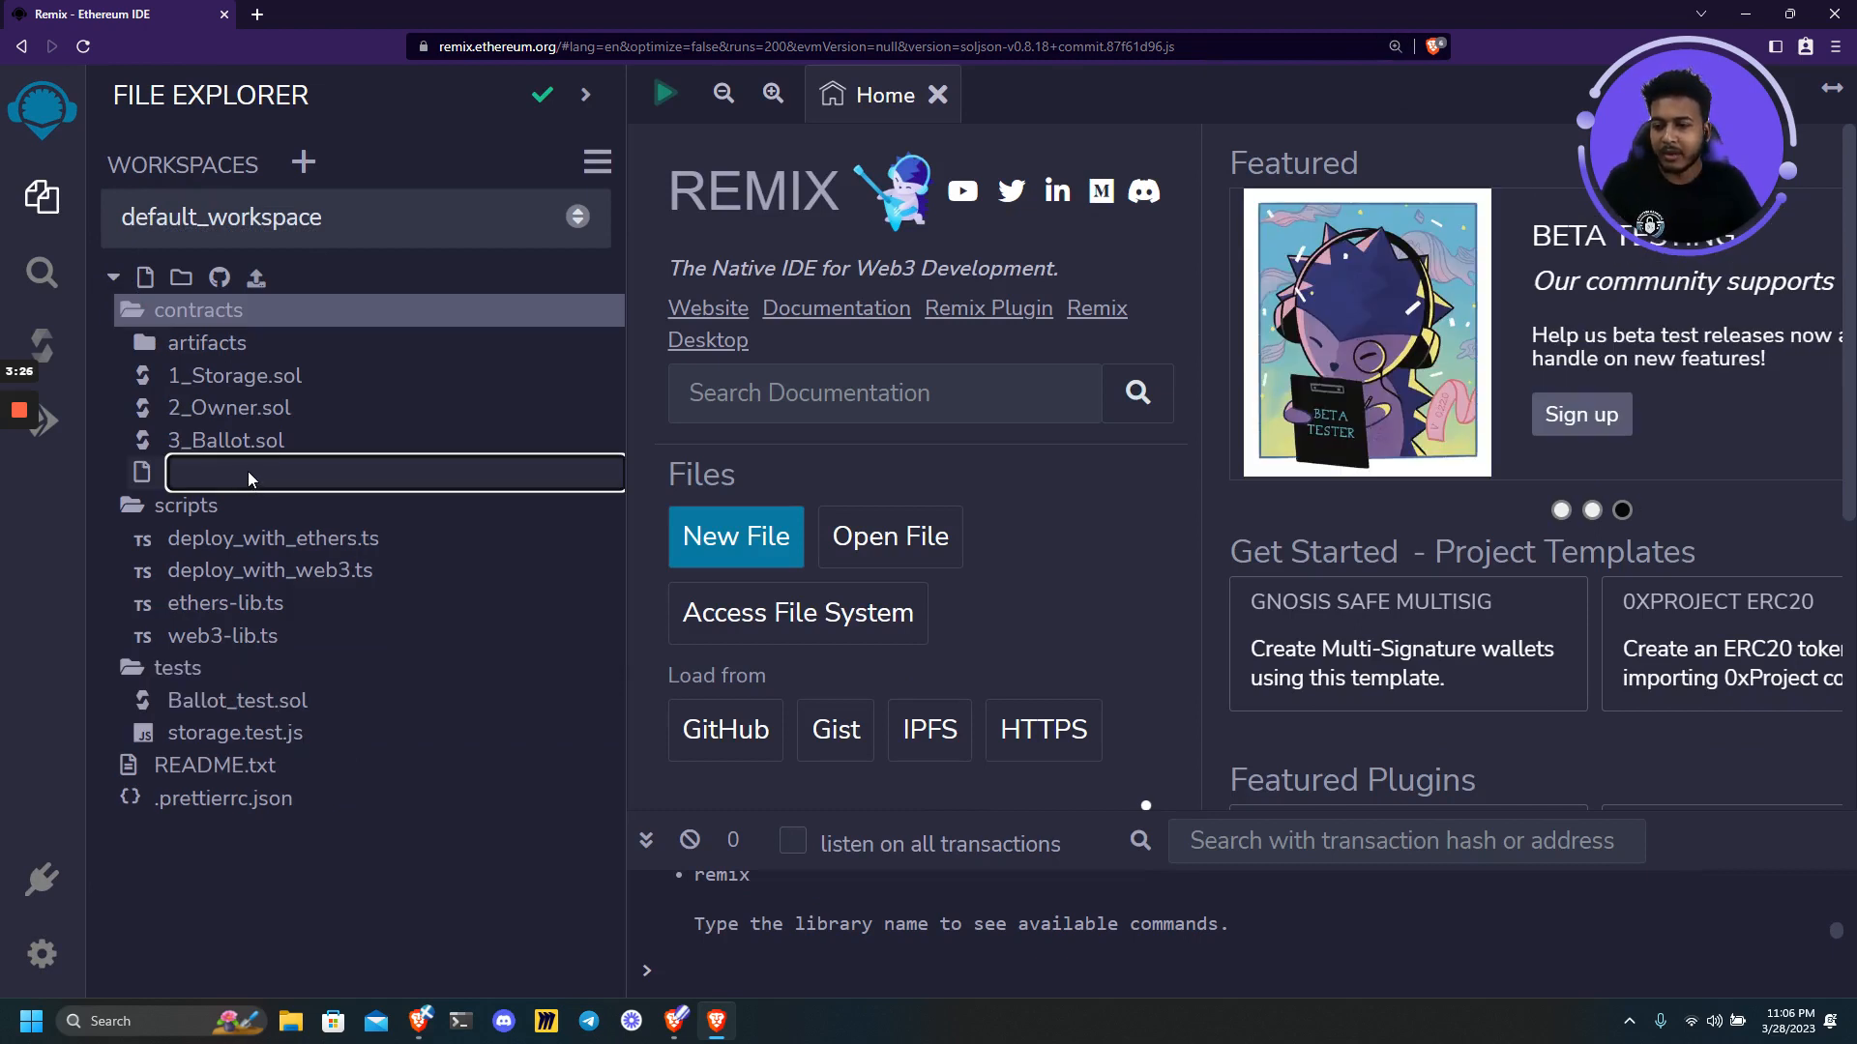
type("setValue.sol")
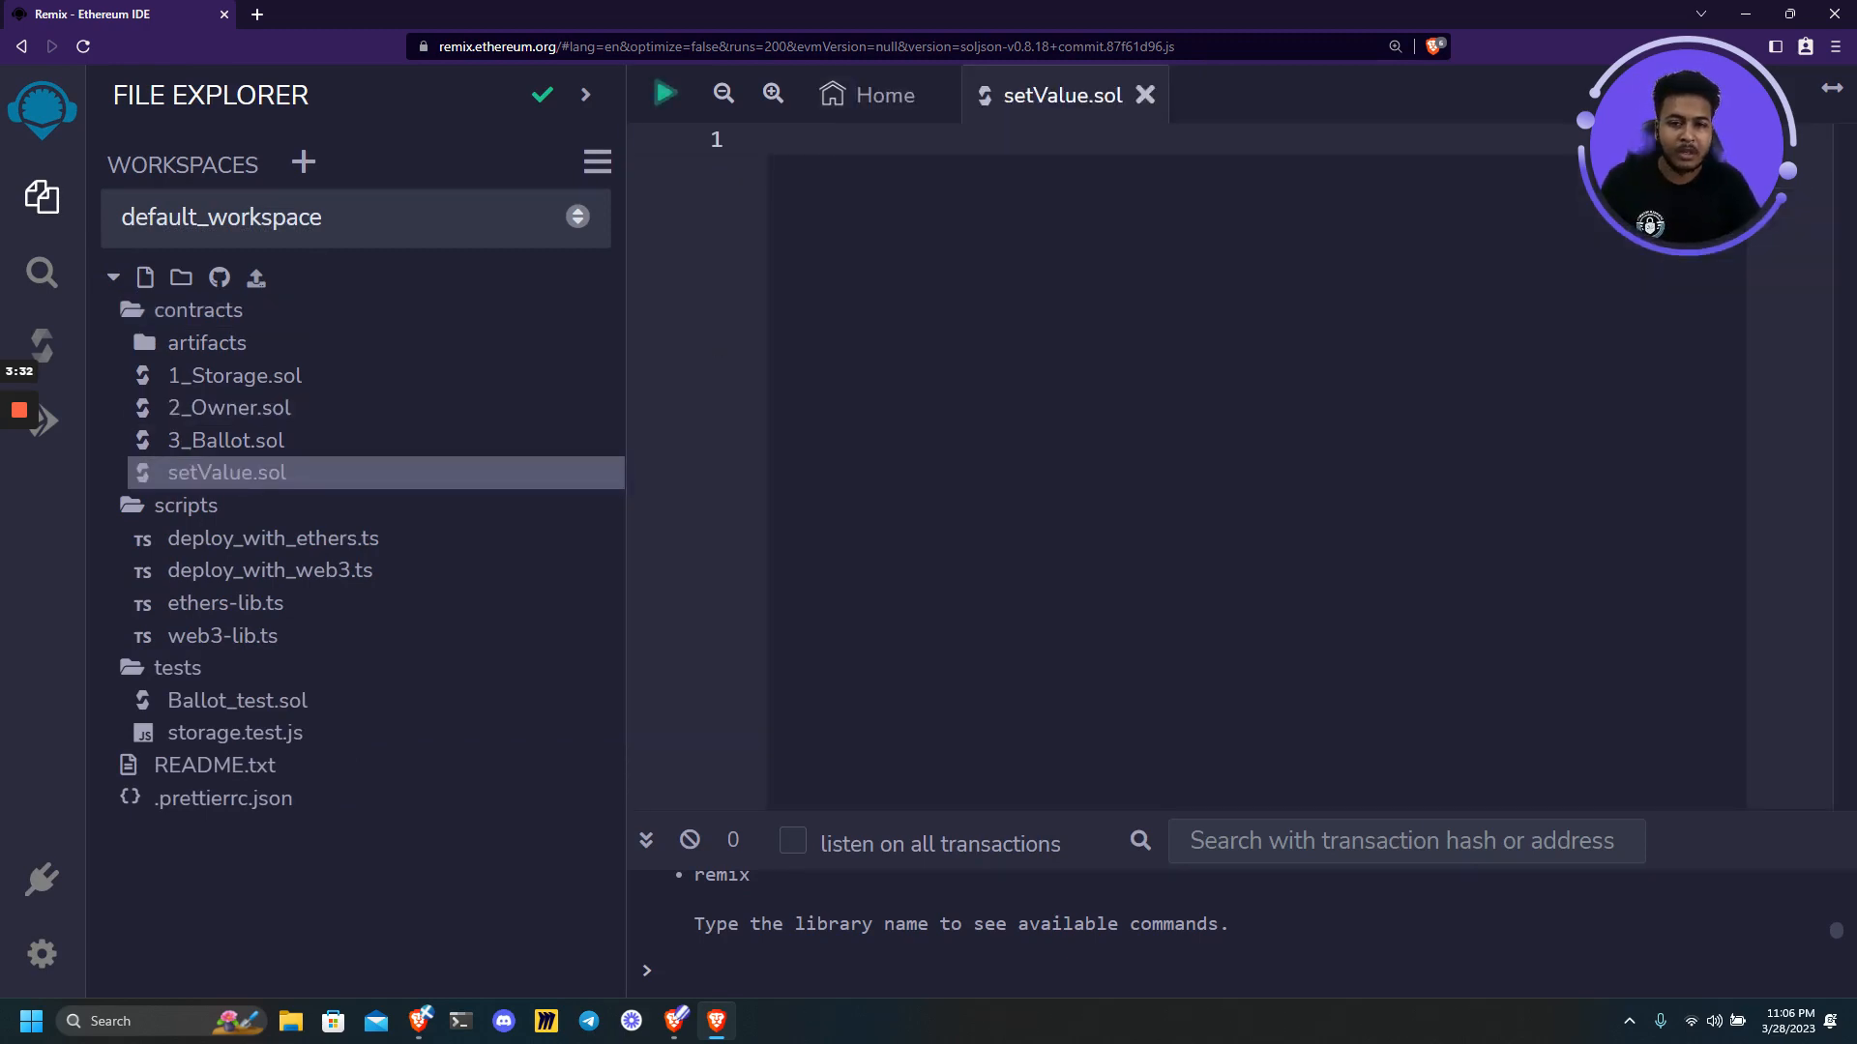
Write 'pragma solidity 0.8.18;' followed by 'contract setValue {' with its closing brace.
type("p")
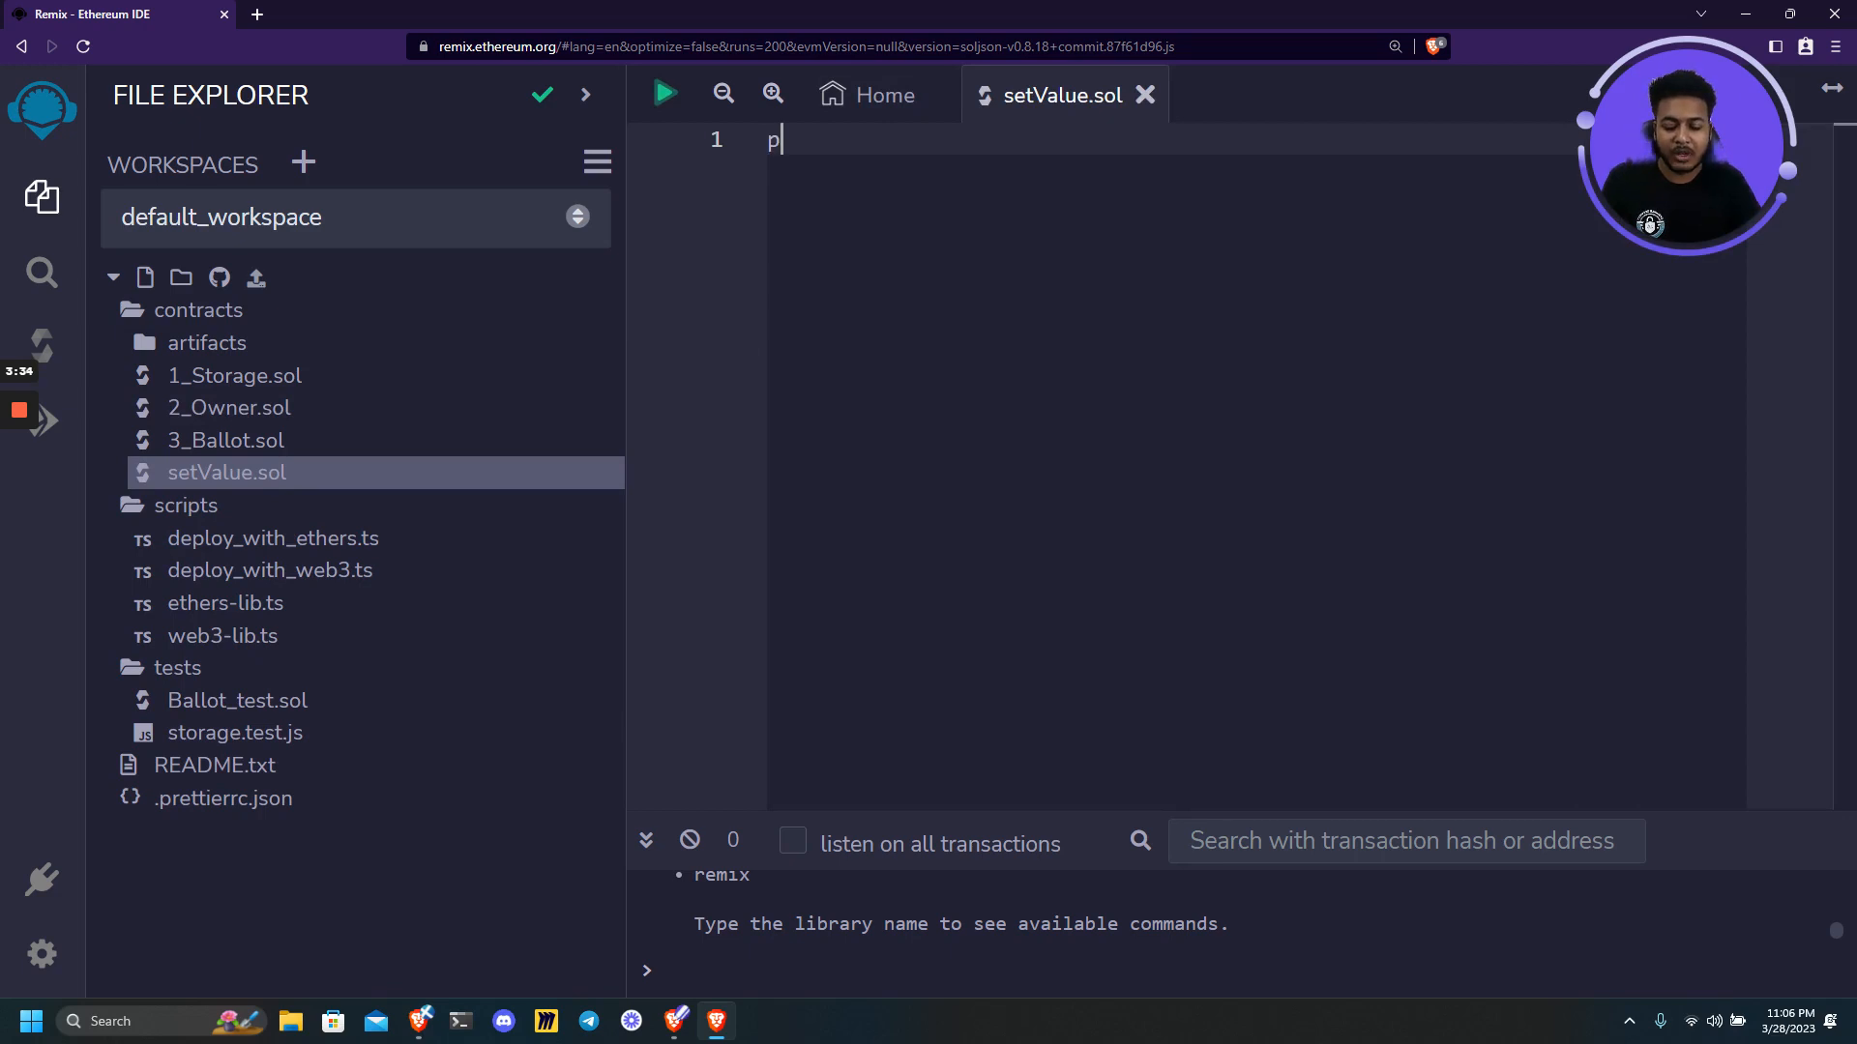
type("ragma solidity")
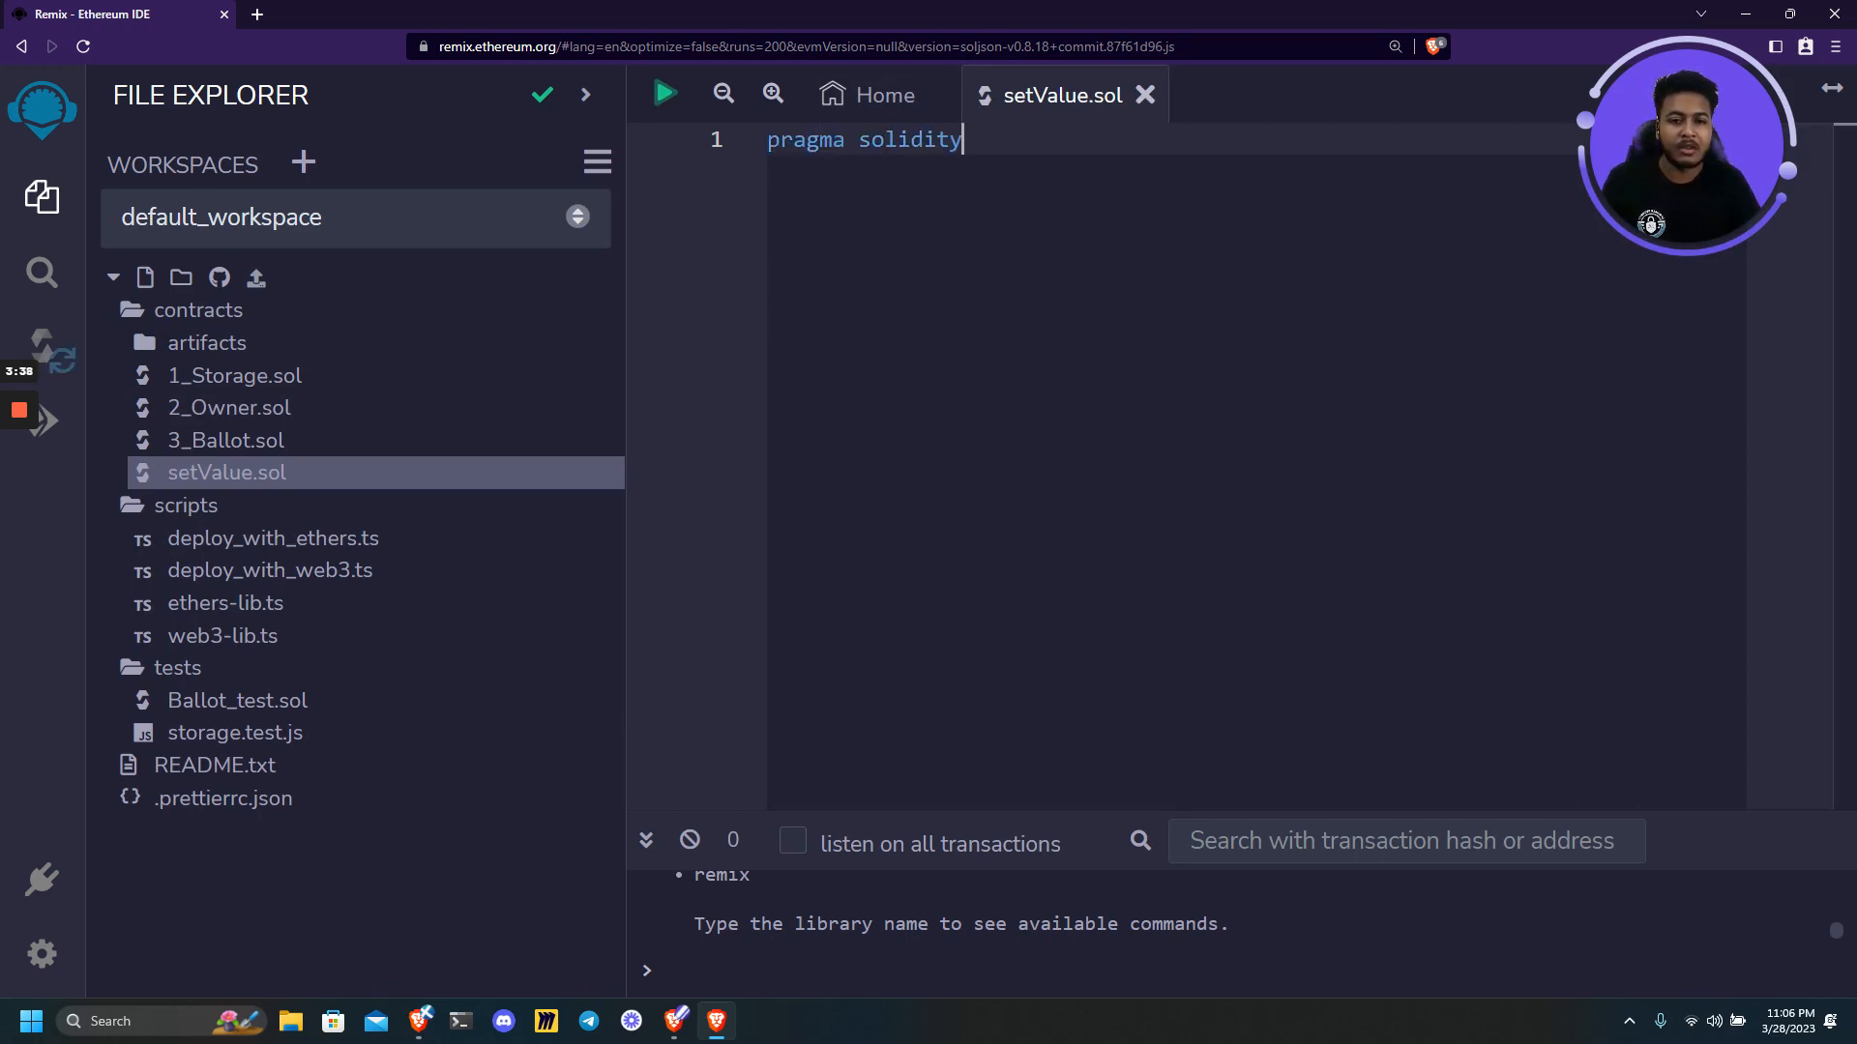
type("0.8")
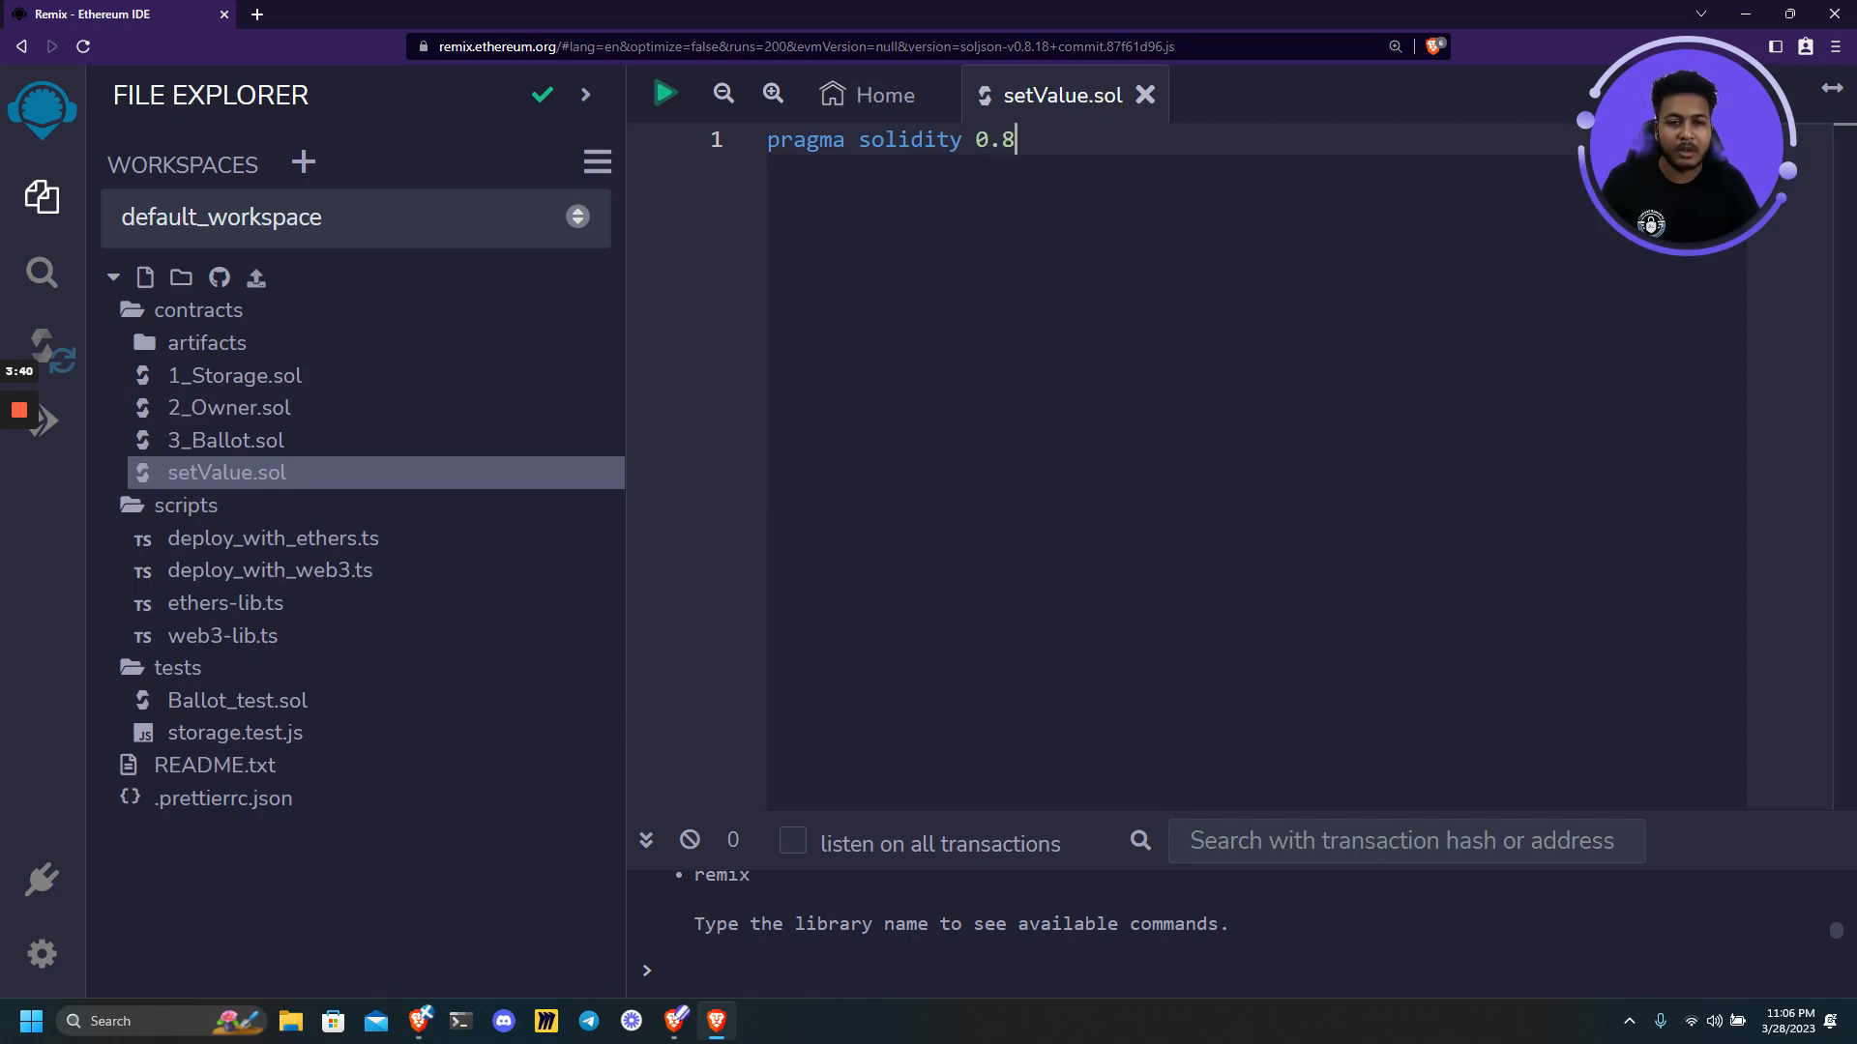
type(".18;")
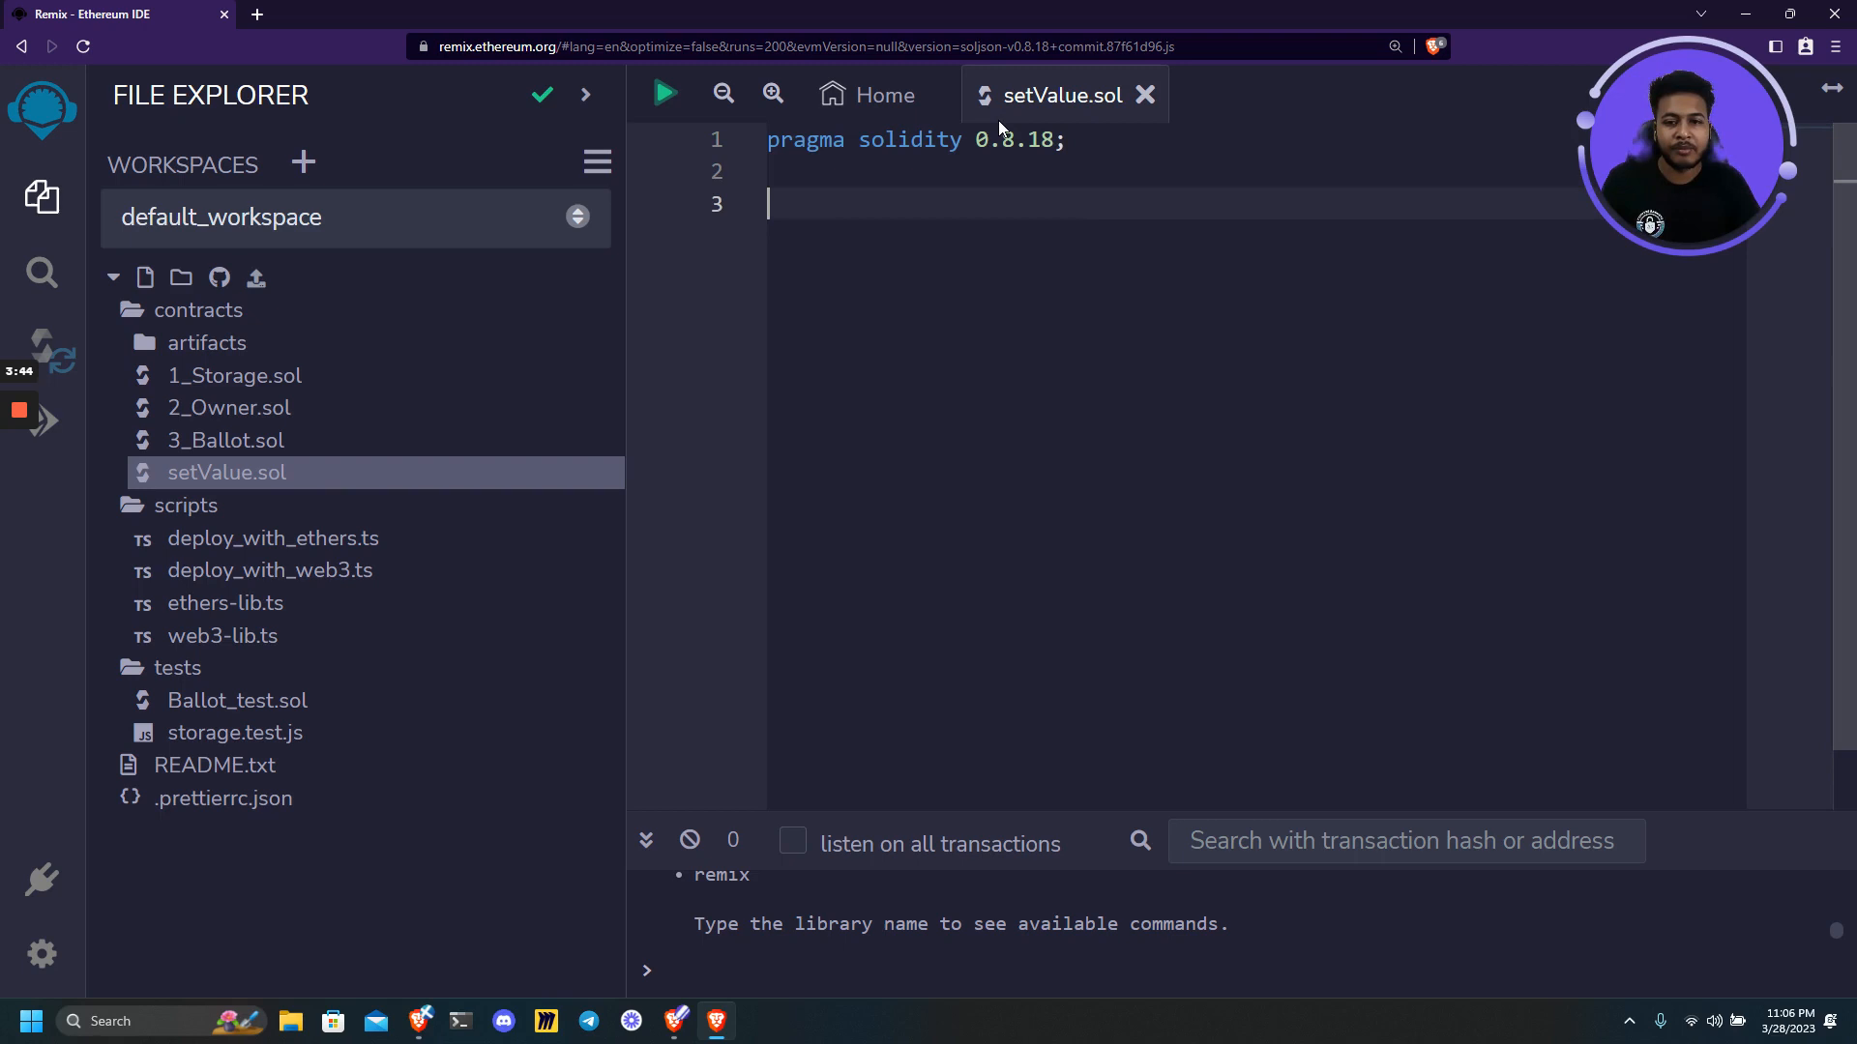
type("contract")
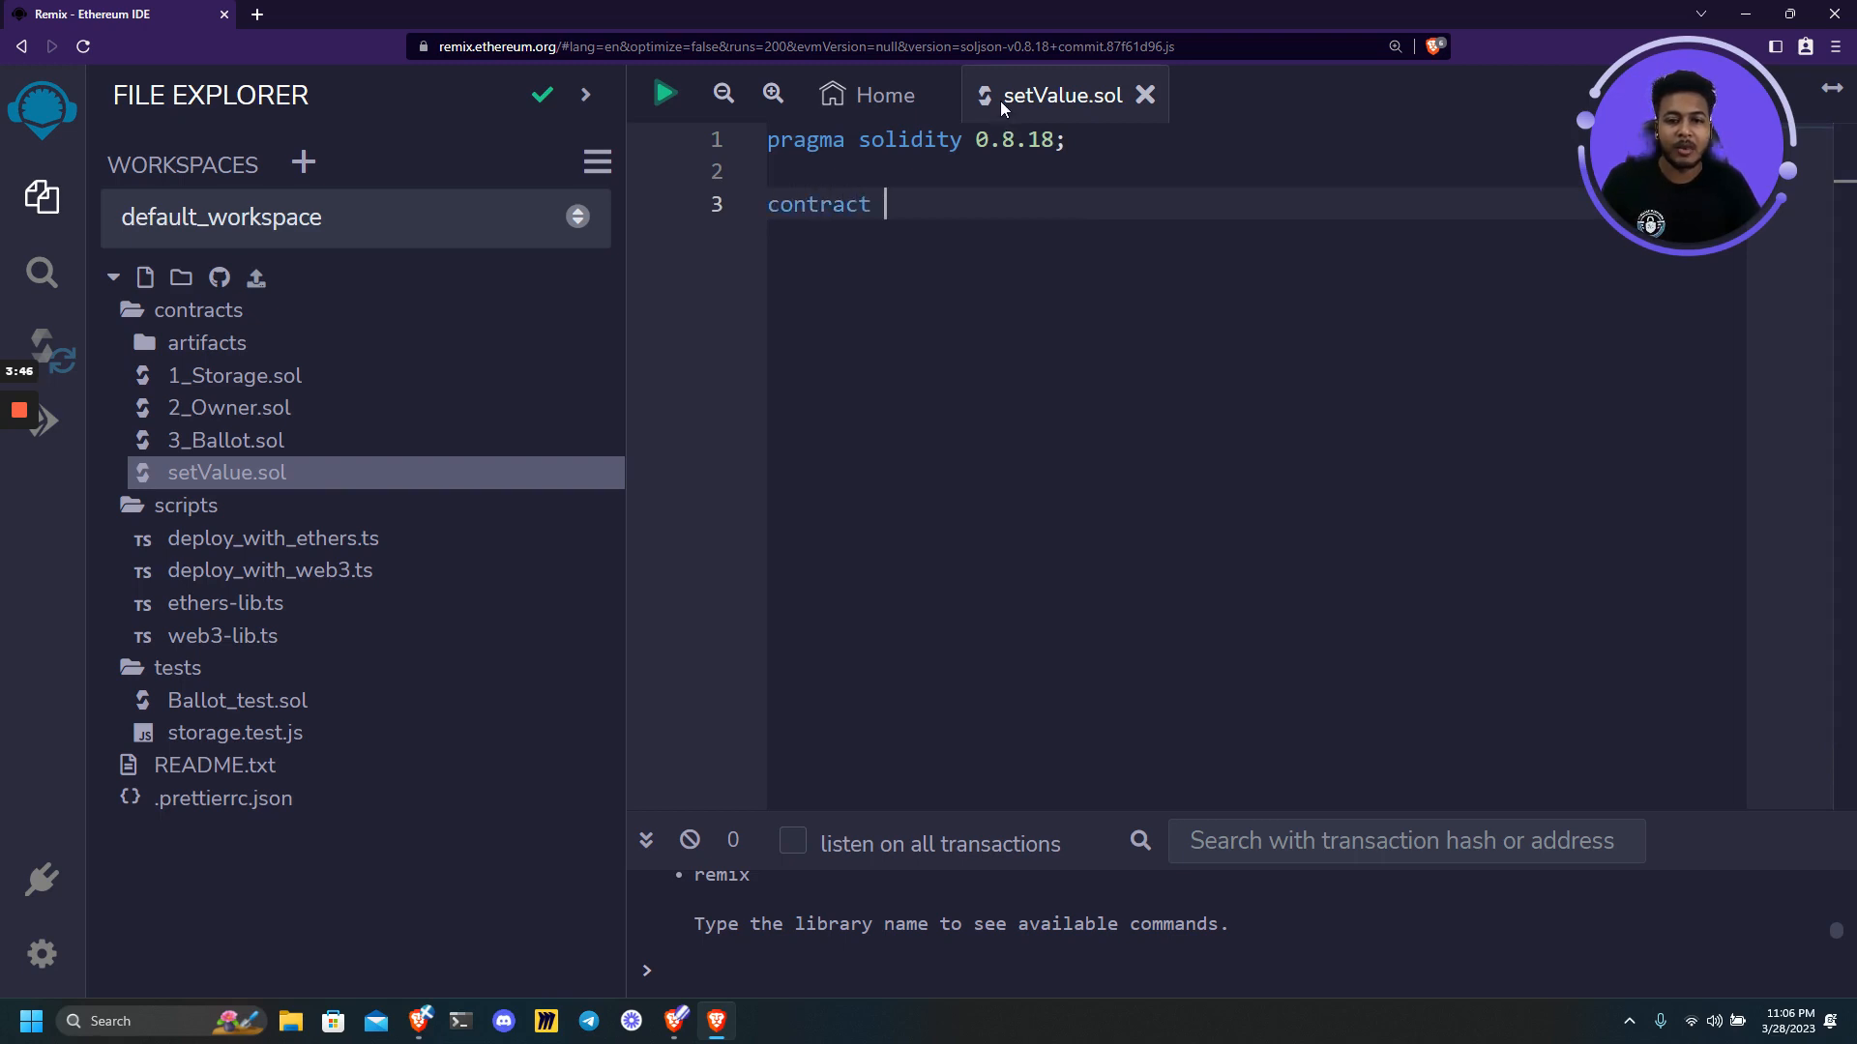
type("setVa")
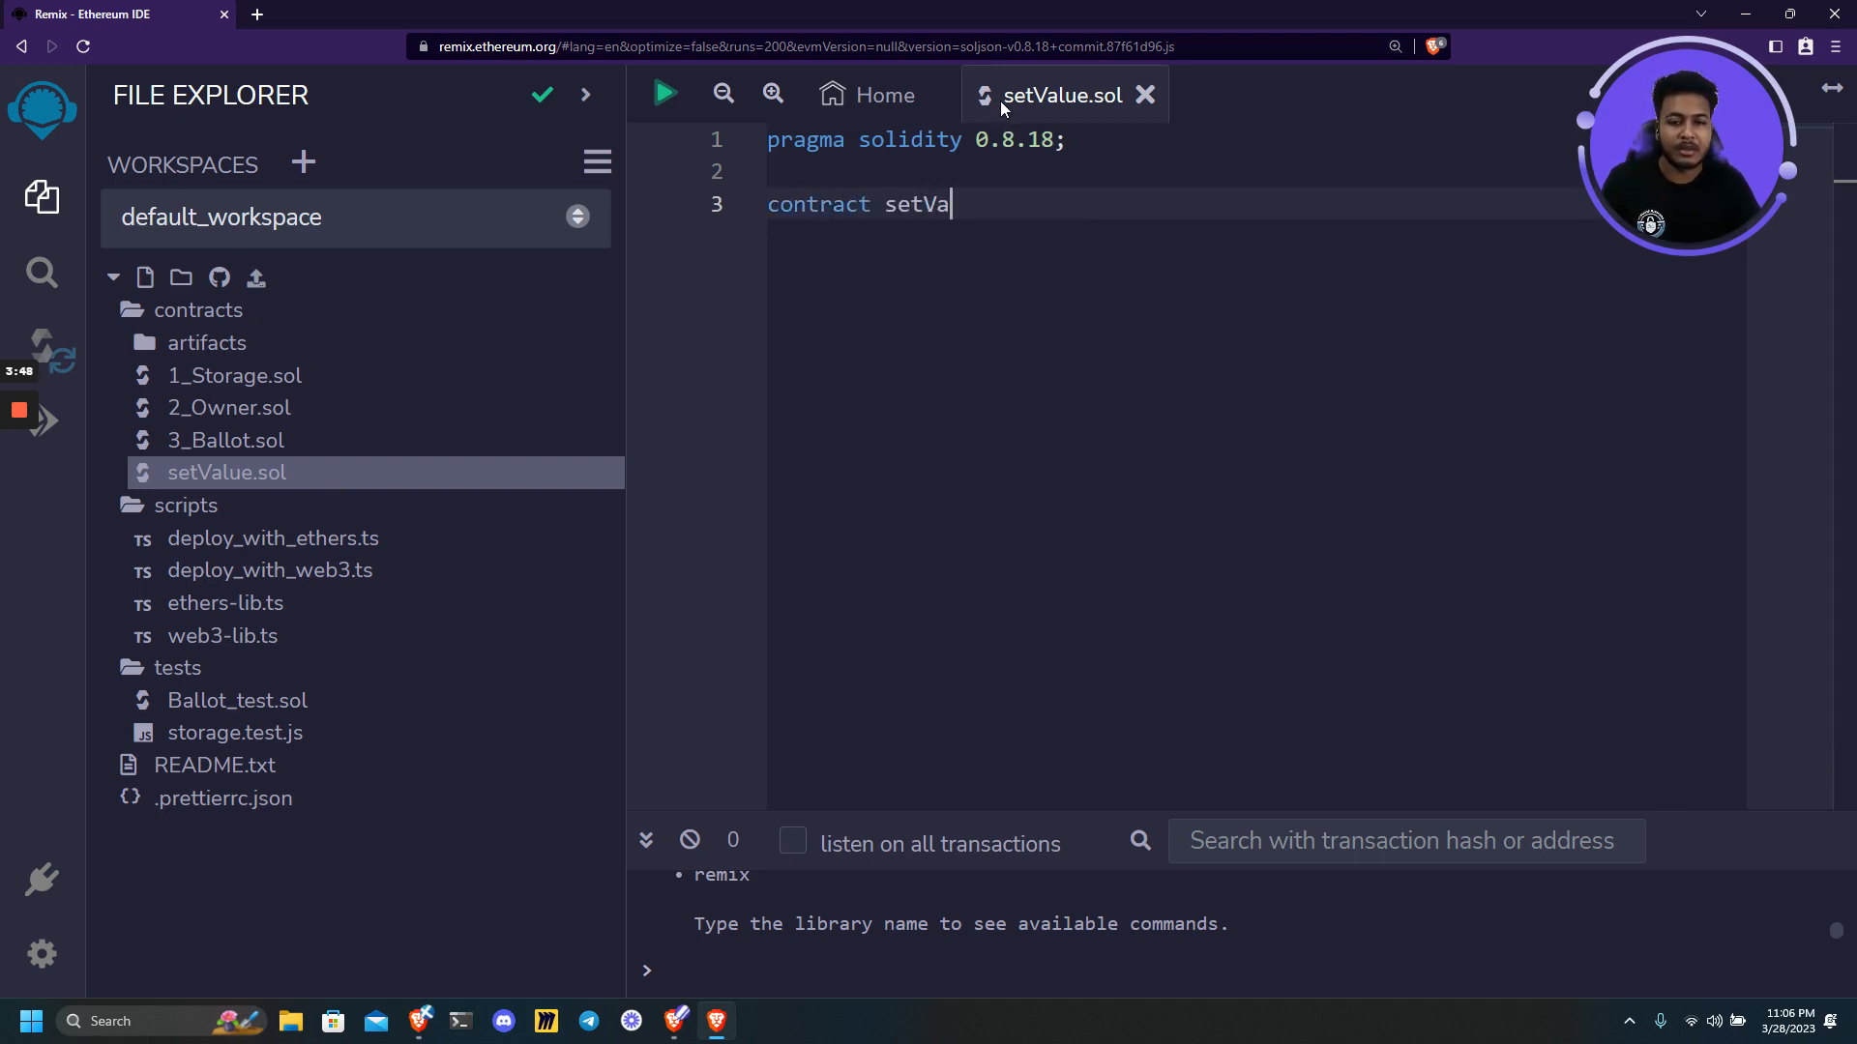
type("lue")
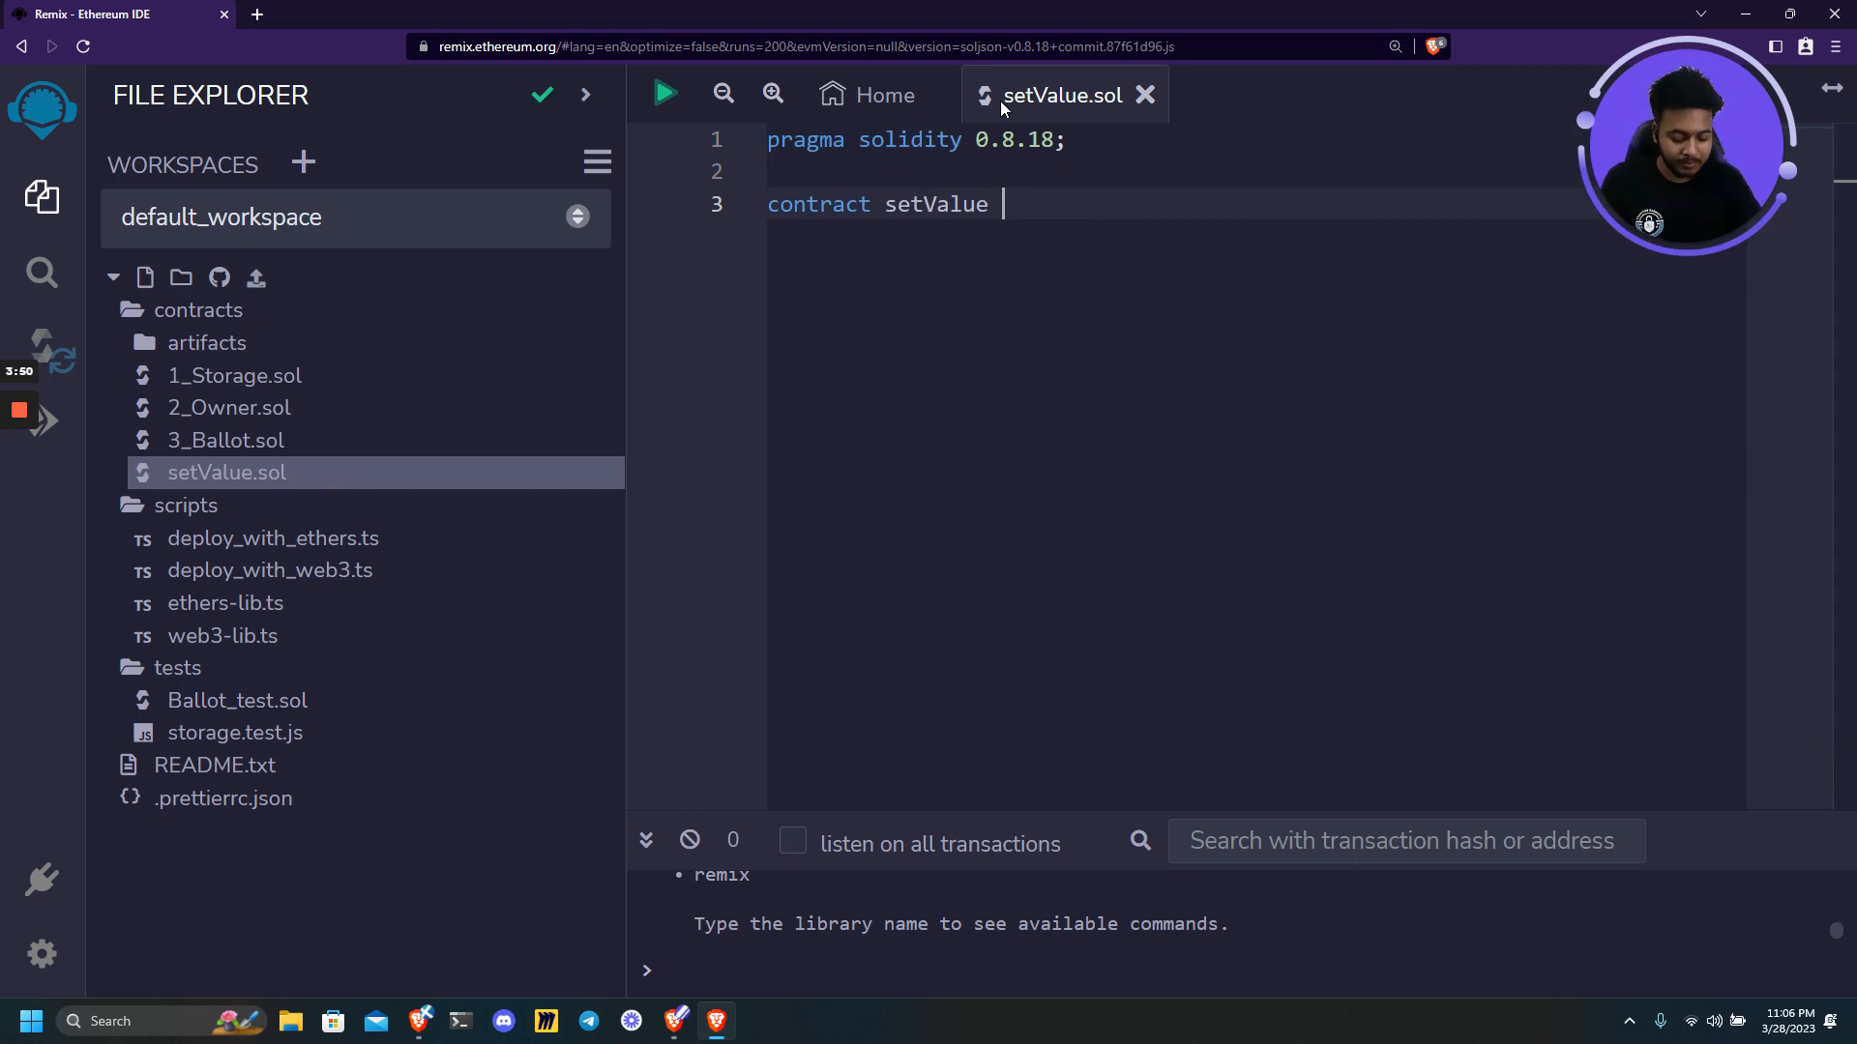
type("{")
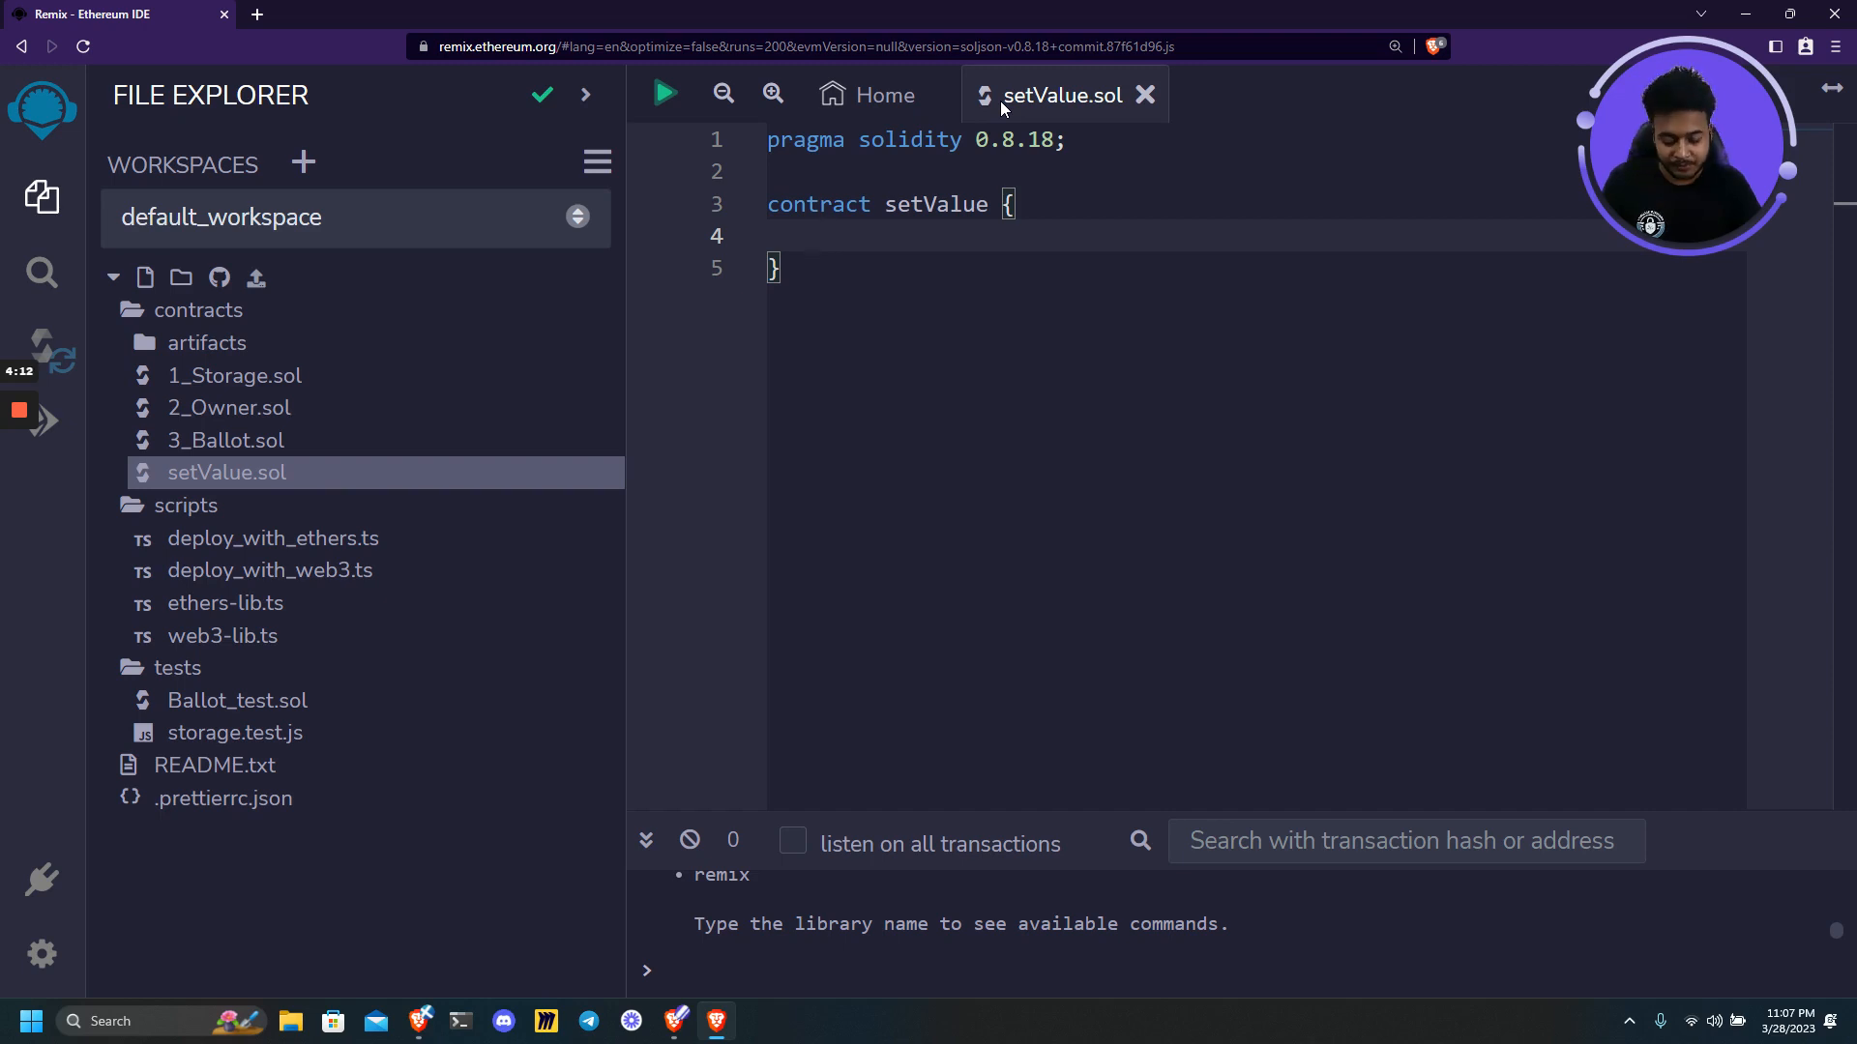
Write 'uint public num;' and 'function setNum(uint _num) public { num = _num; }'.
type("uint pub")
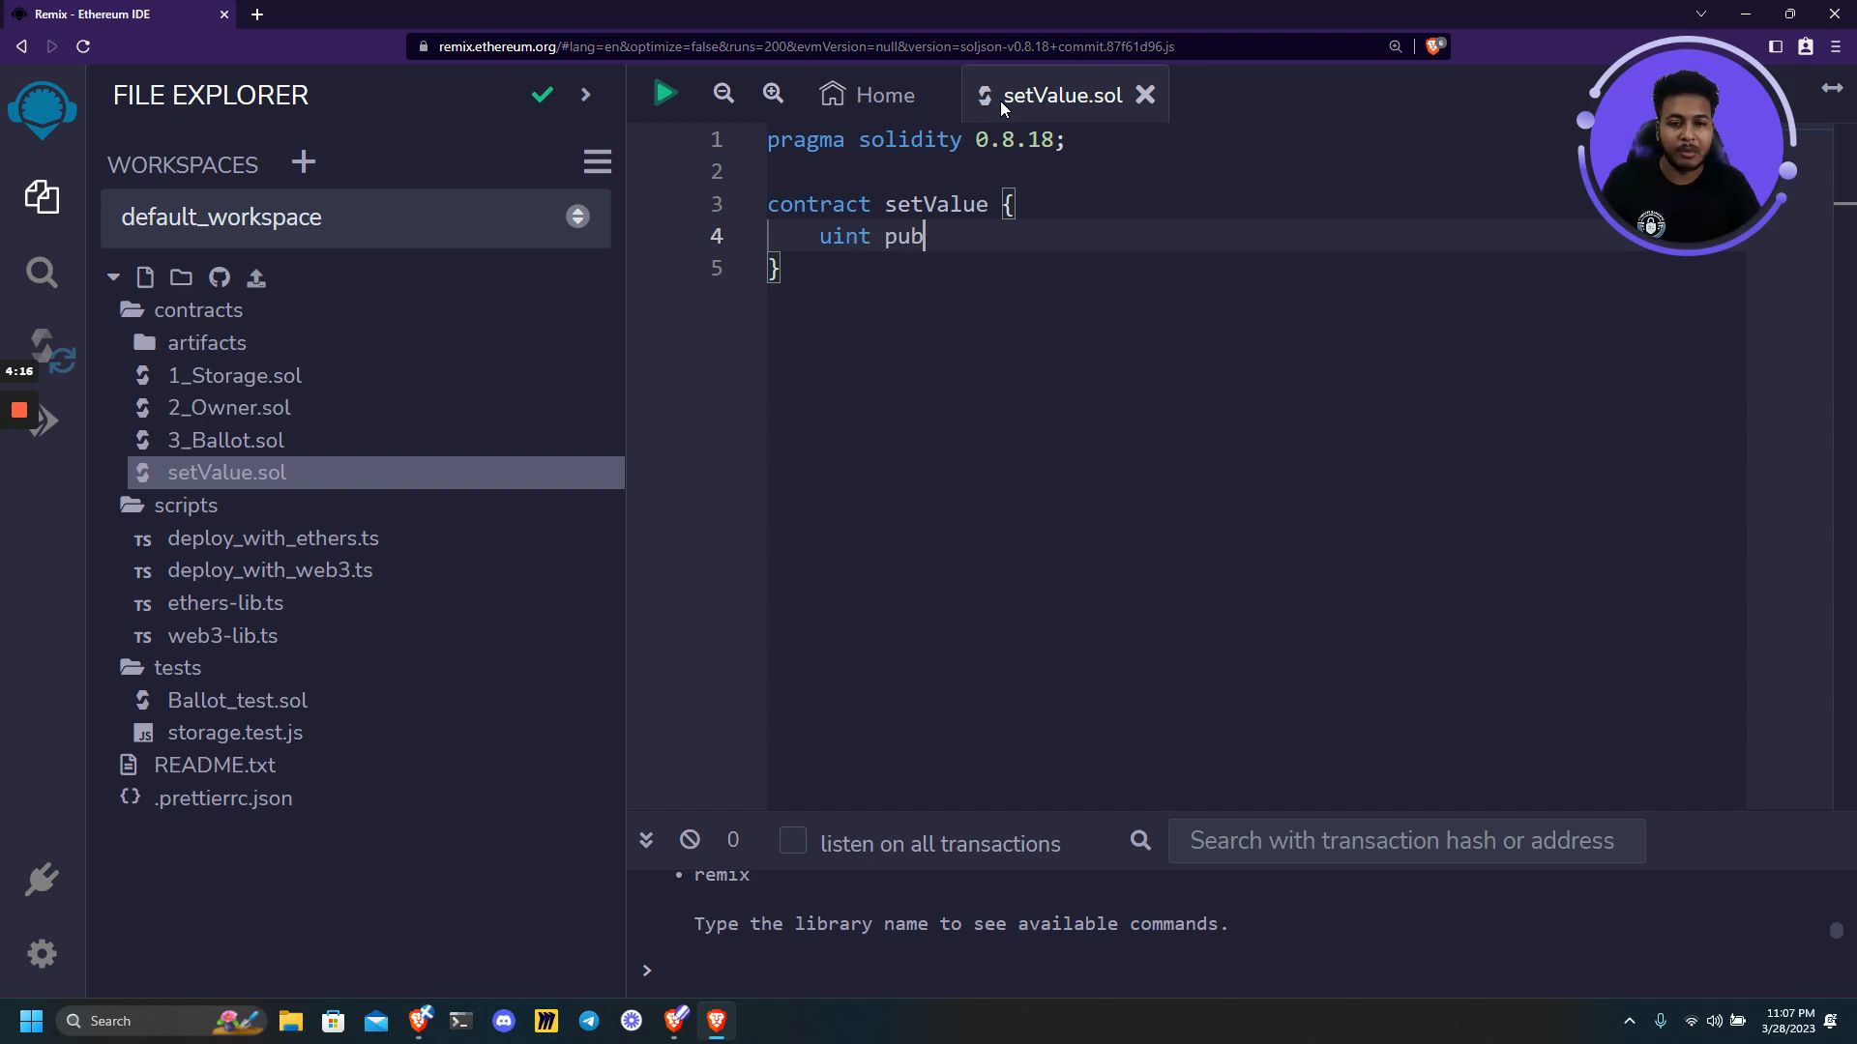
type("lic num;")
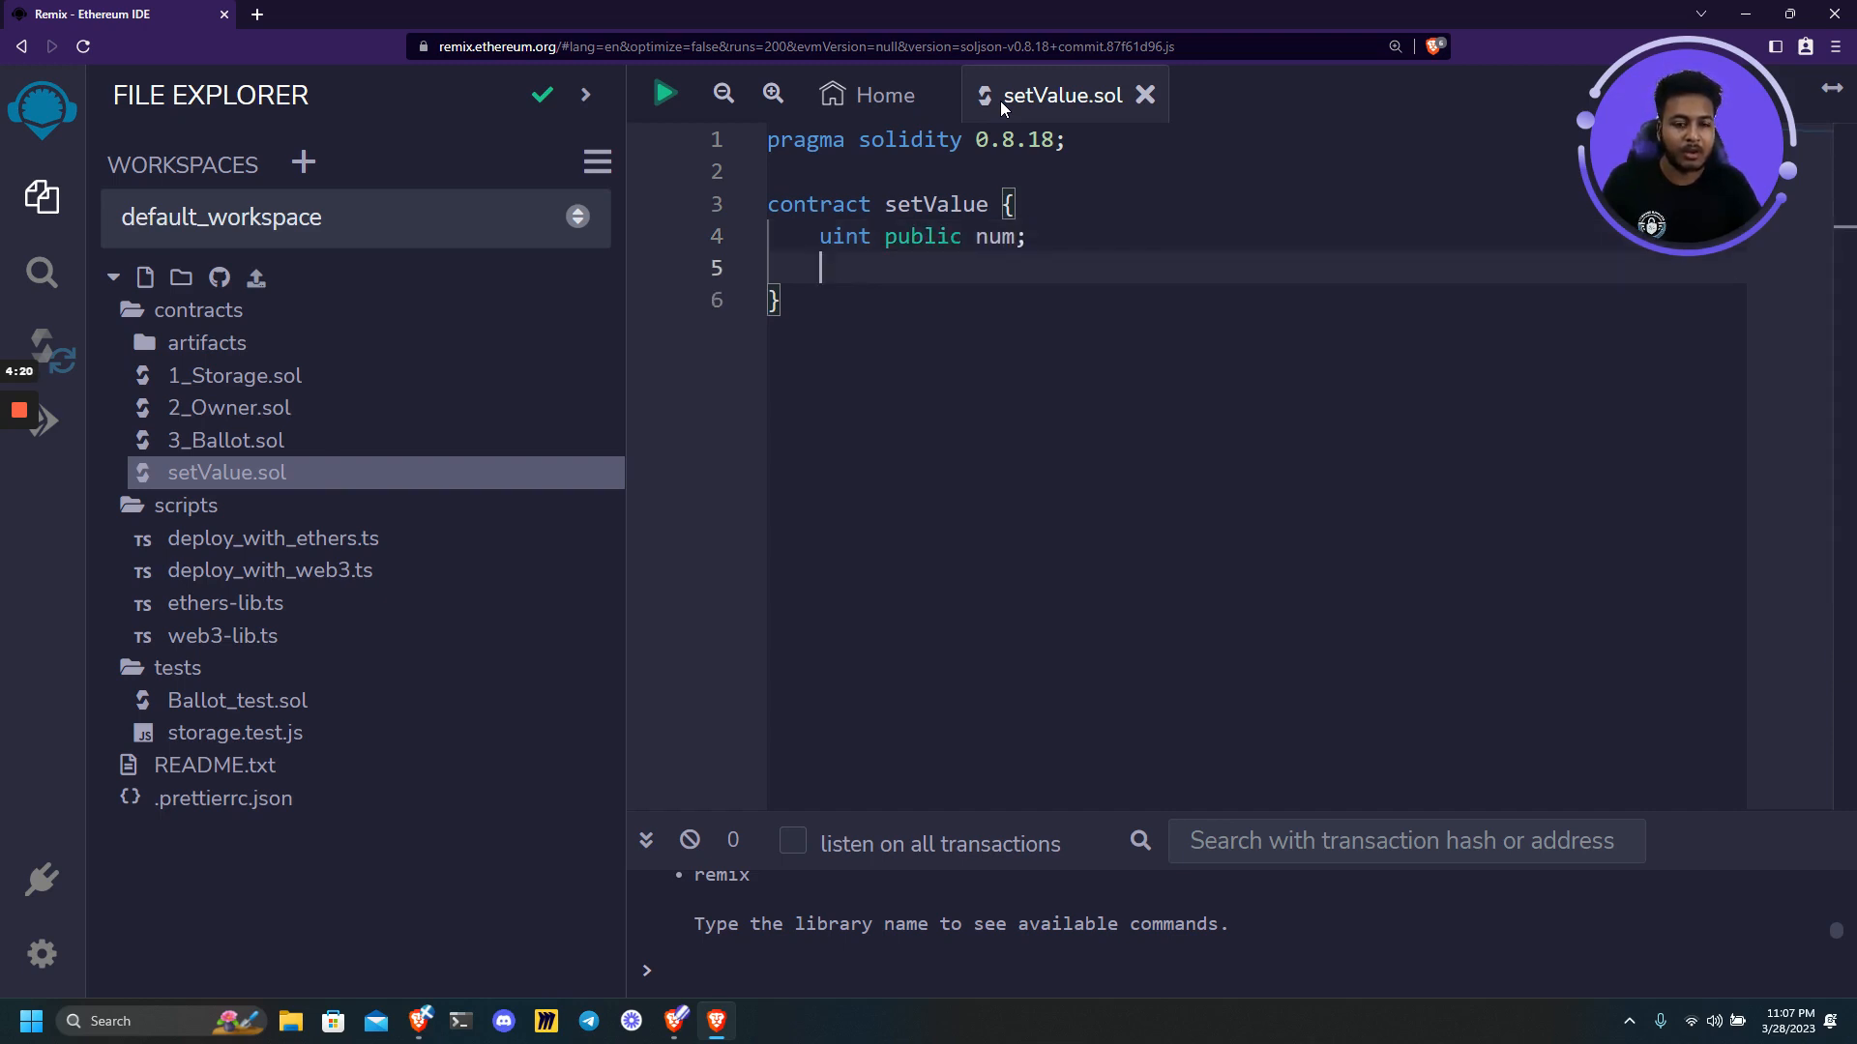
type("fu")
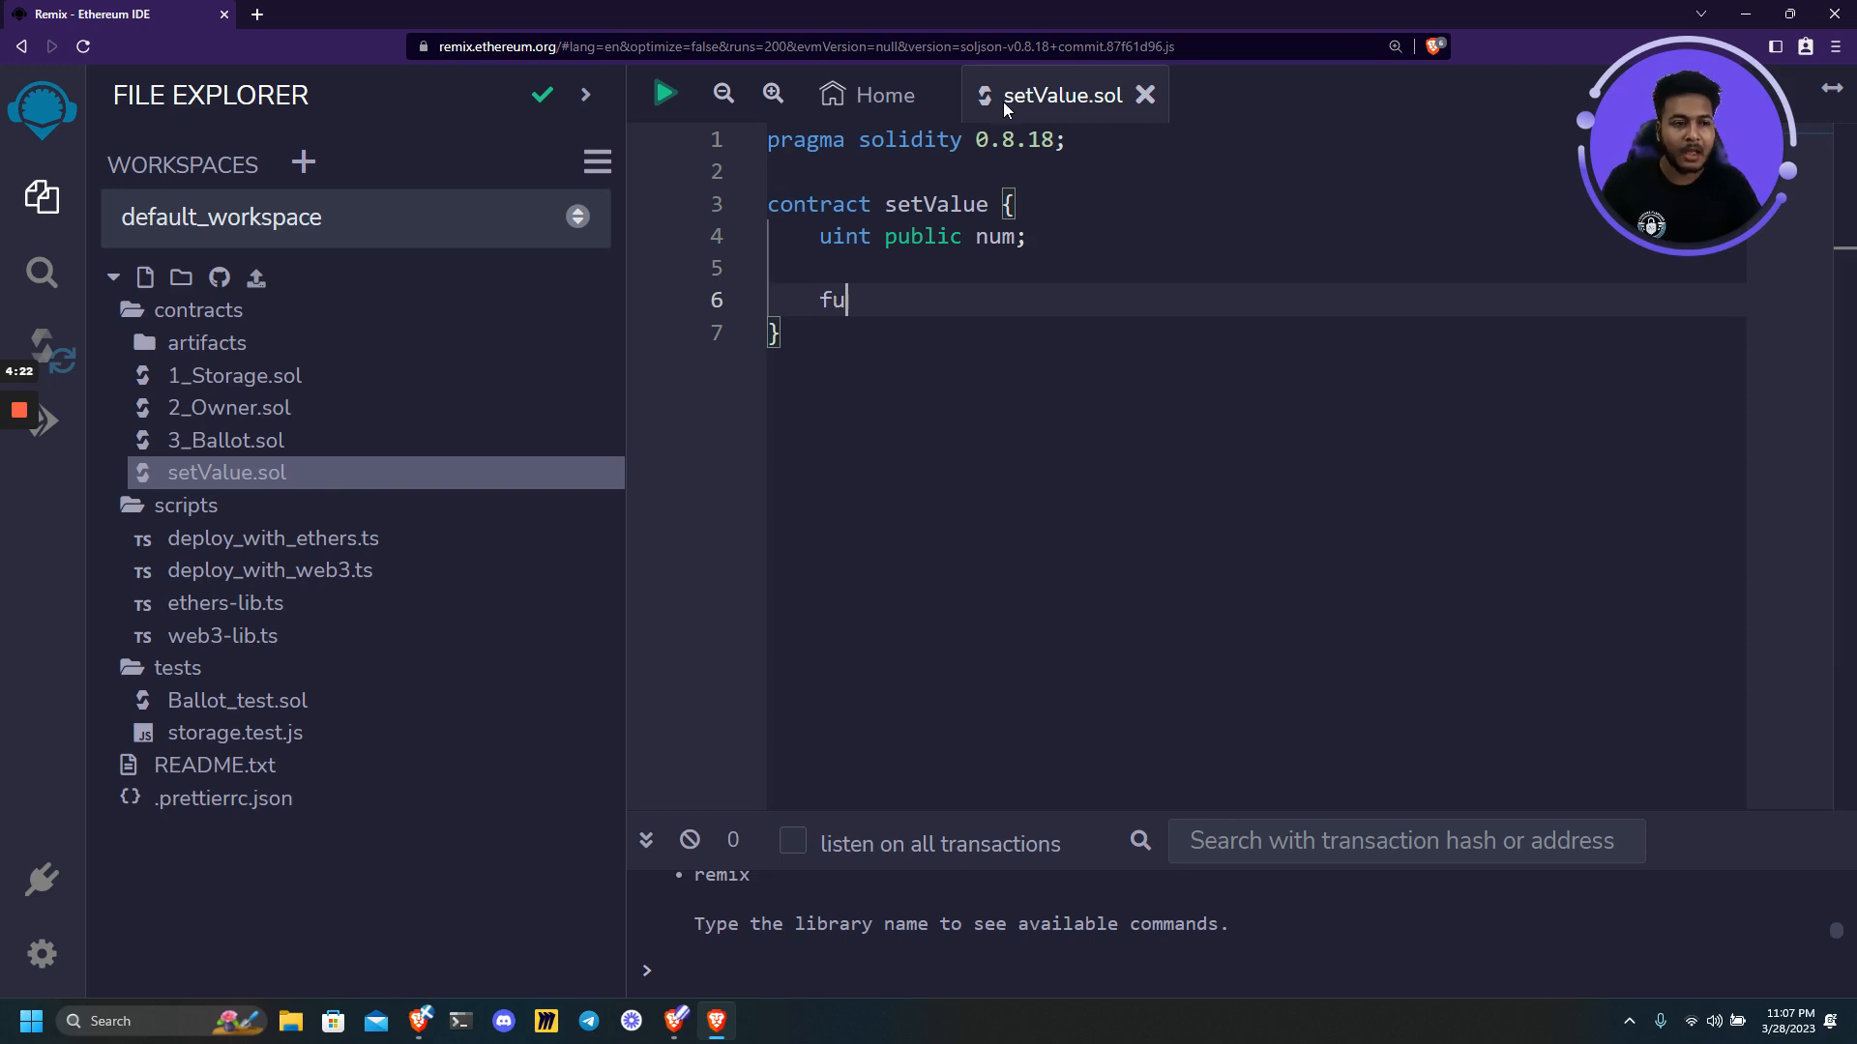
type("nction set")
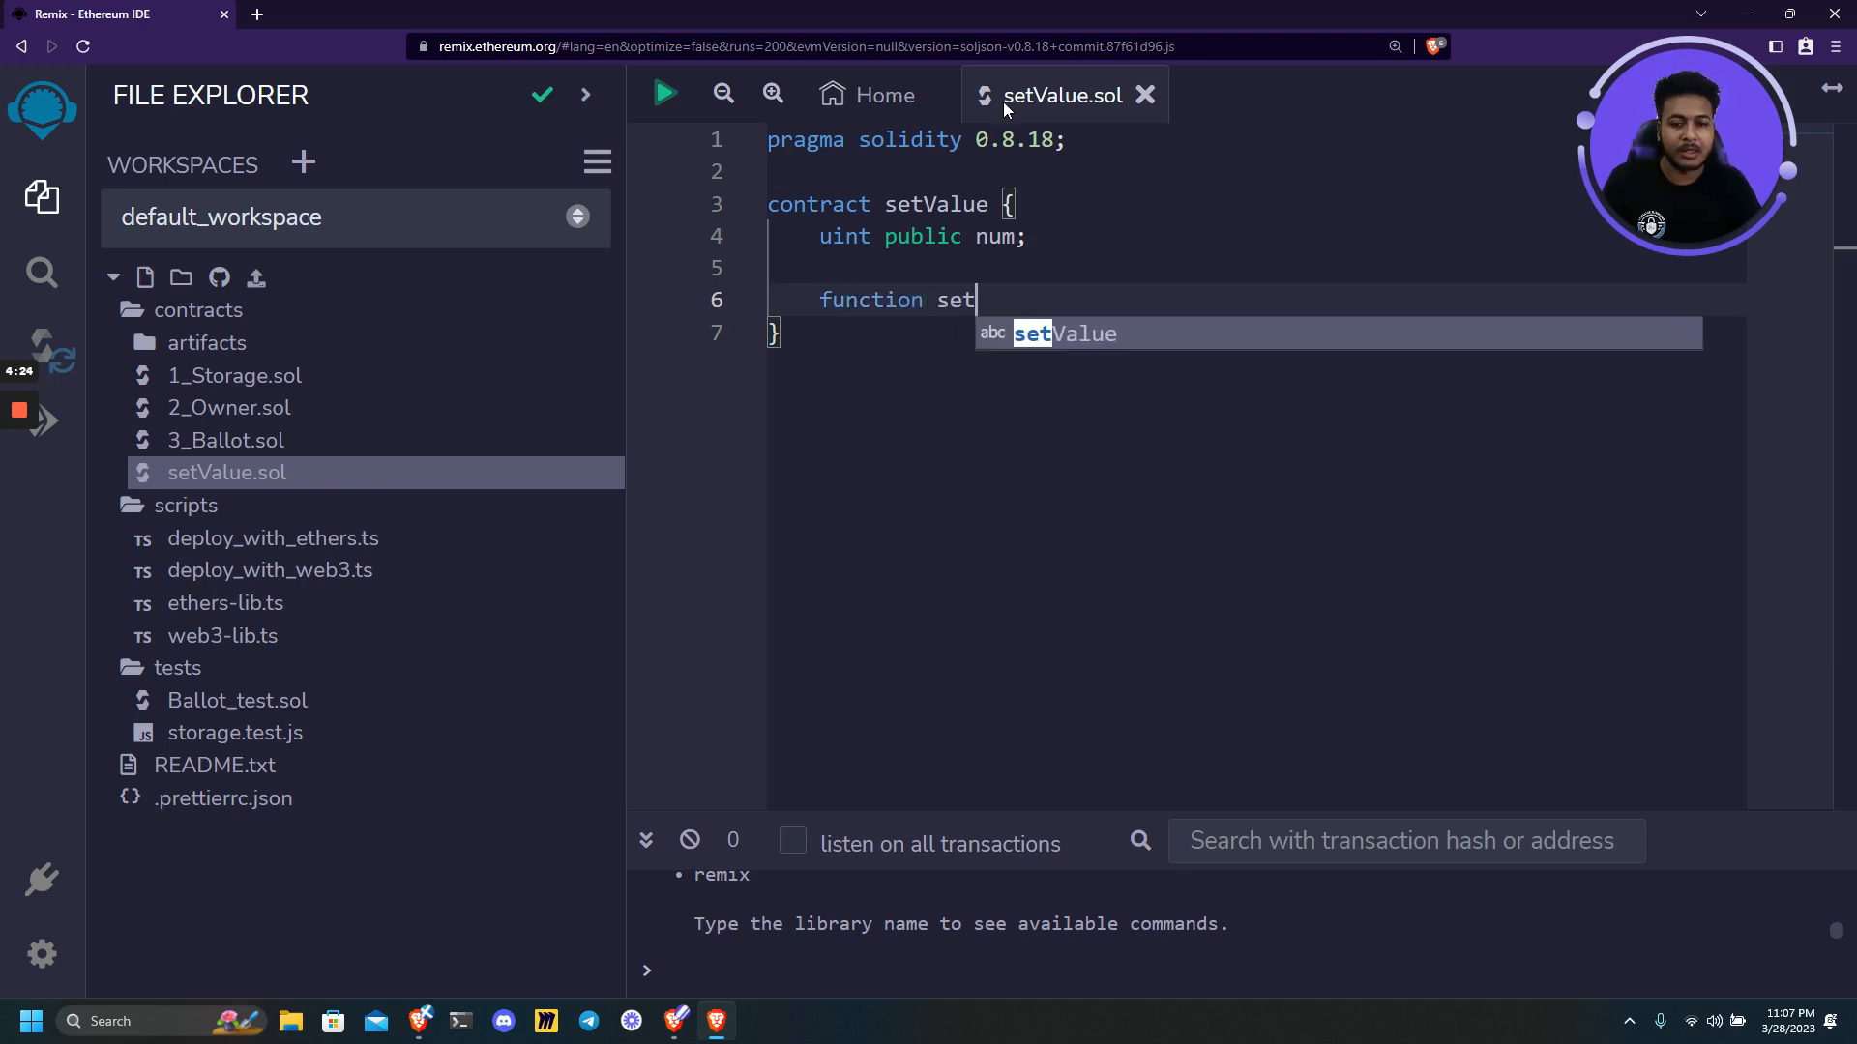
type("Num")
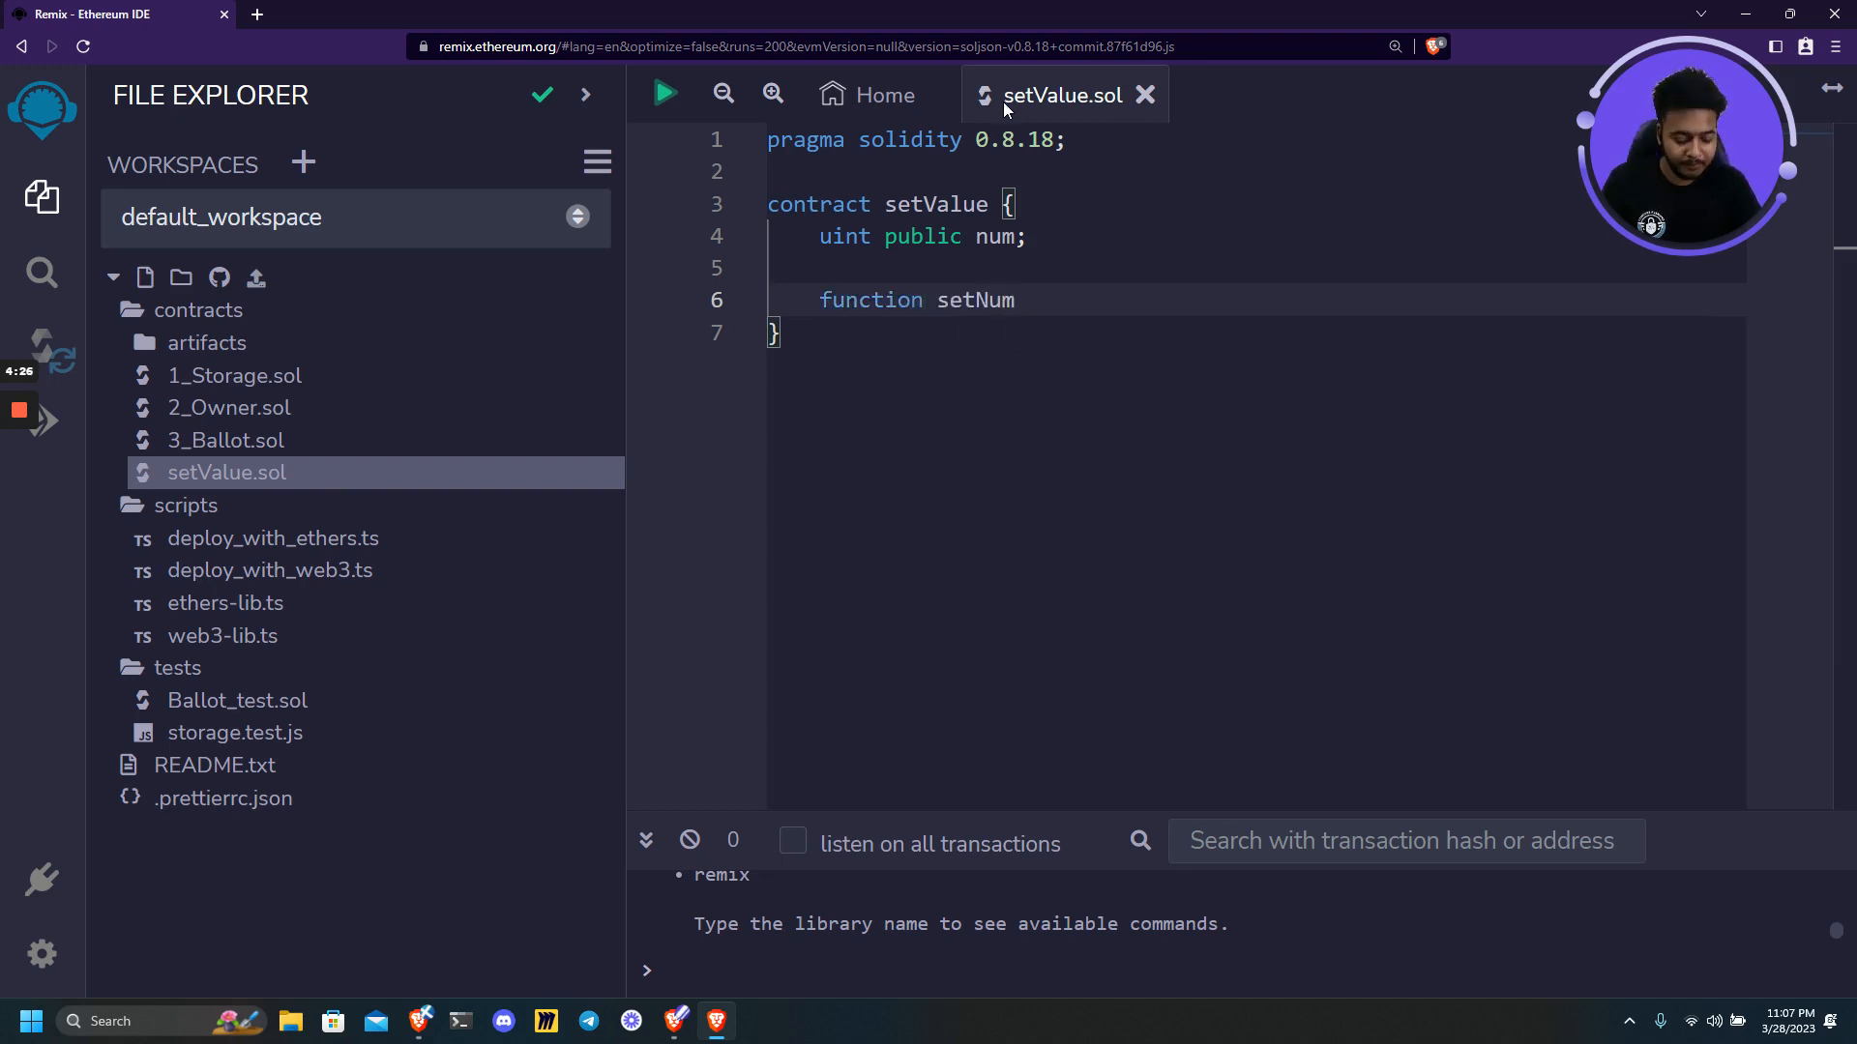
type("(uint")
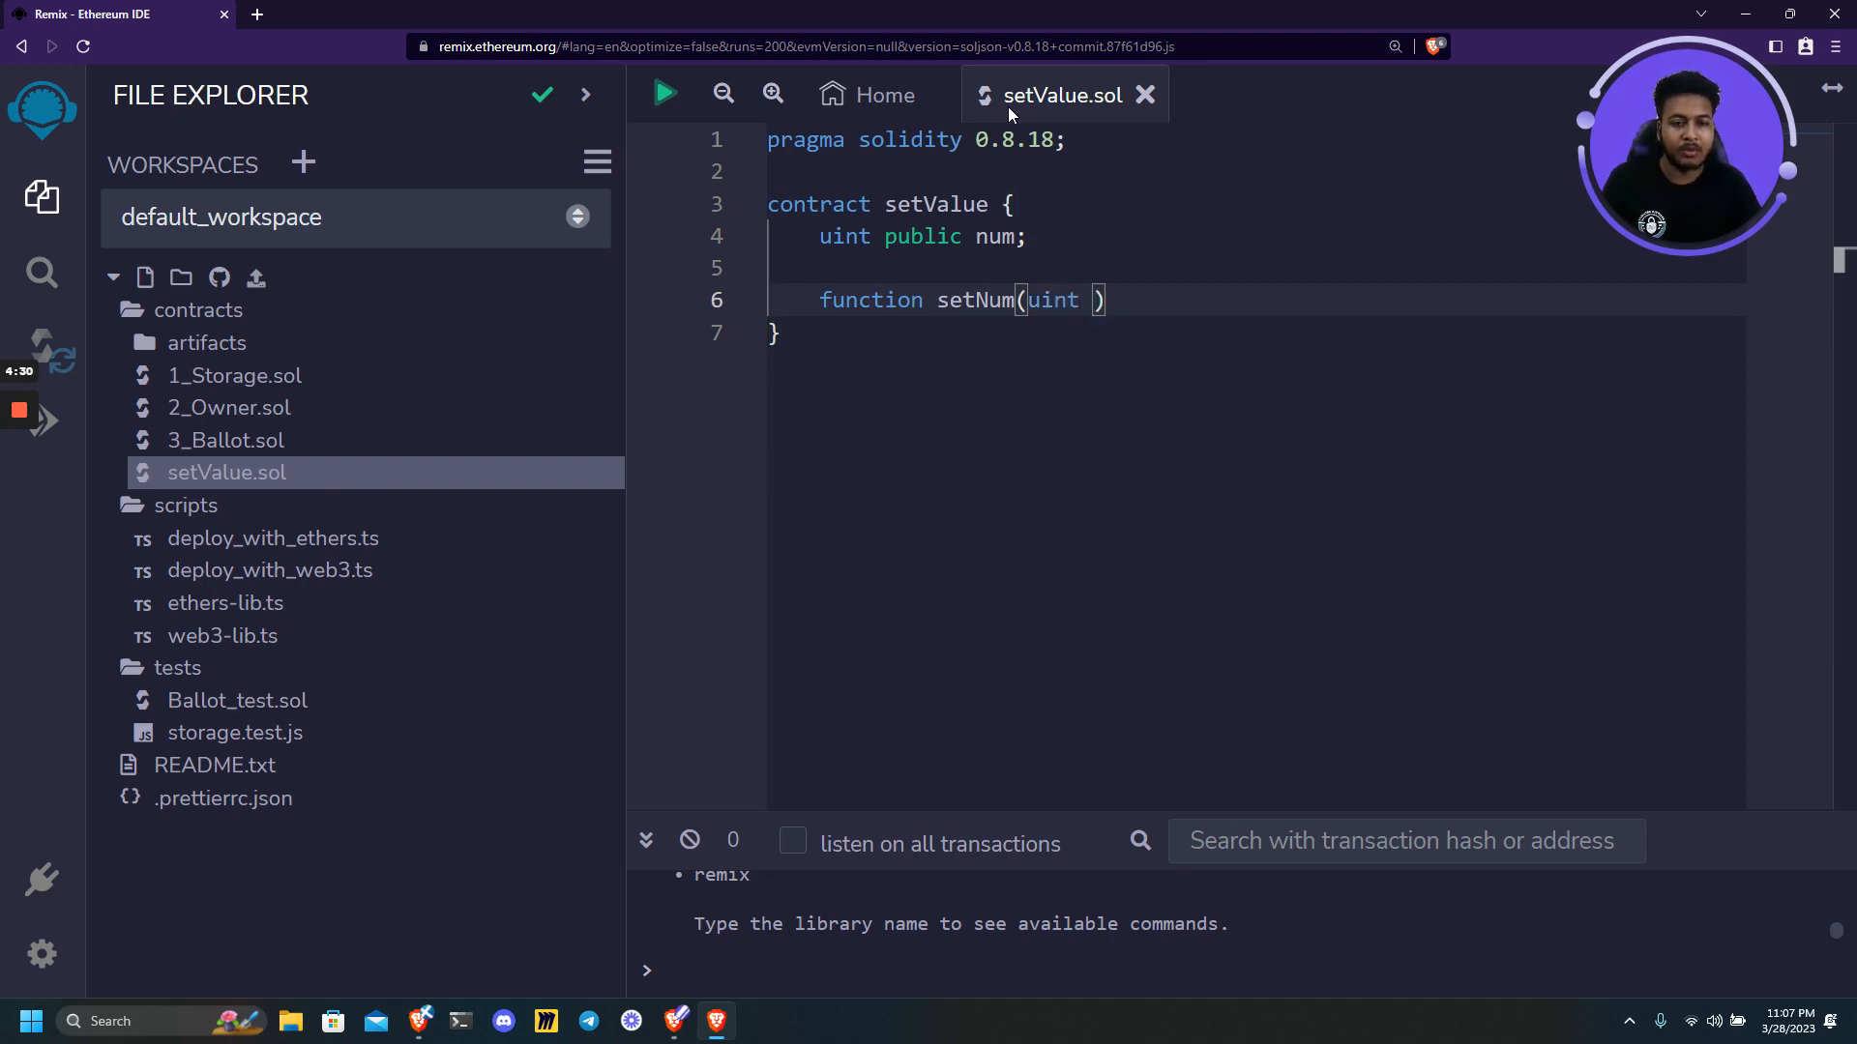
type("_")
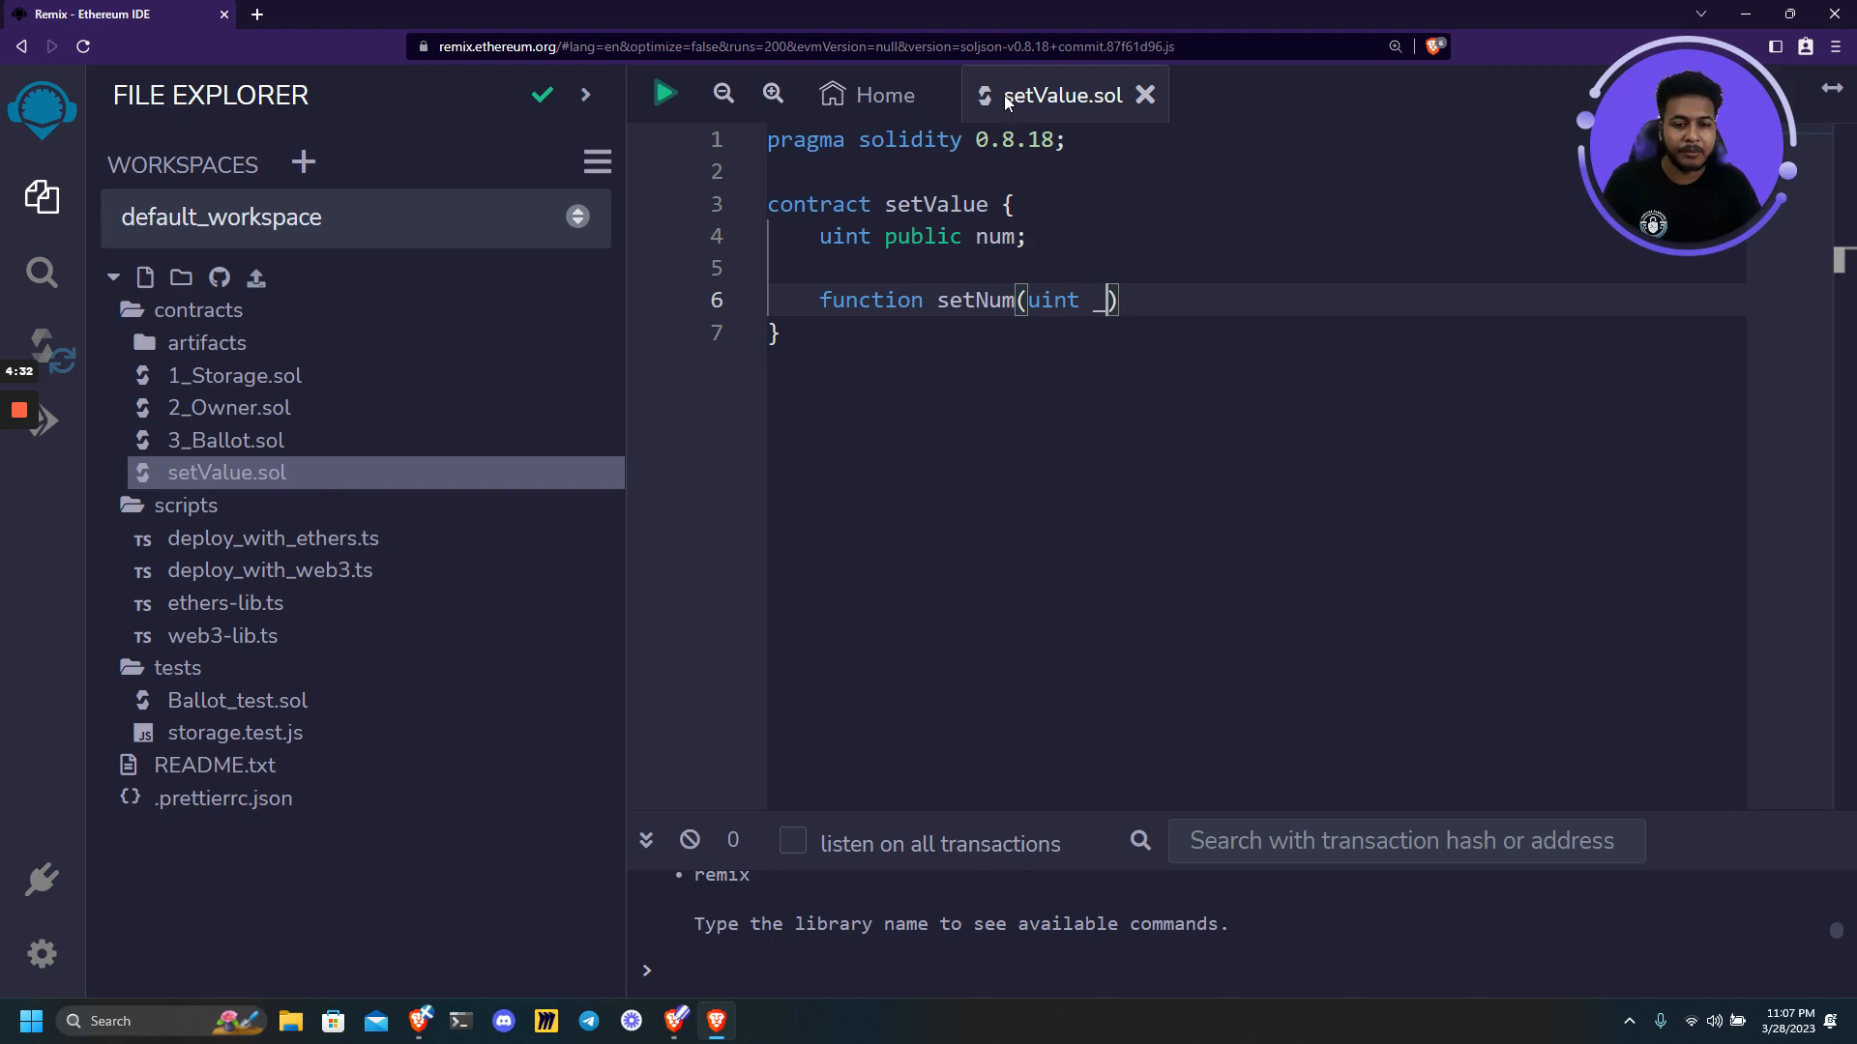
type("num) public {")
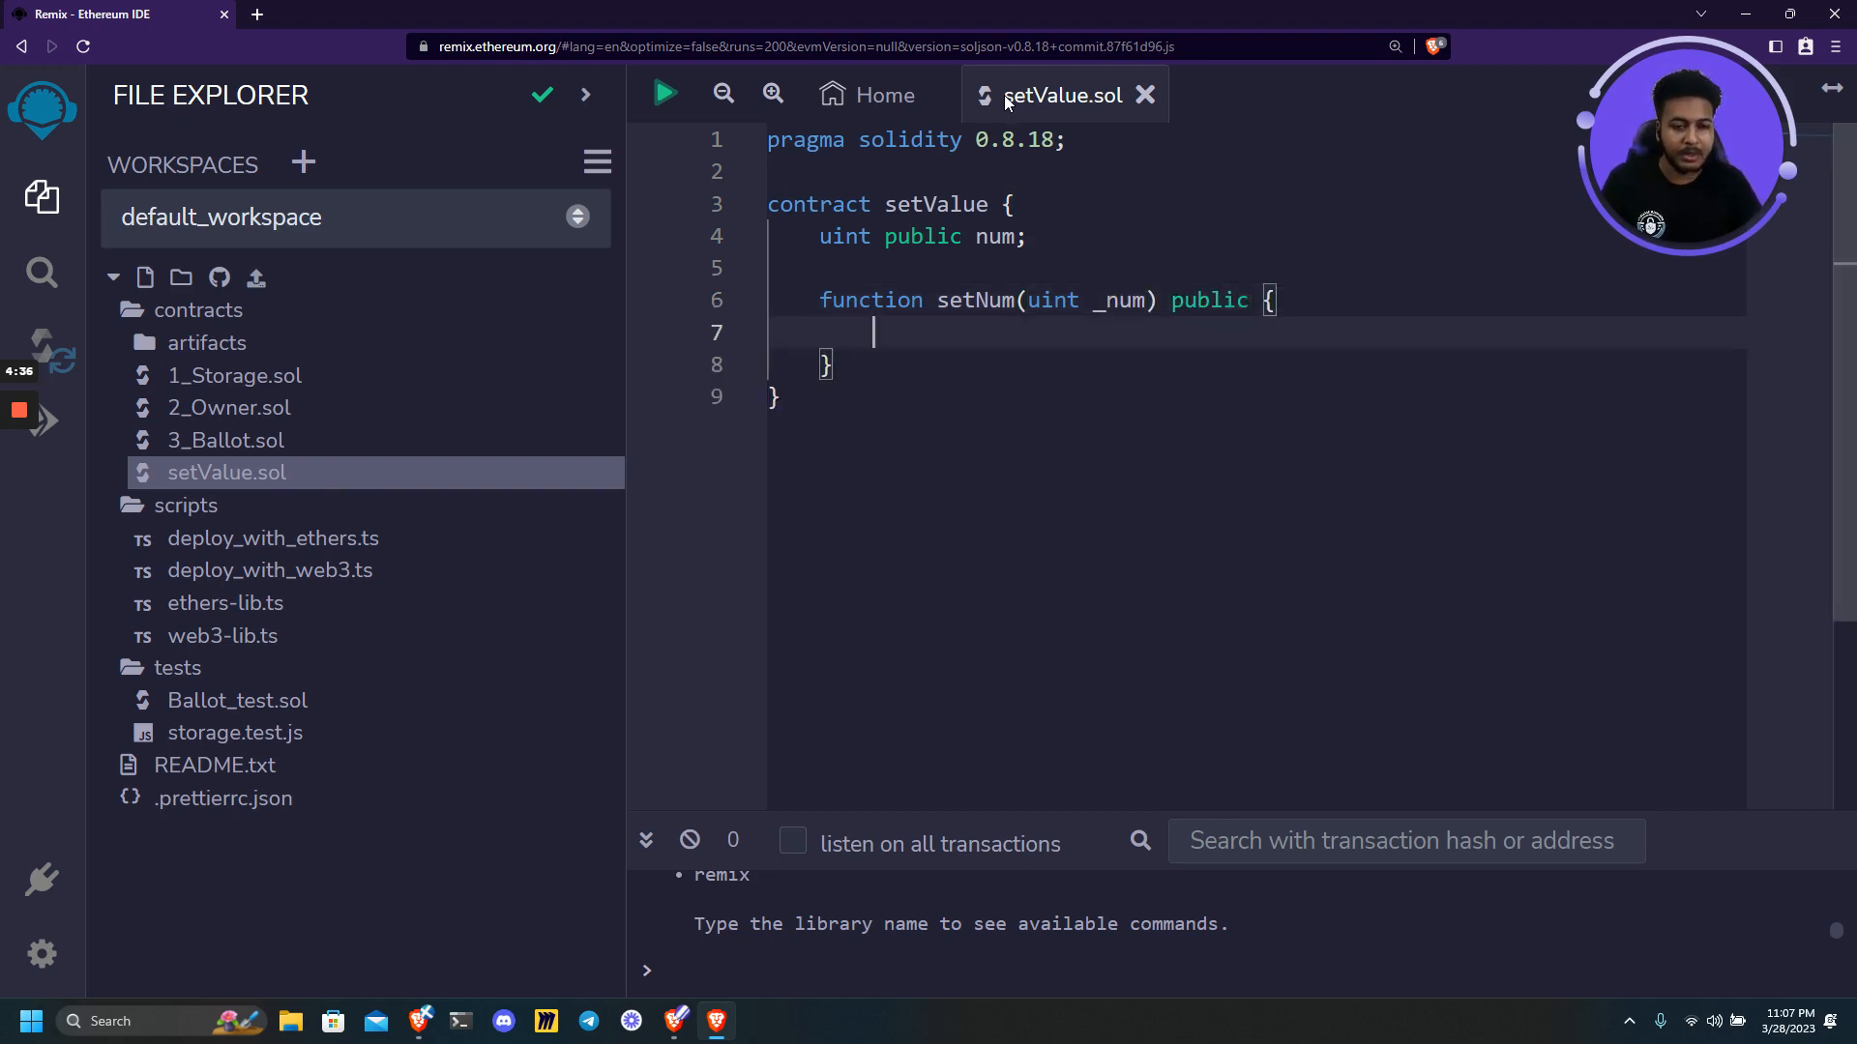
type("num =")
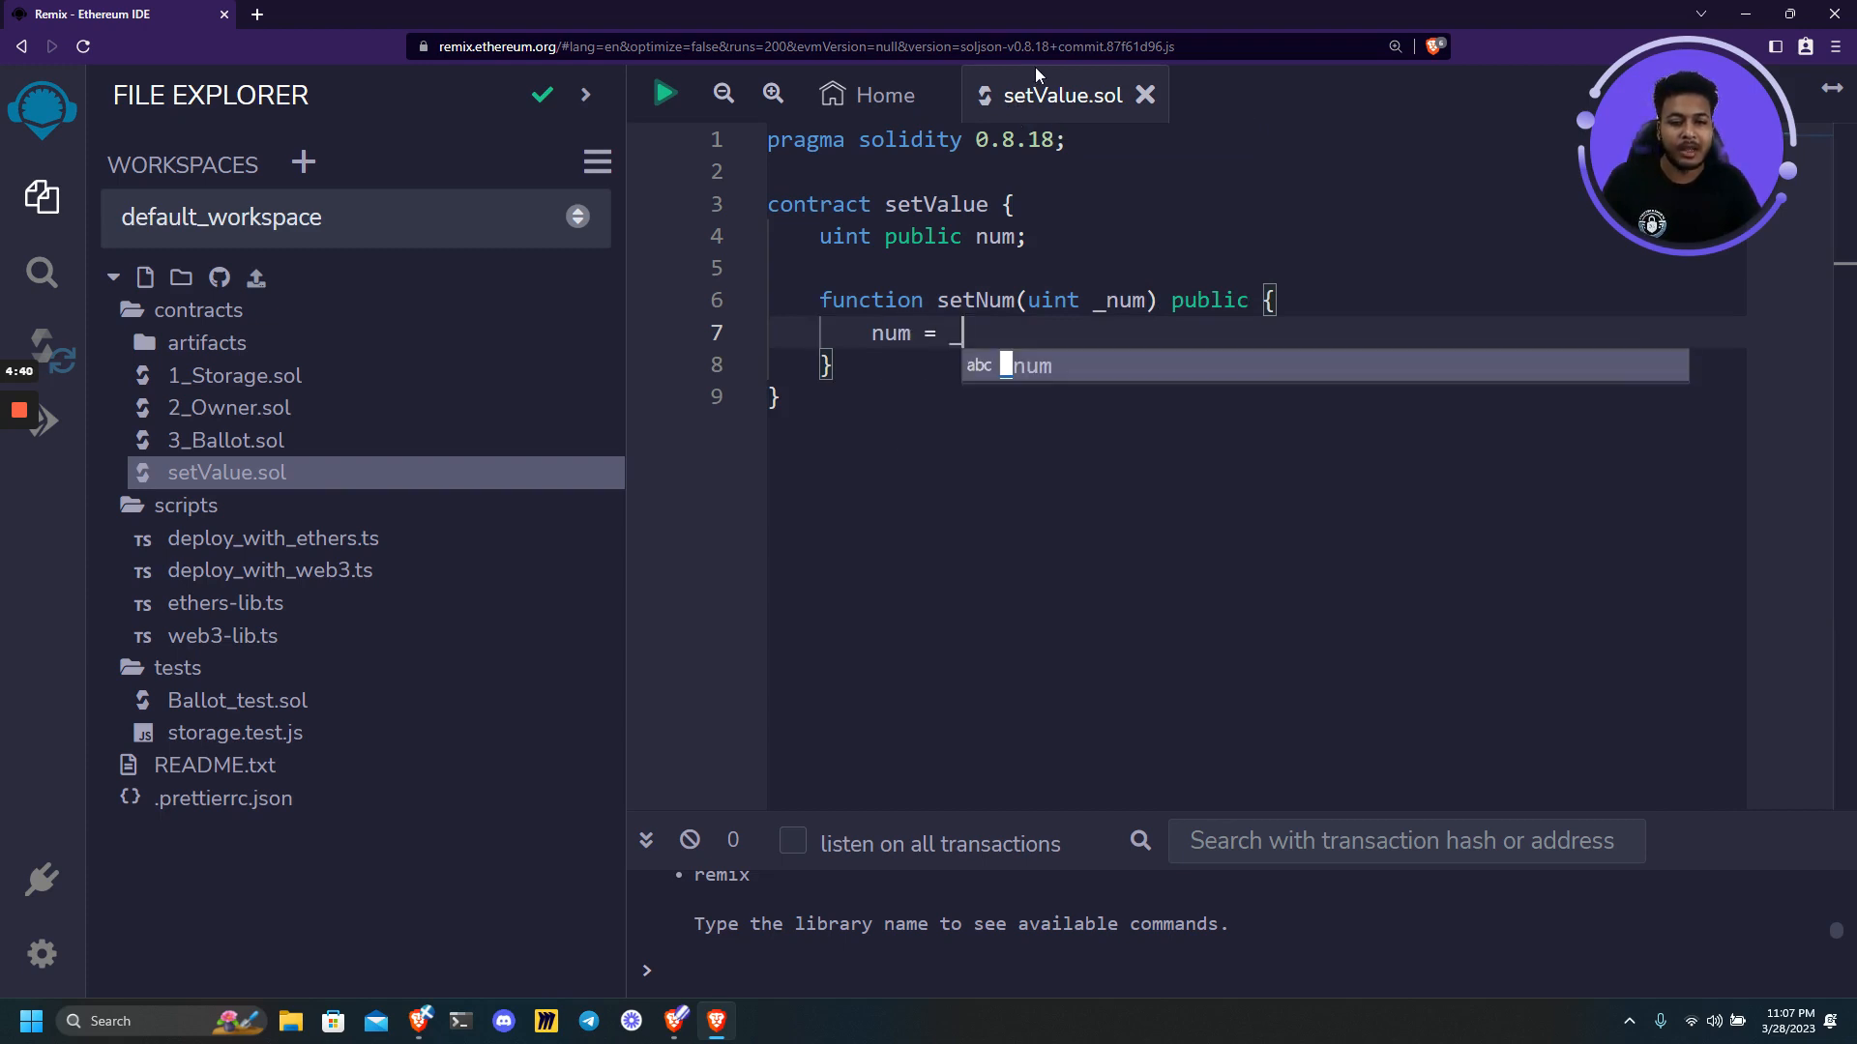
type("_num;")
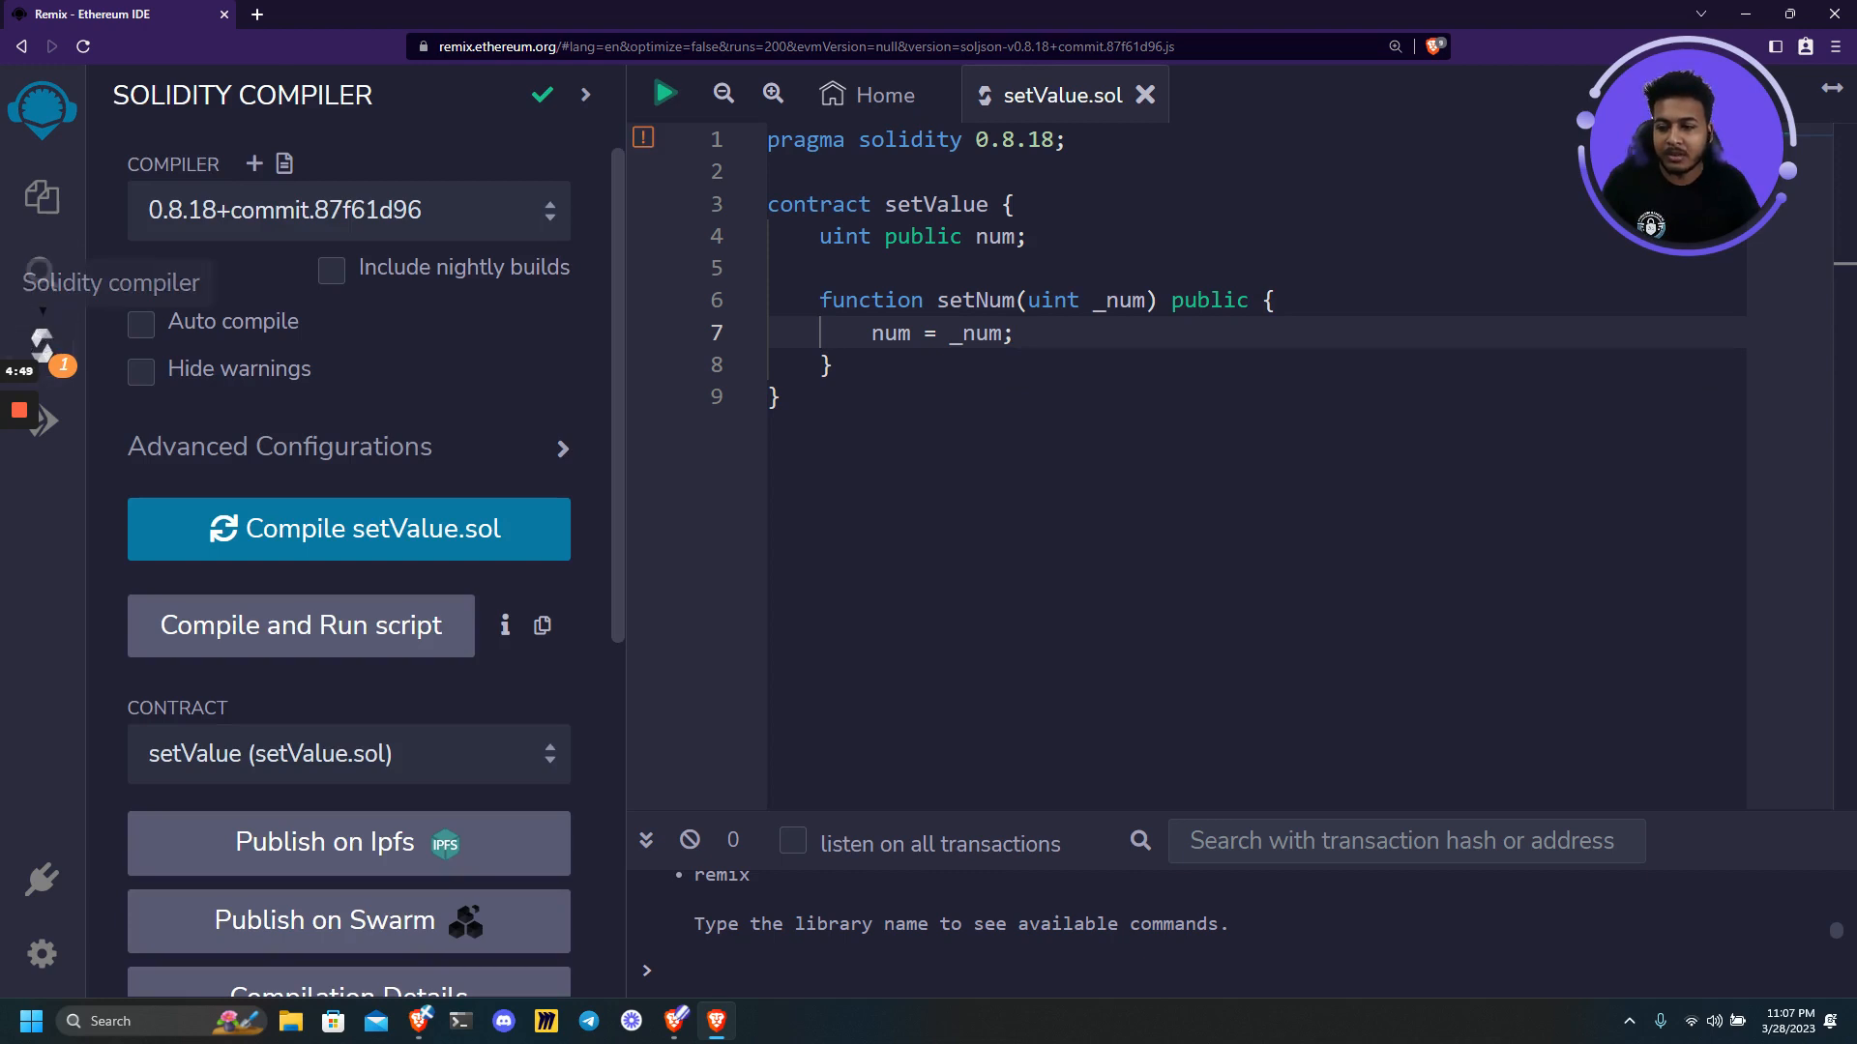
mouse_move(349, 530)
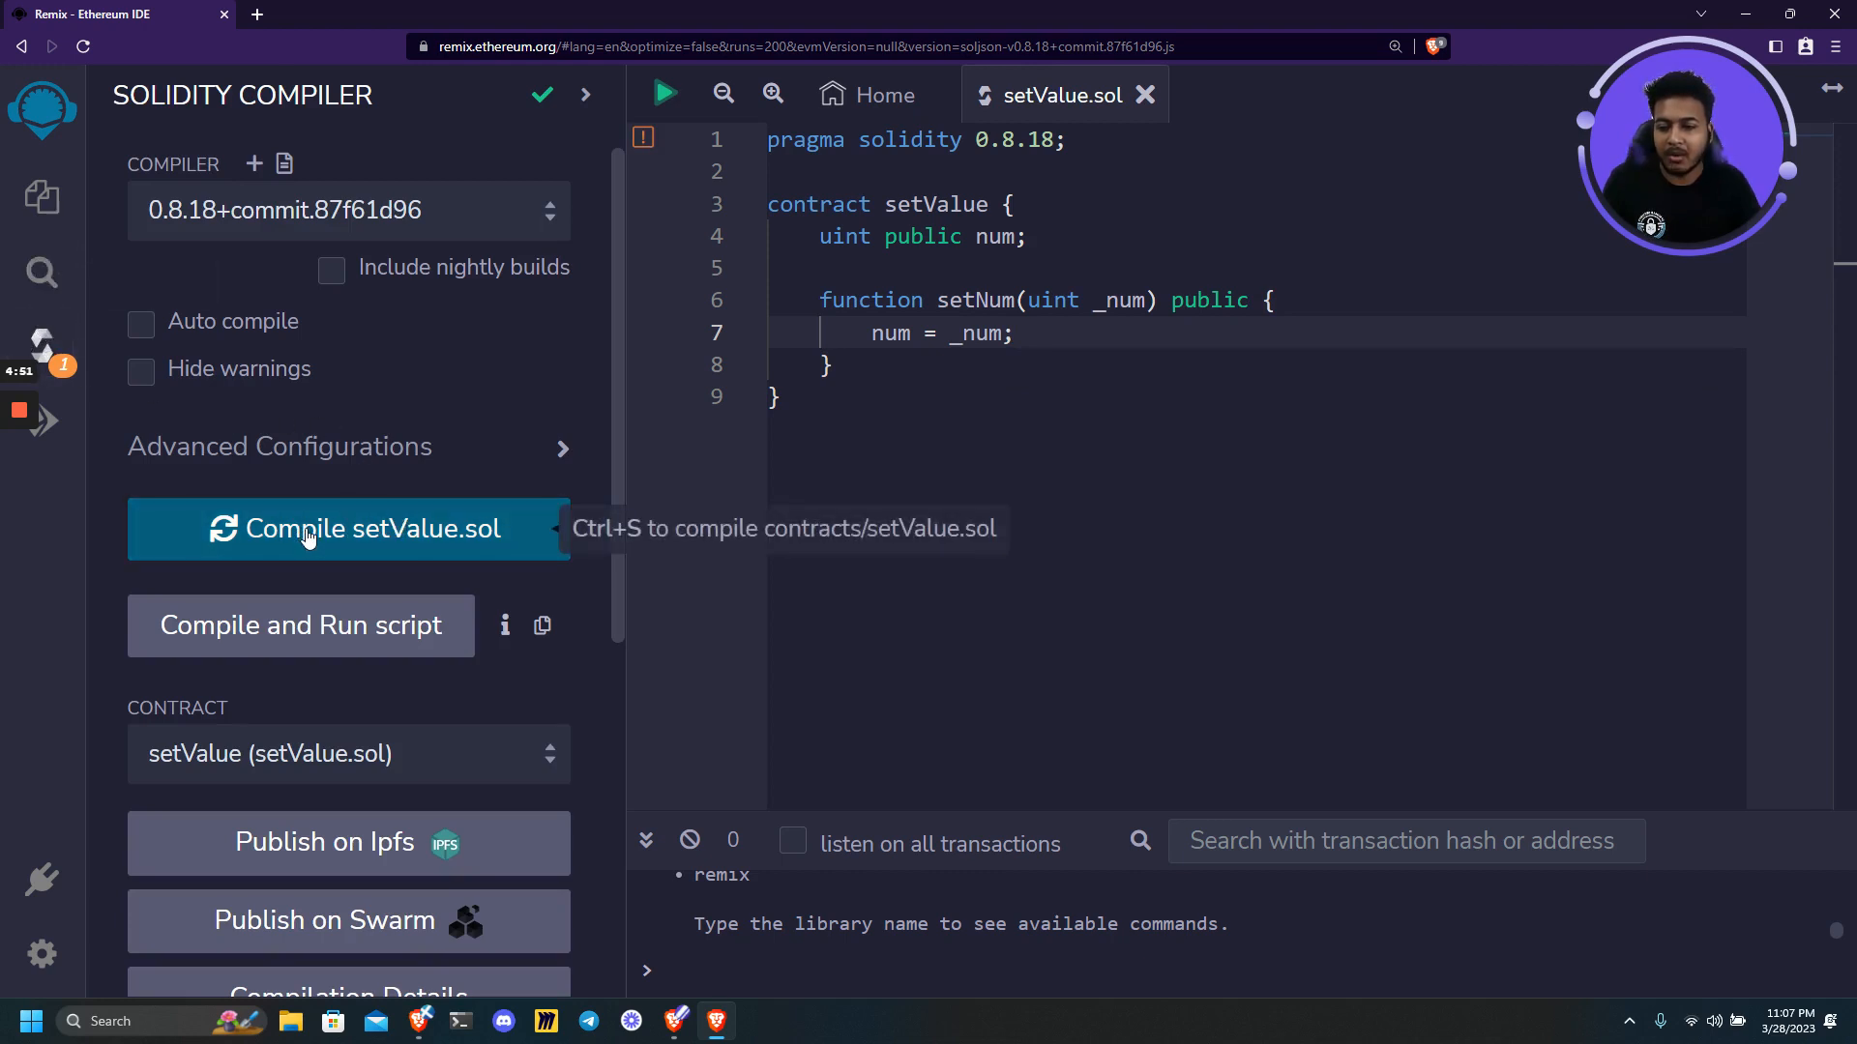
mouse_move(234, 361)
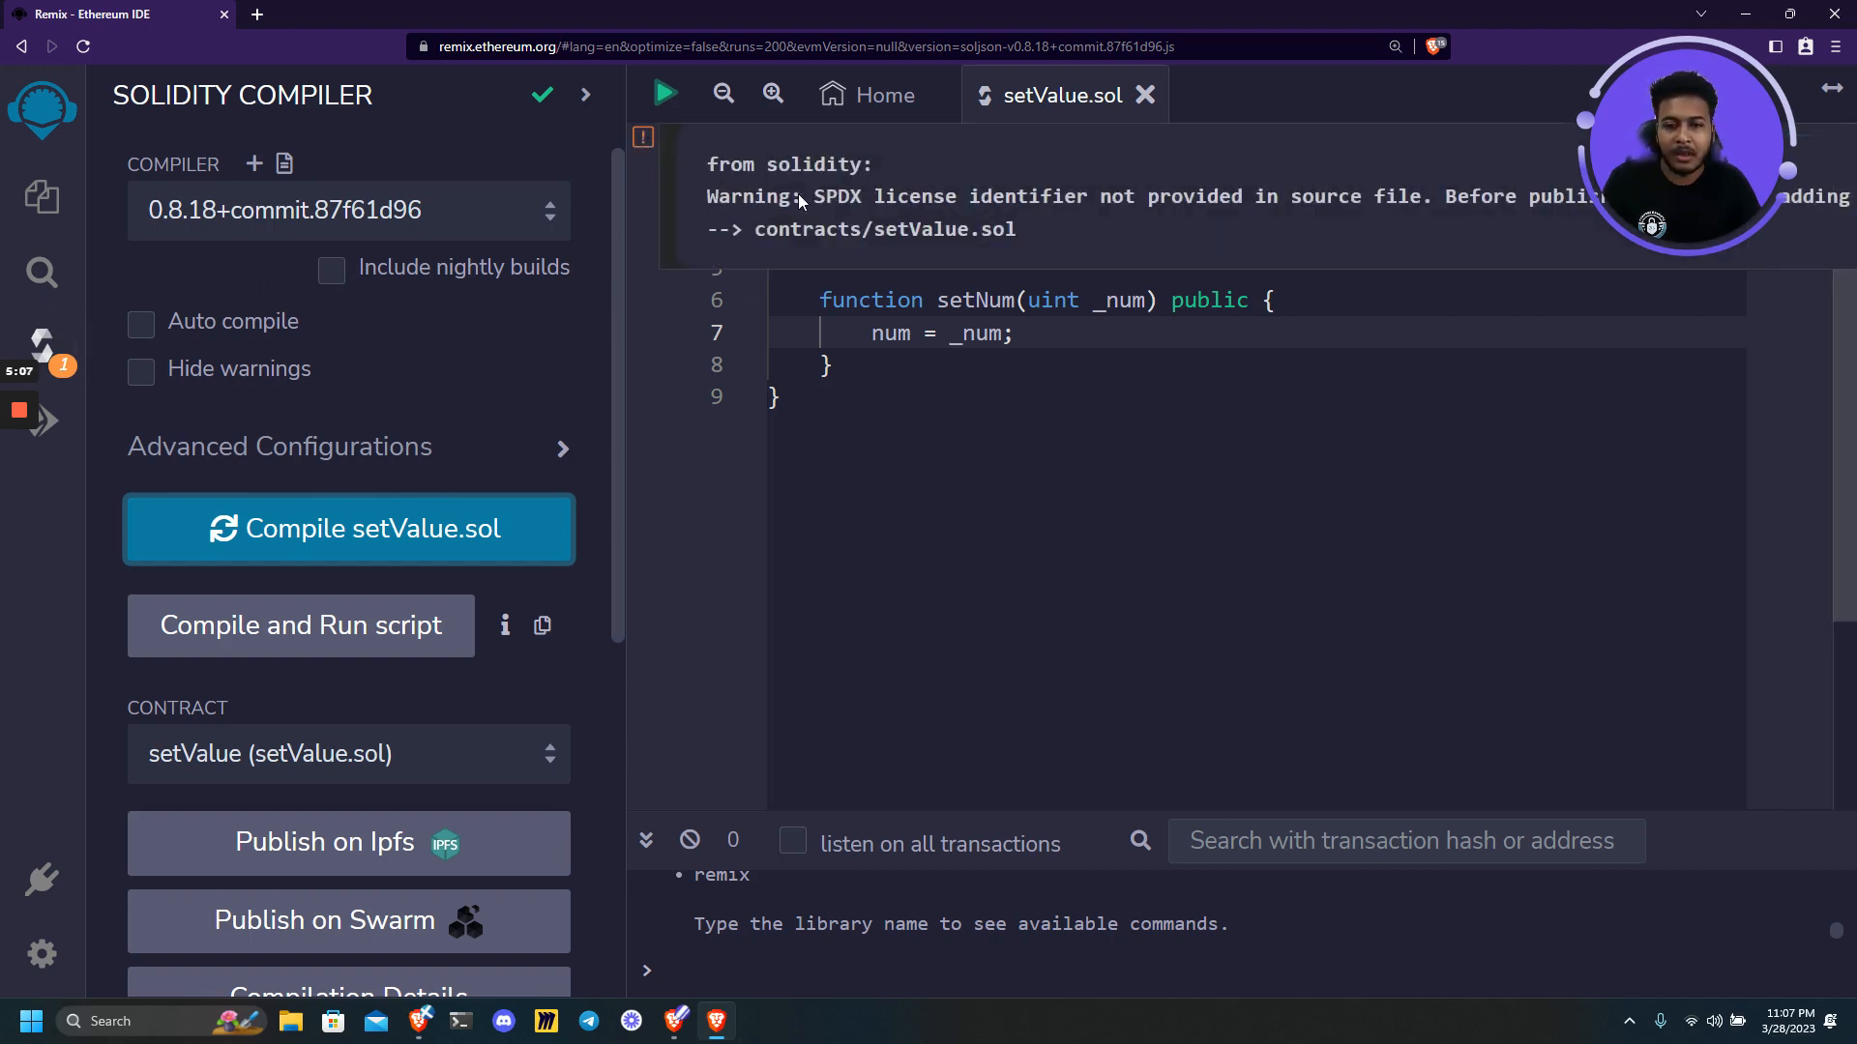
Select the missing SPDX license identifier warning text in the editor after compiling.
left_click_drag(707, 163, 1087, 197)
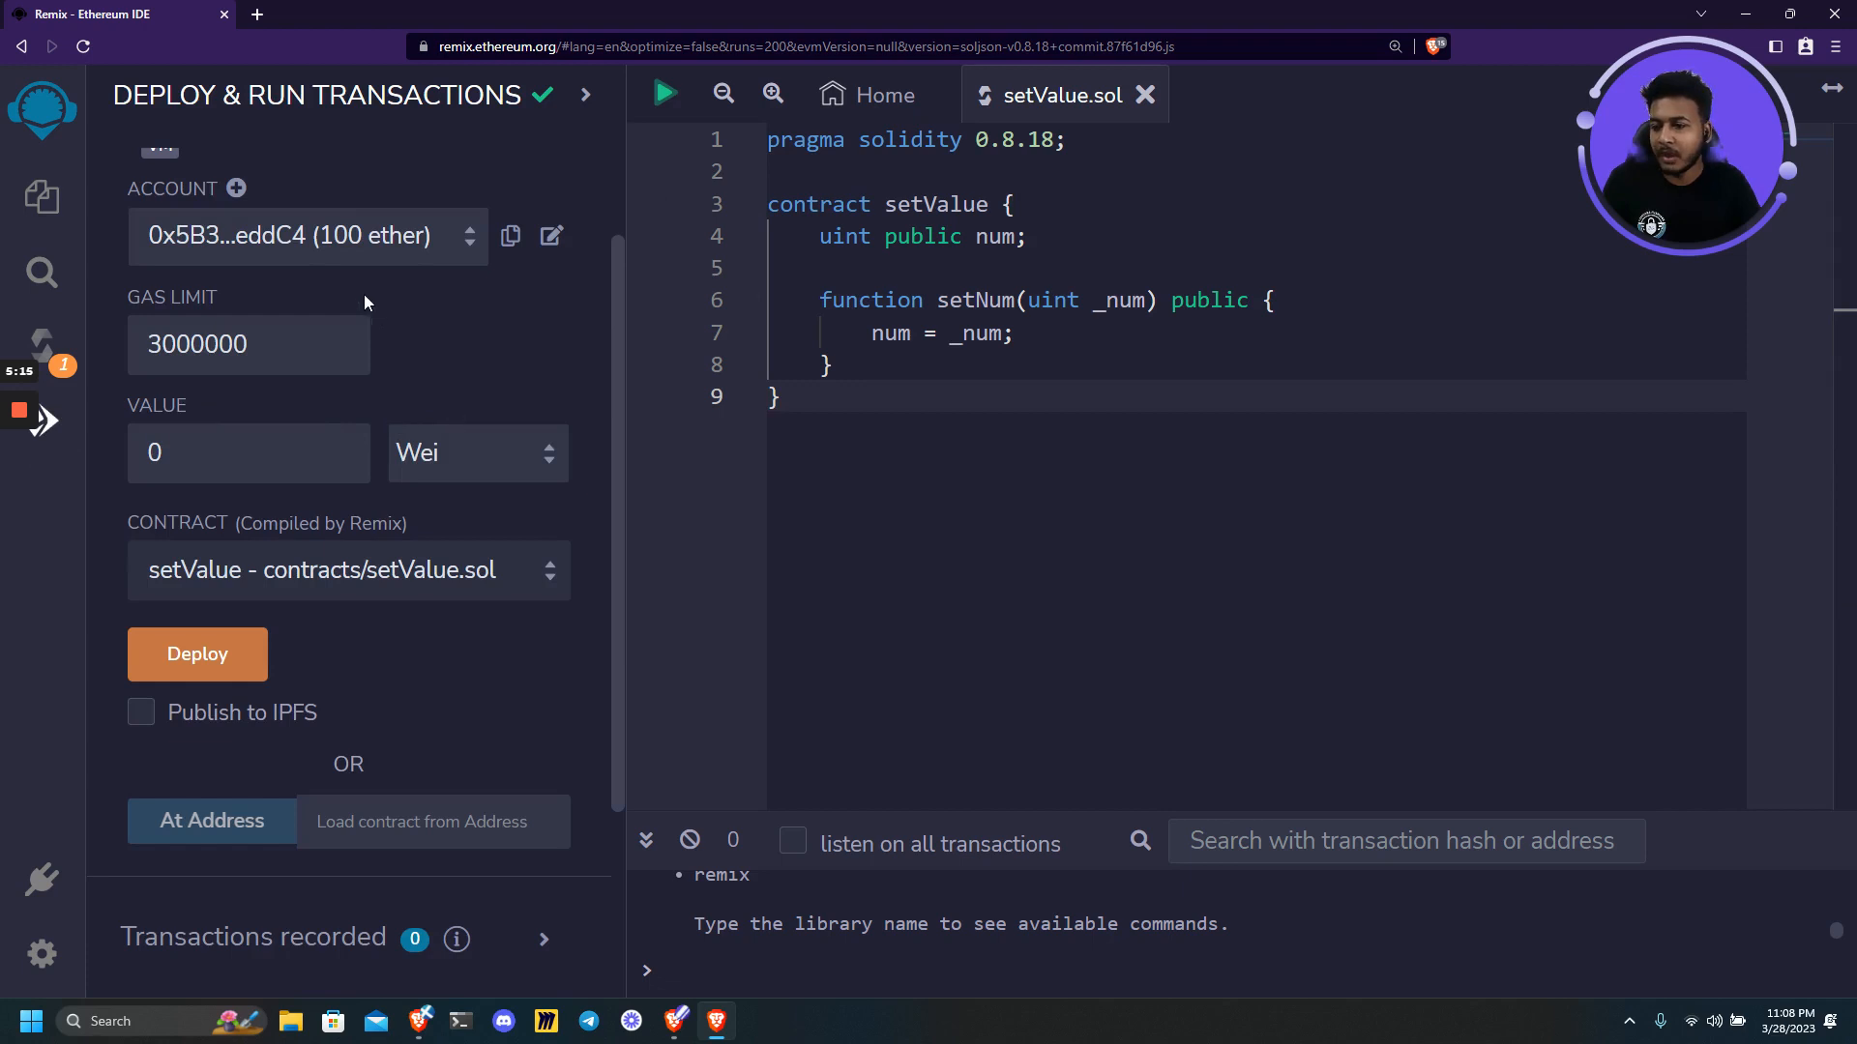
mouse_move(406, 258)
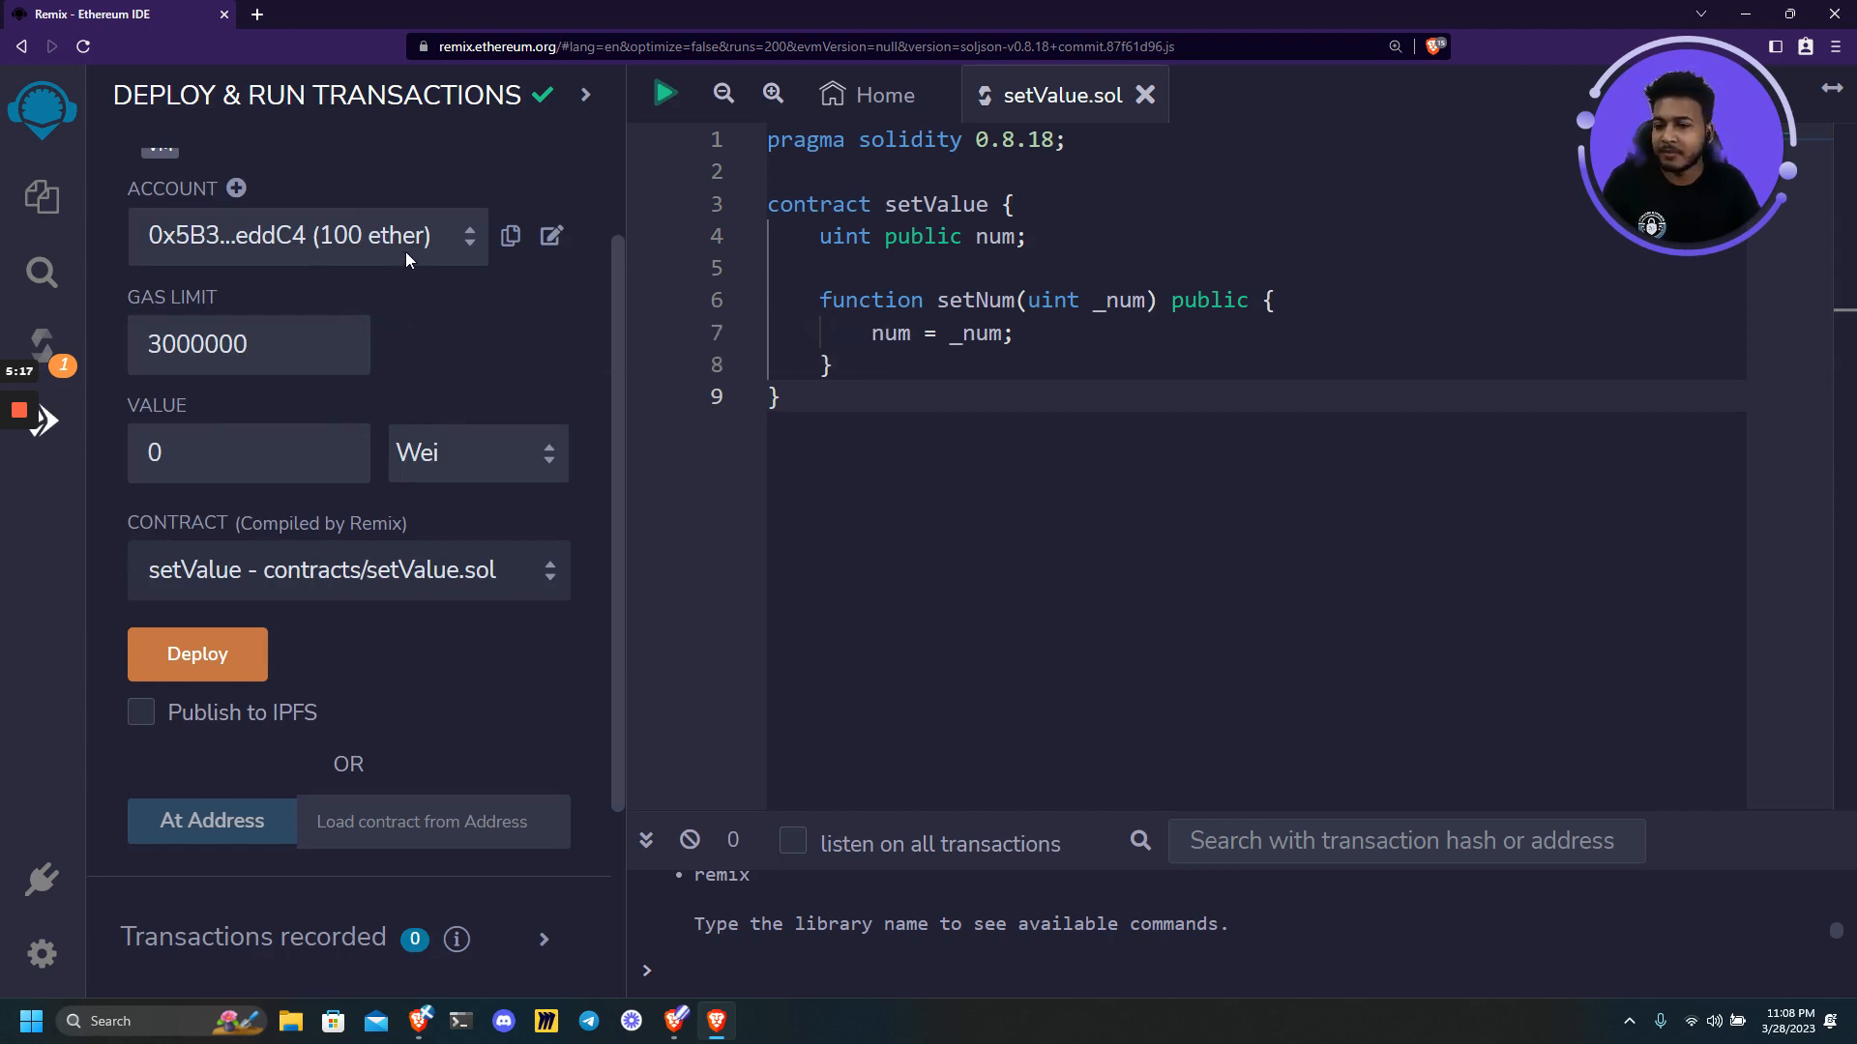
Deploy setValue with the default test account and reveal its setNum and num functions.
left_click(306, 236)
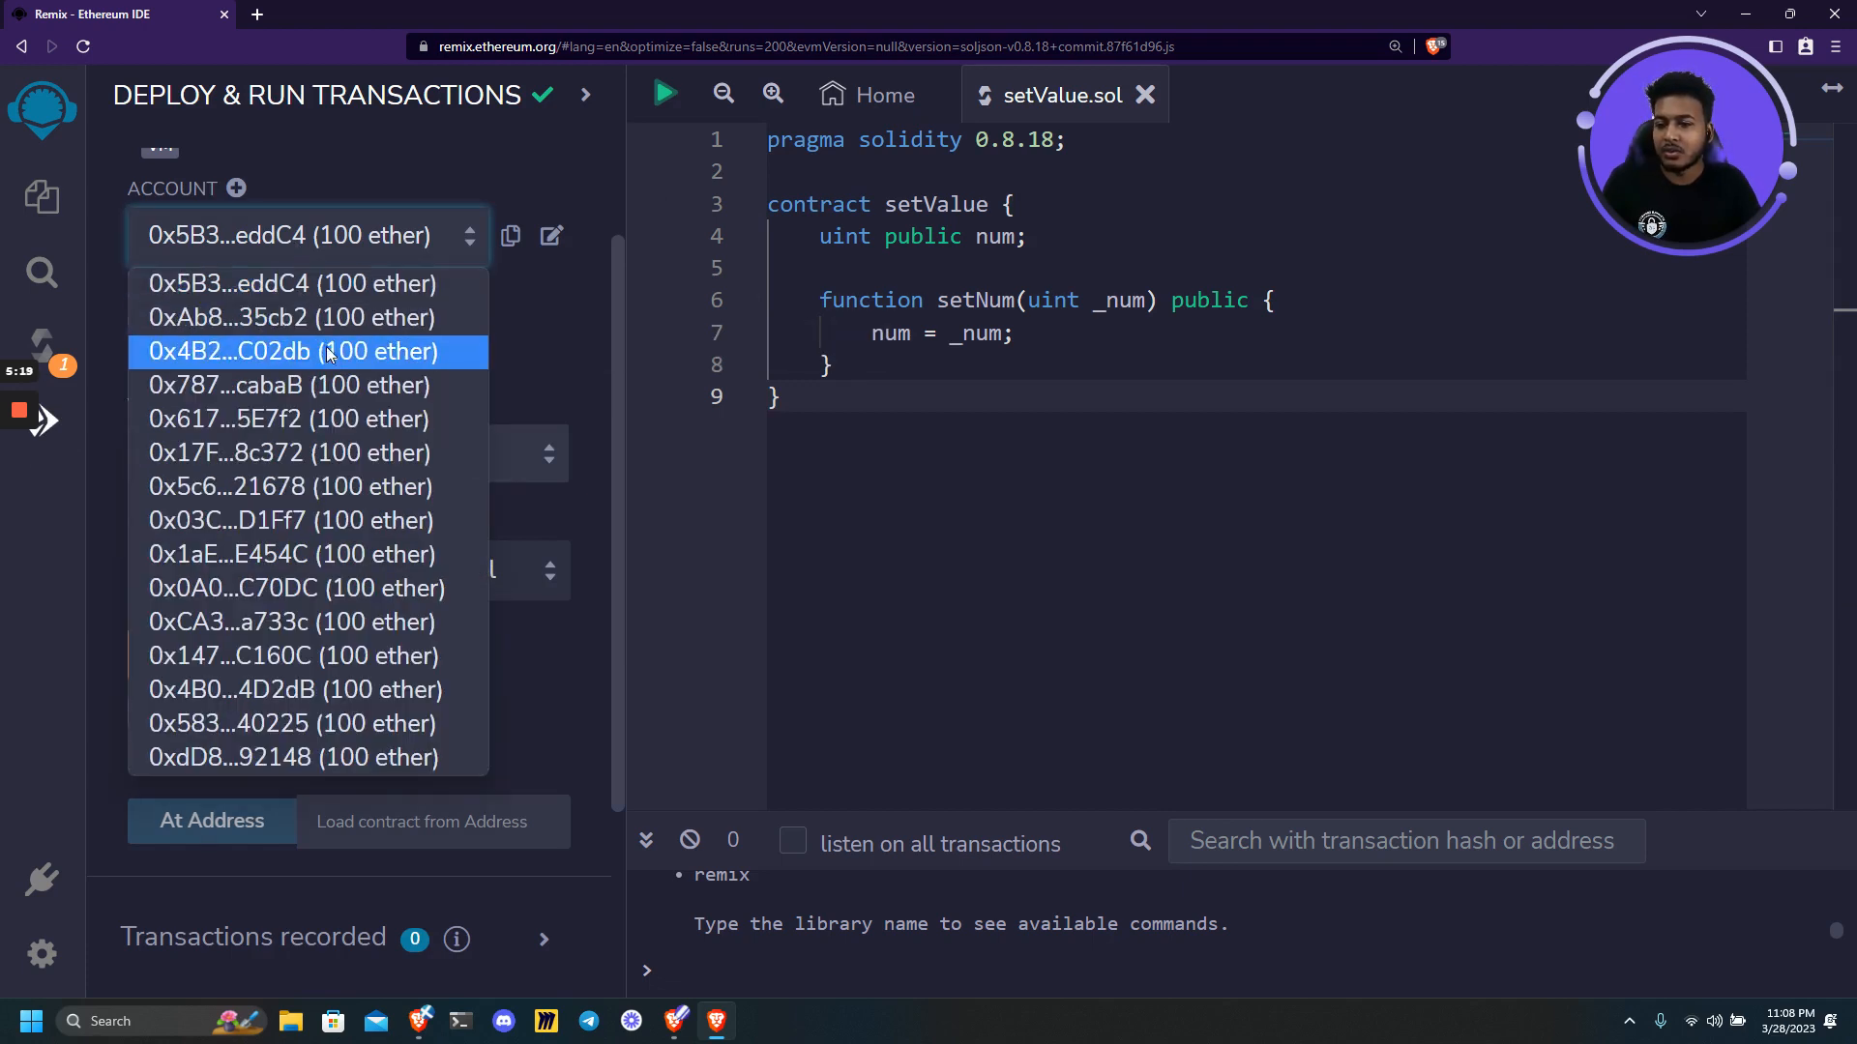
left_click(308, 234)
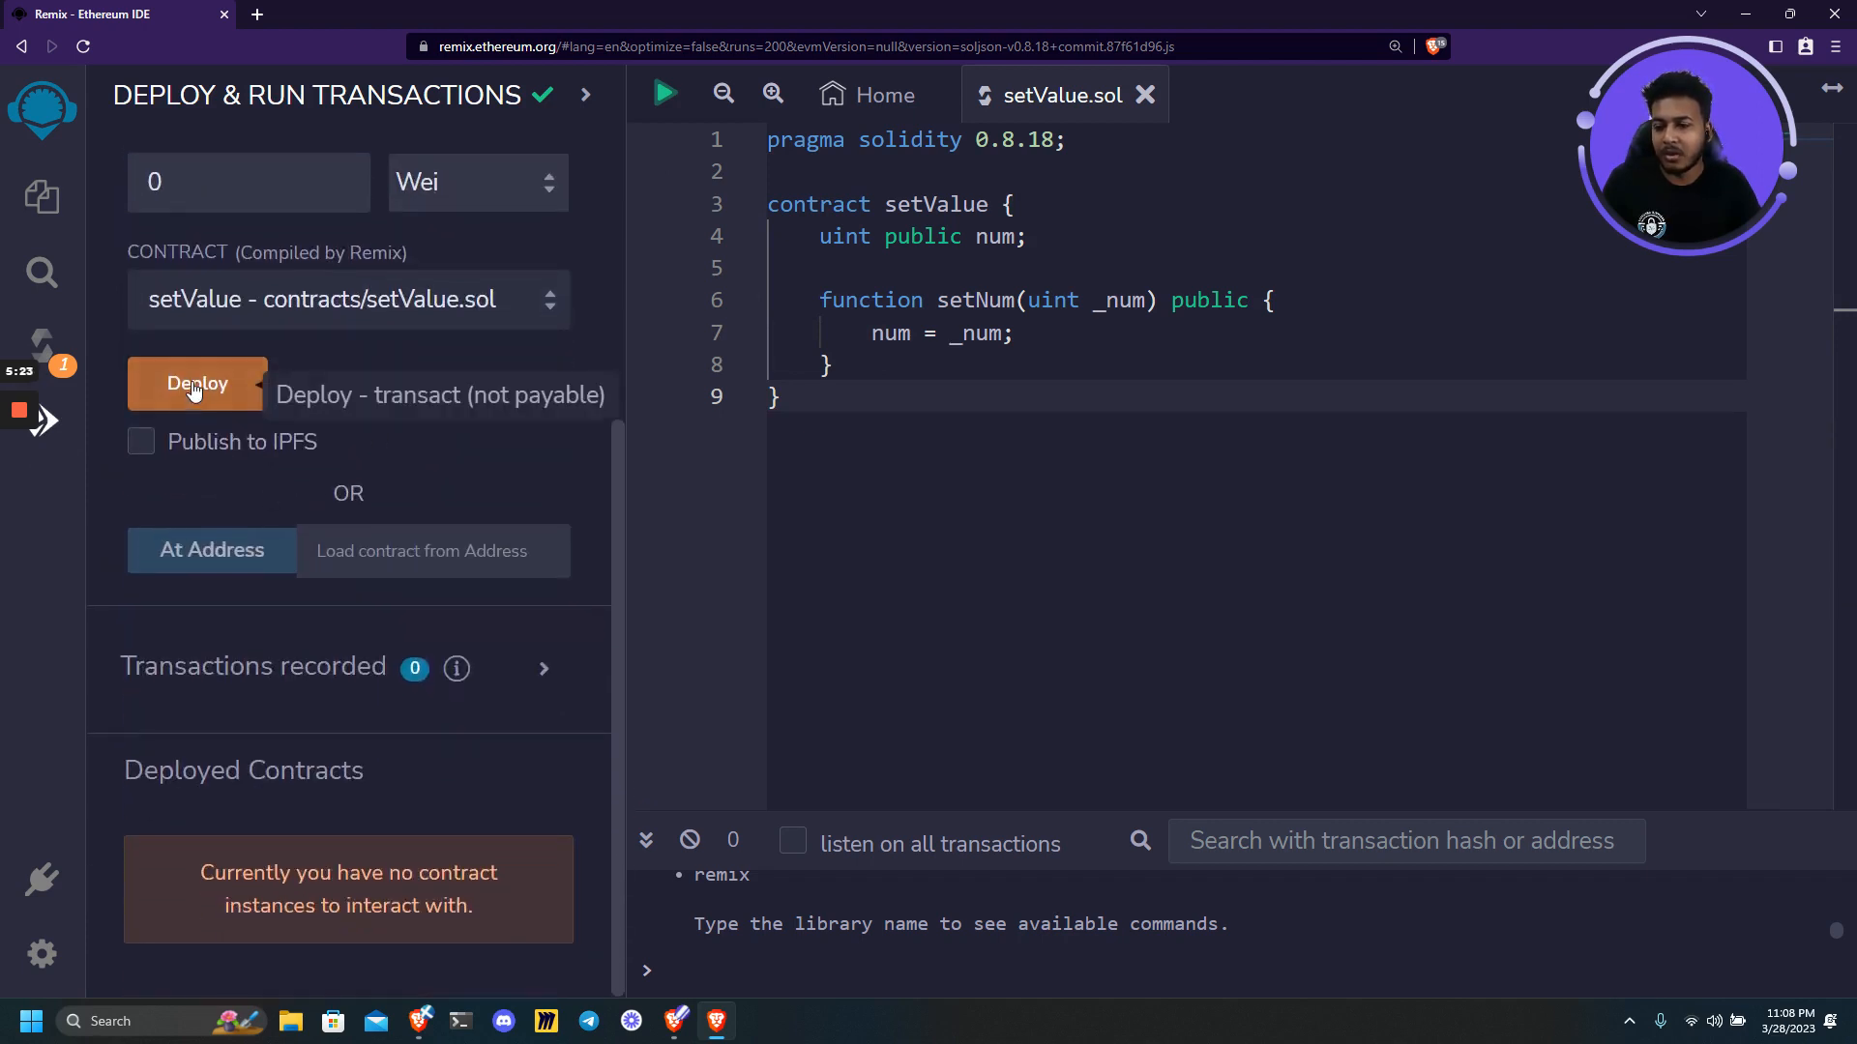
left_click(197, 383)
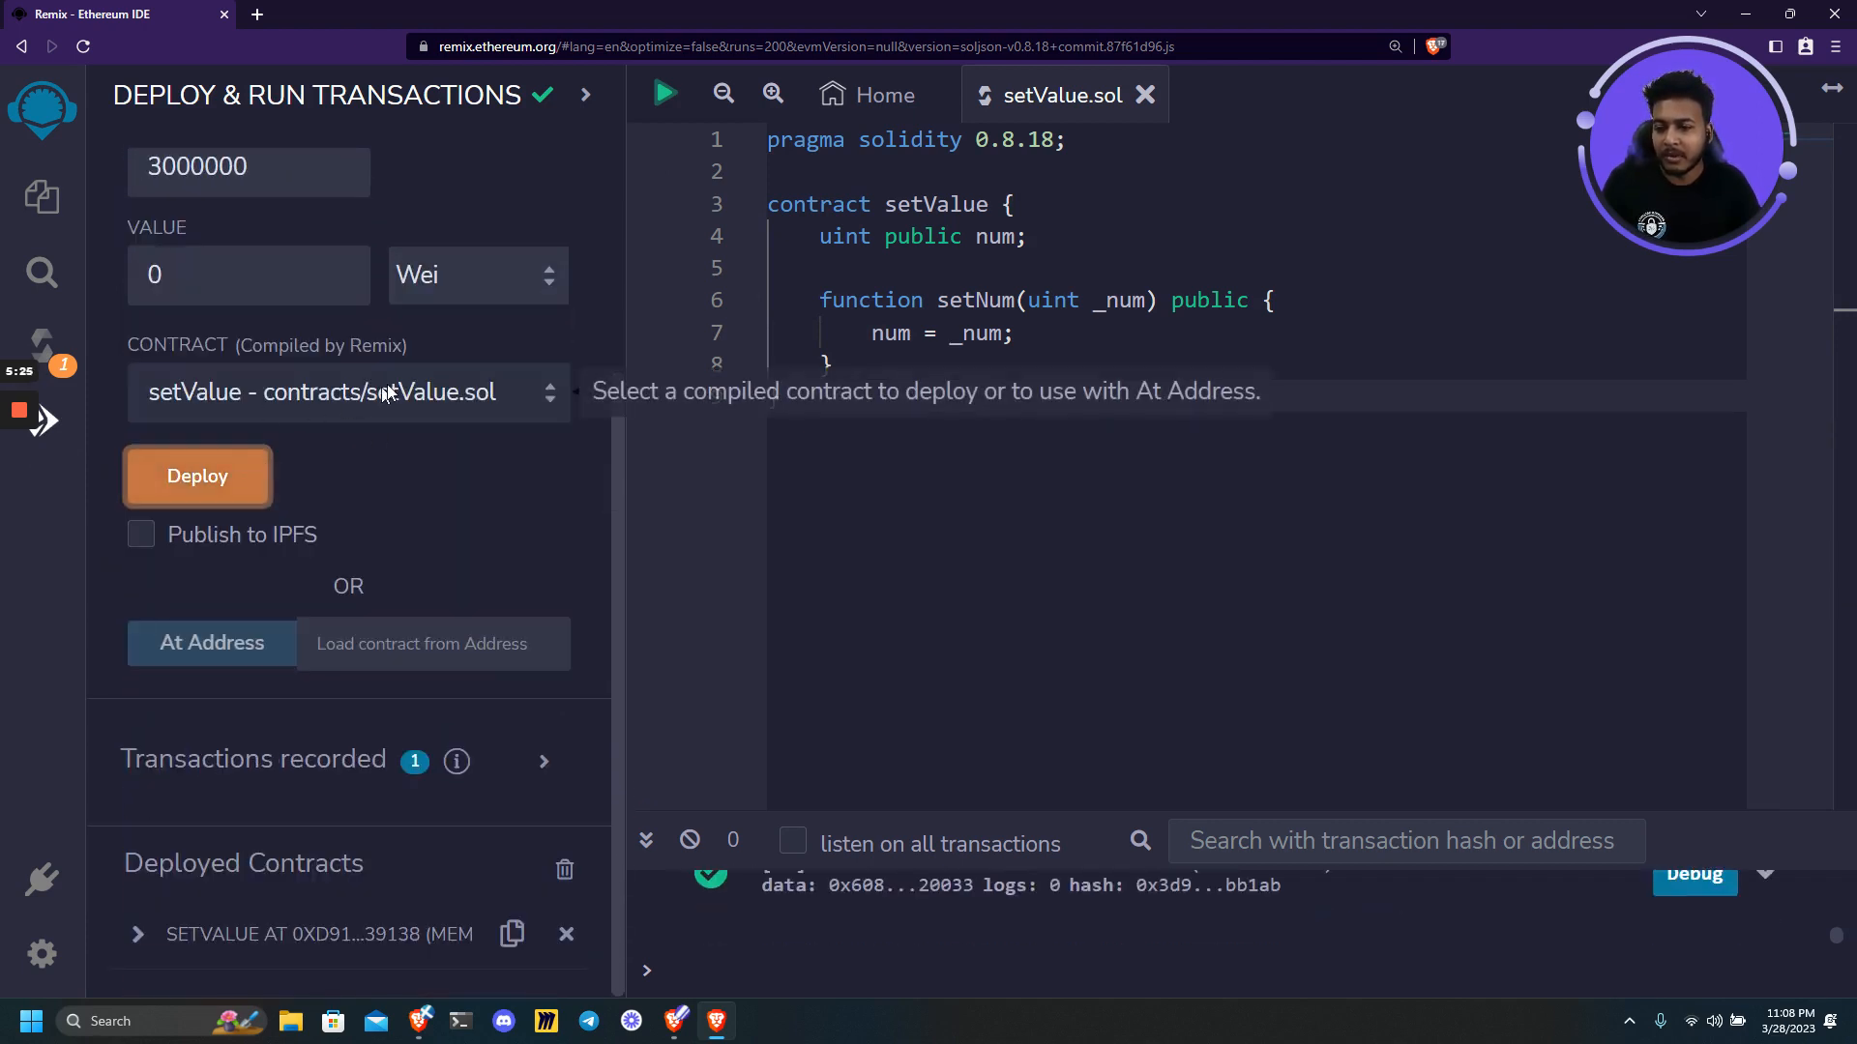
left_click(348, 393)
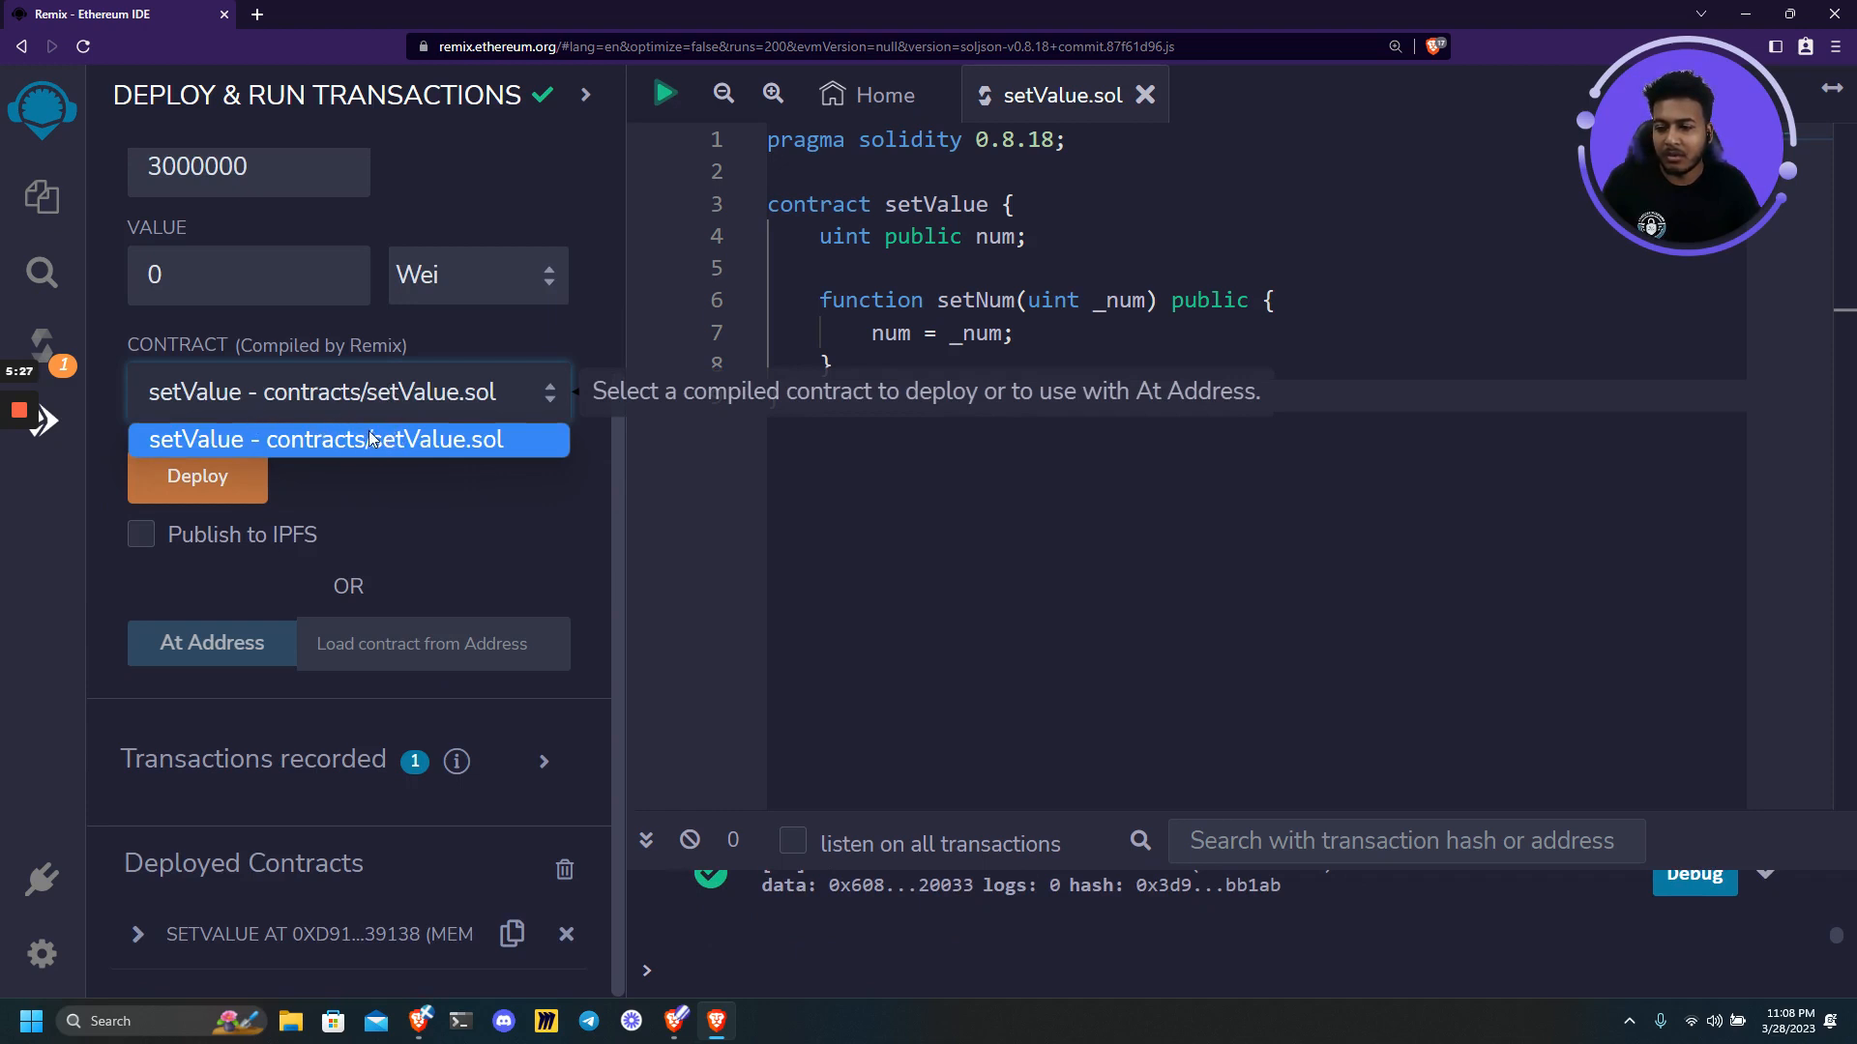
mouse_move(592, 459)
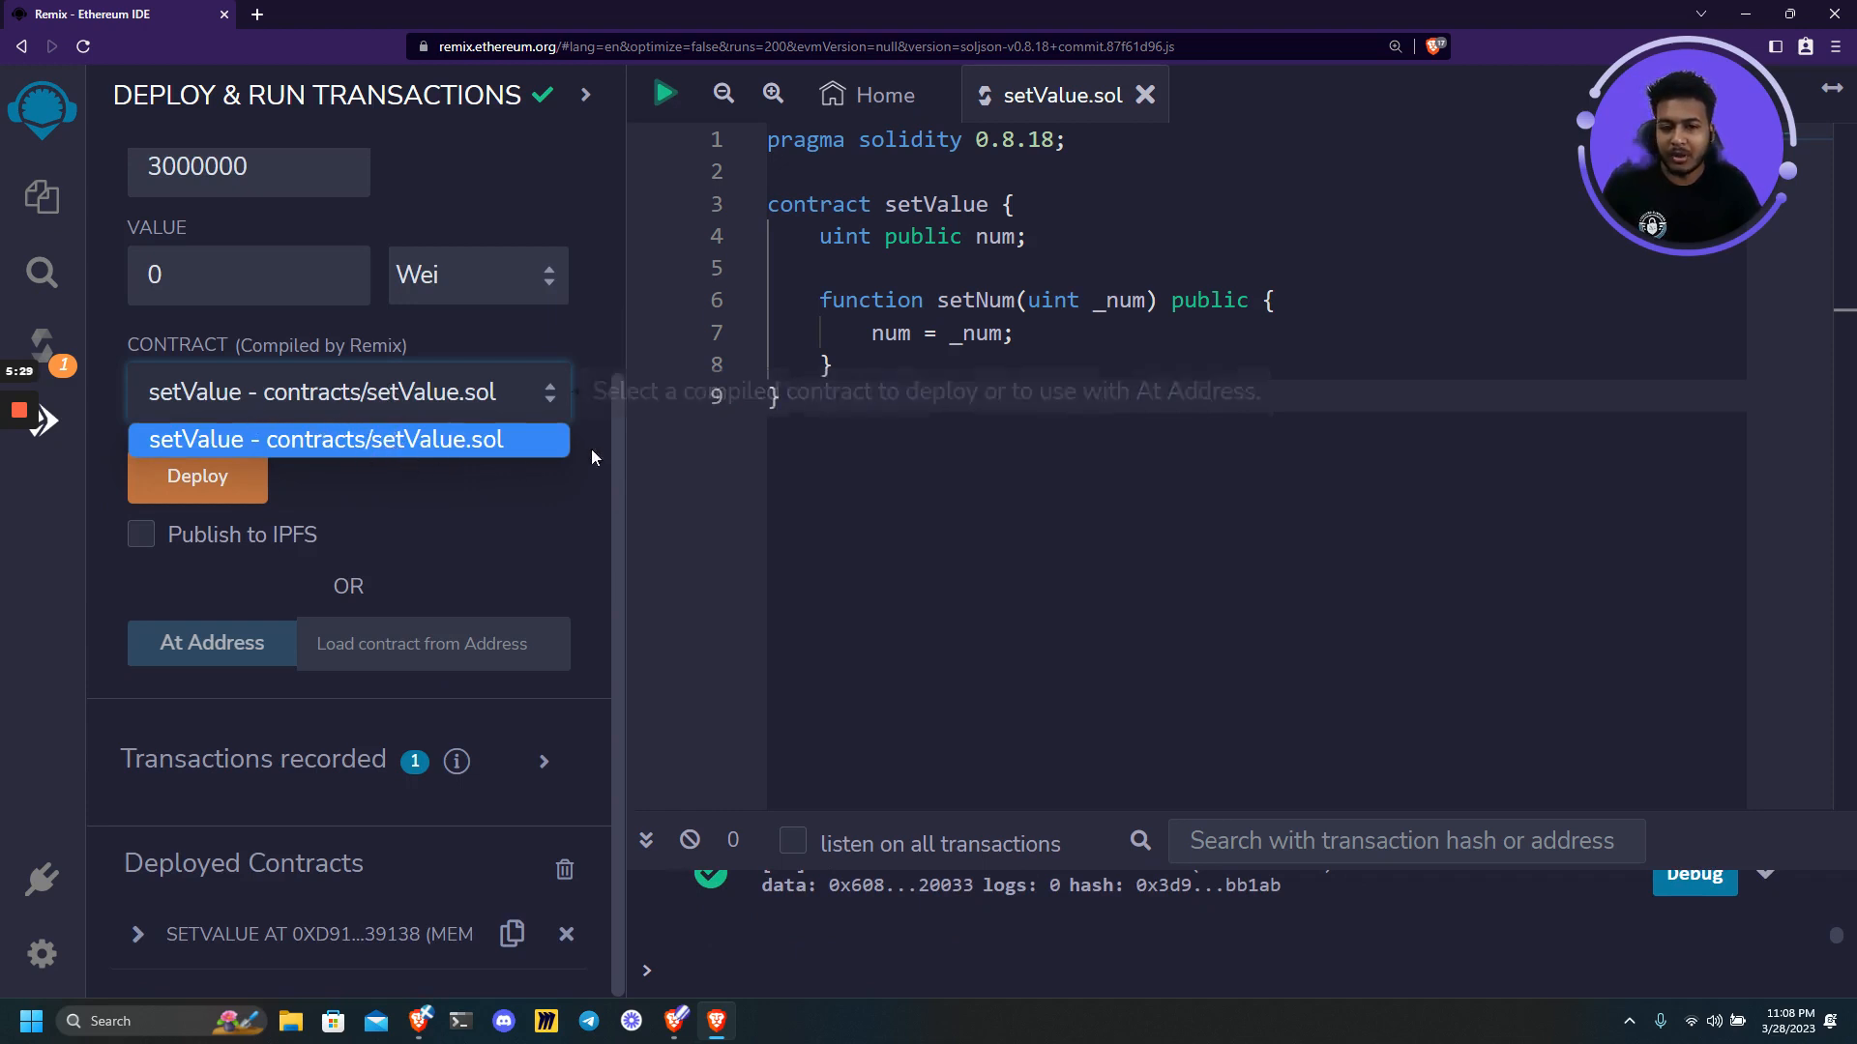
left_click(335, 439)
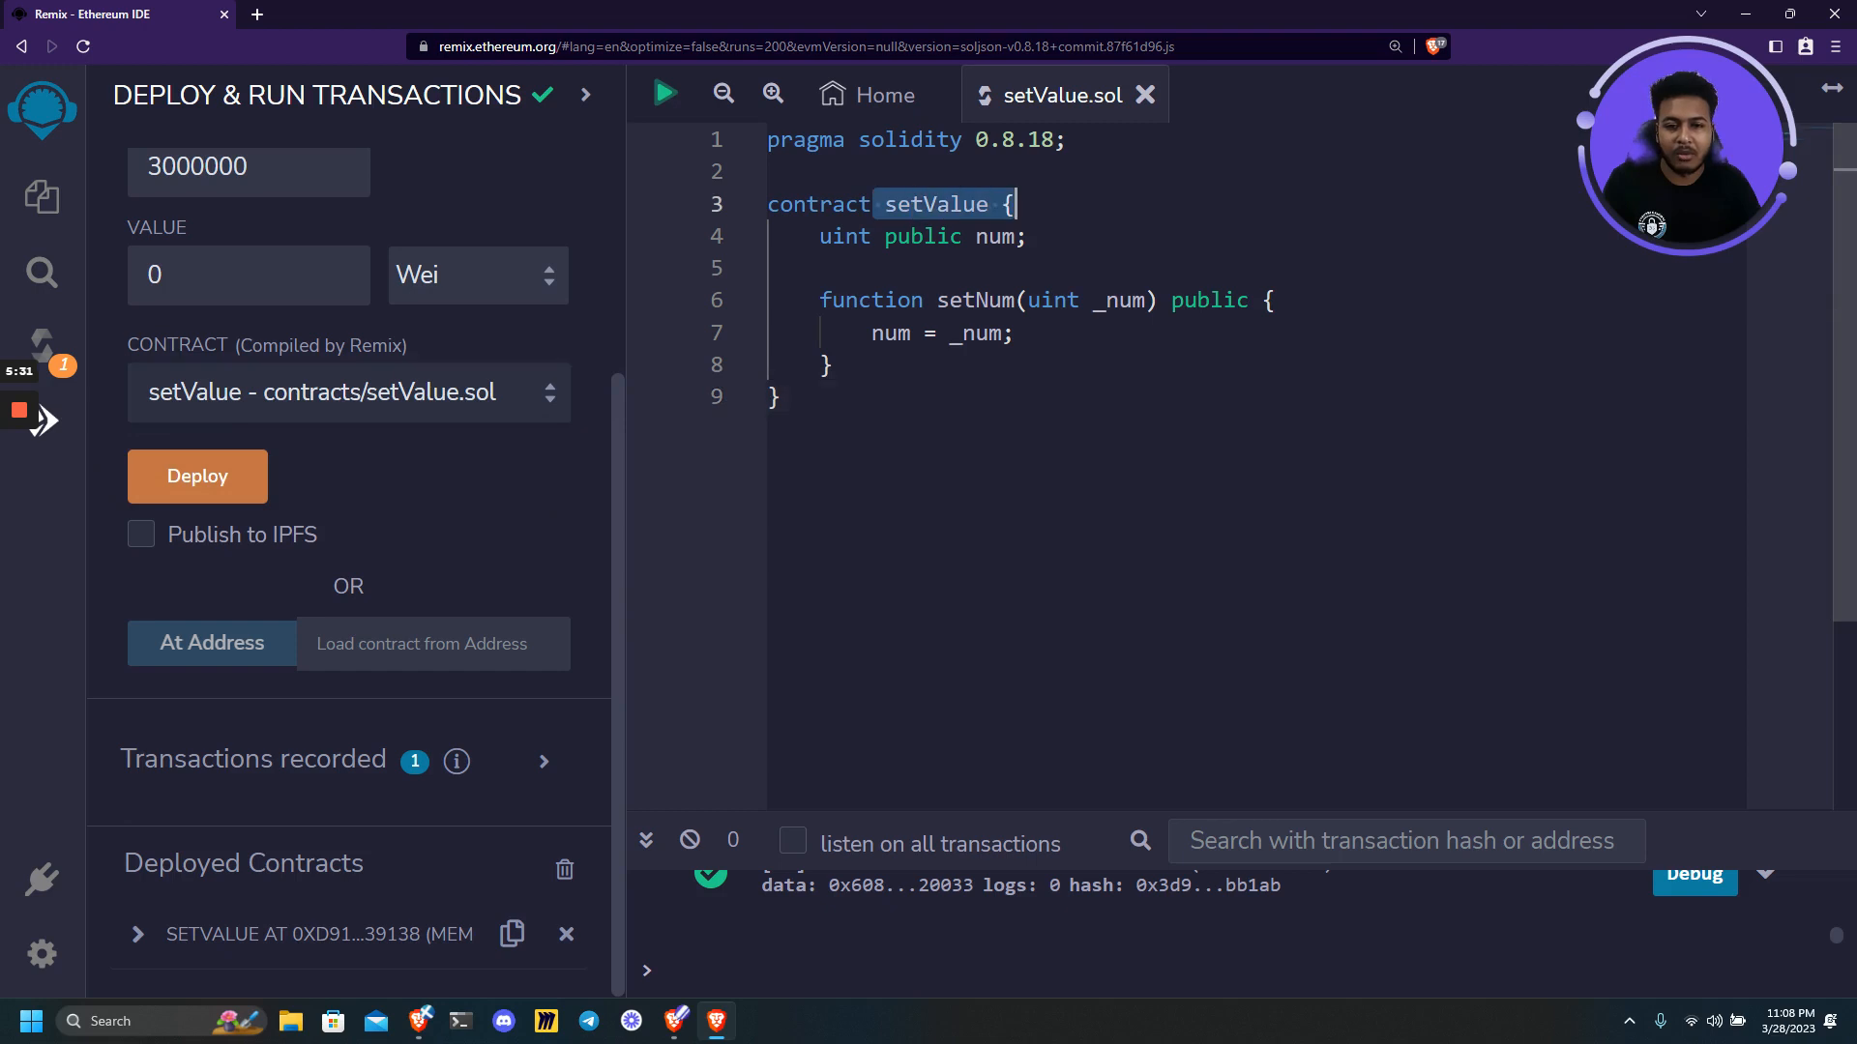
mouse_move(393, 509)
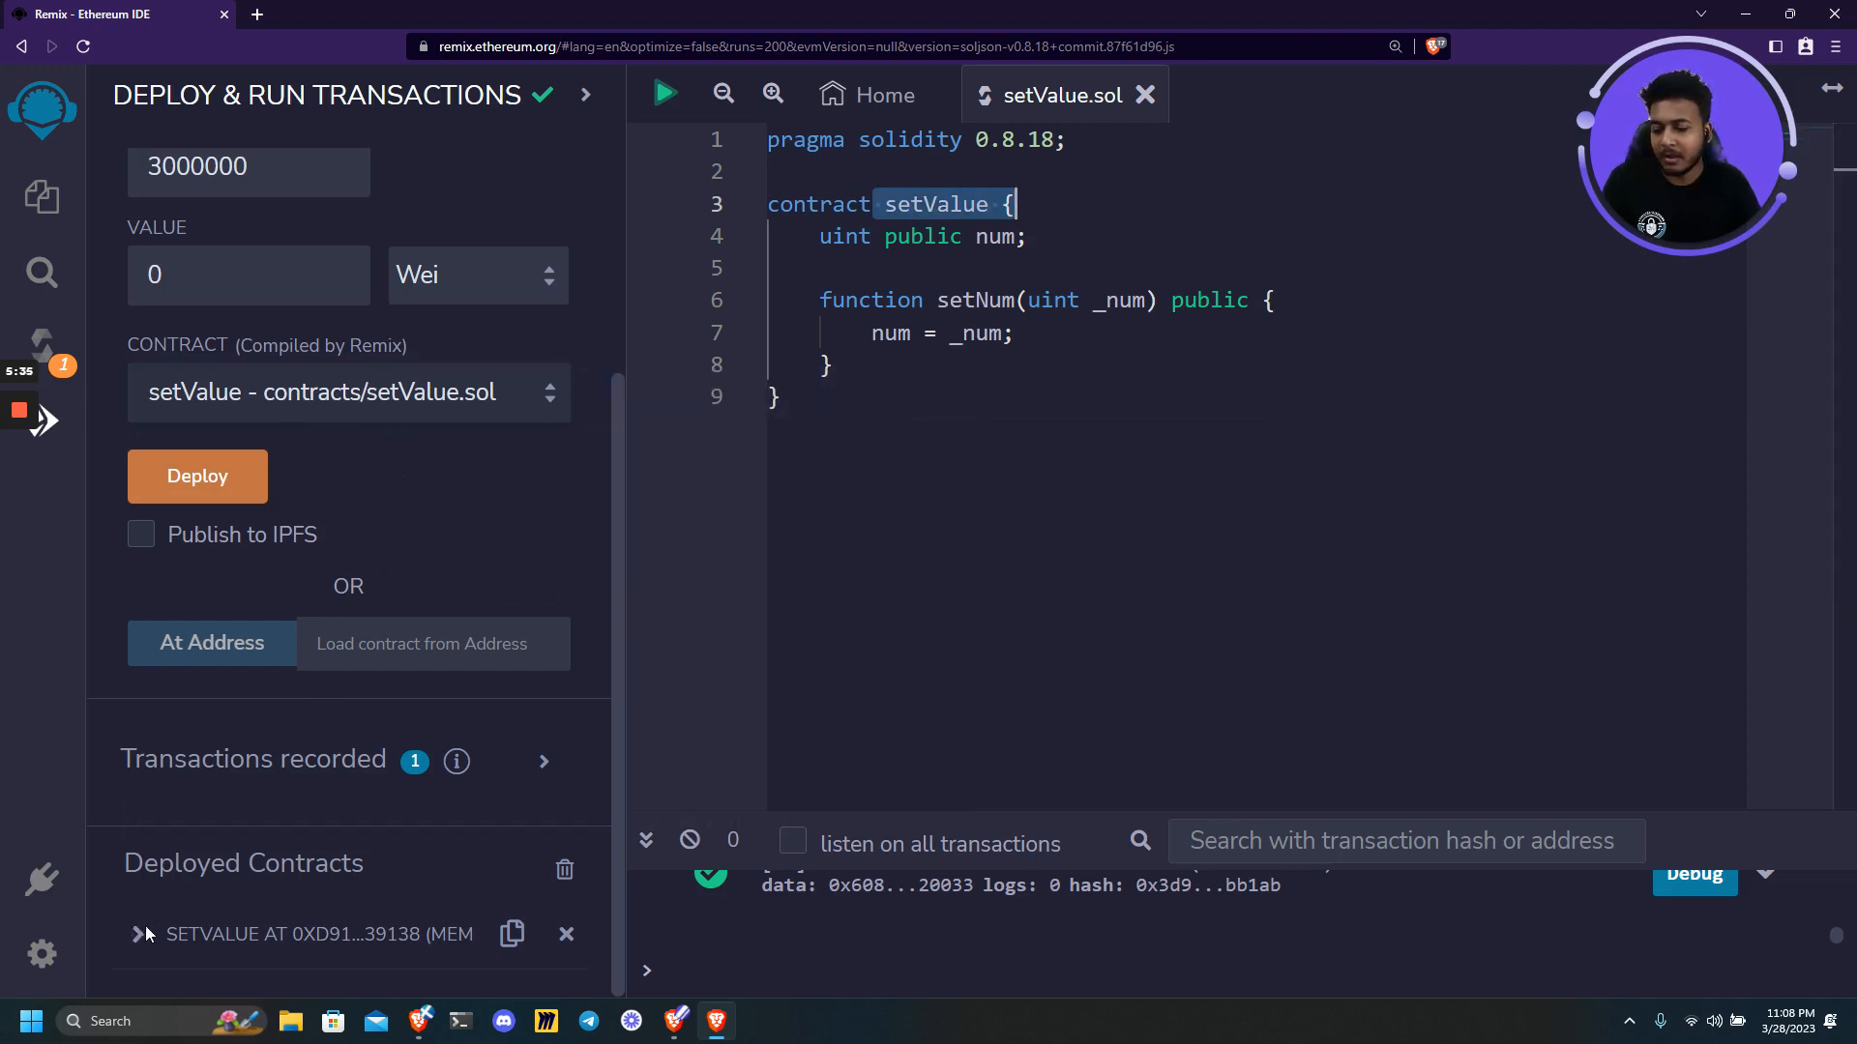
left_click(139, 932)
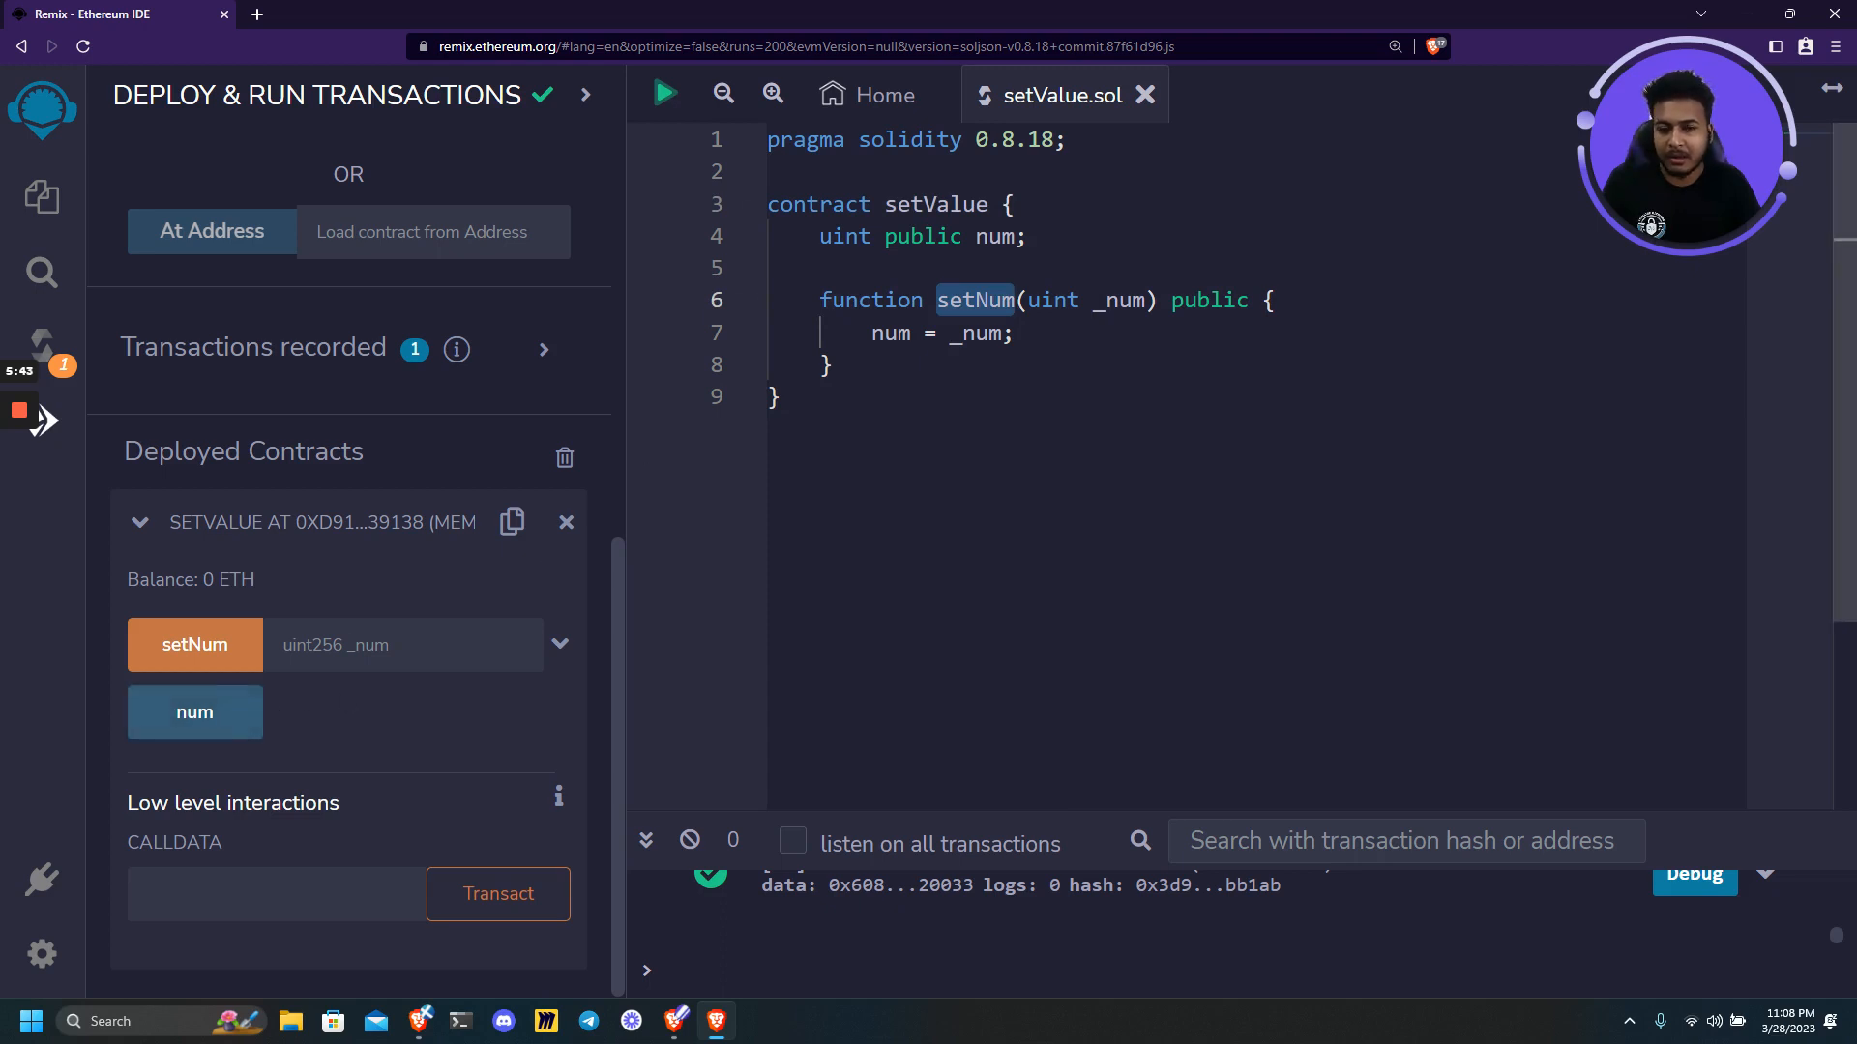
Call num on the deployed setValue contract and read its initial value, uint256 0.
left_click(193, 712)
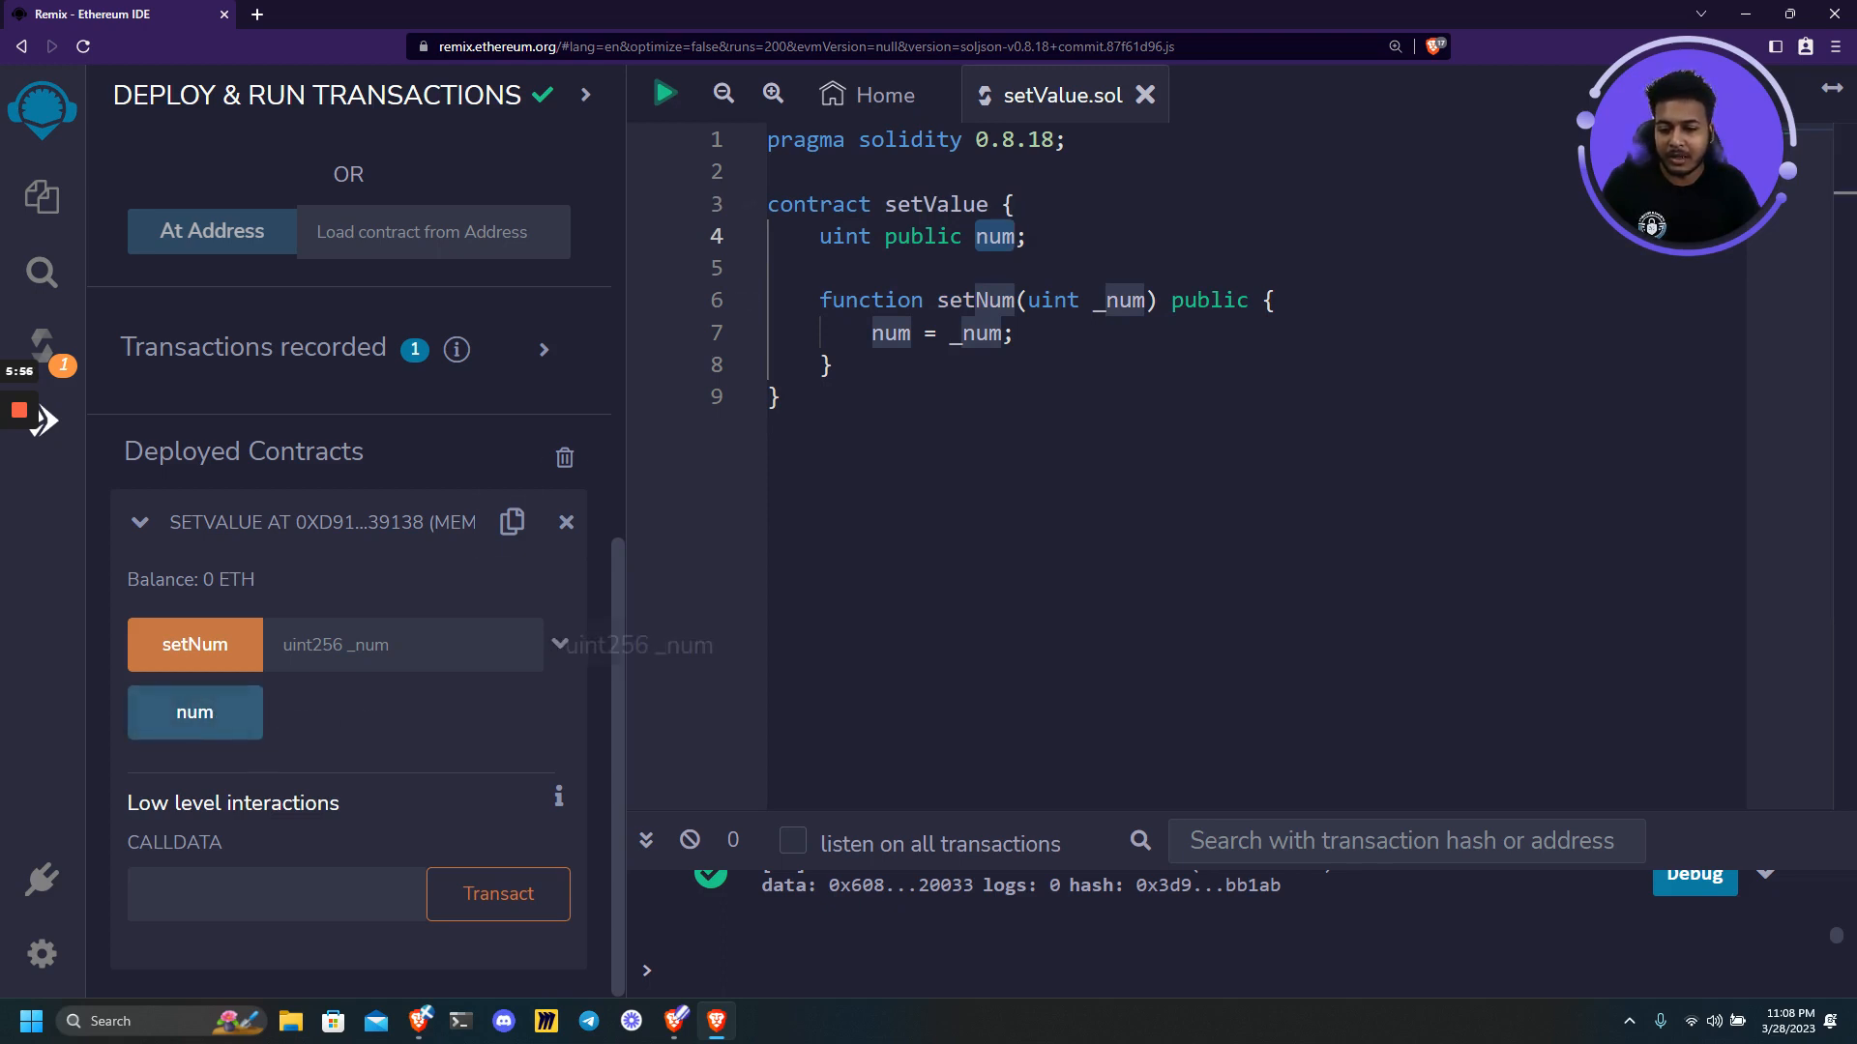
left_click(403, 644)
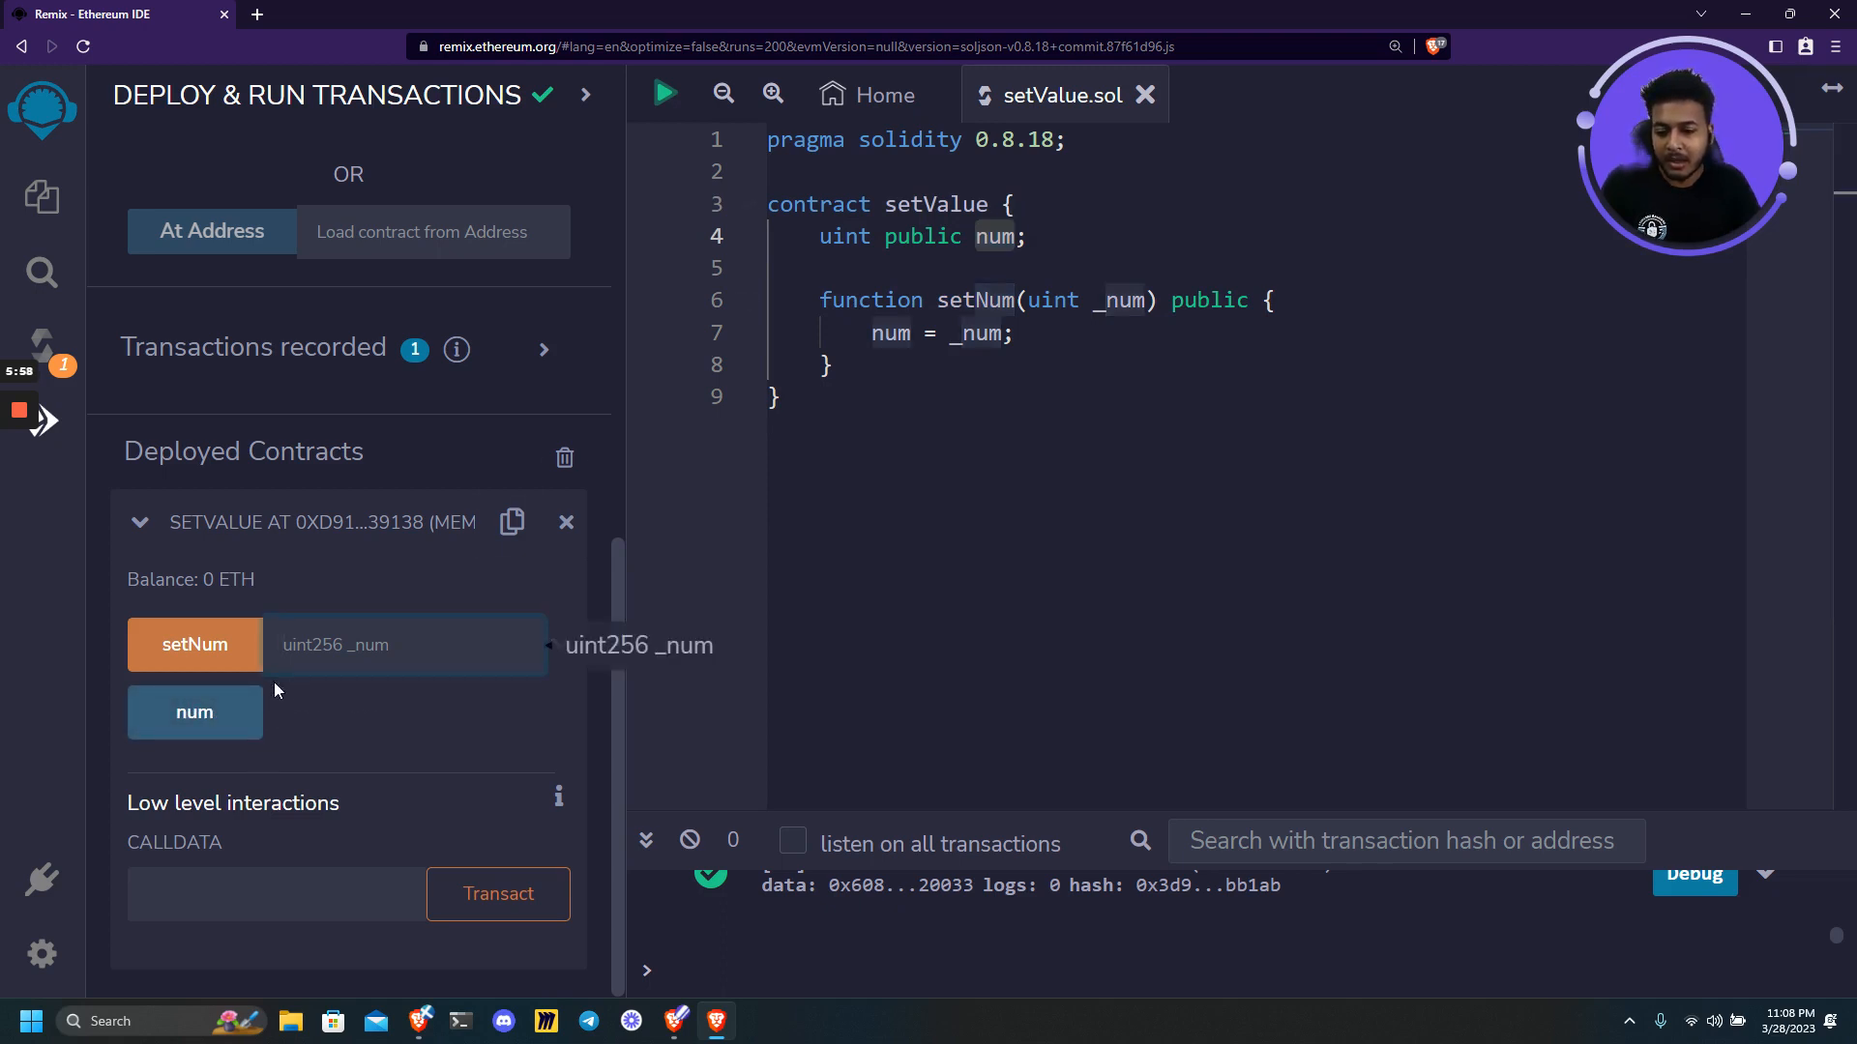
left_click(194, 711)
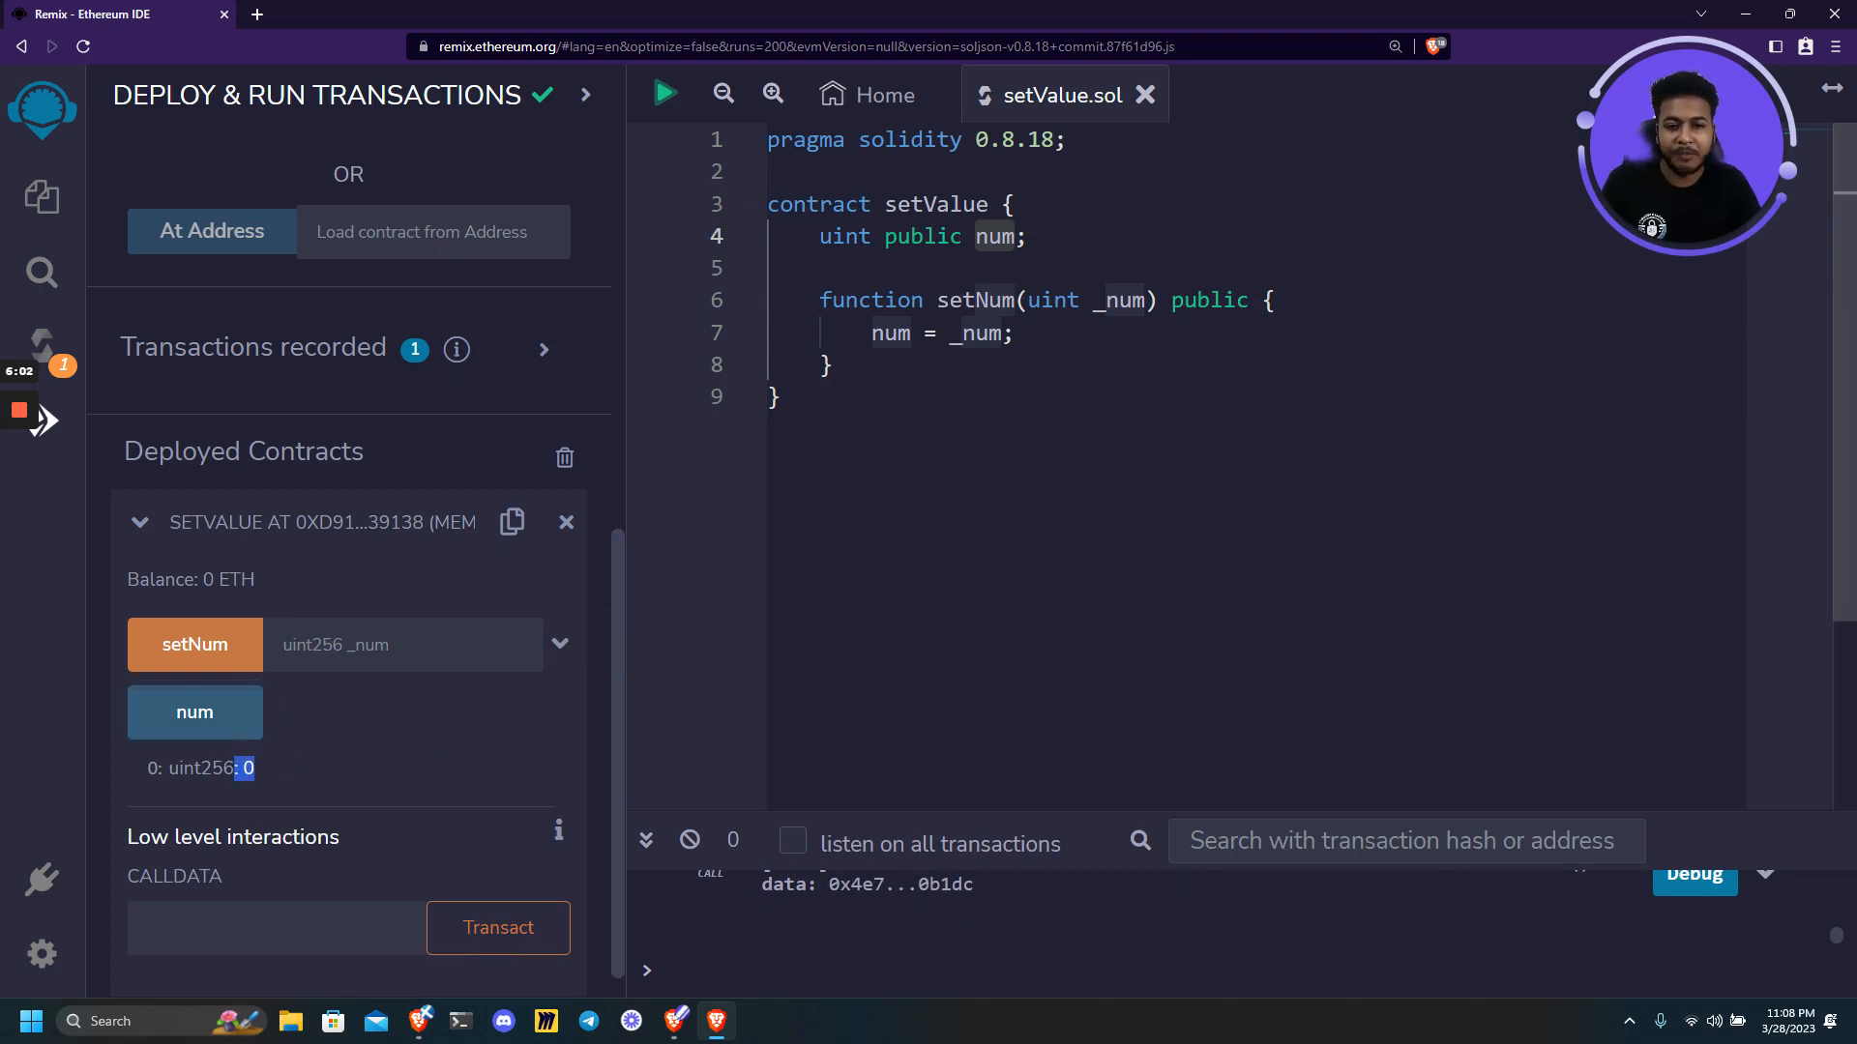
left_click(402, 644)
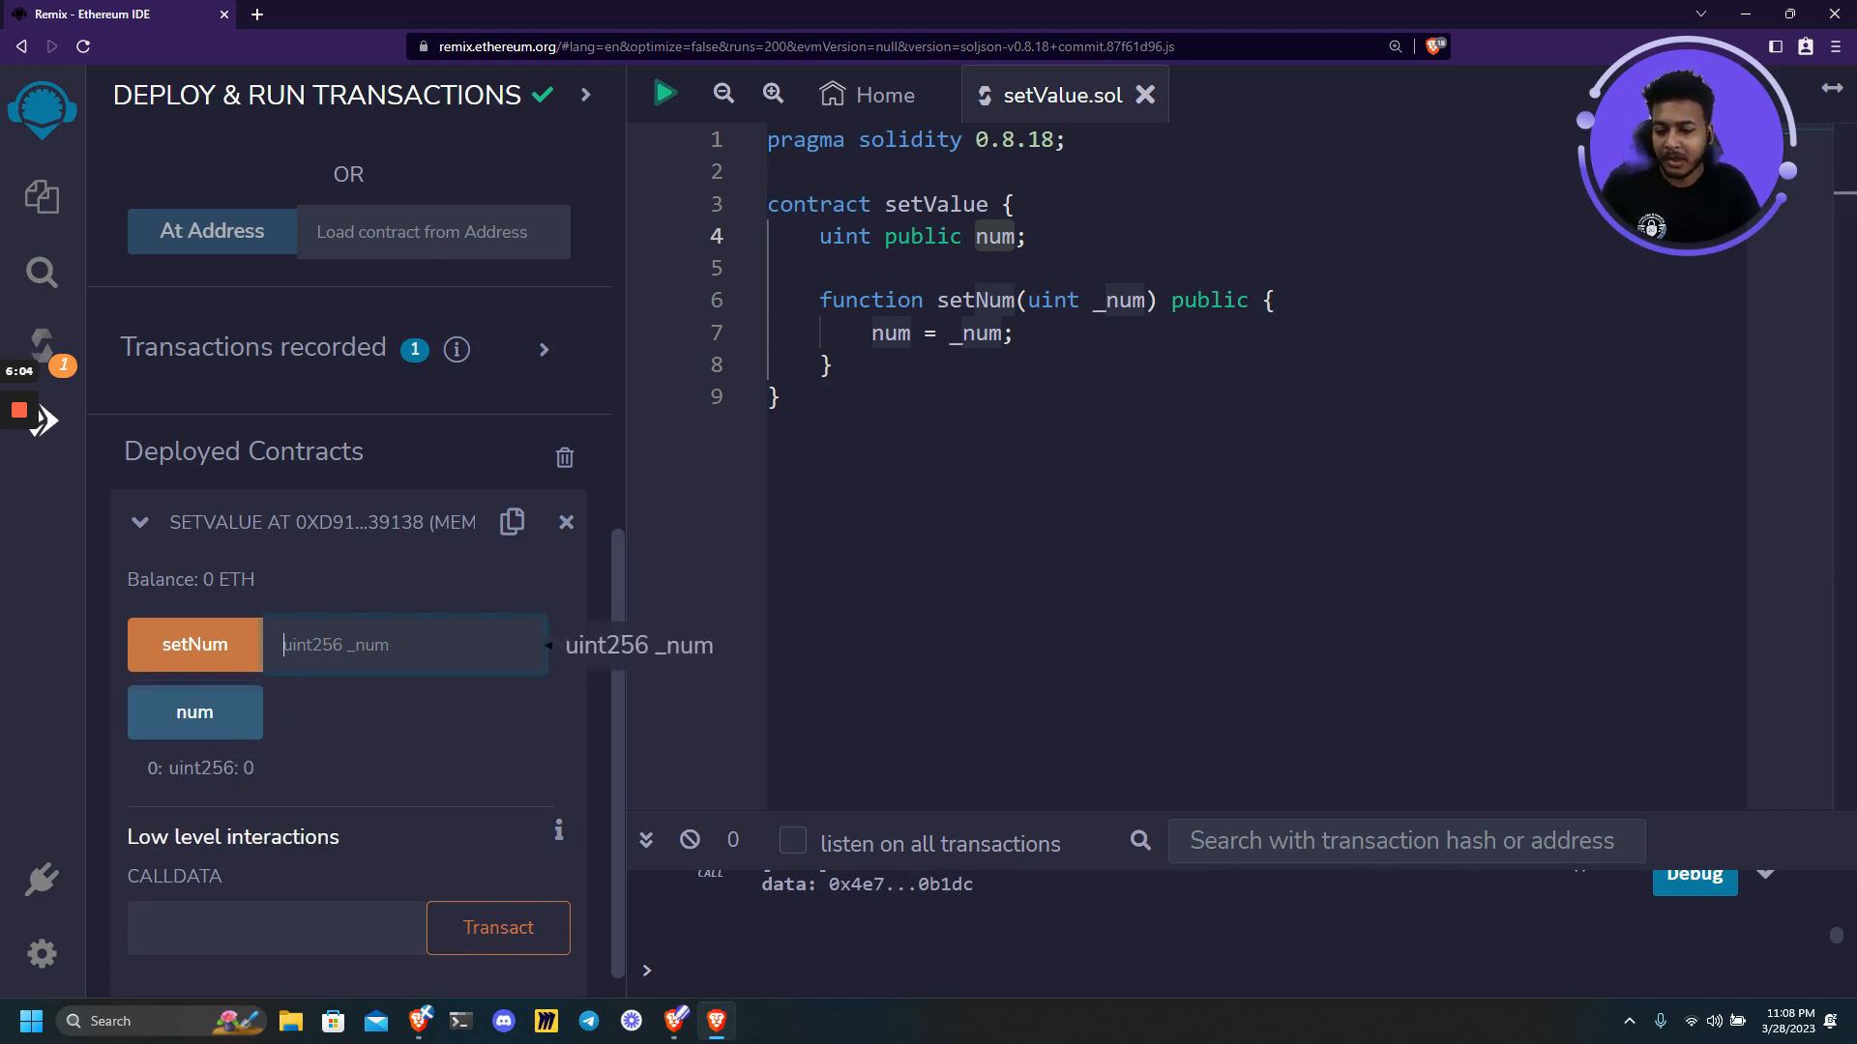
Send setNum with 10 and verify num now returns uint256 10.
type("10")
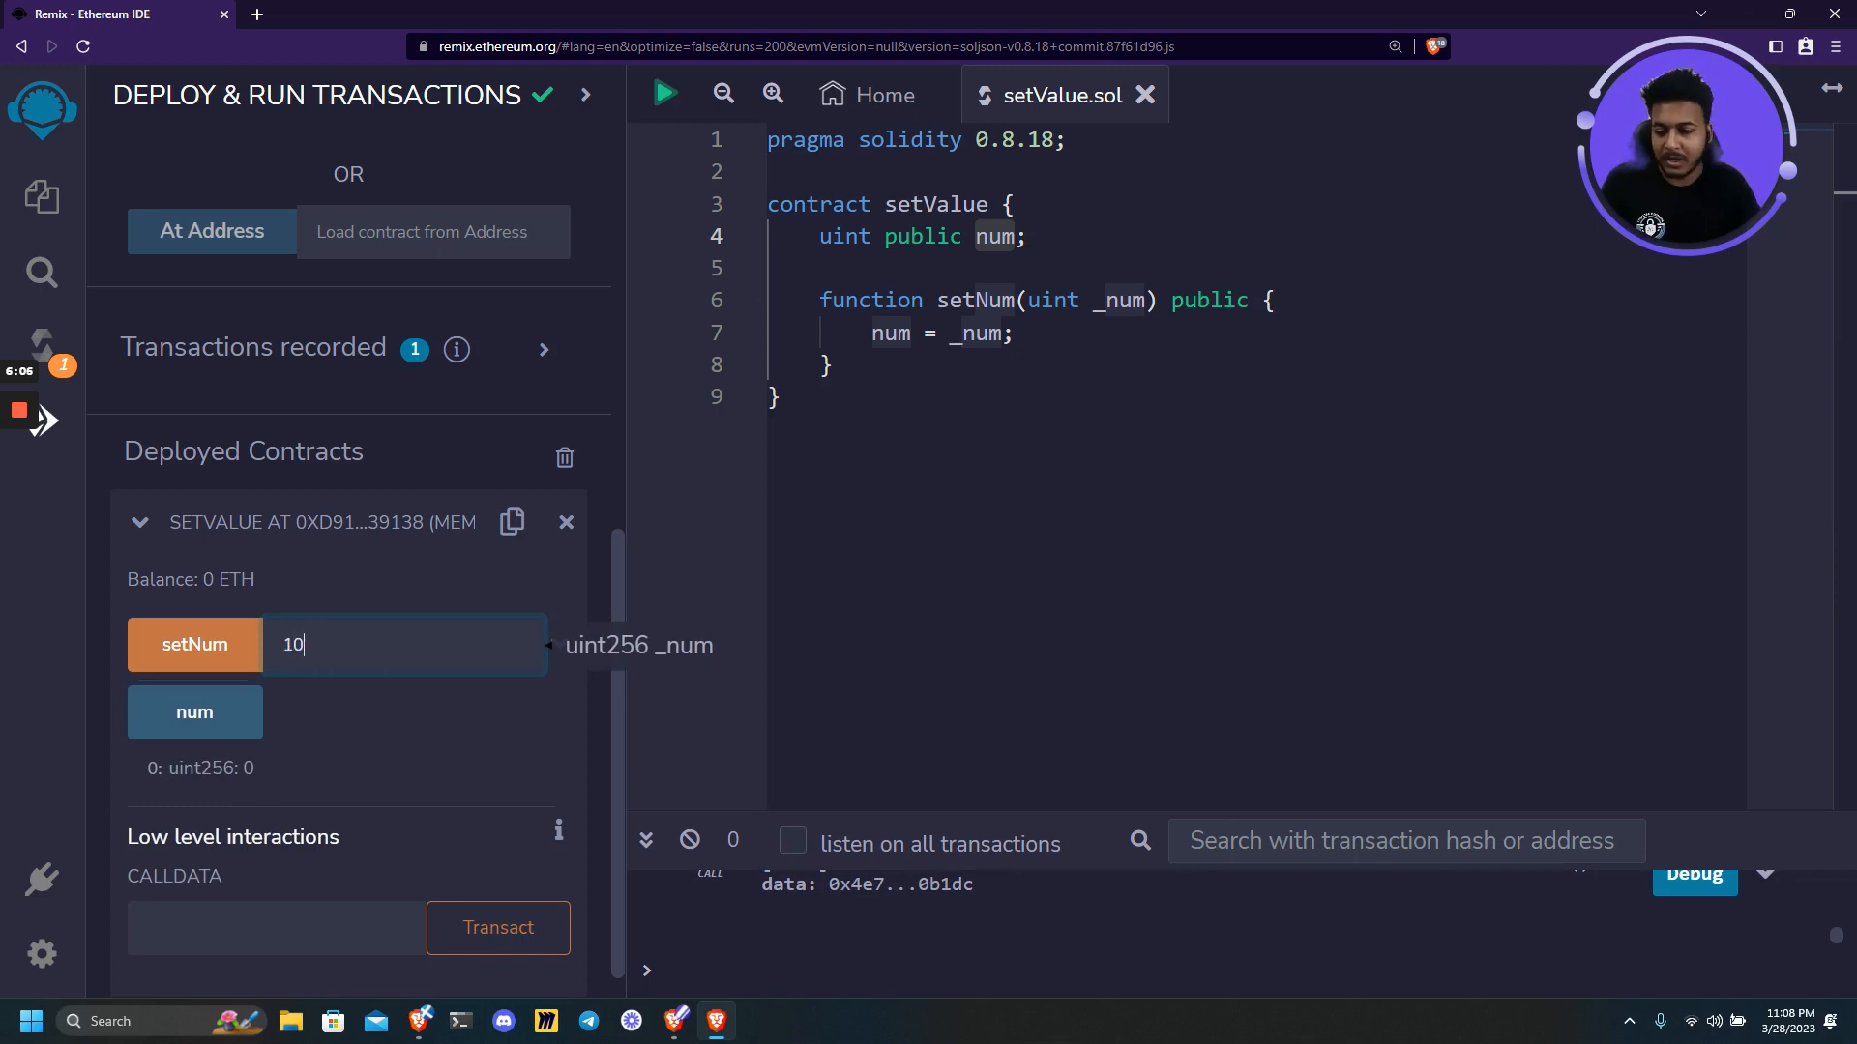
mouse_move(194, 644)
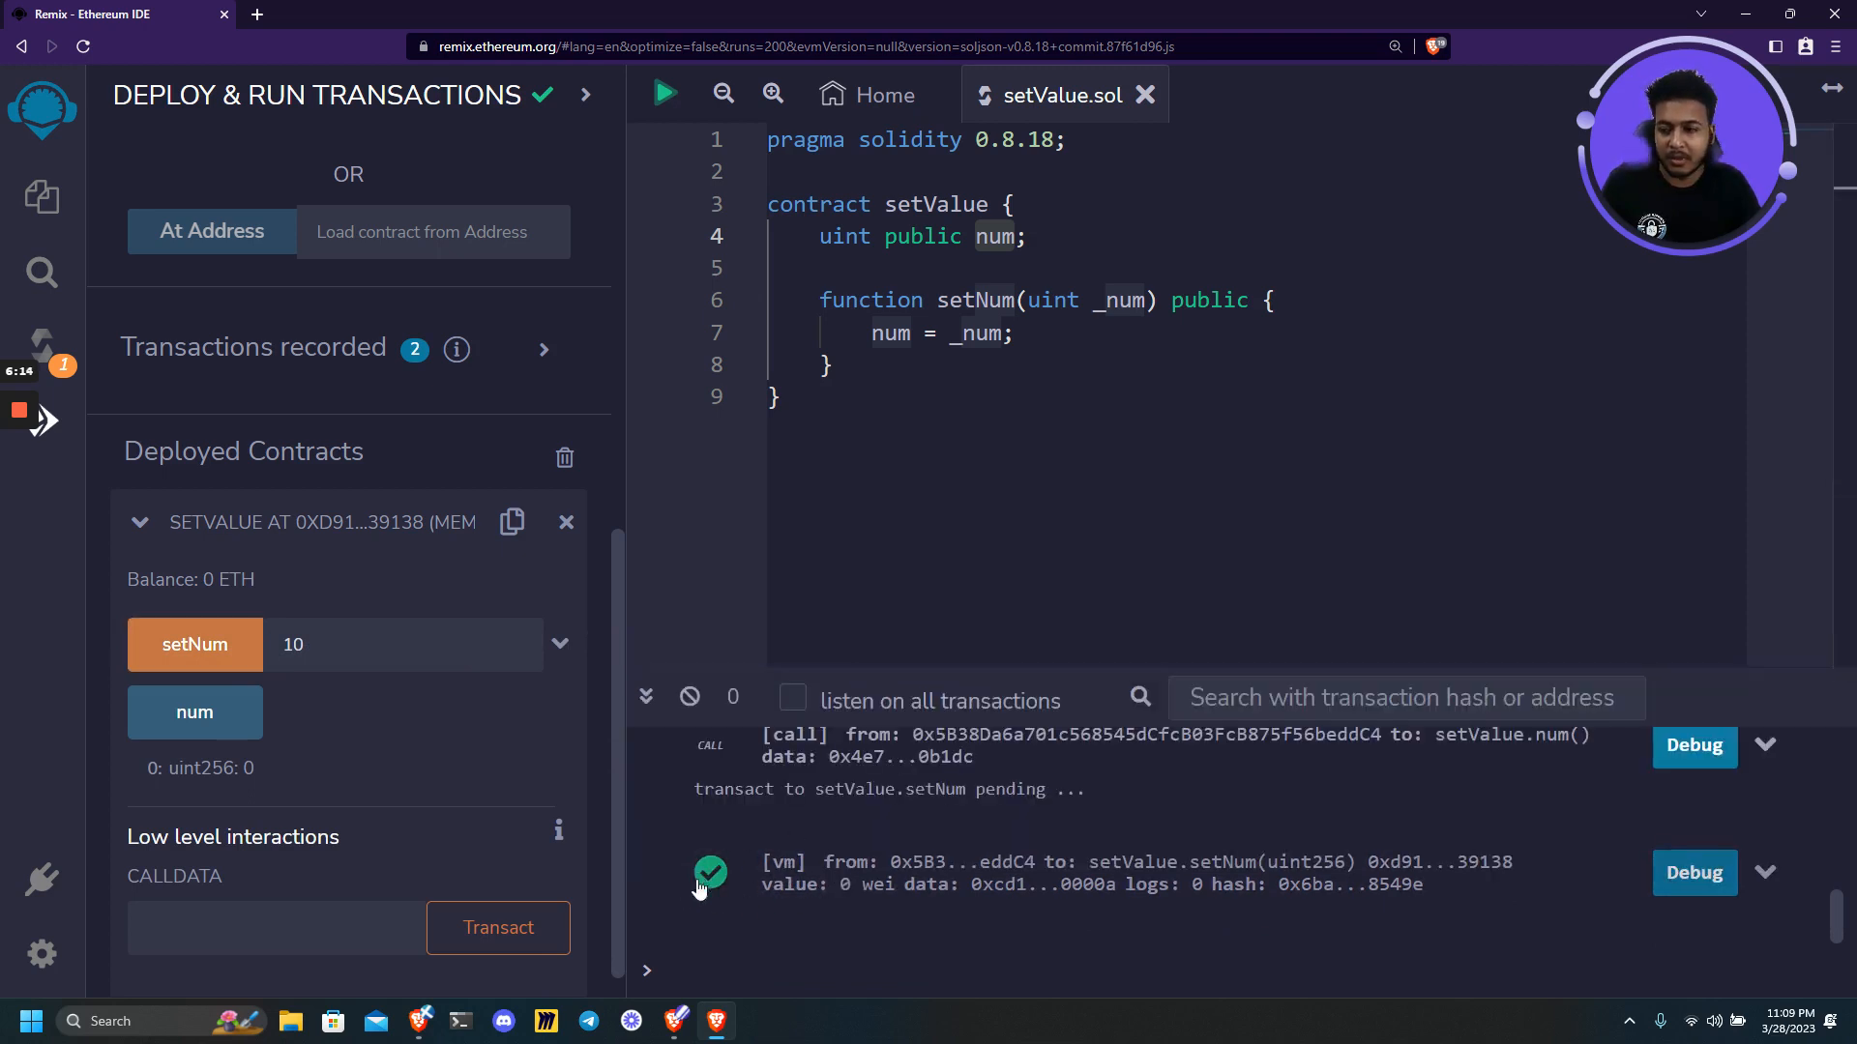
mouse_move(194, 712)
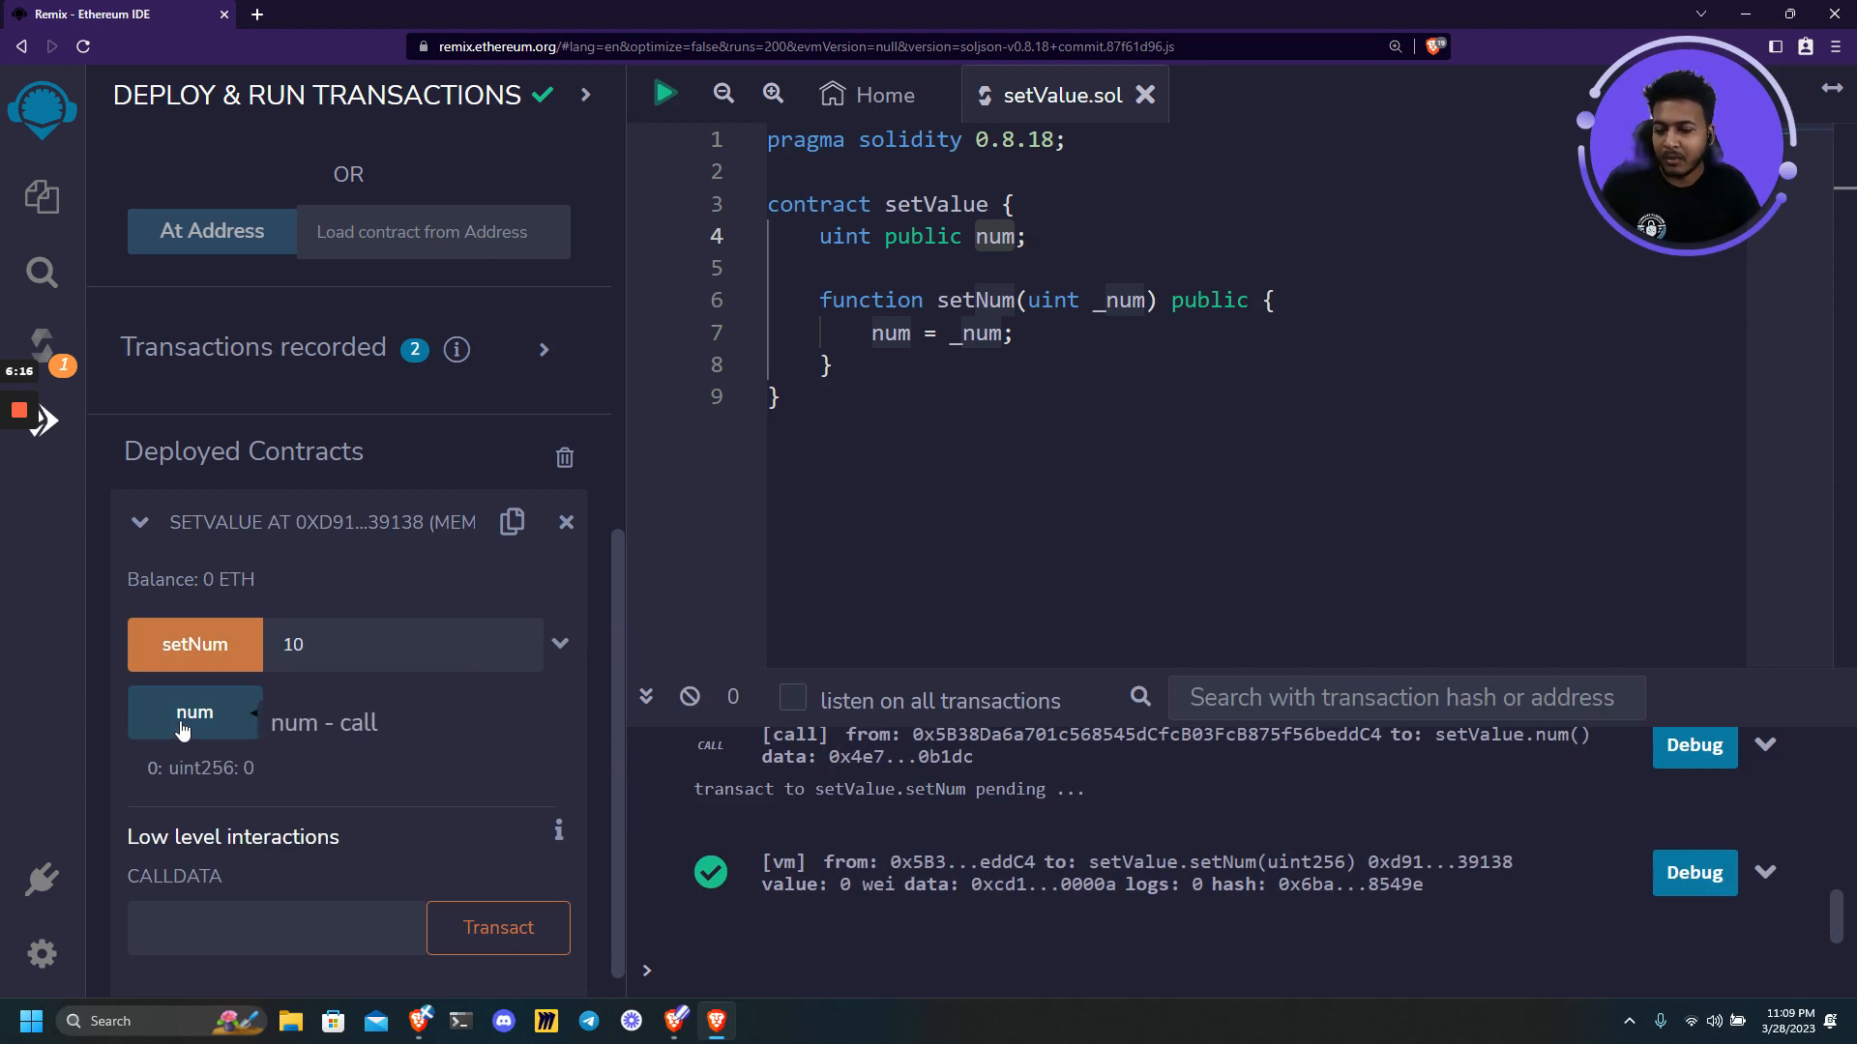
left_click(193, 712)
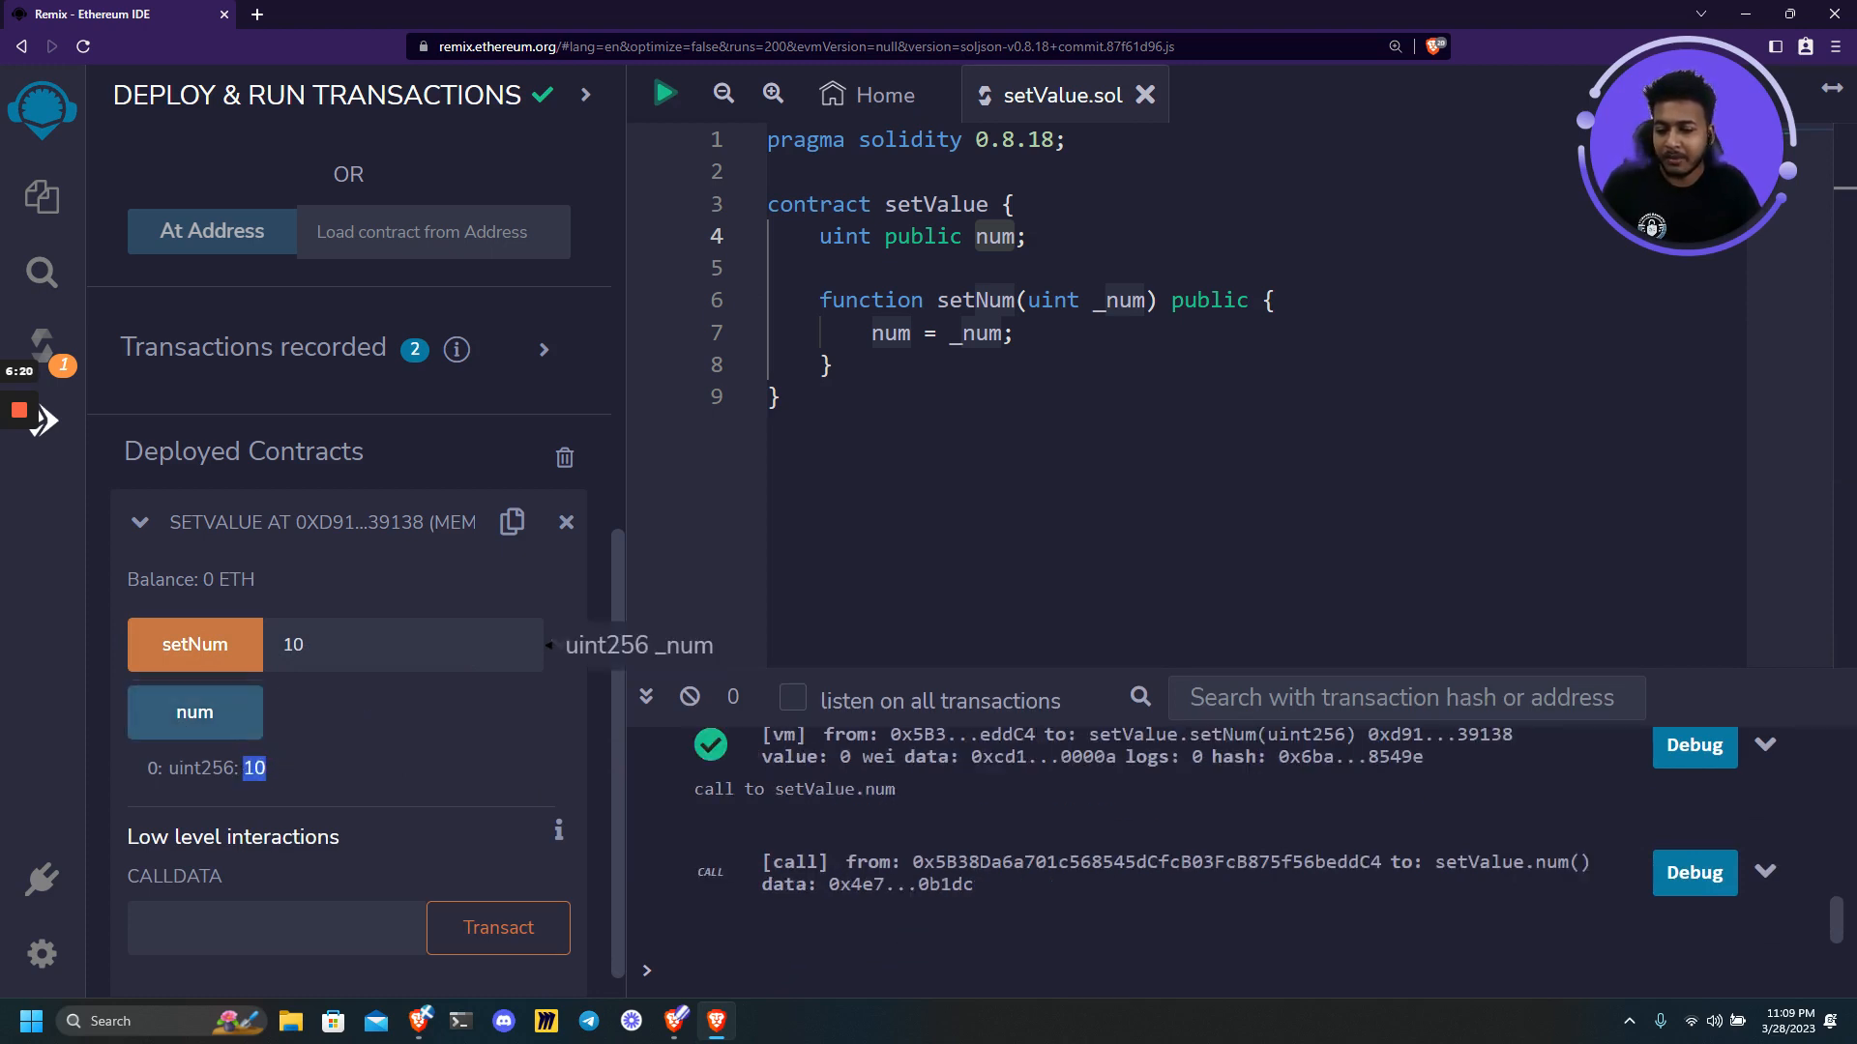
left_click(402, 644)
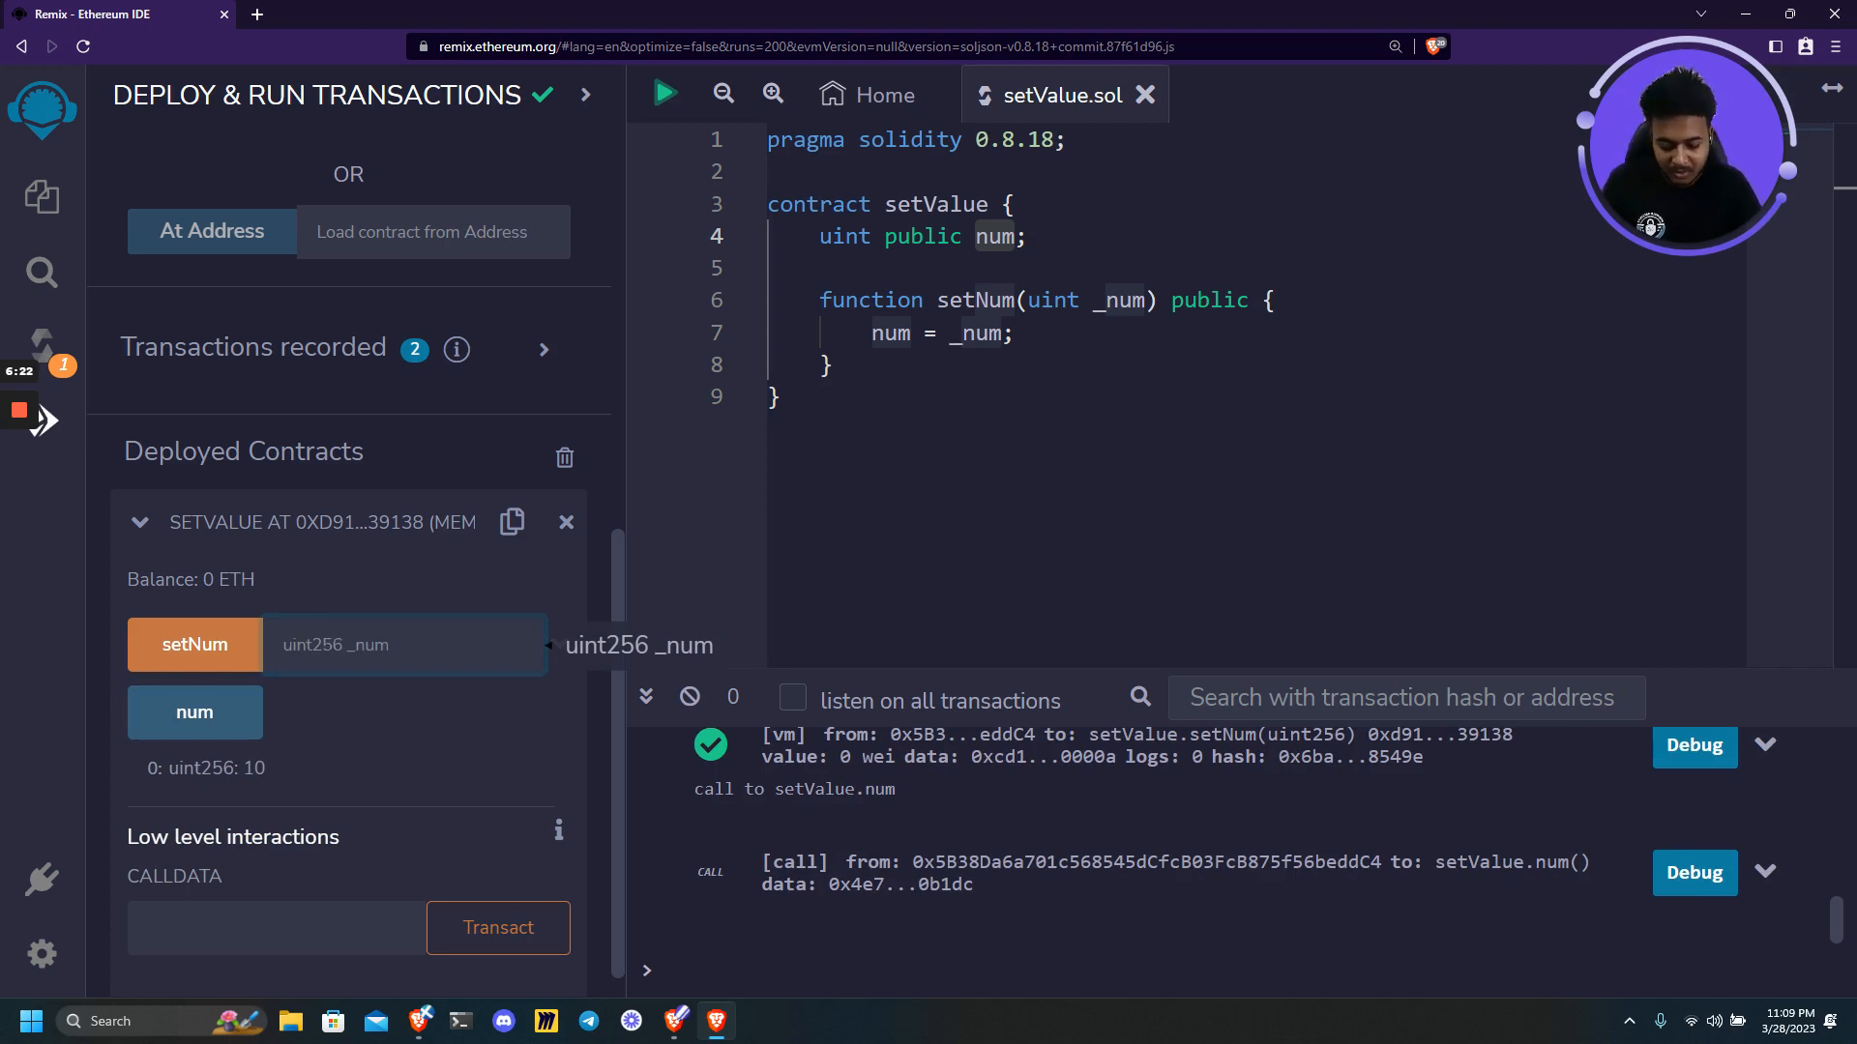
Send setNum with 19, verify num returns uint256 19, and review the transaction log.
type("19")
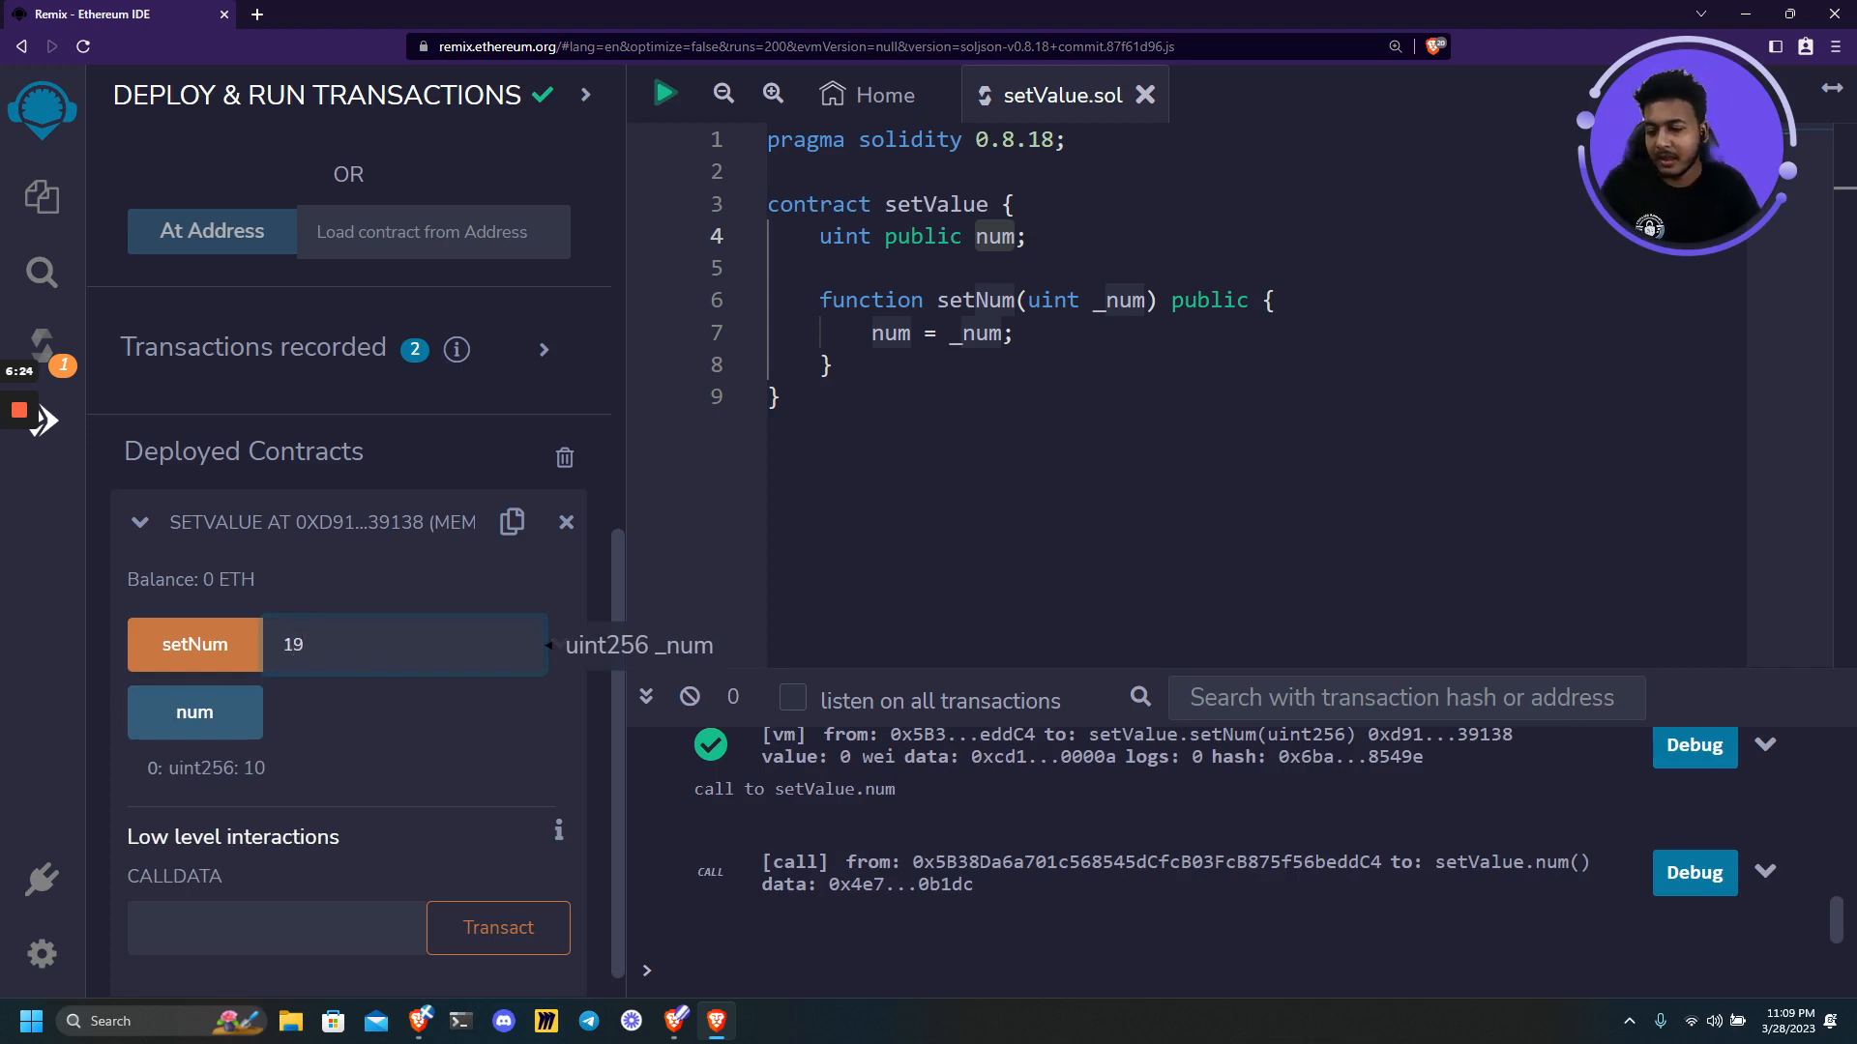
left_click(193, 644)
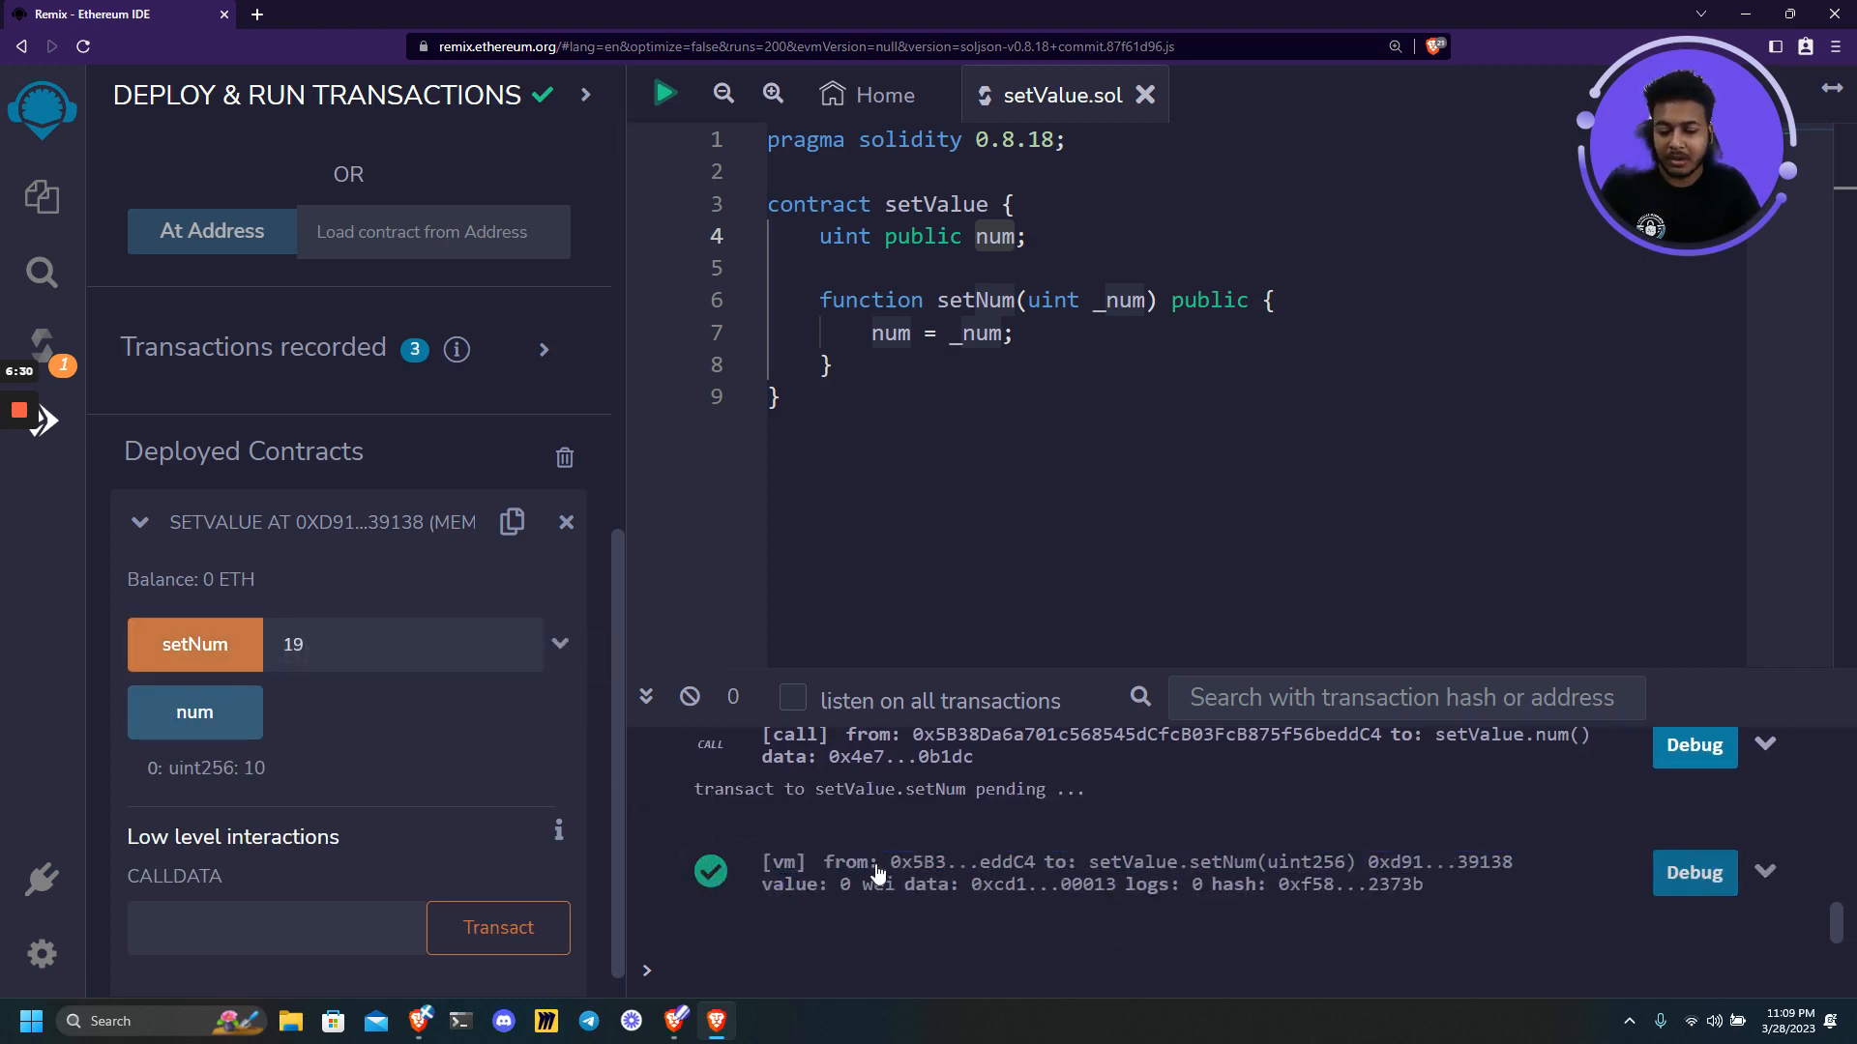
left_click(194, 712)
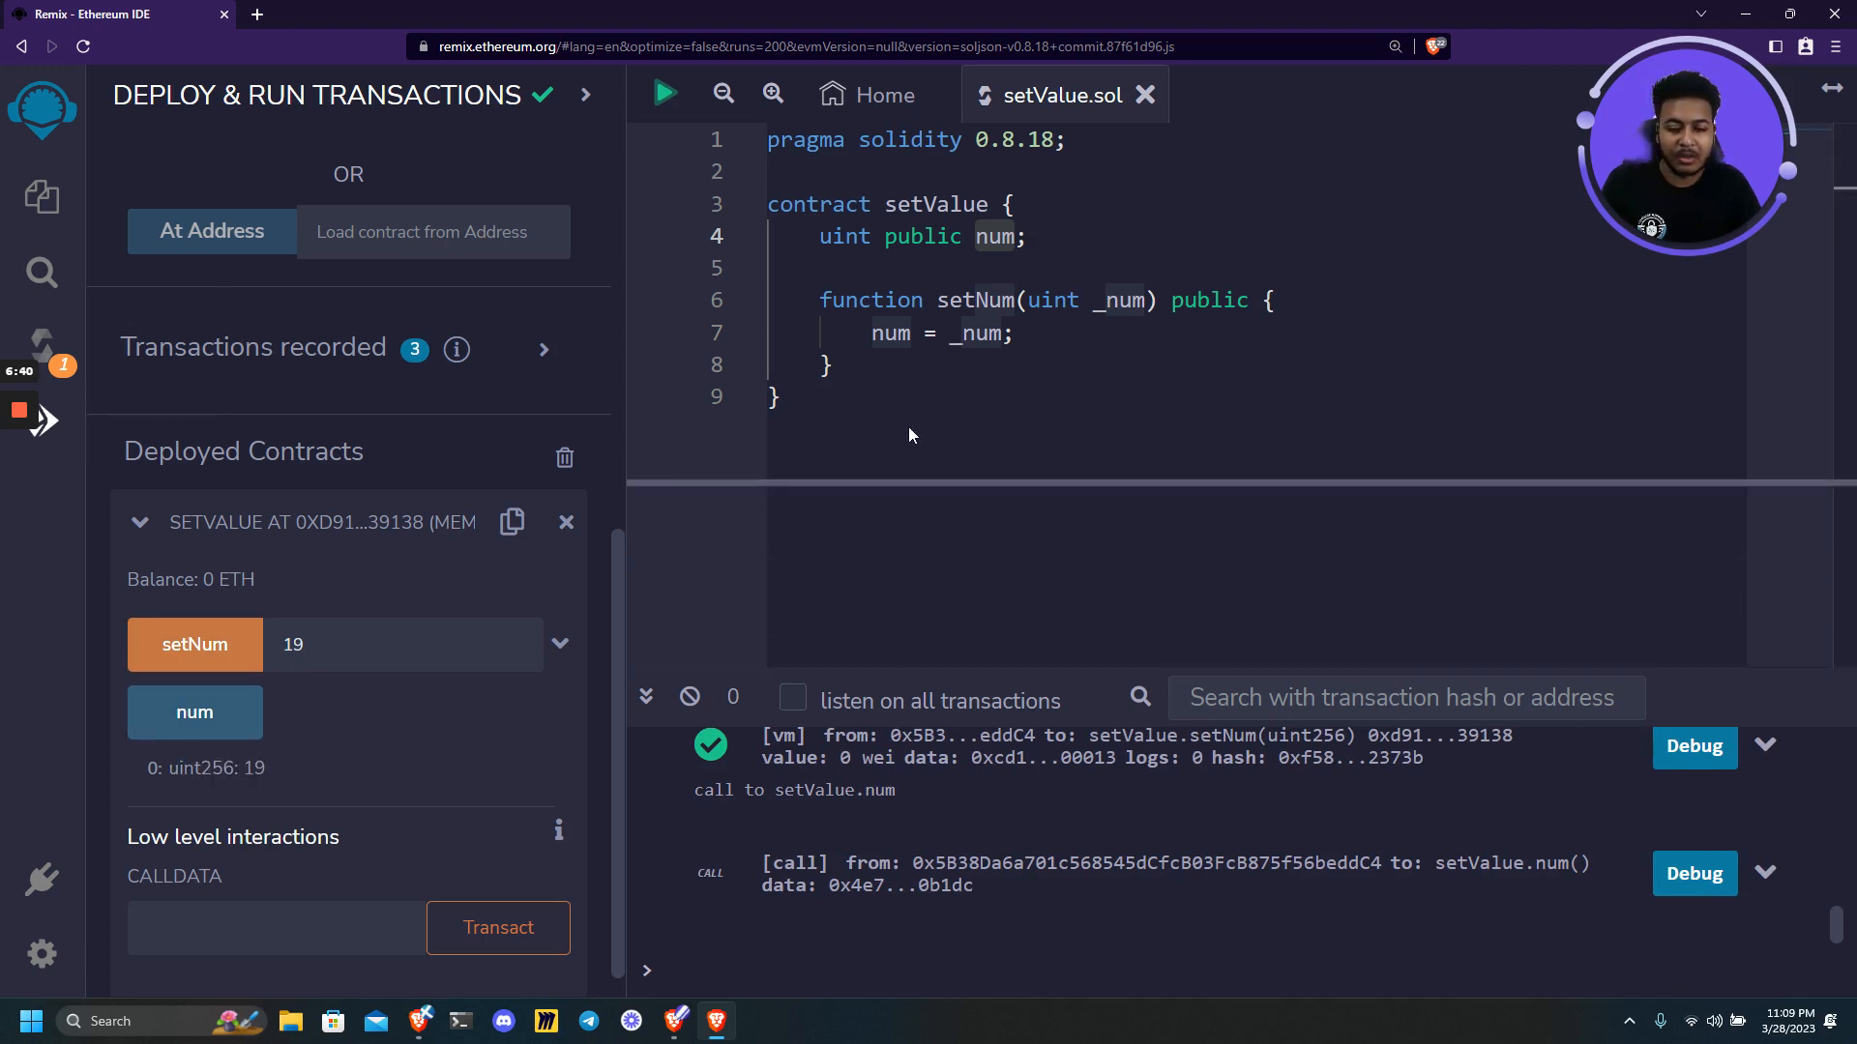
left_click(194, 644)
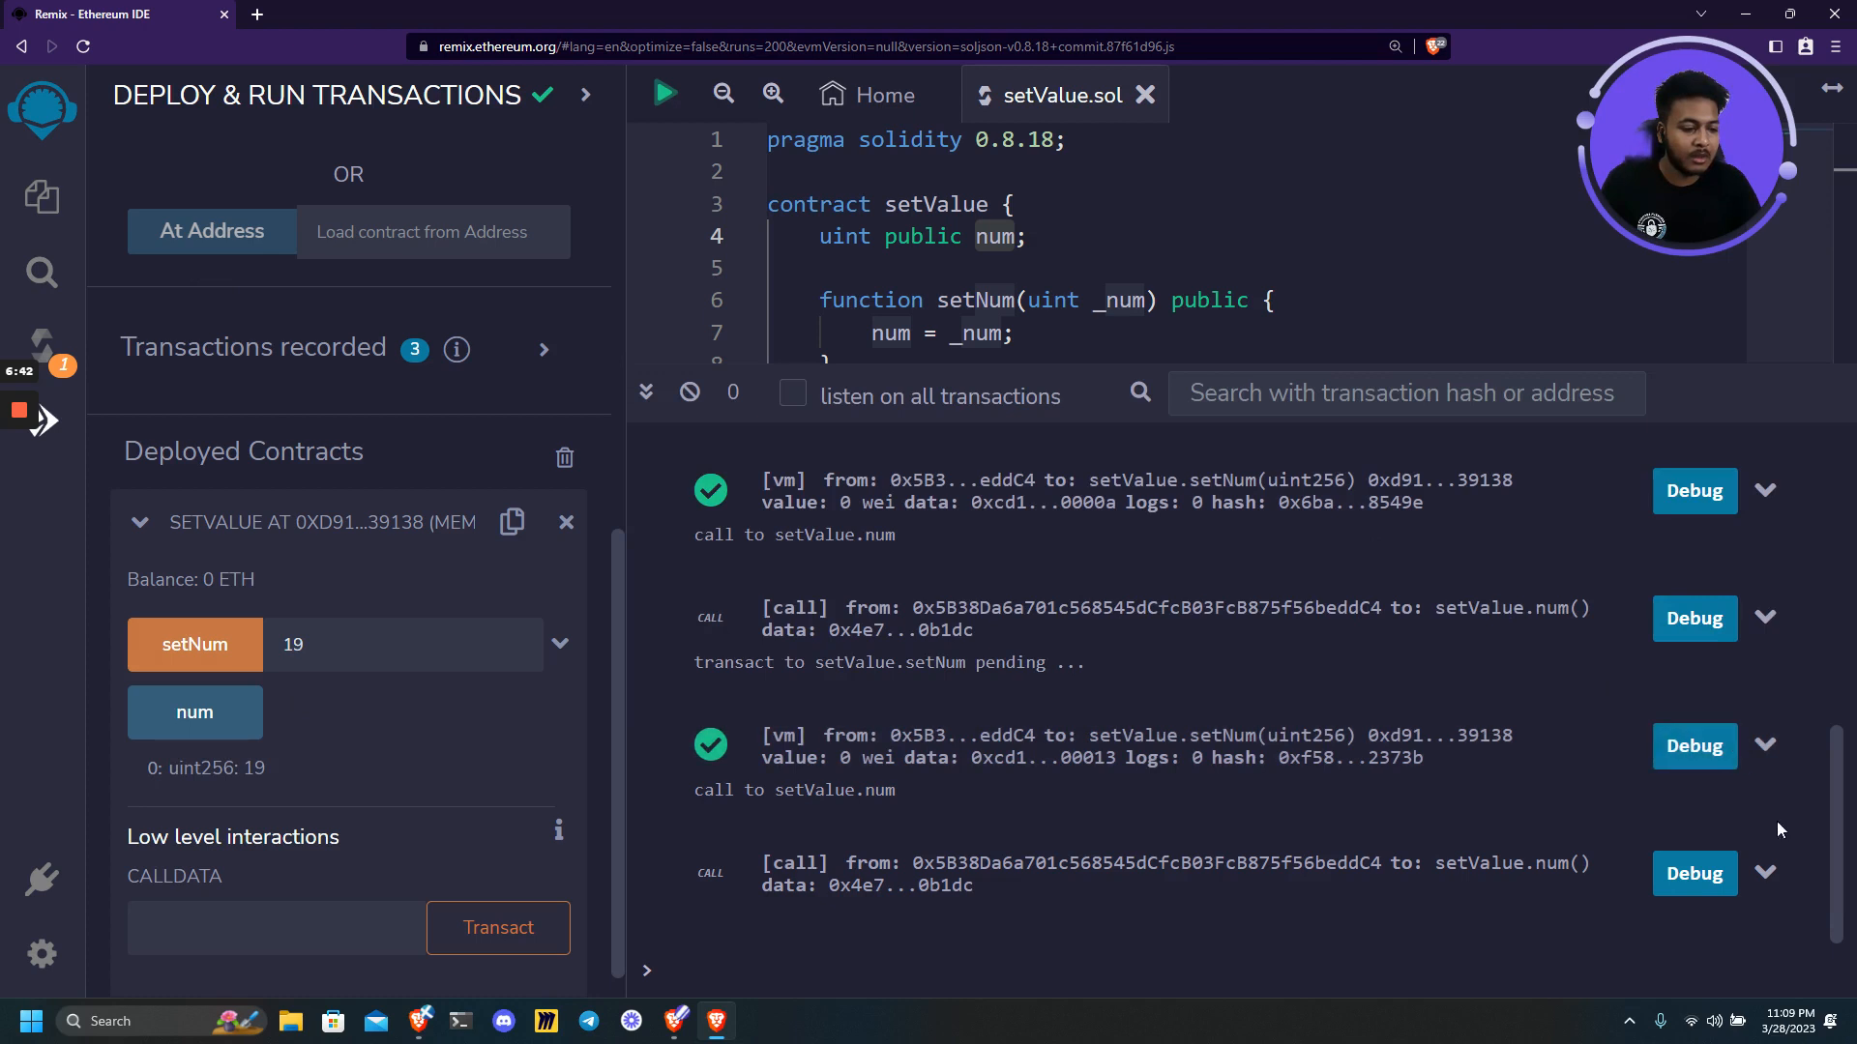